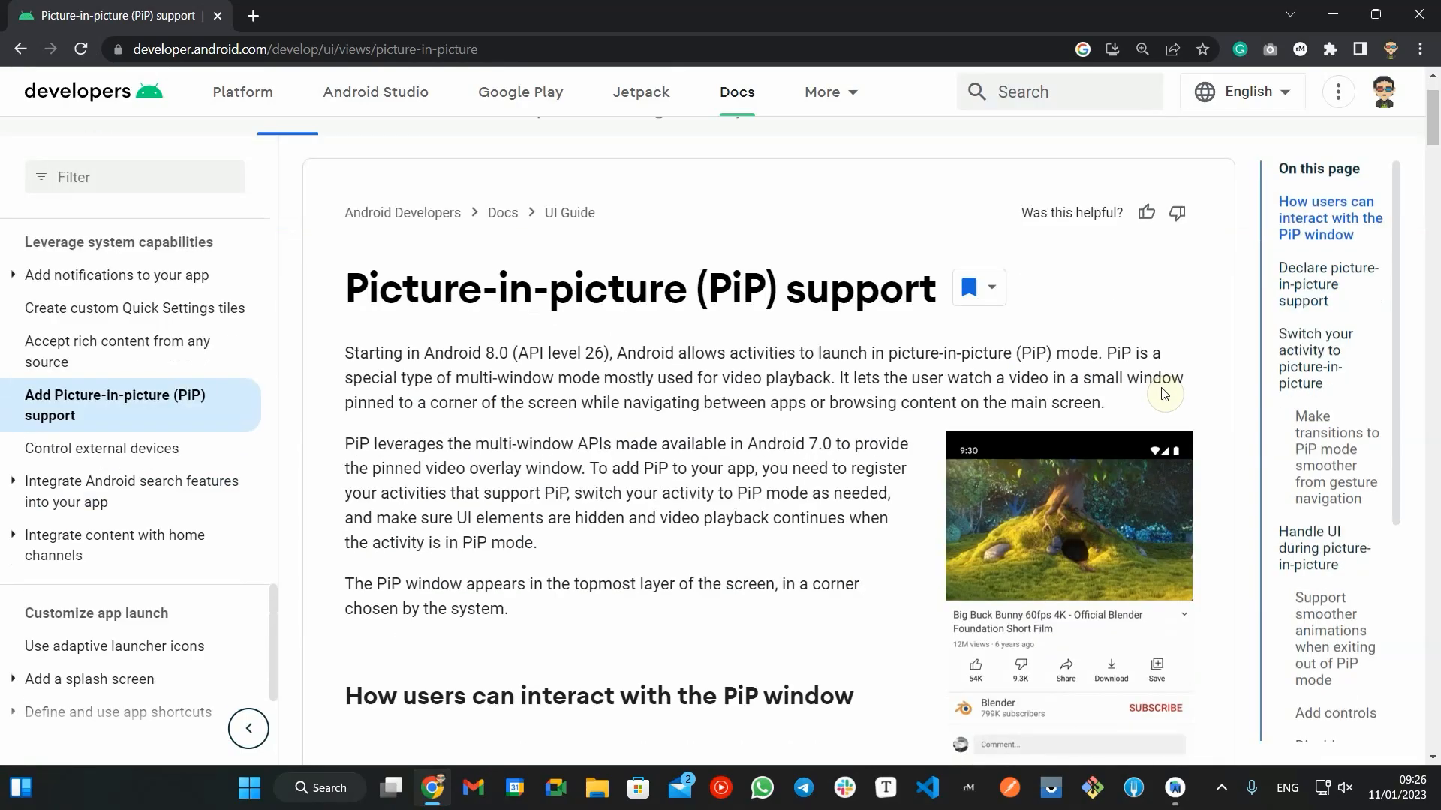
Scroll the PiP guide down to the 'Declare picture-in-picture support' manifest example
{"action": "scroll", "scroll_direction": "down", "scroll_amount": 3}
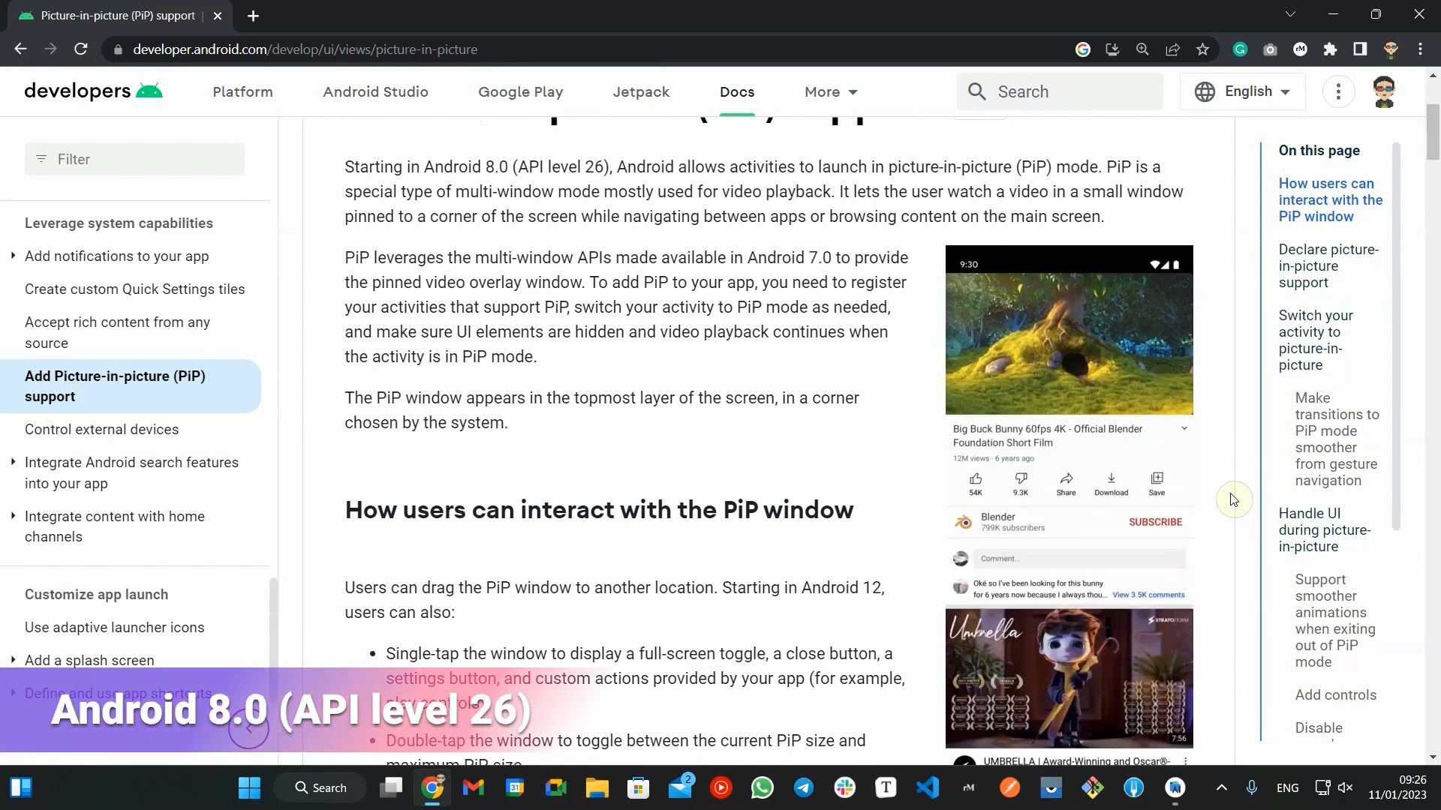
{"action": "scroll", "scroll_direction": "down", "scroll_amount": 3}
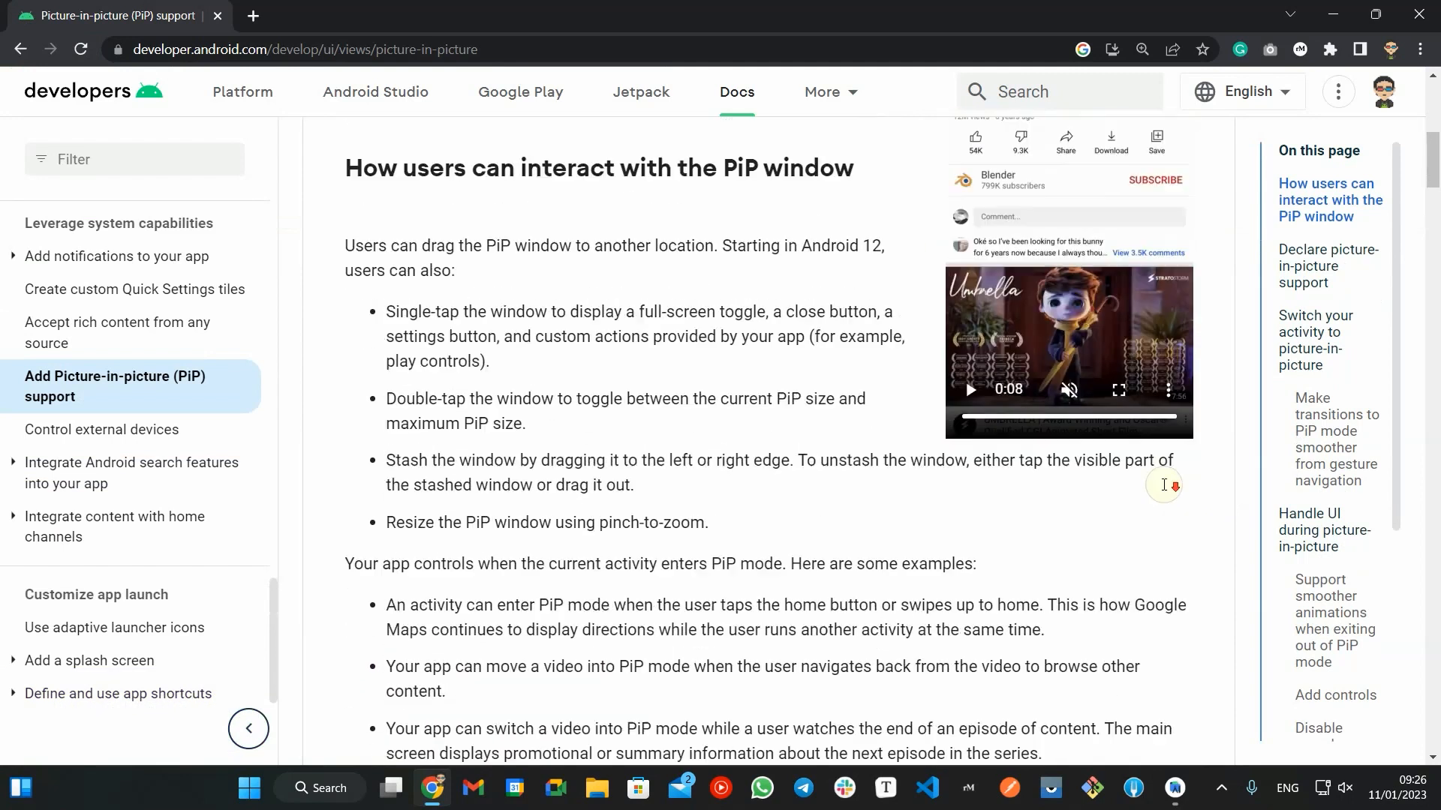
{"action": "scroll", "scroll_direction": "down", "scroll_amount": 3}
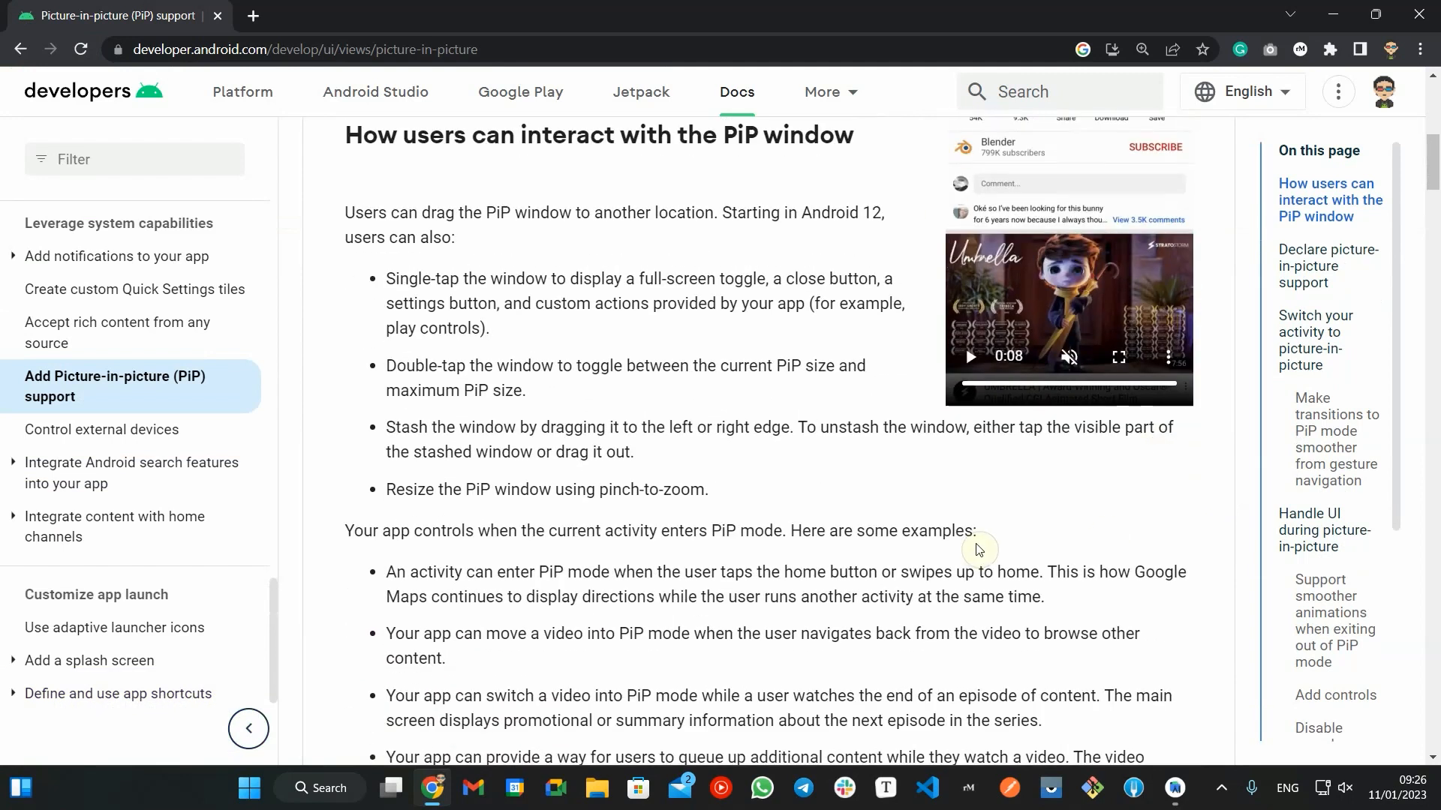
{"action": "mouse_move", "coordinate": [1148, 555]}
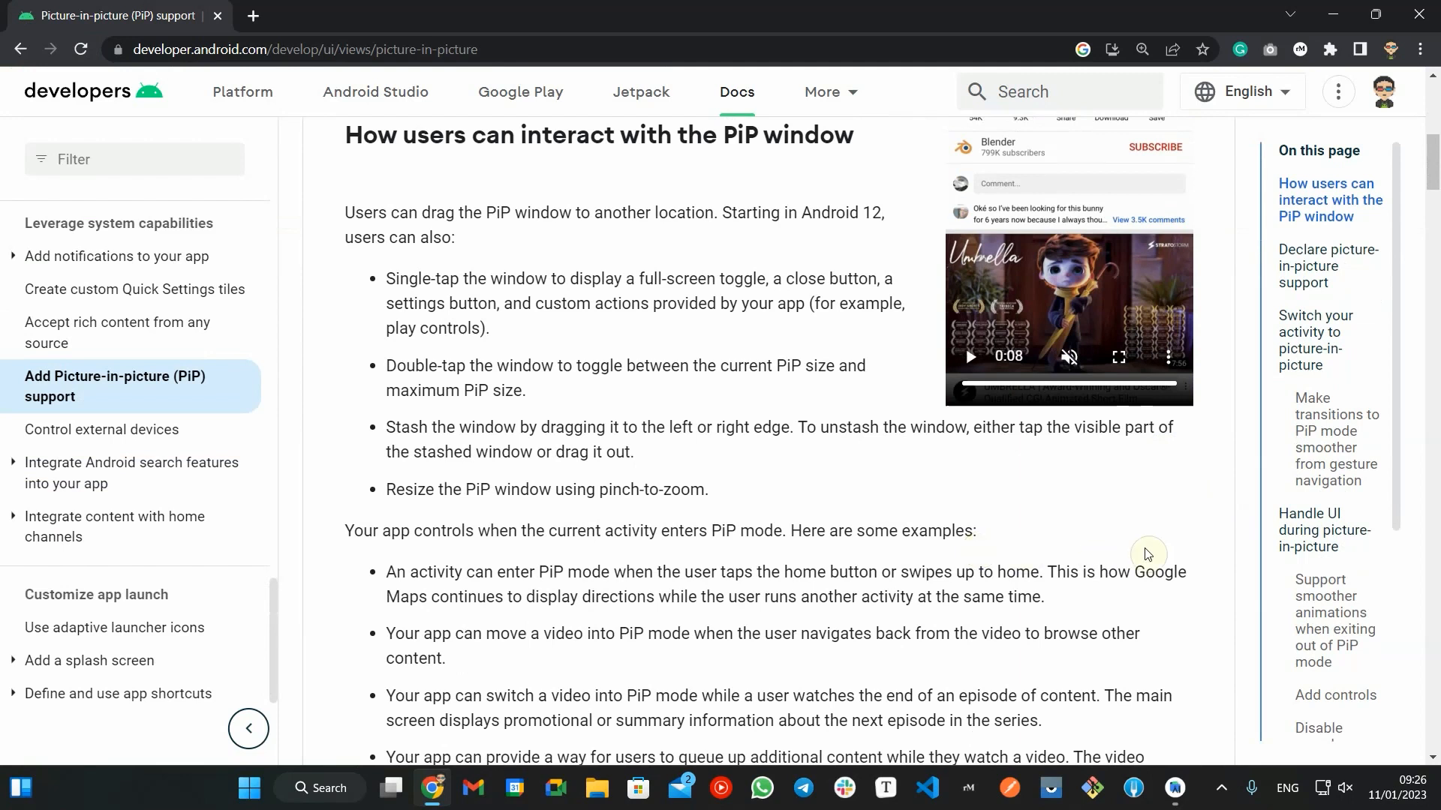
{"action": "mouse_move", "coordinate": [1136, 549]}
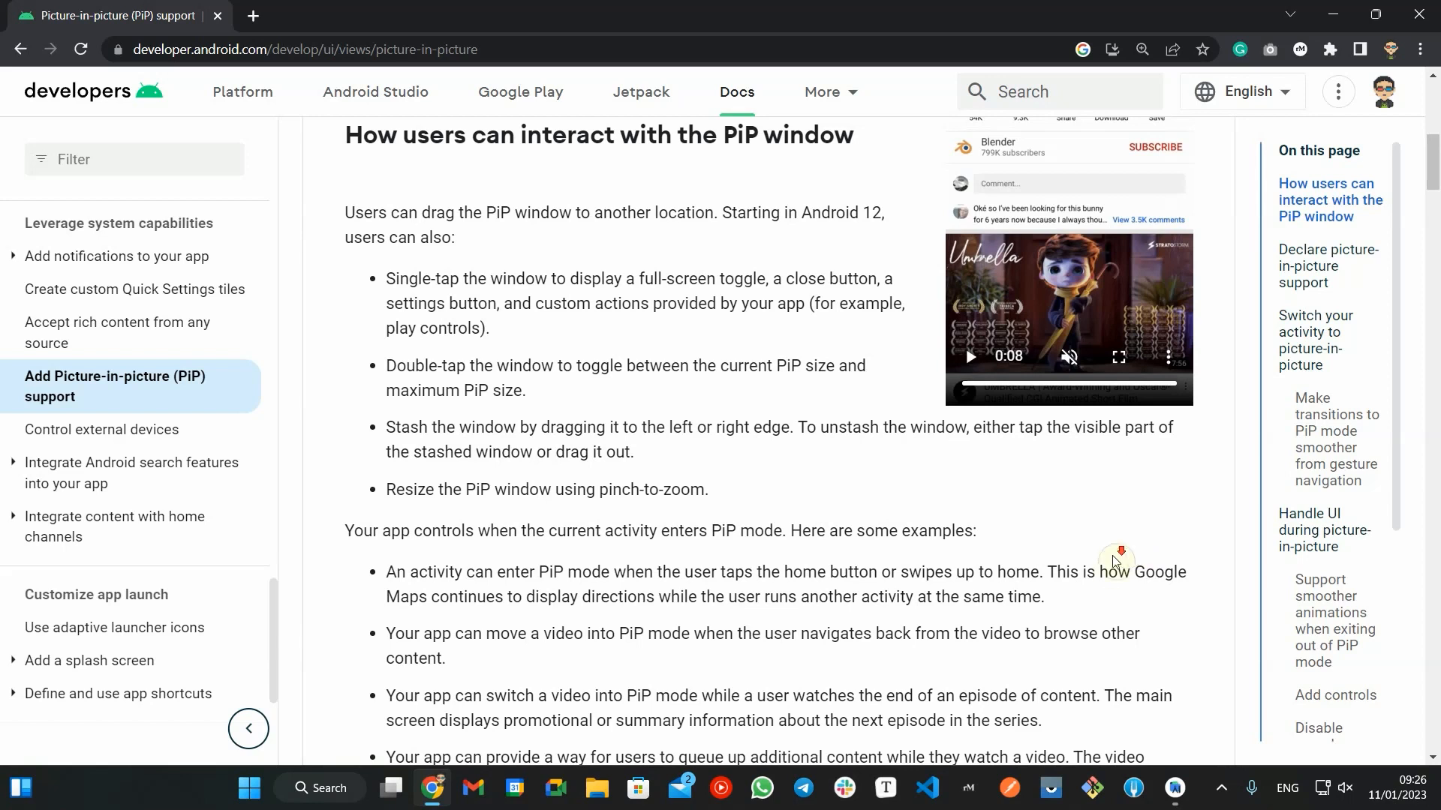
{"action": "scroll", "scroll_direction": "down", "scroll_amount": 3}
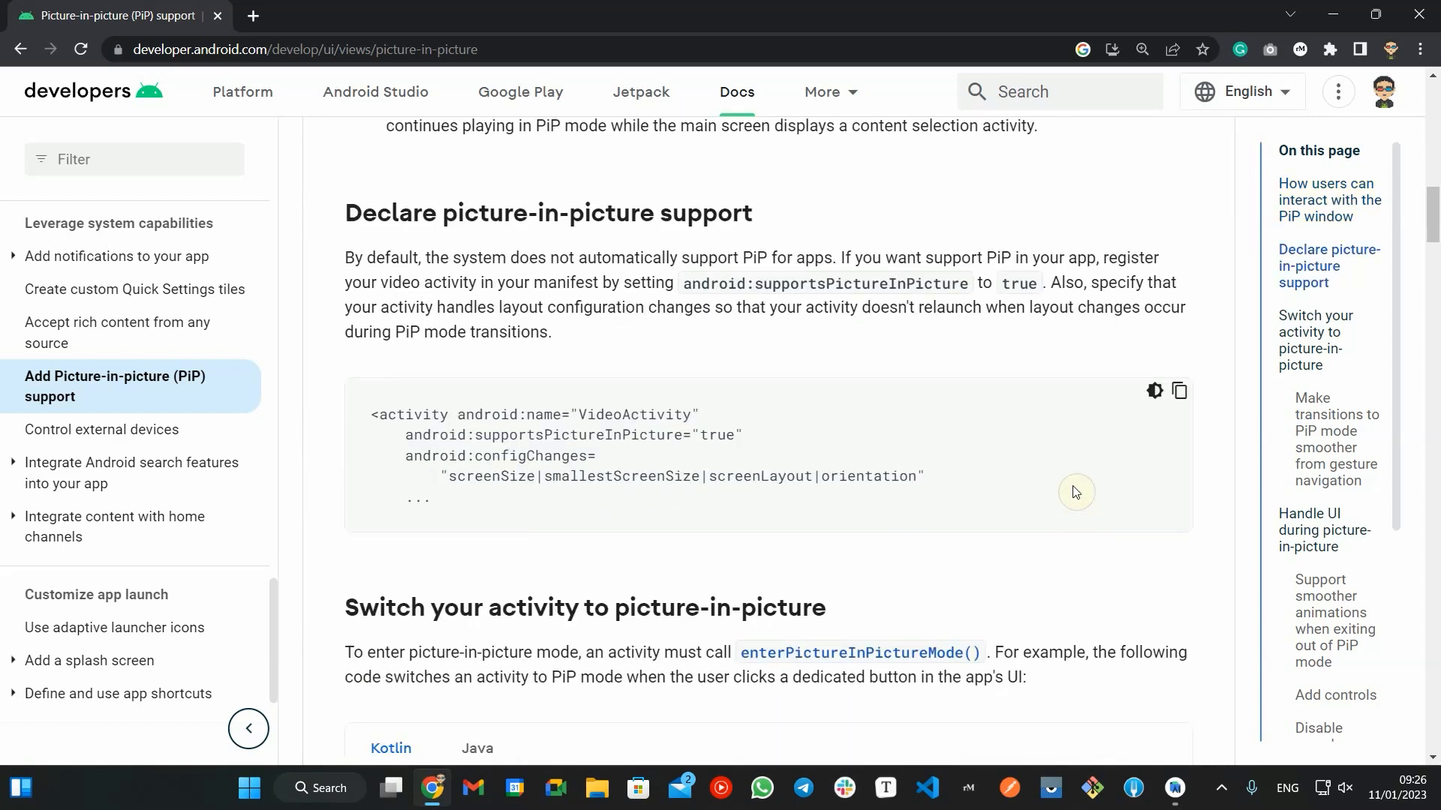
{"action": "scroll", "scroll_direction": "down", "scroll_amount": 3}
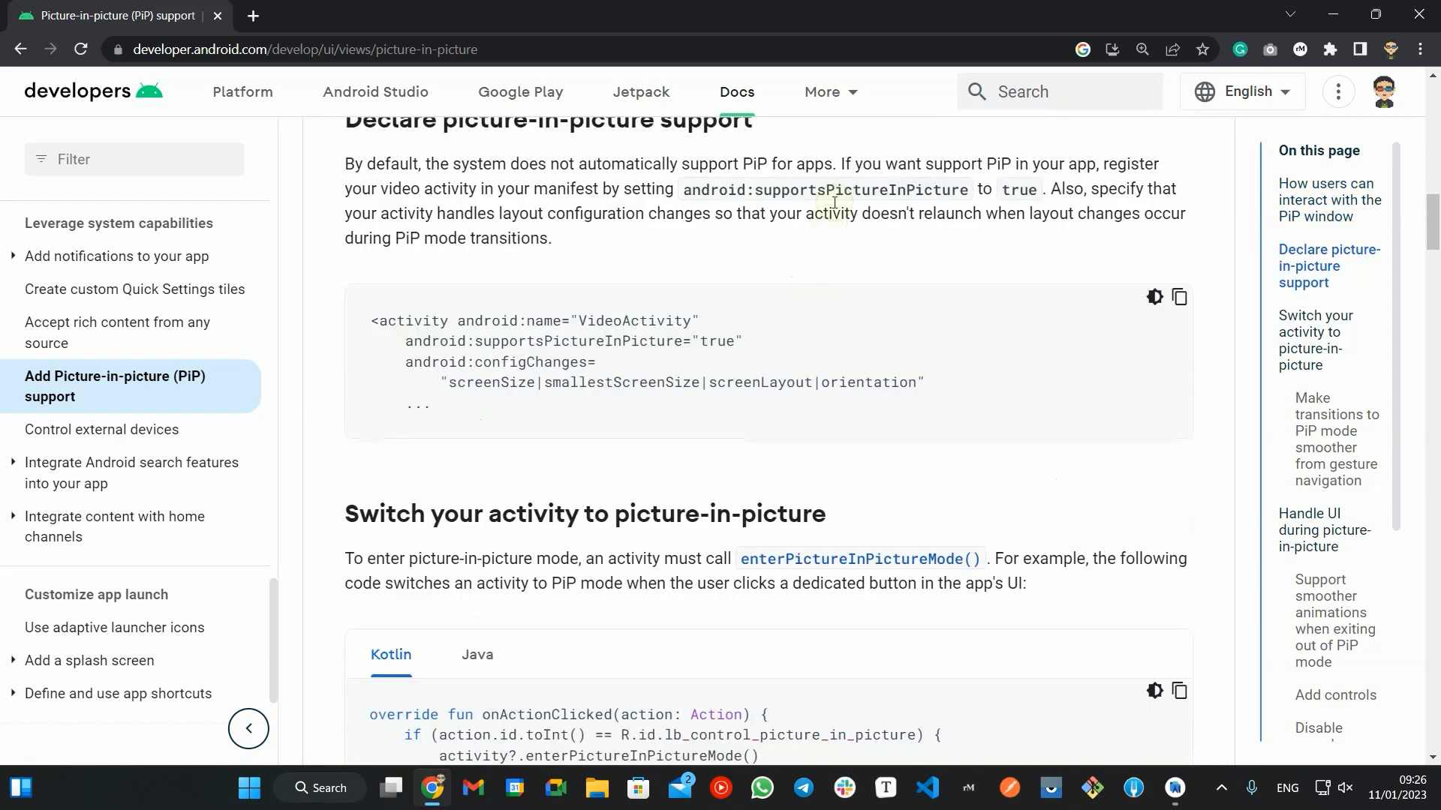
{"action": "mouse_move", "coordinate": [1091, 220]}
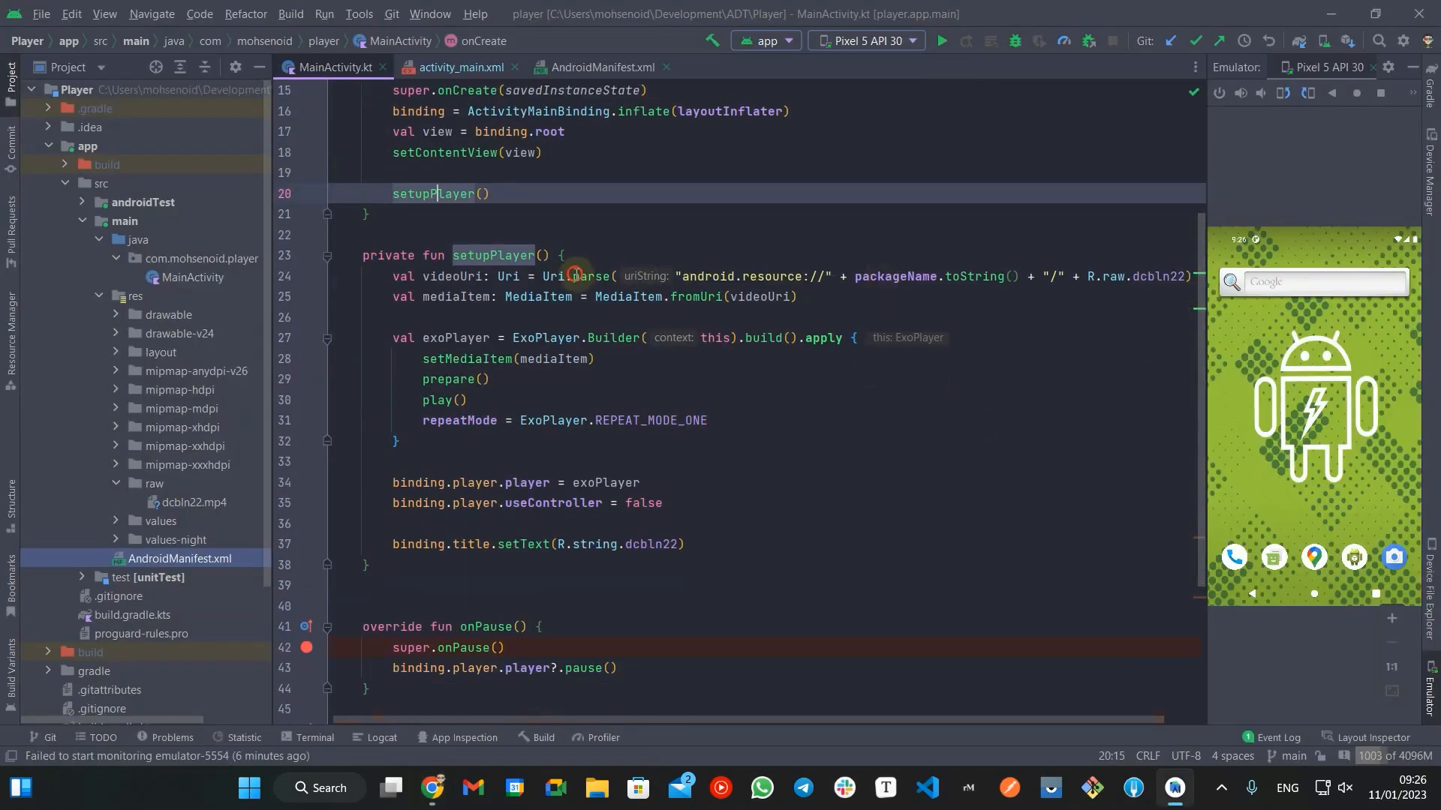
Review dcbln22.mp4, the ExoPlayer builder and resume code, then launch the app on Pixel 5
{"action": "left_click", "coordinate": [193, 503]}
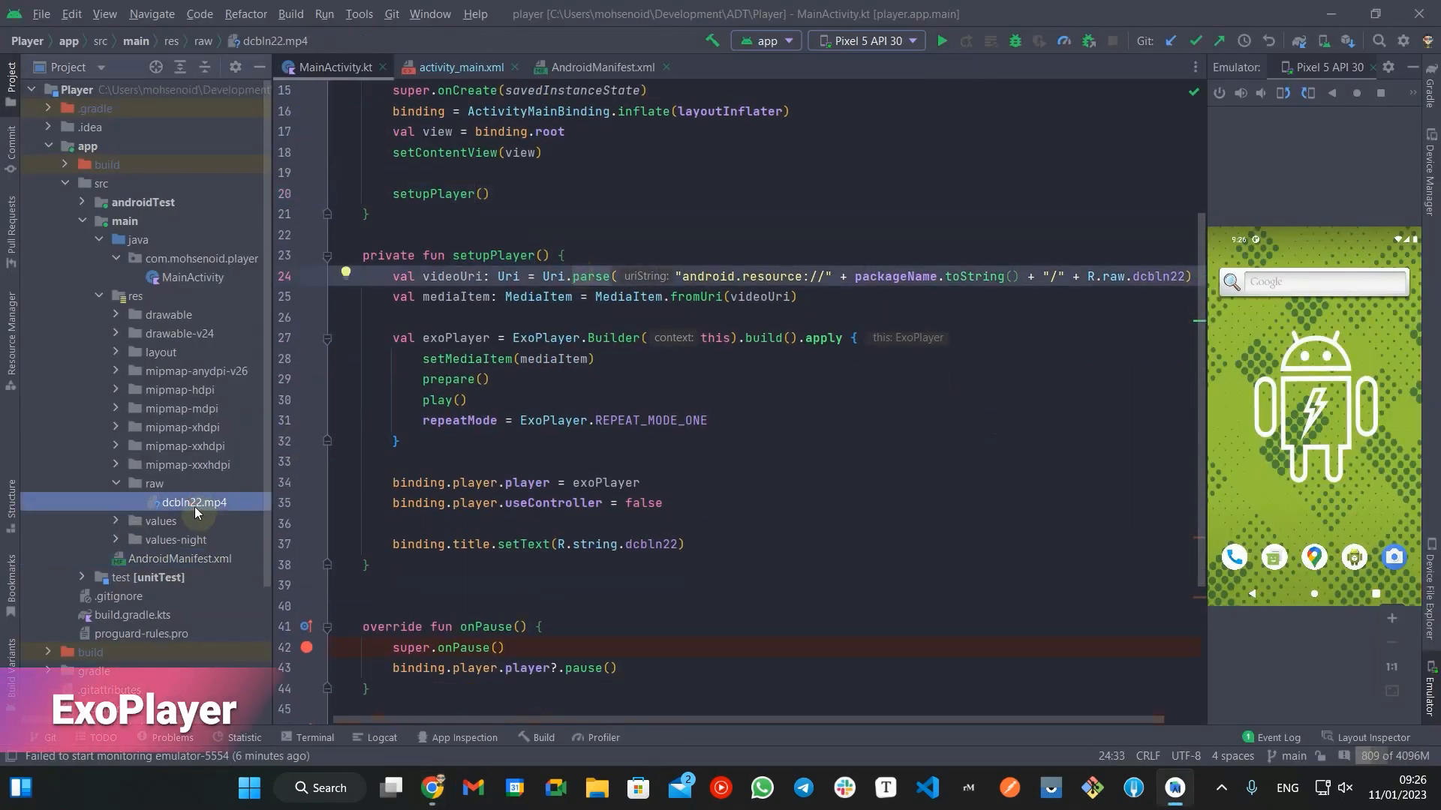
{"action": "left_click", "coordinate": [587, 338]}
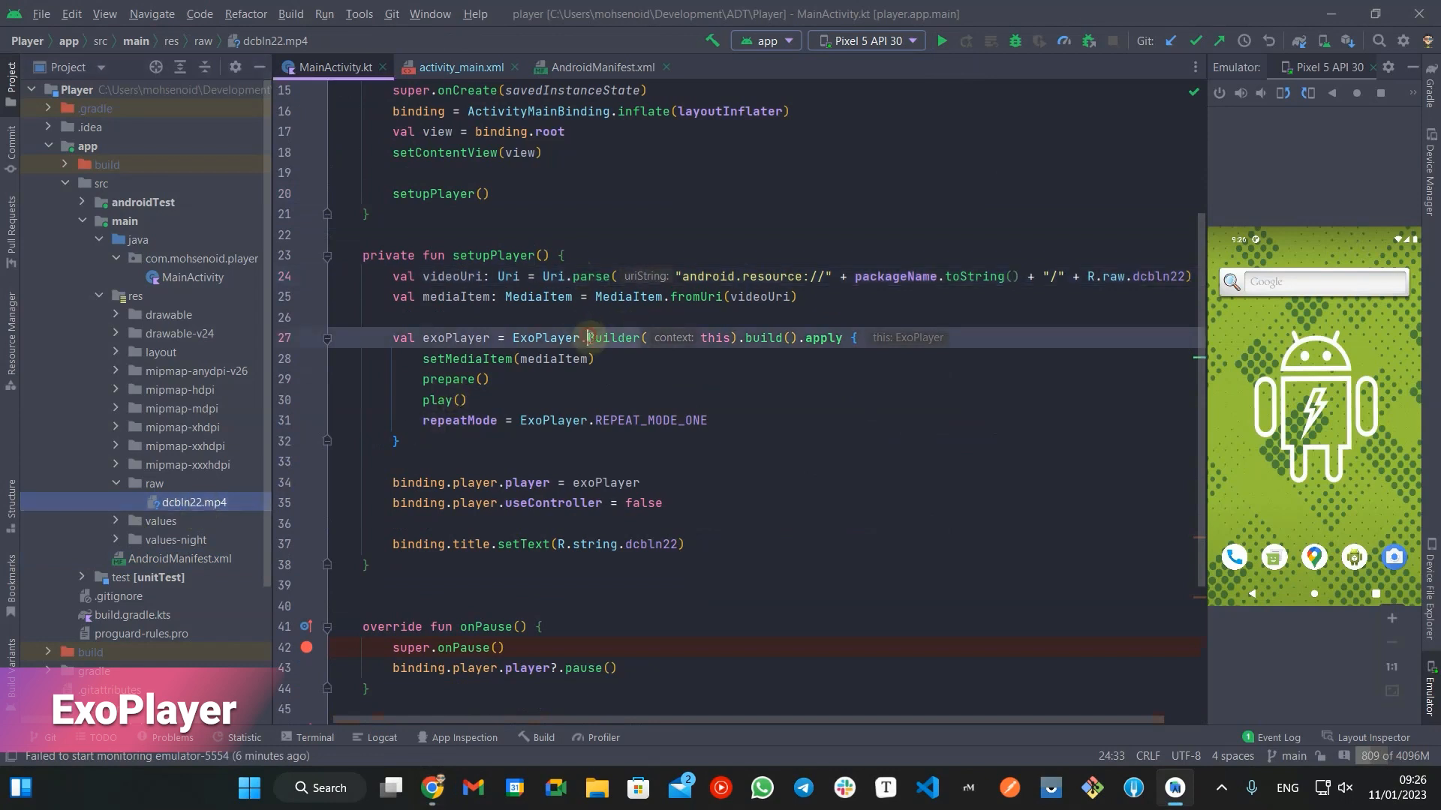
{"action": "left_click", "coordinate": [438, 400]}
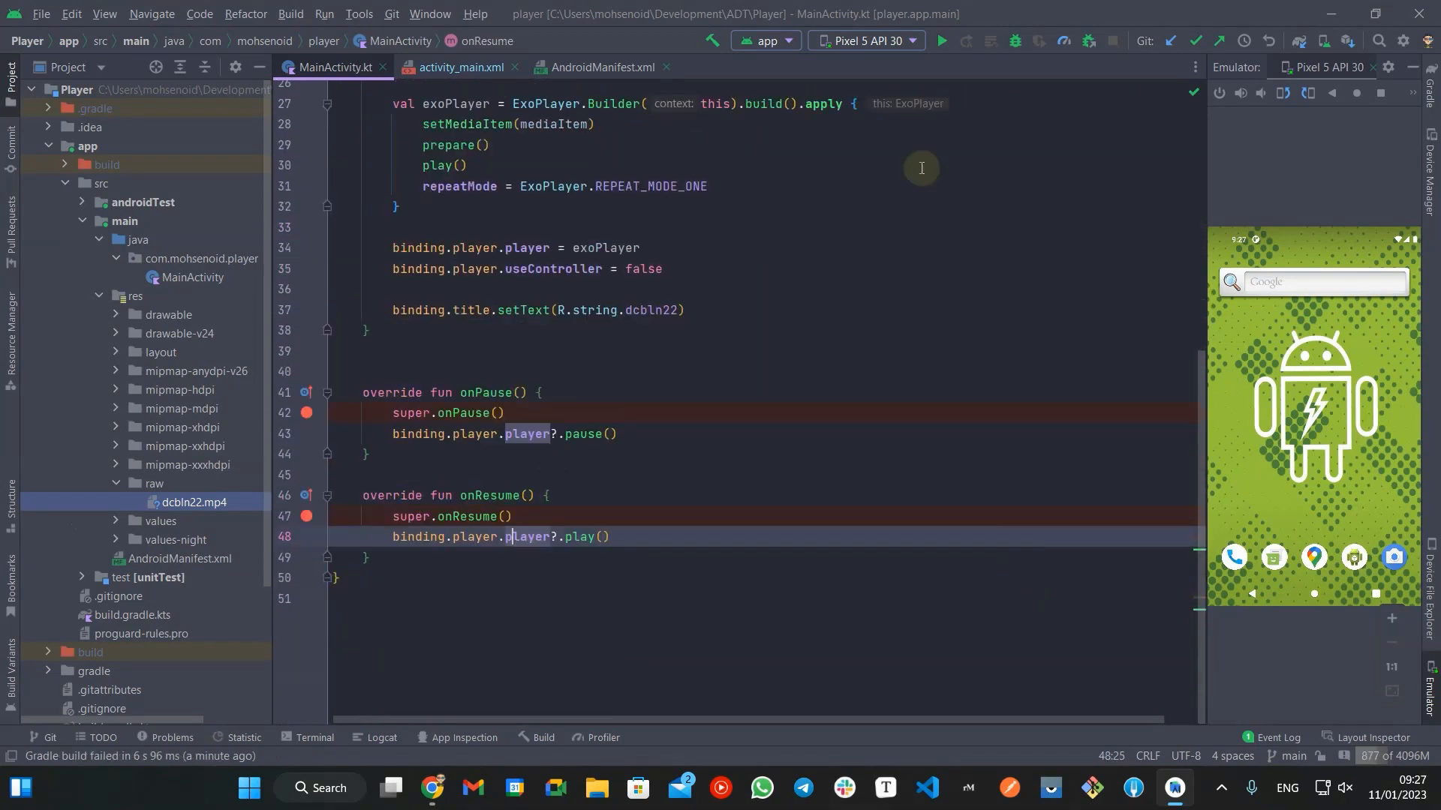
{"action": "left_click", "coordinate": [942, 41]}
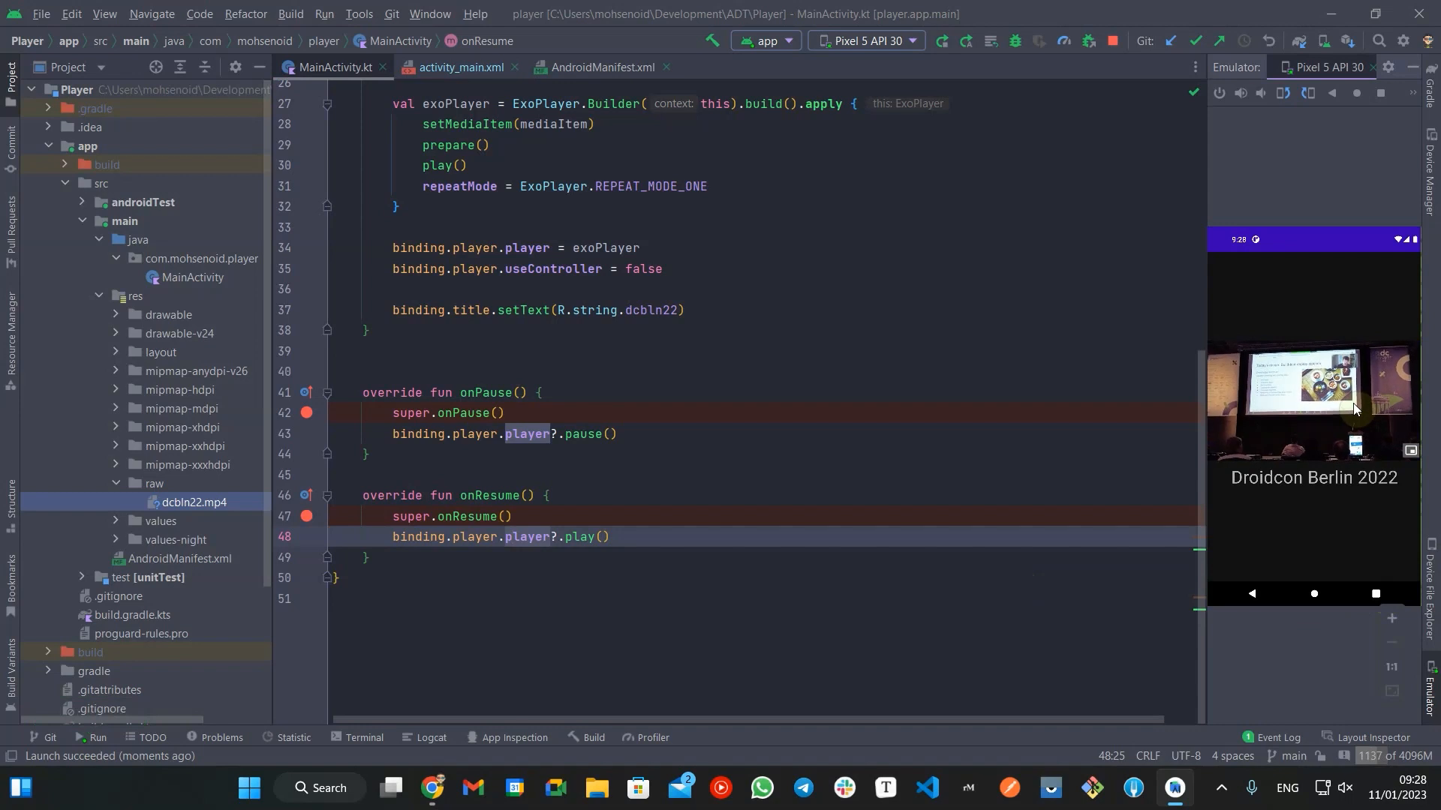
Give MainActivity supportsPictureInPicture="true", a tools:targetApi suppression, and the docs' configChanges values
{"action": "key", "text": "Alt+Tab"}
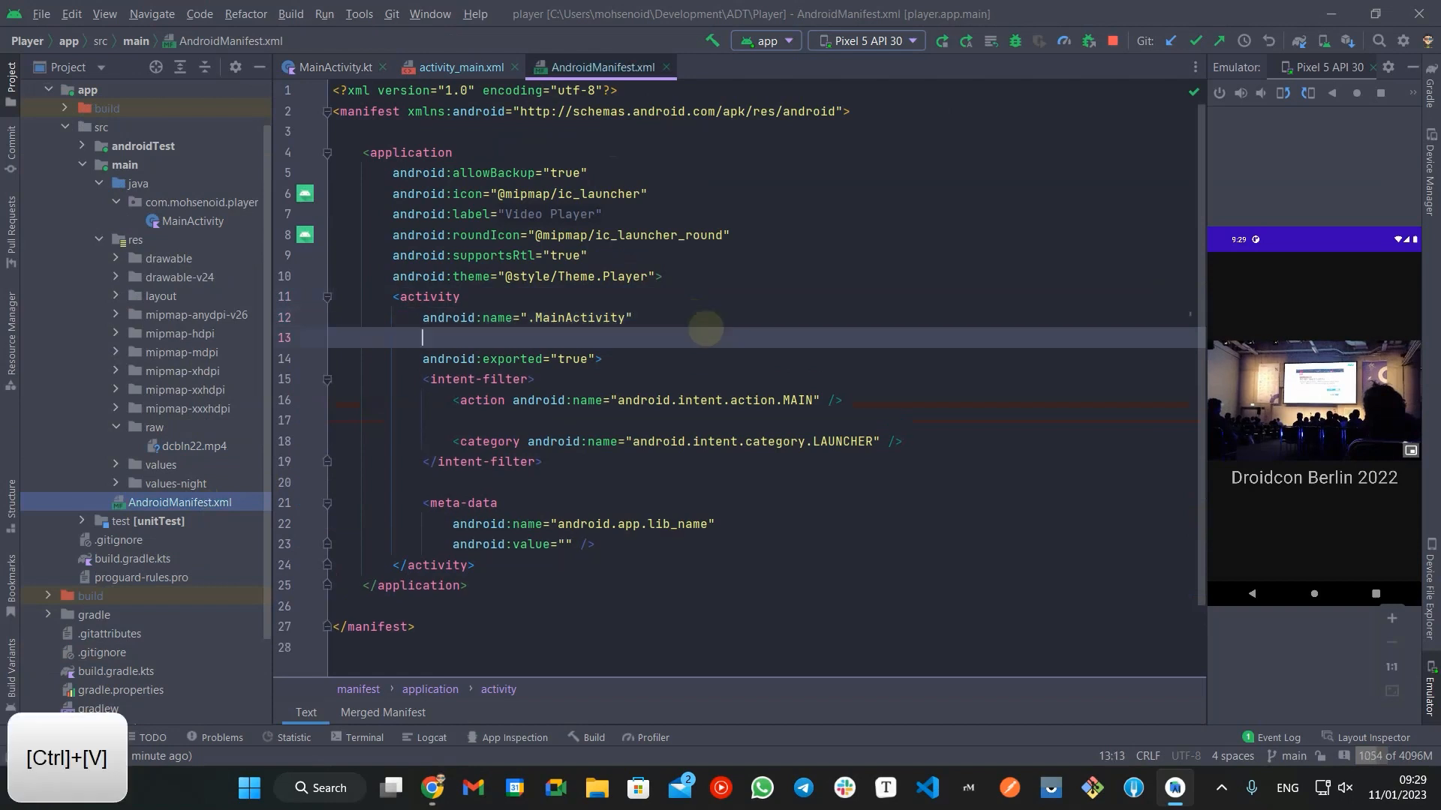
{"action": "key", "text": "ctrl+alt+l"}
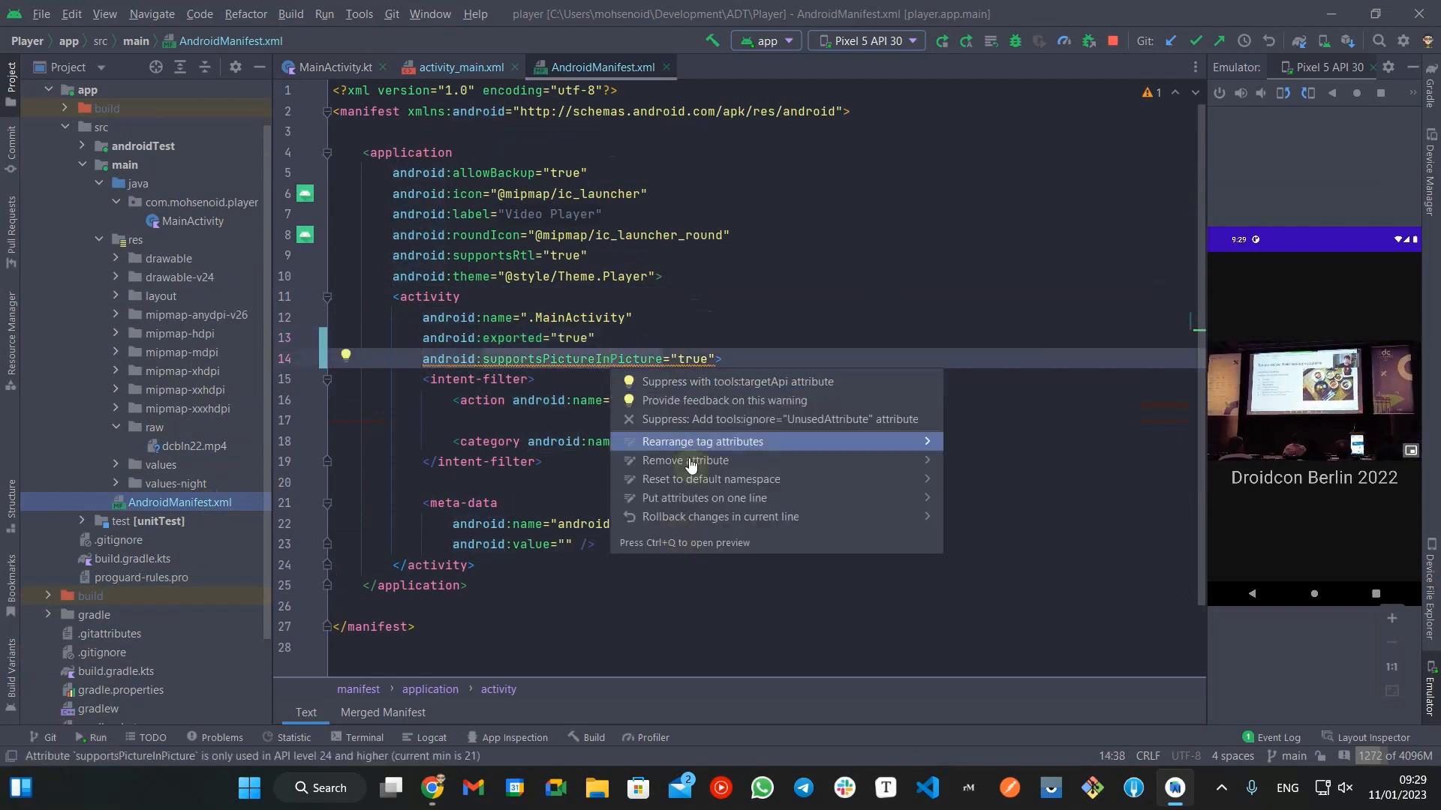
{"action": "left_click", "coordinate": [737, 382]}
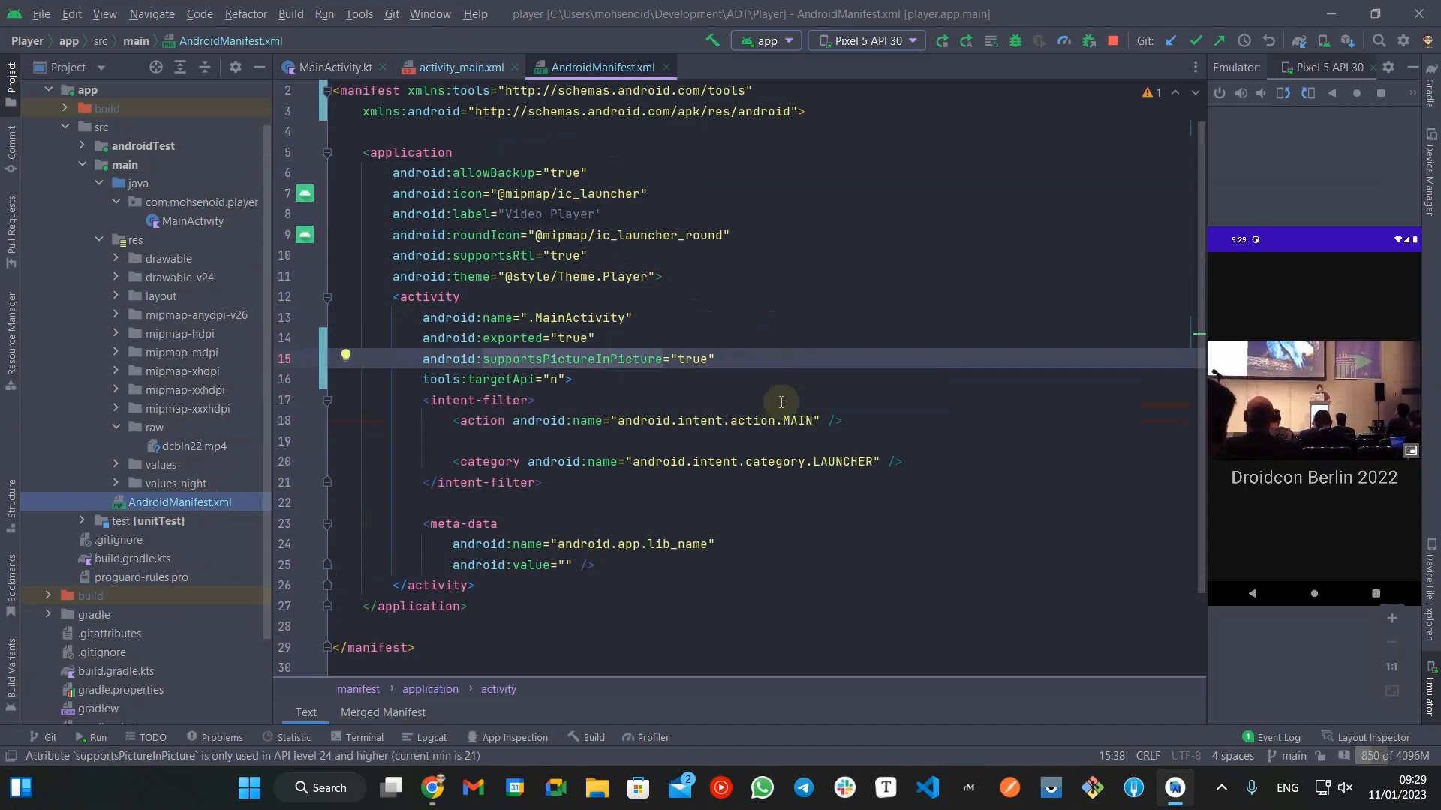
{"action": "left_click", "coordinate": [428, 789]}
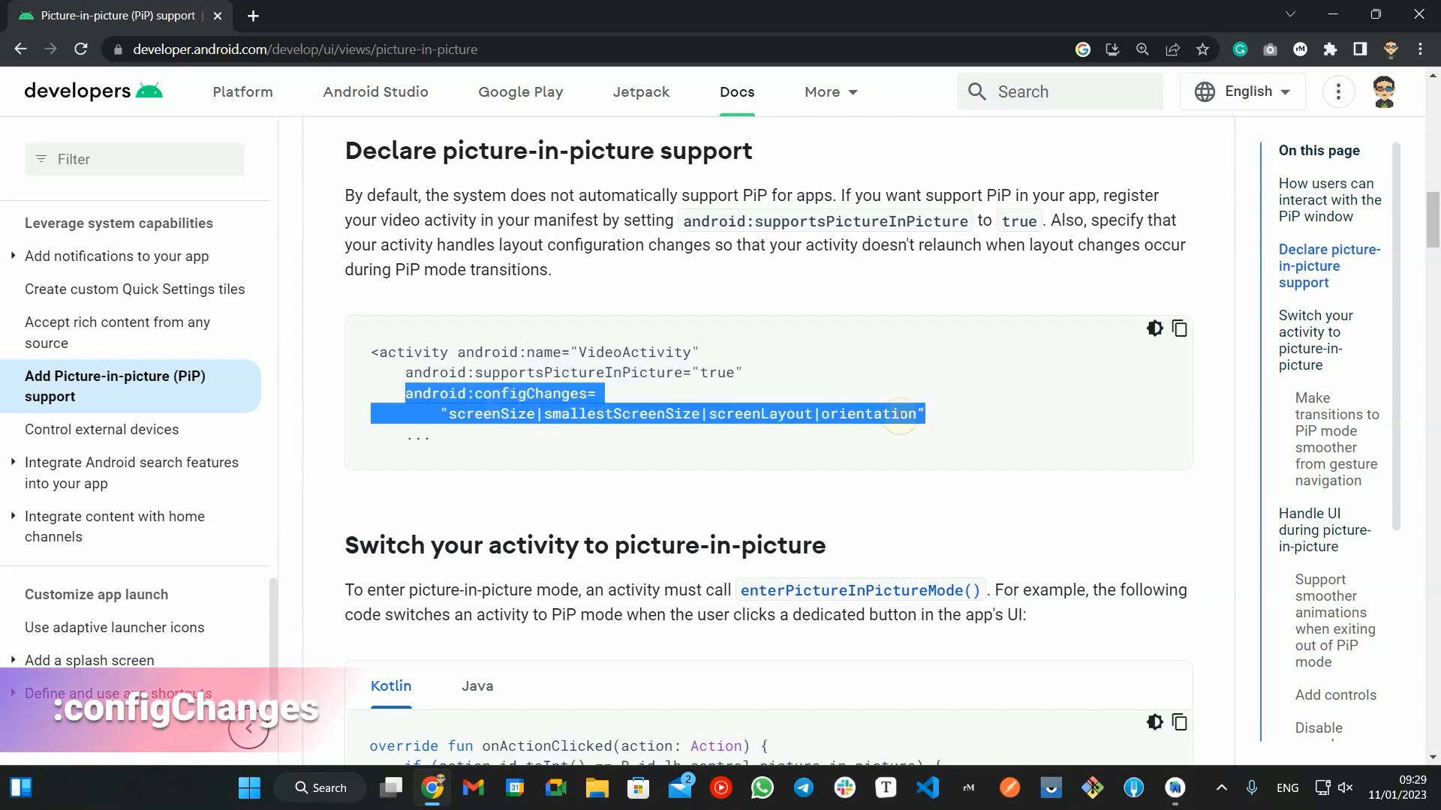
{"action": "key", "text": "Alt+Tab"}
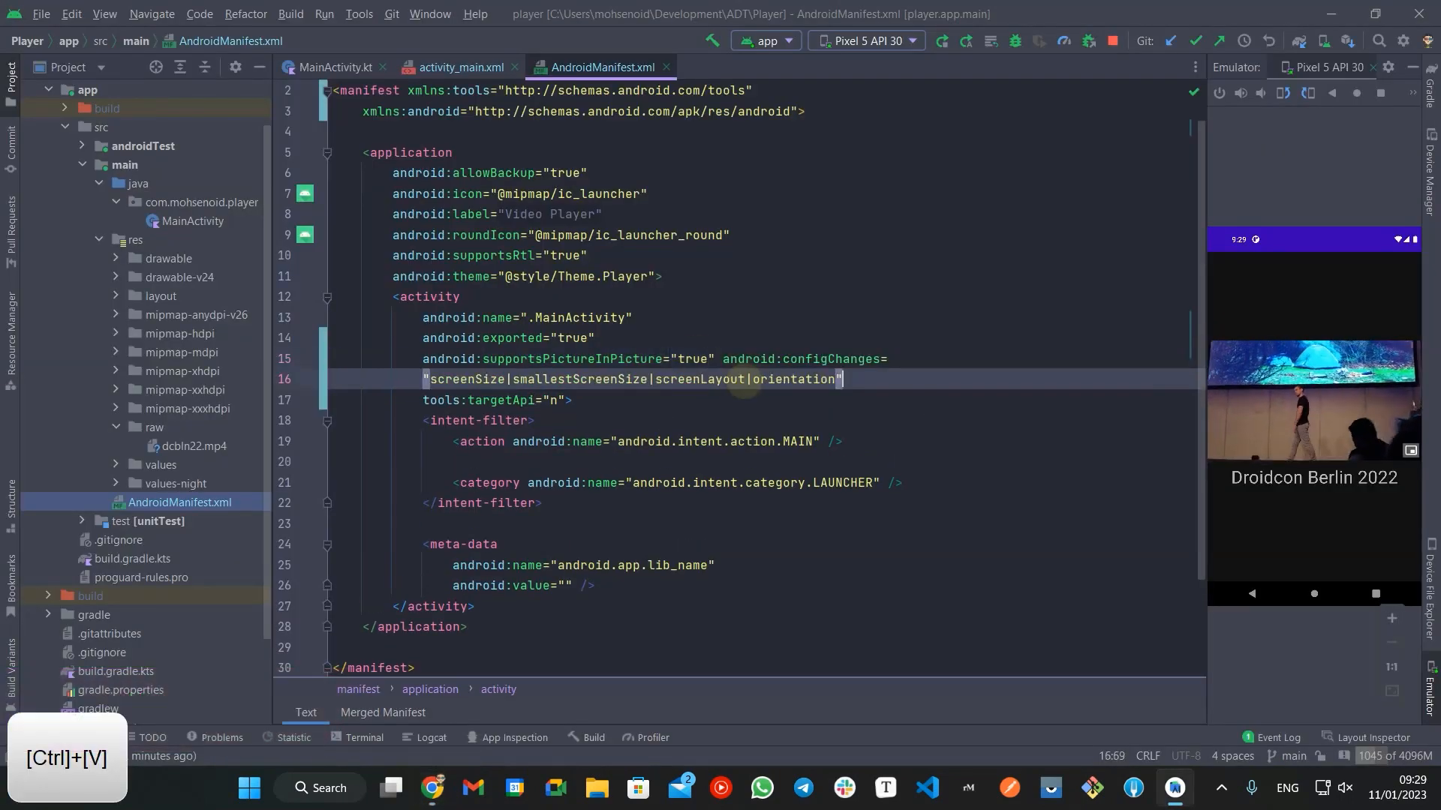
Reformat AndroidManifest.xml with Ctrl+Alt+L and return to MainActivity.kt
{"action": "key", "text": "Ctrl+Alt+L"}
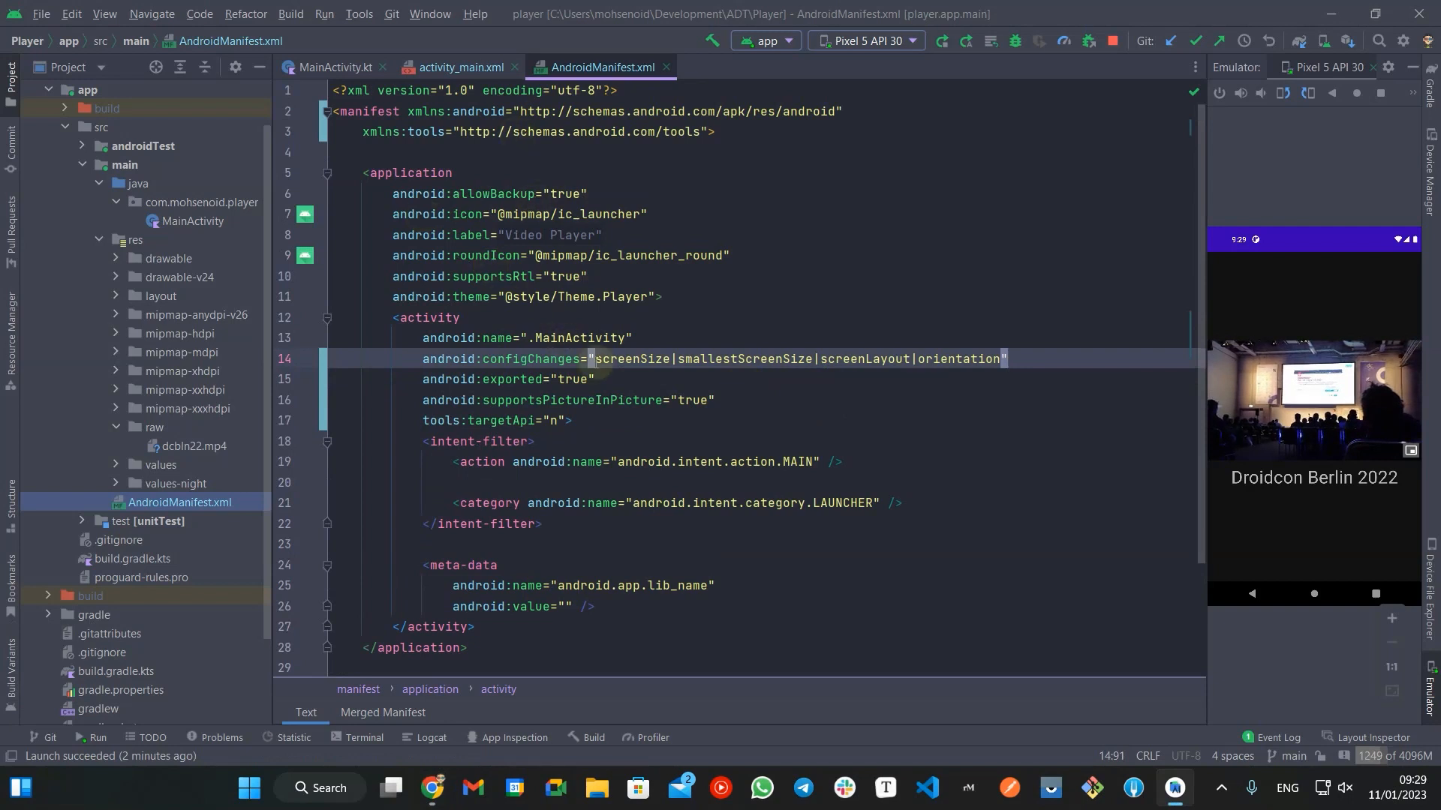
{"action": "left_click", "coordinate": [334, 67]}
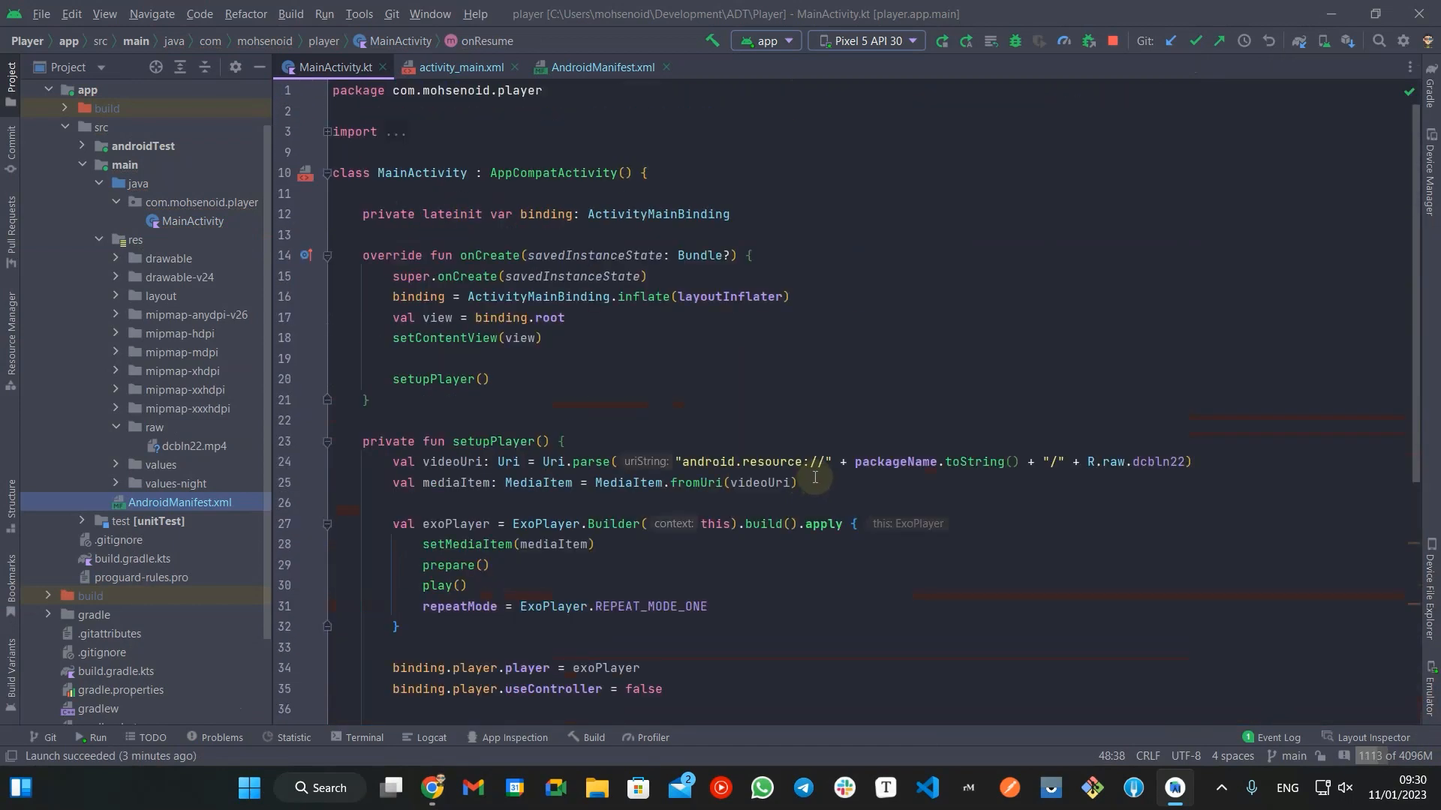
Call setupPipButton() after setupPlayer() and start declaring private fun setupPipButton using binding
{"action": "left_click", "coordinate": [488, 379]}
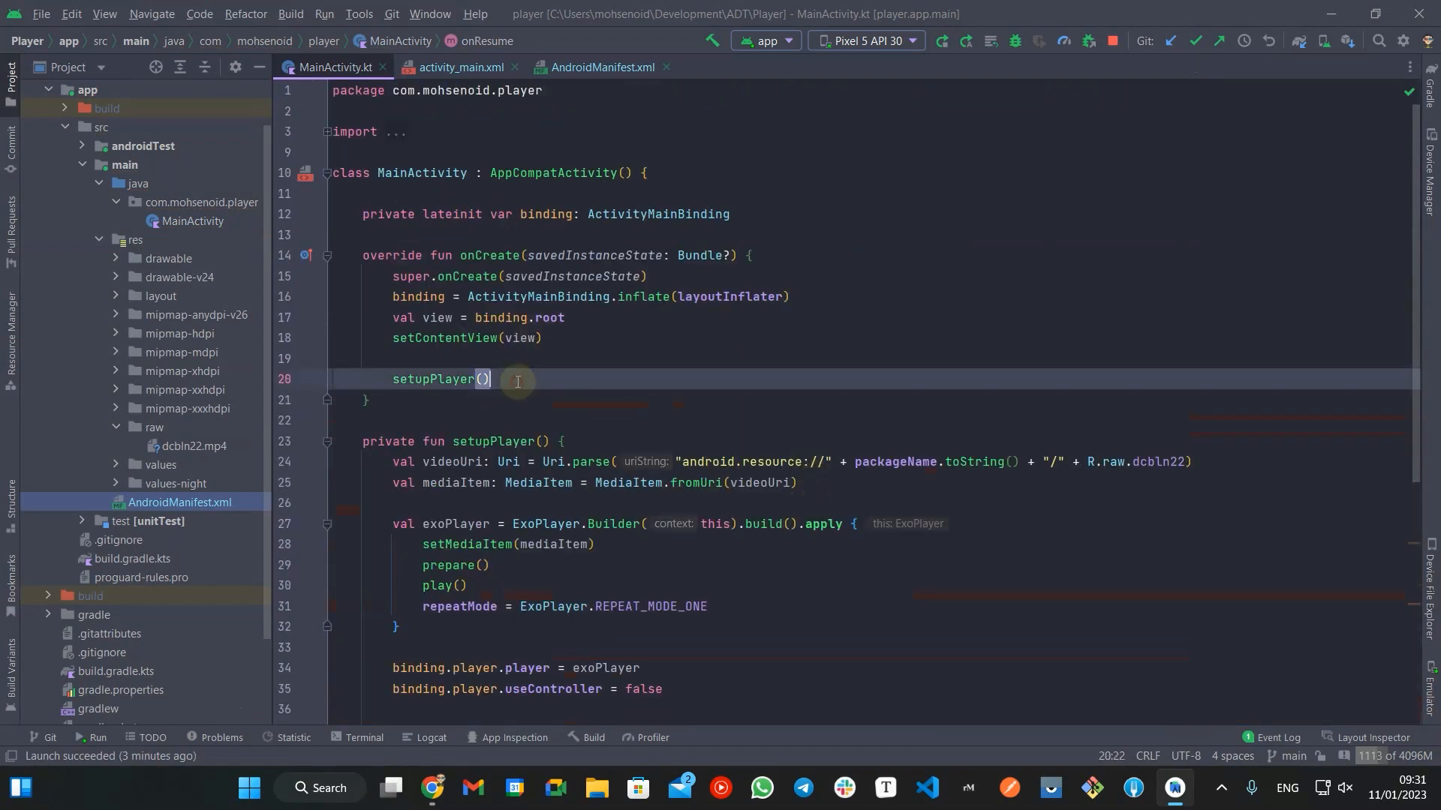
{"action": "type", "text": "setup"}
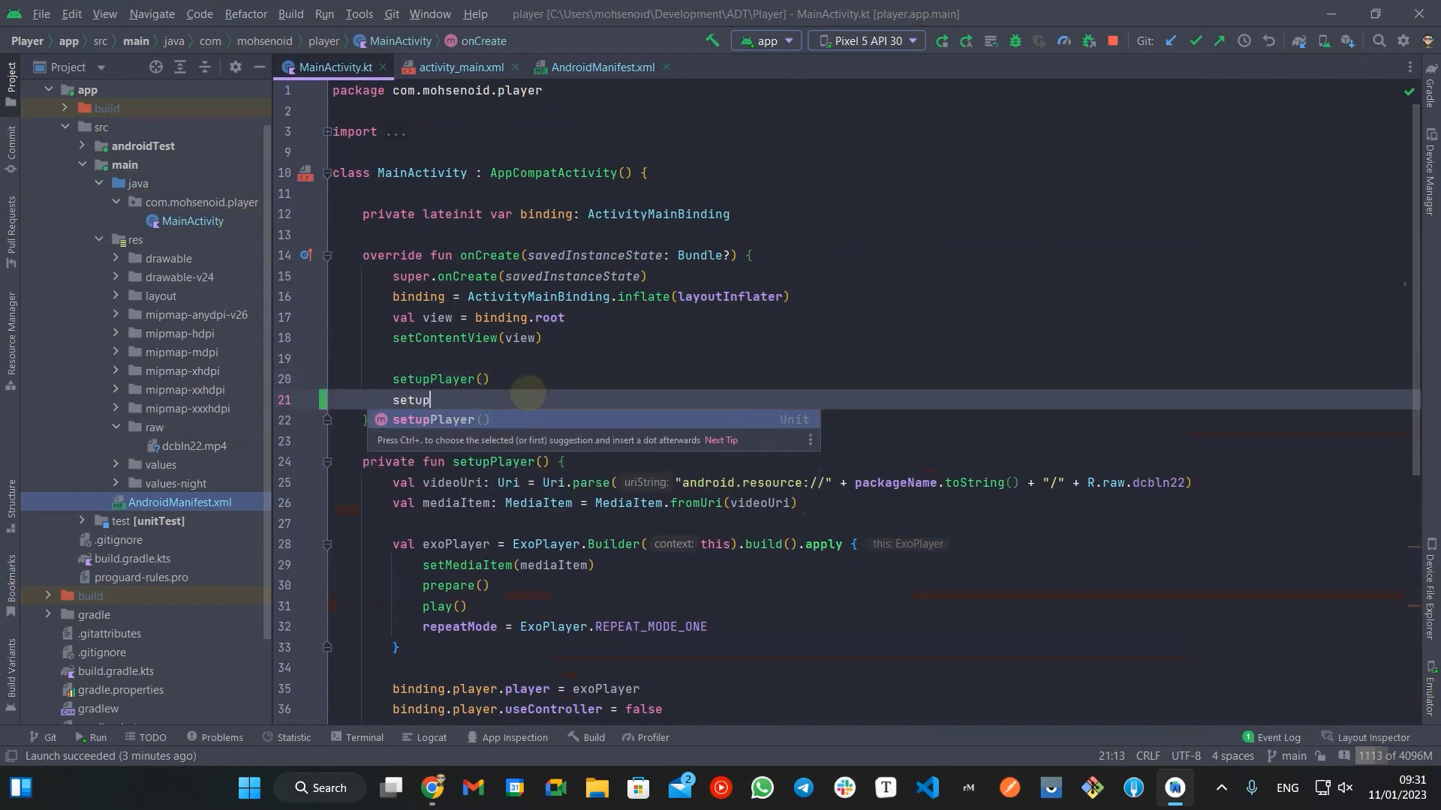
{"action": "type", "text": "PipButt"}
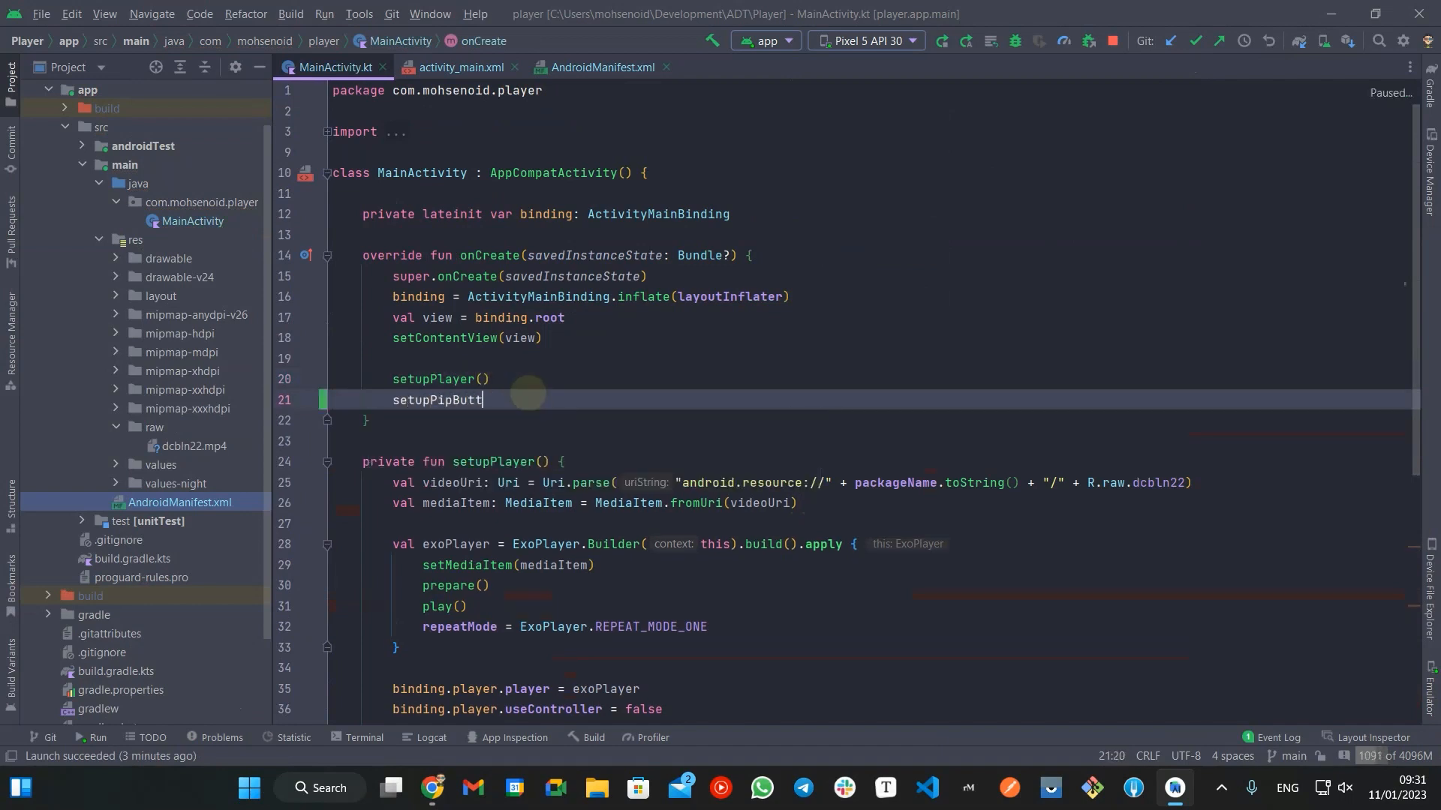
{"action": "type", "text": "on()"}
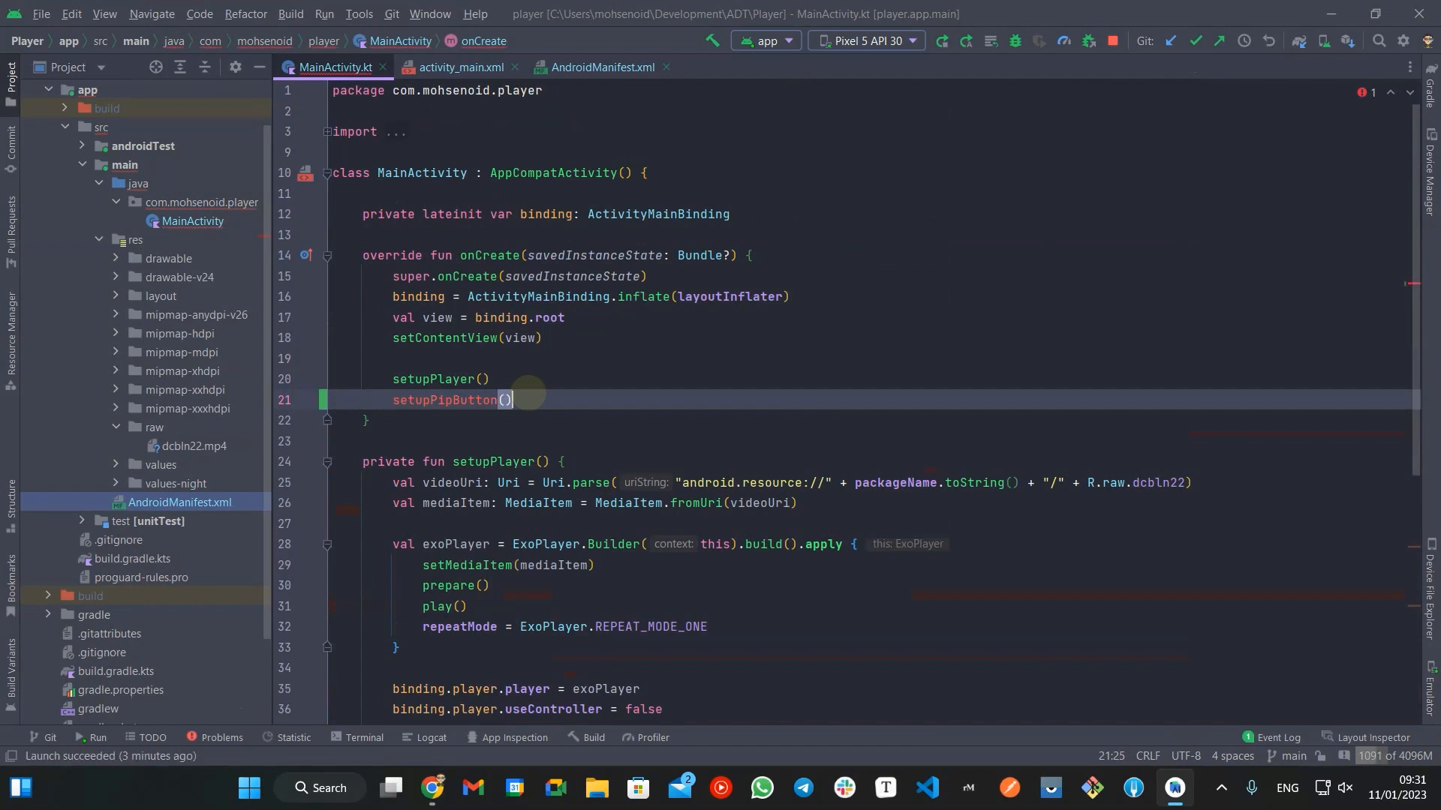
{"action": "scroll", "scroll_direction": "down", "scroll_amount": 3}
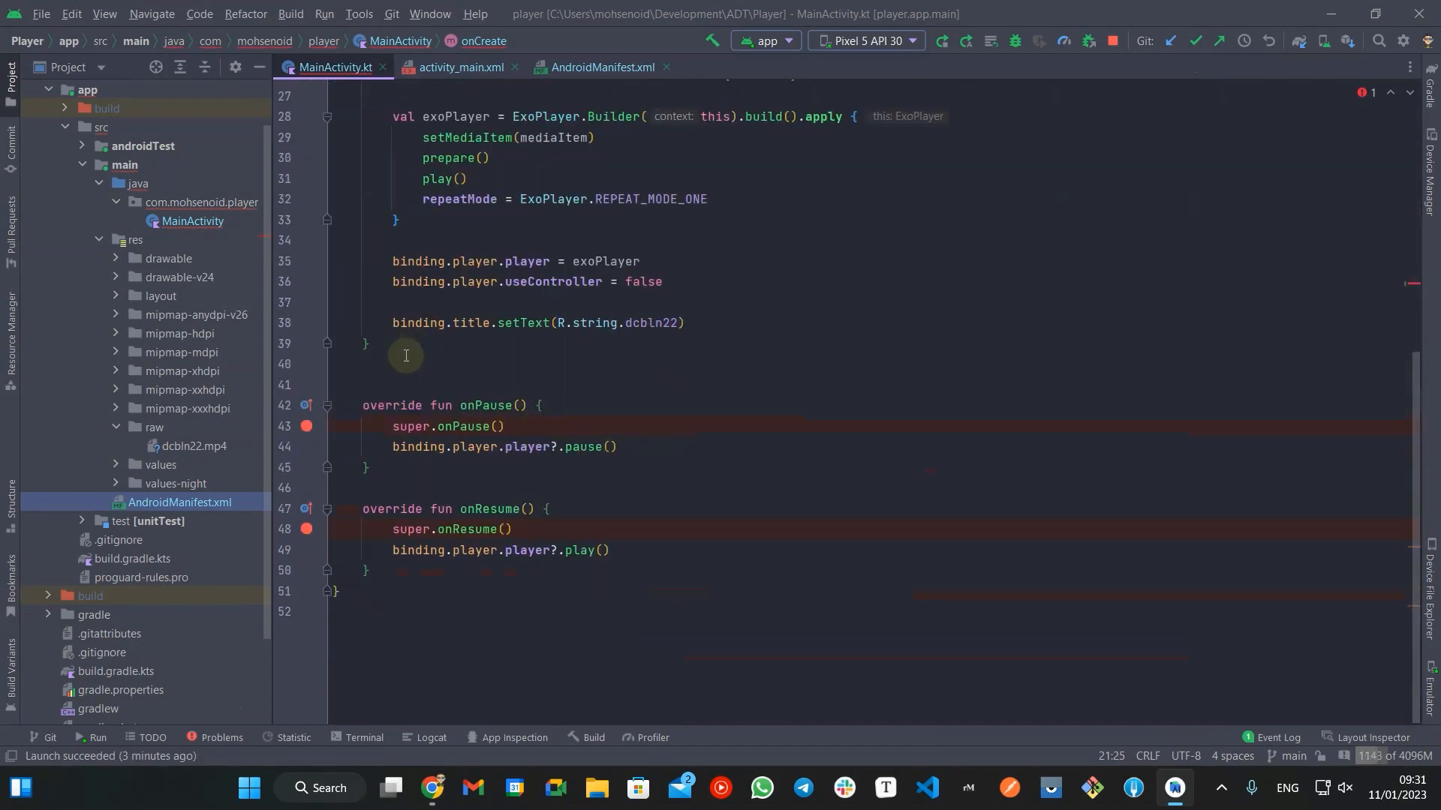
{"action": "type", "text": "private"}
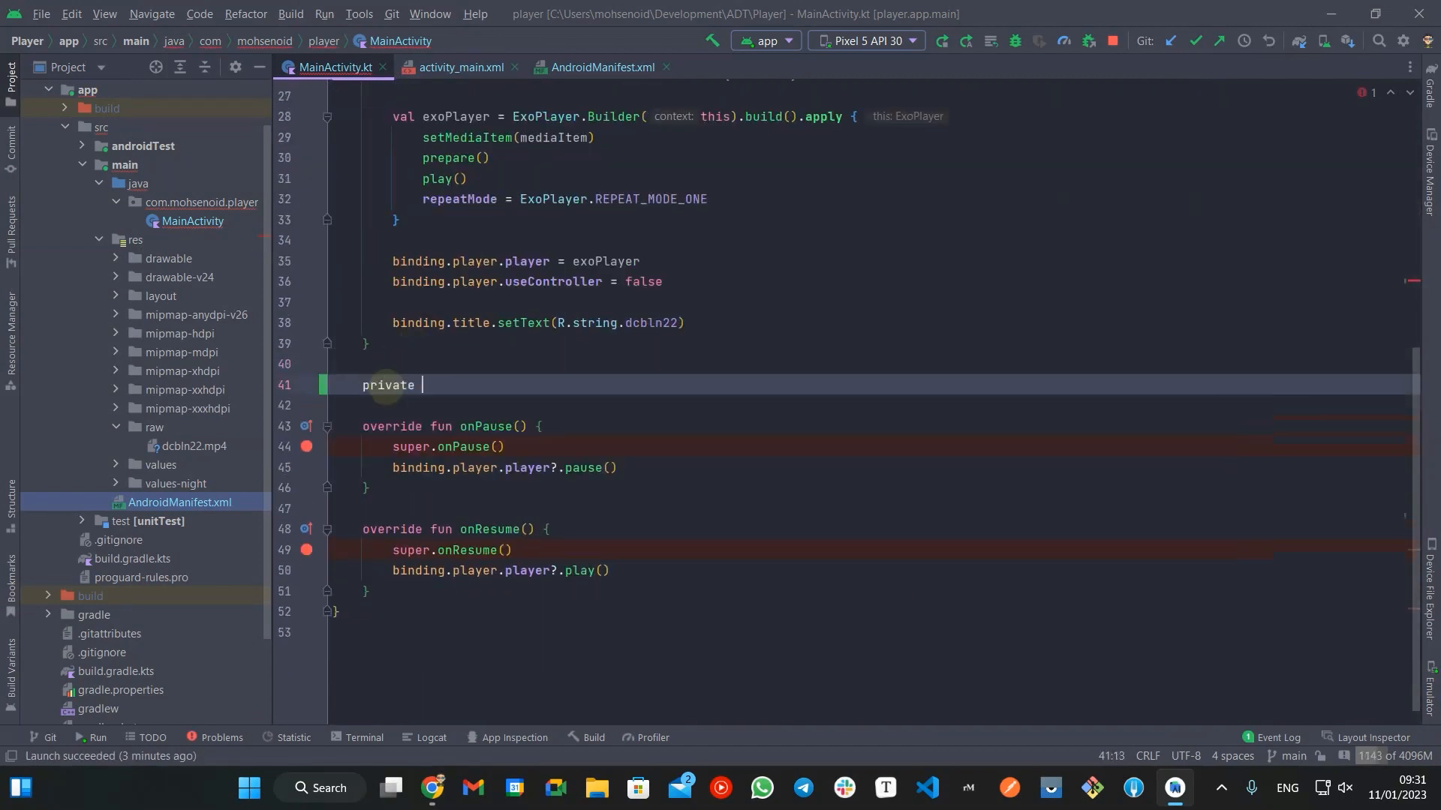
{"action": "type", "text": "fun setupPipButton(){"}
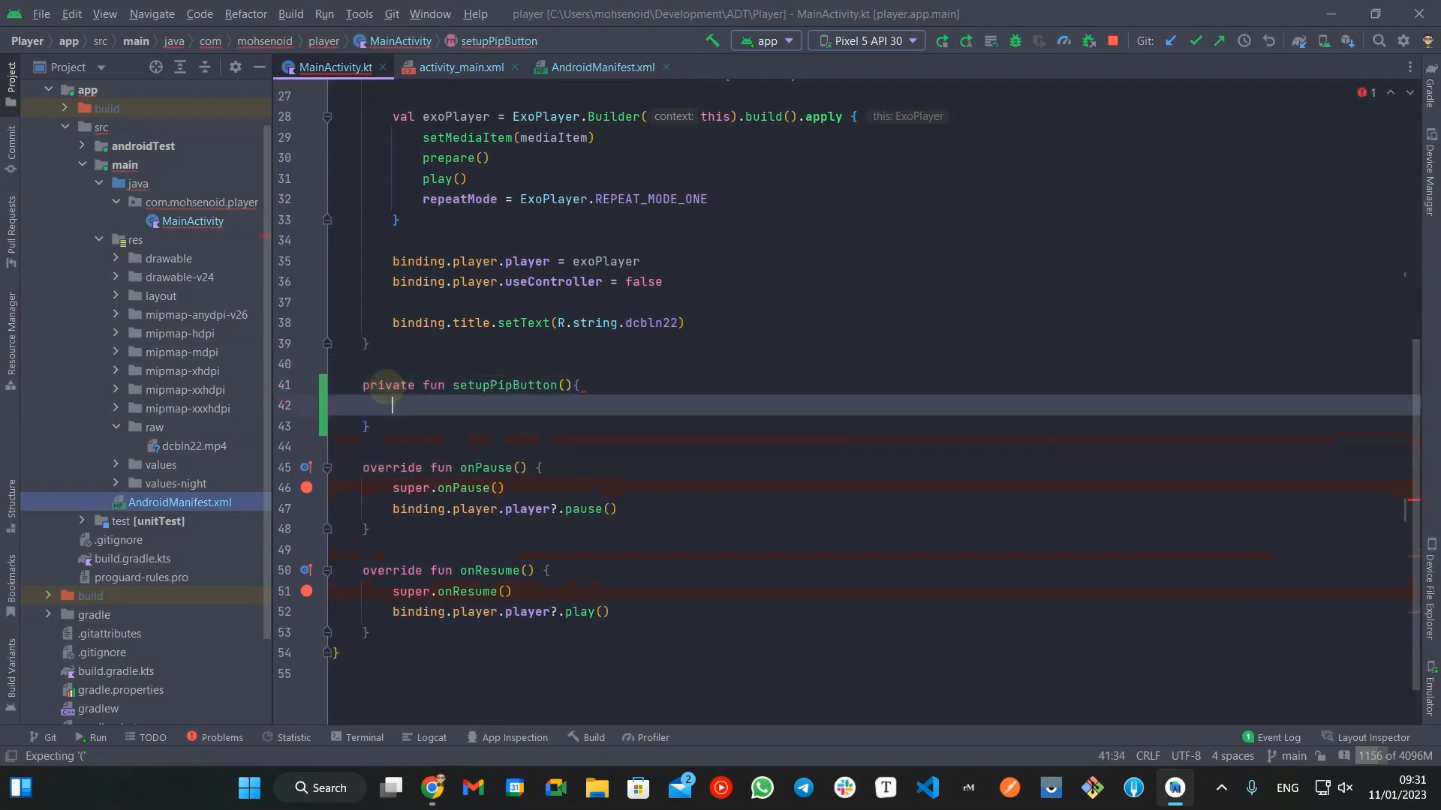
{"action": "type", "text": "binding."}
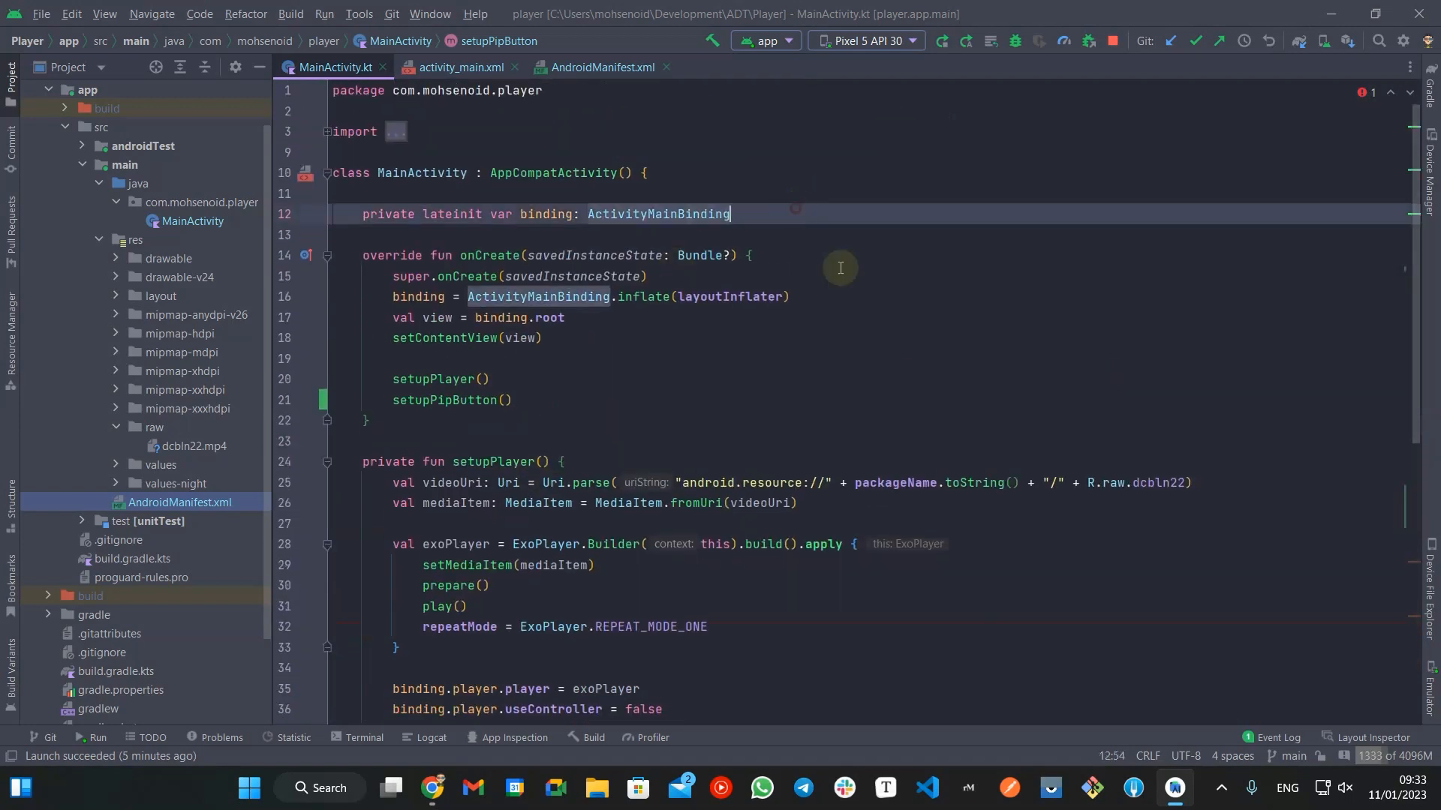
Add private val isPipSupported by lazy, checking FEATURE_PICTURE_IN_PICTURE on API N+, else false
{"action": "type", "text": "private"}
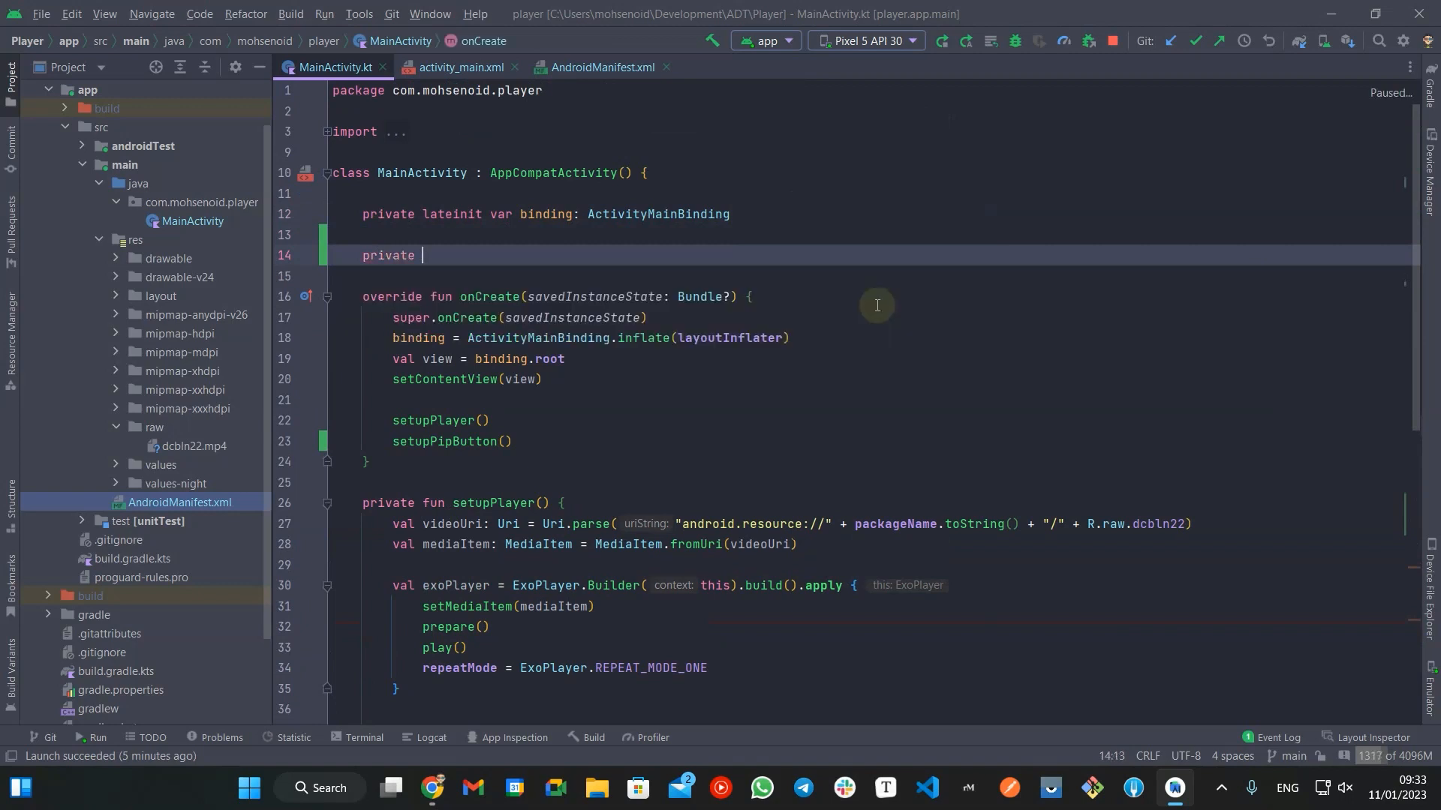
{"action": "type", "text": "val isPipSupported"}
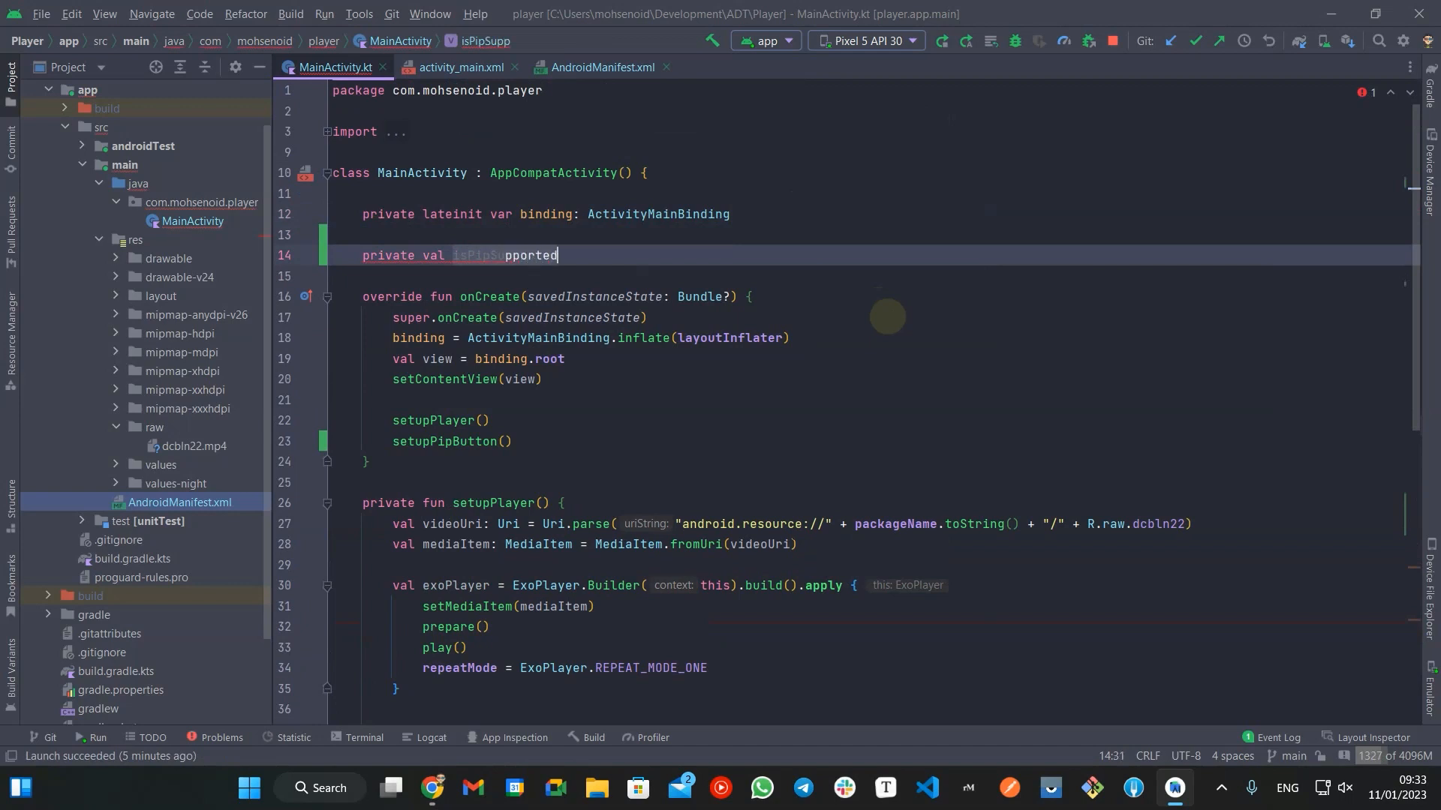
{"action": "type", "text": "by lazy"}
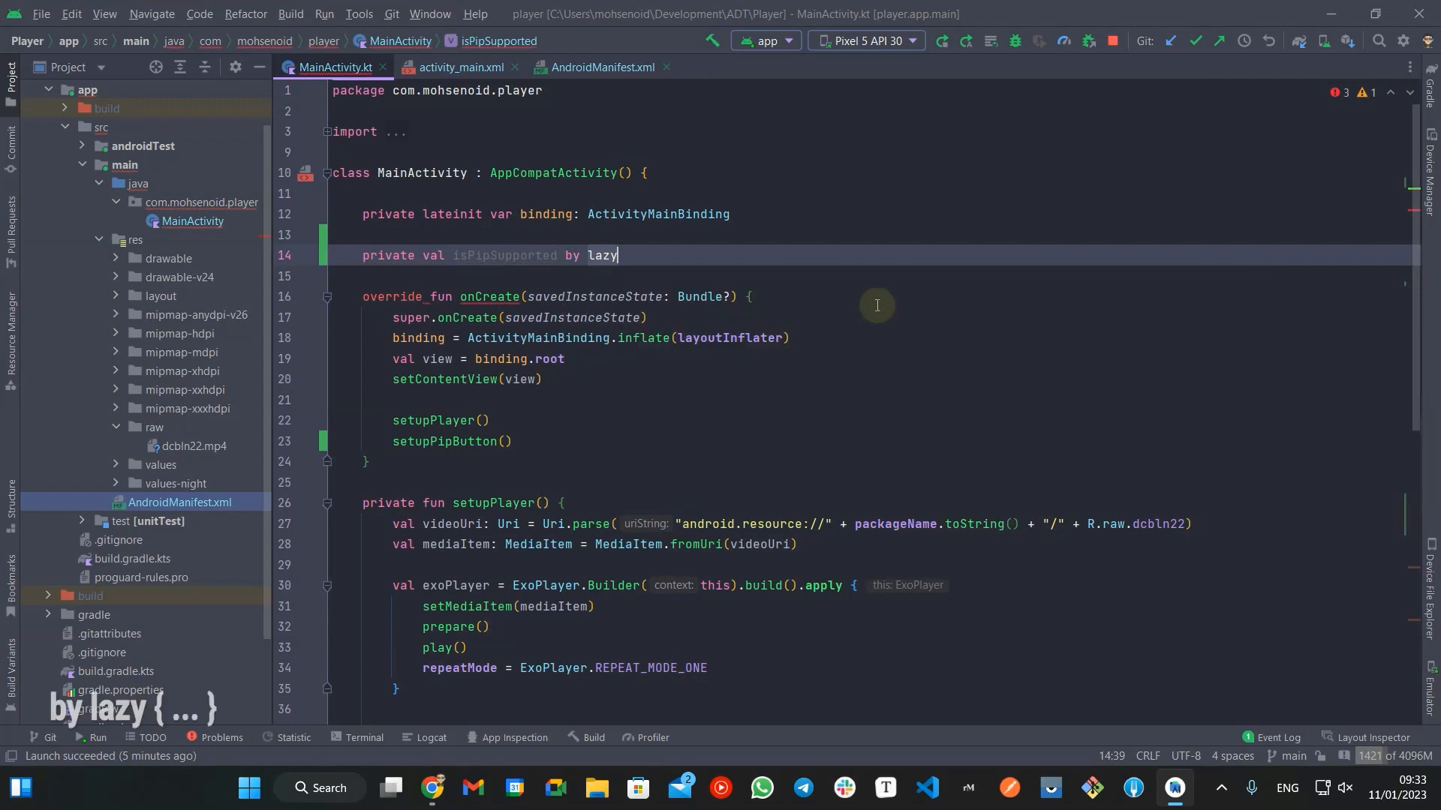
{"action": "type", "text": "{ pa"}
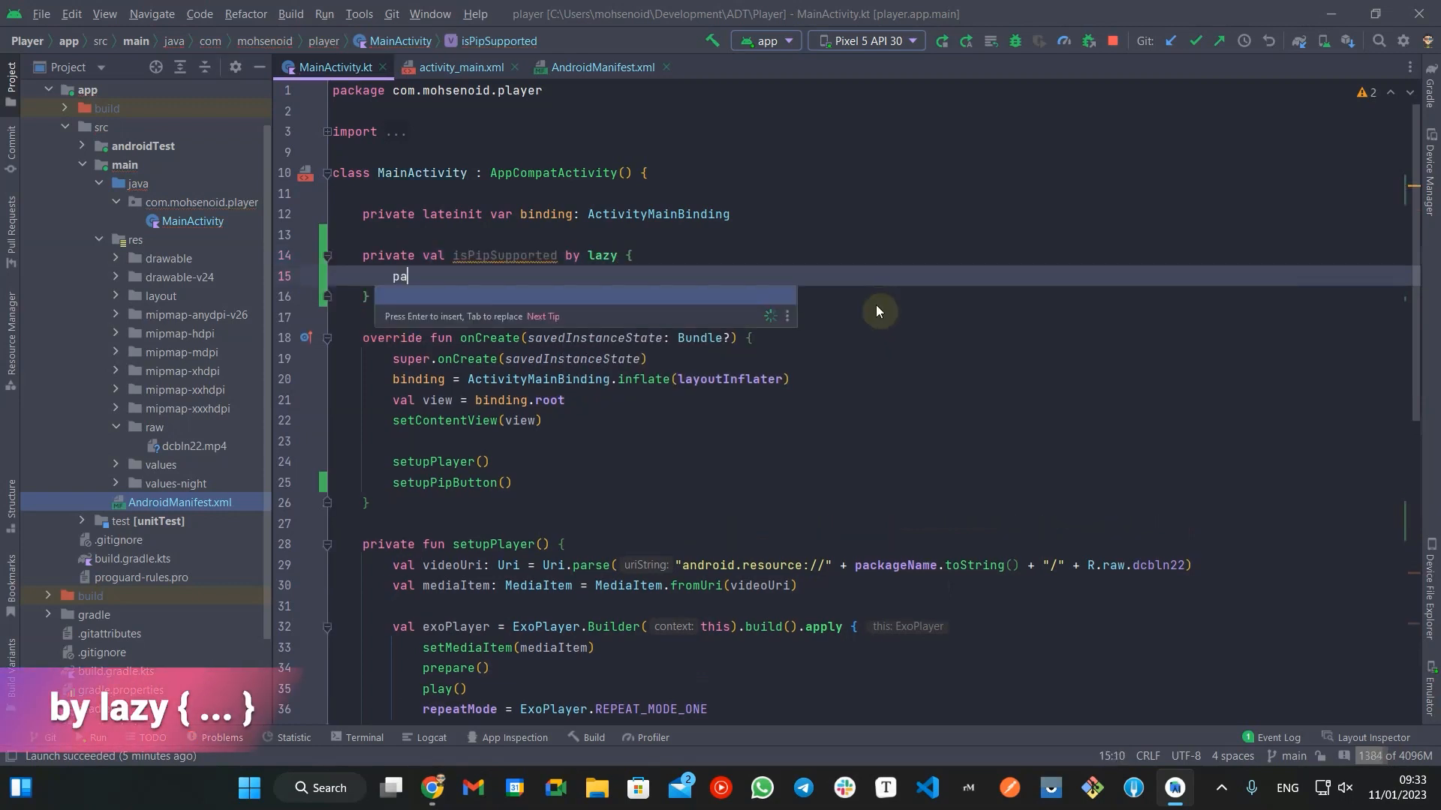
{"action": "key", "text": "Tab"}
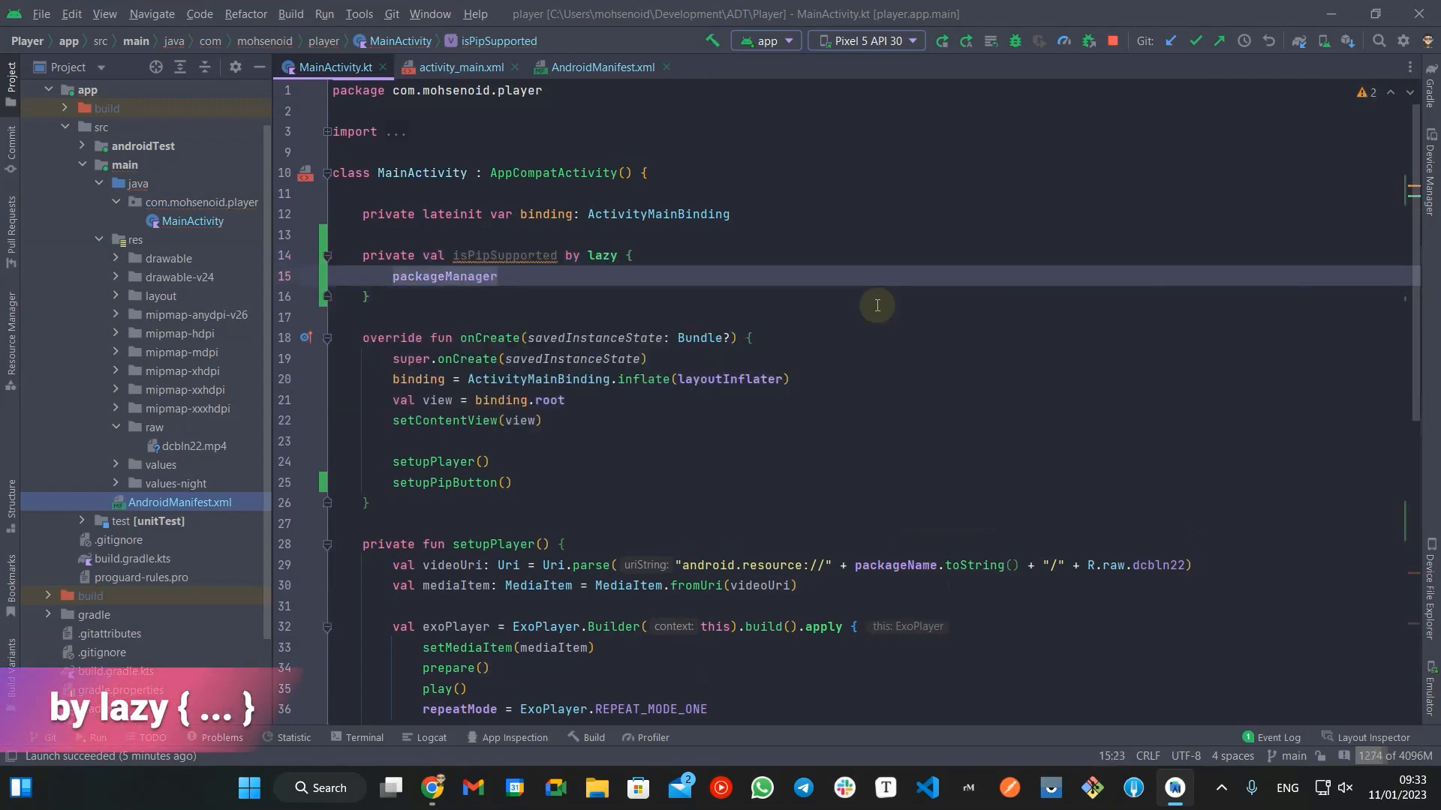
{"action": "type", "text": ".hasSystemFeature("}
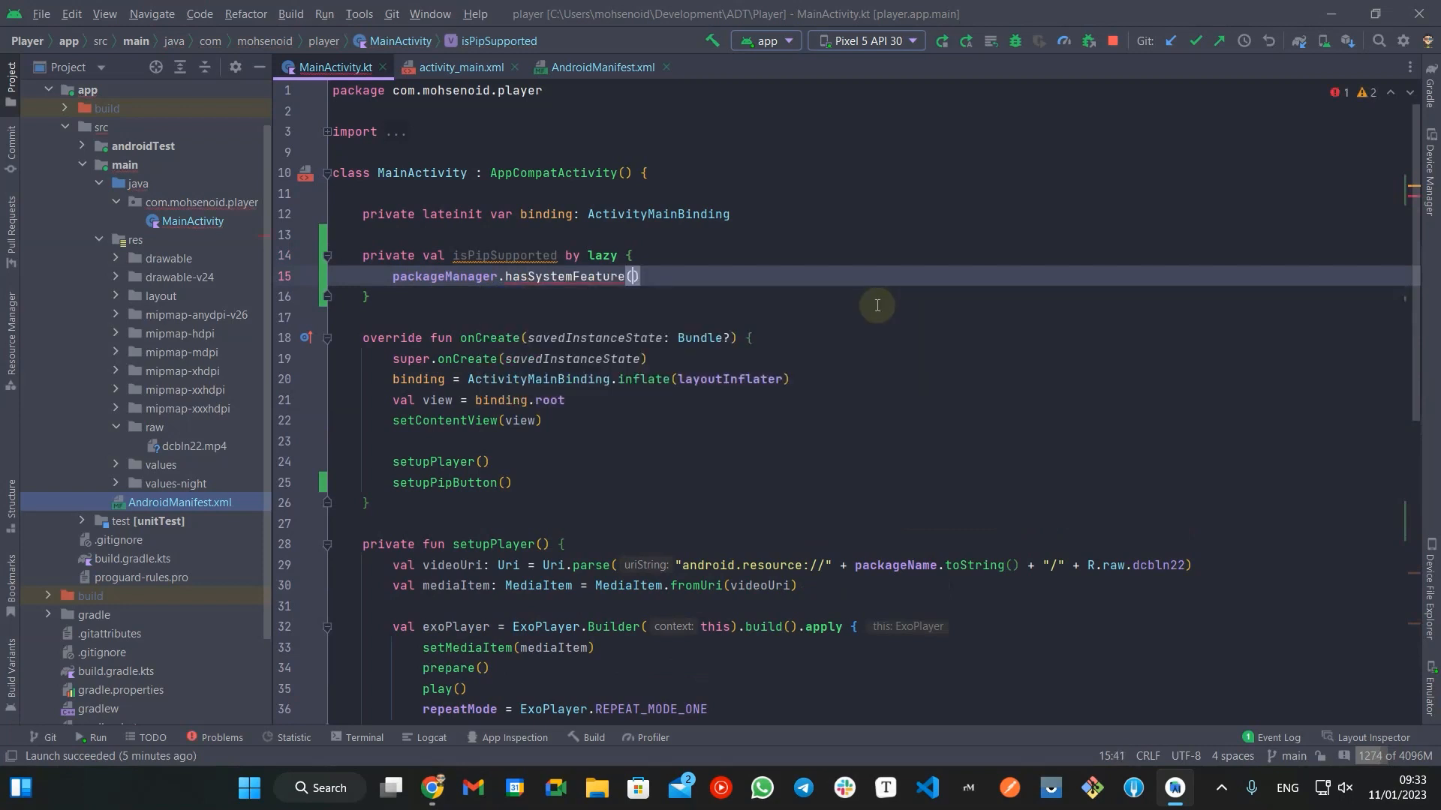
{"action": "type", "text": "PackageManager"}
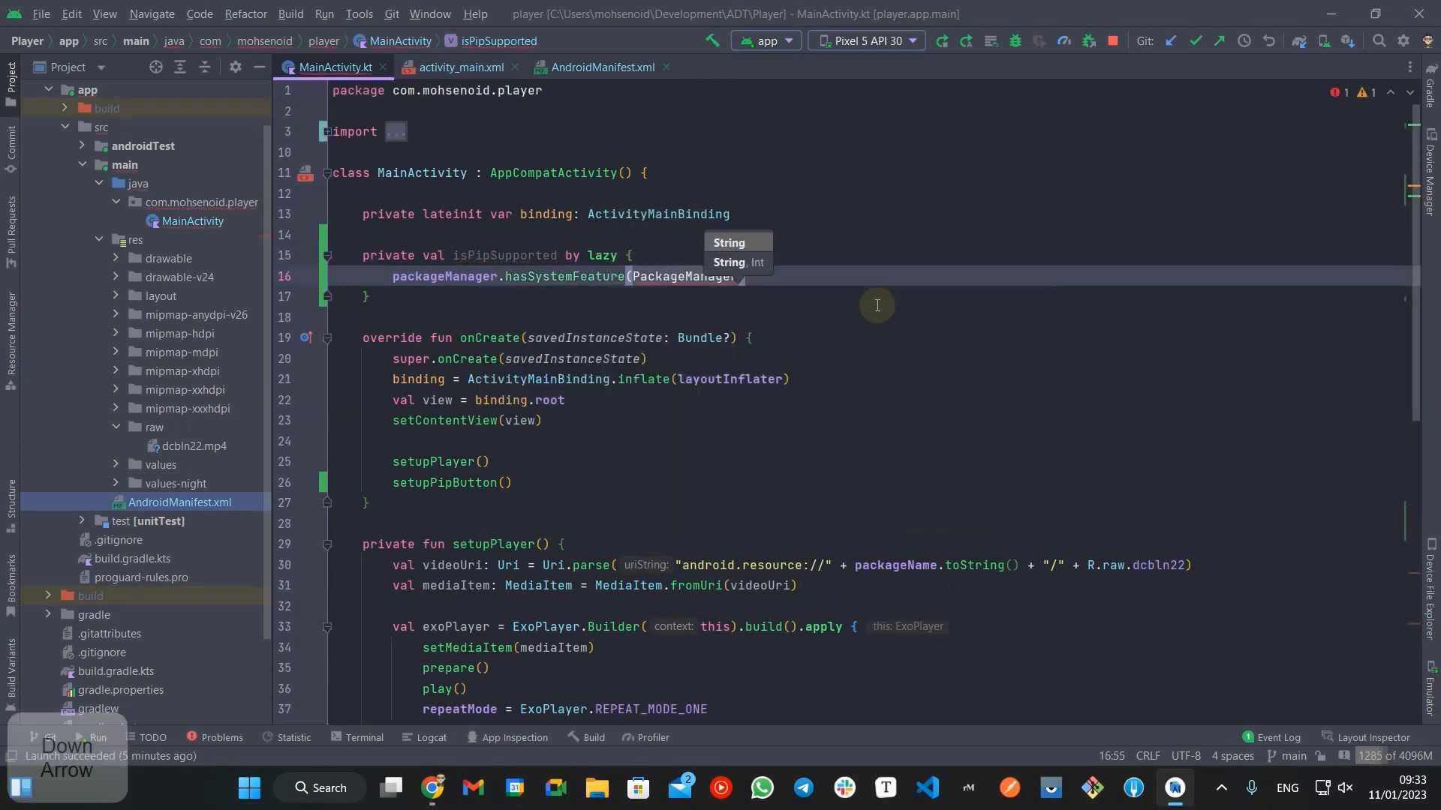
{"action": "type", "text": ".FEATURE_PICTURE_IN_PICTURE"}
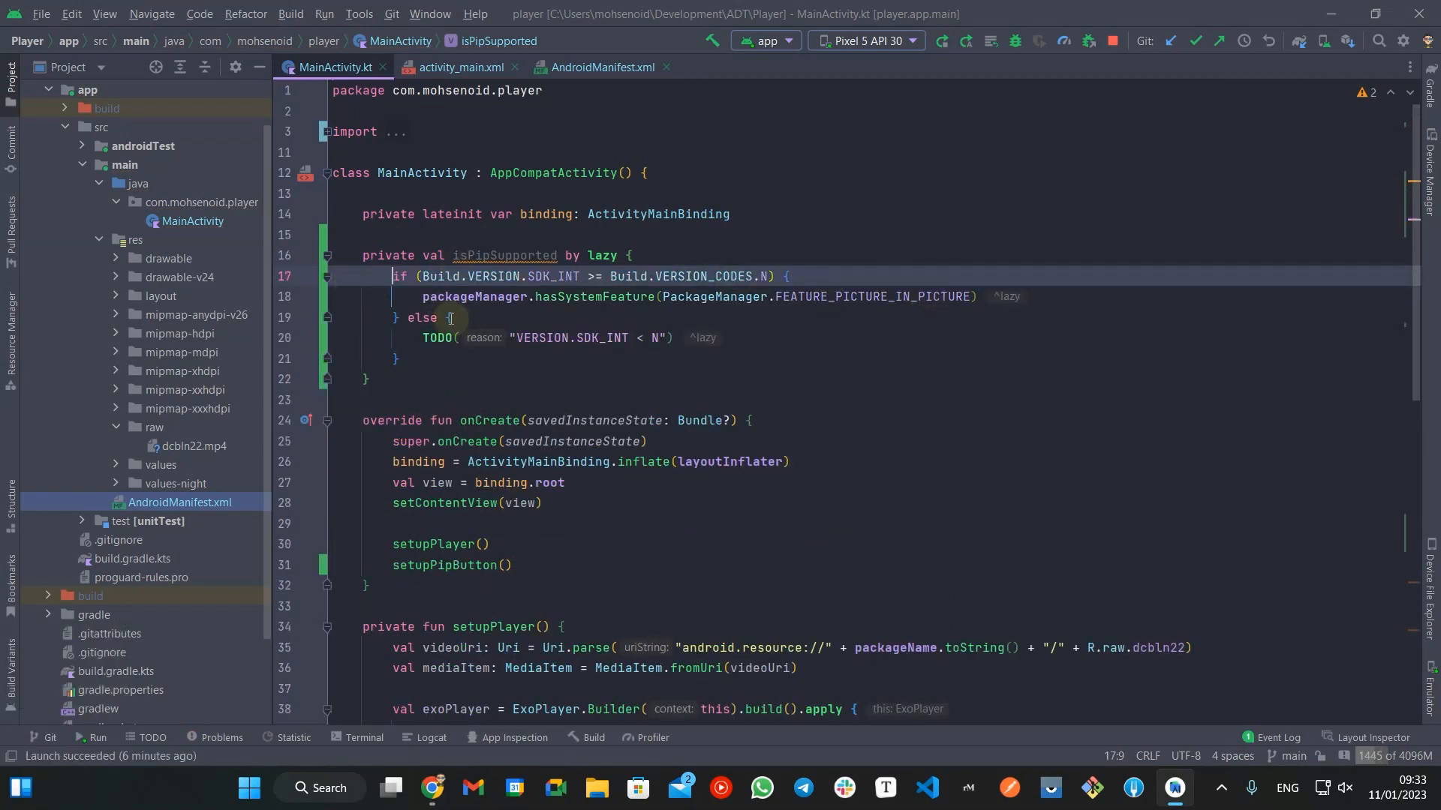
{"action": "type", "text": "fals"}
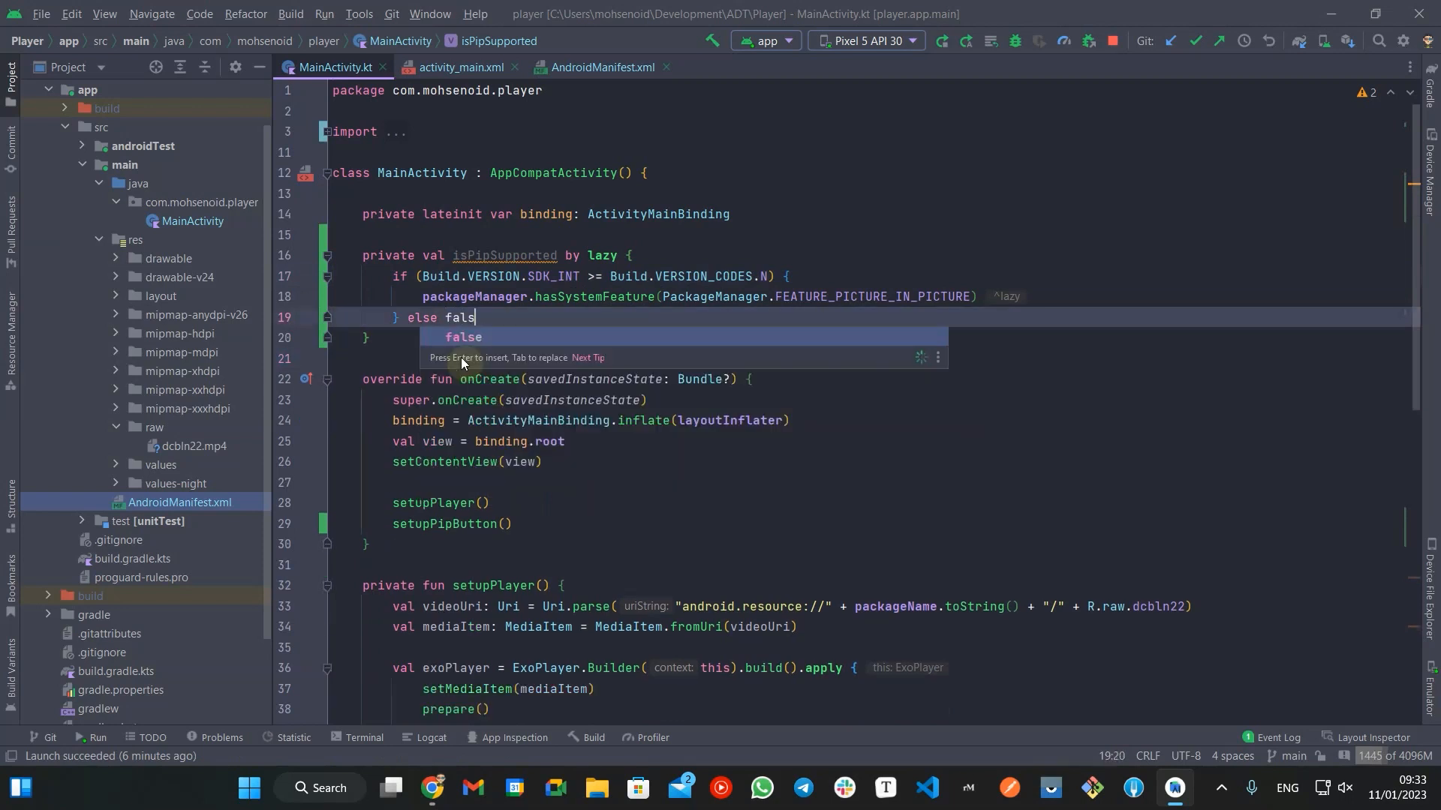
{"action": "key", "text": "Enter"}
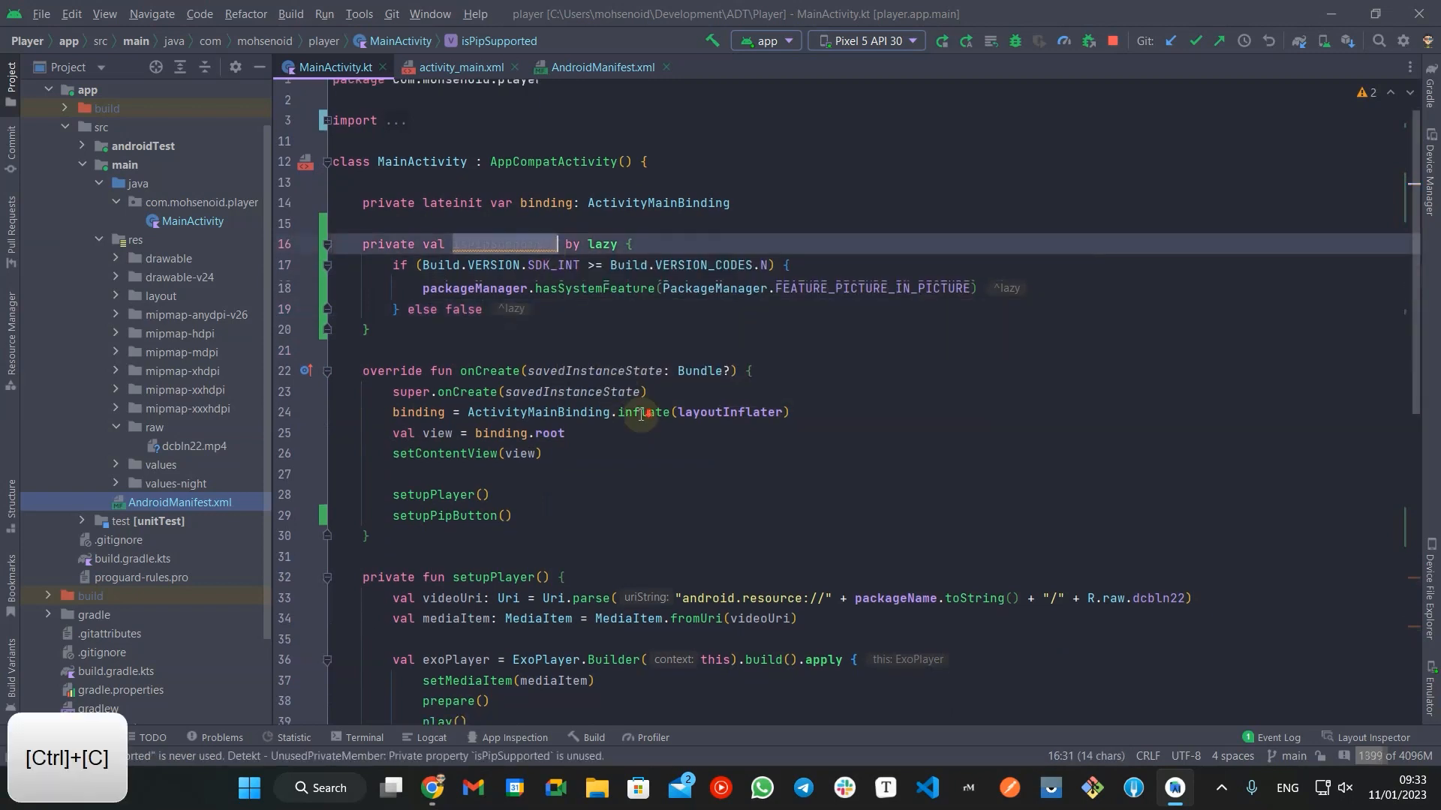
In the click listener, return if !isPipSupported, then call enterPictureInPictureMode()
{"action": "scroll", "scroll_direction": "down", "scroll_amount": 3}
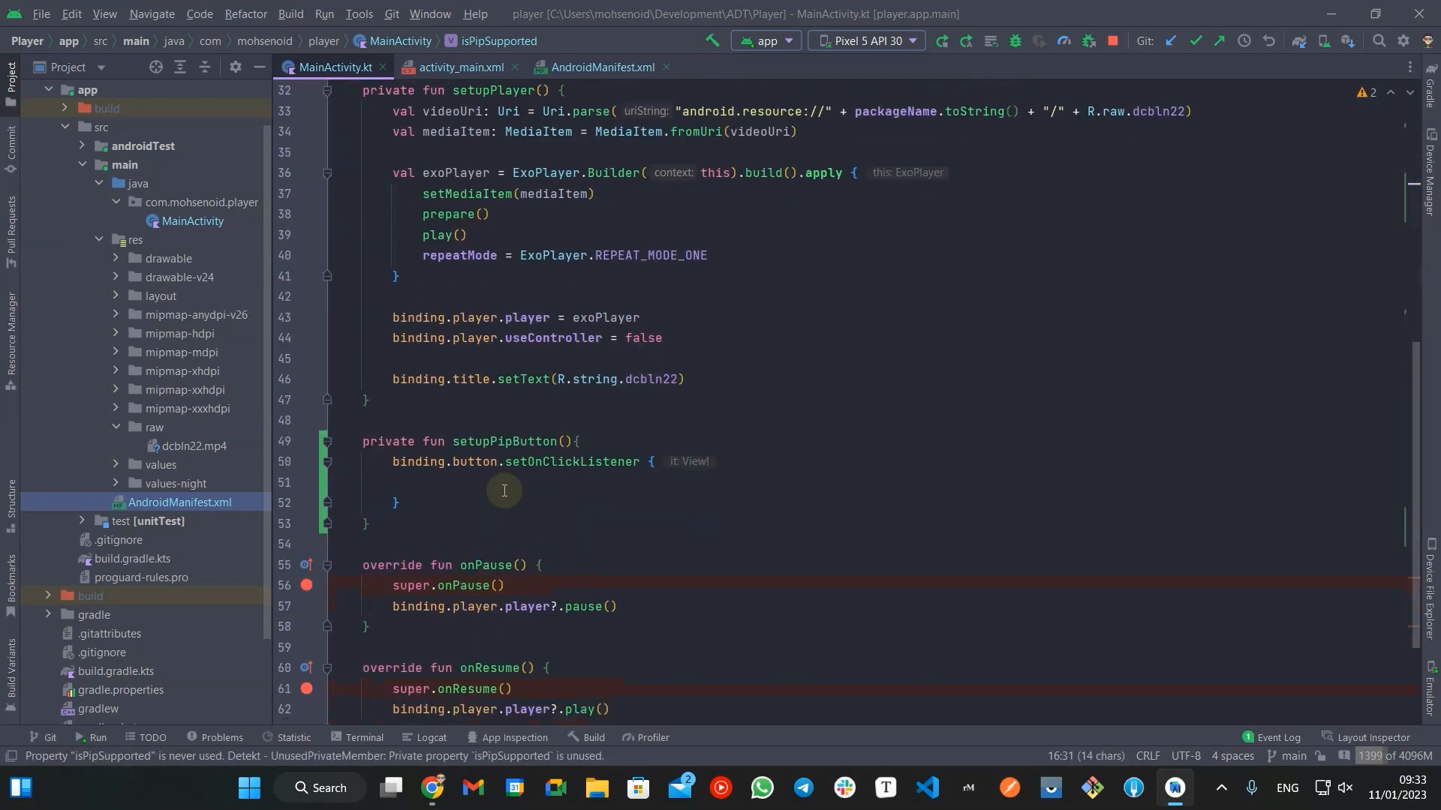
{"action": "type", "text": "if("}
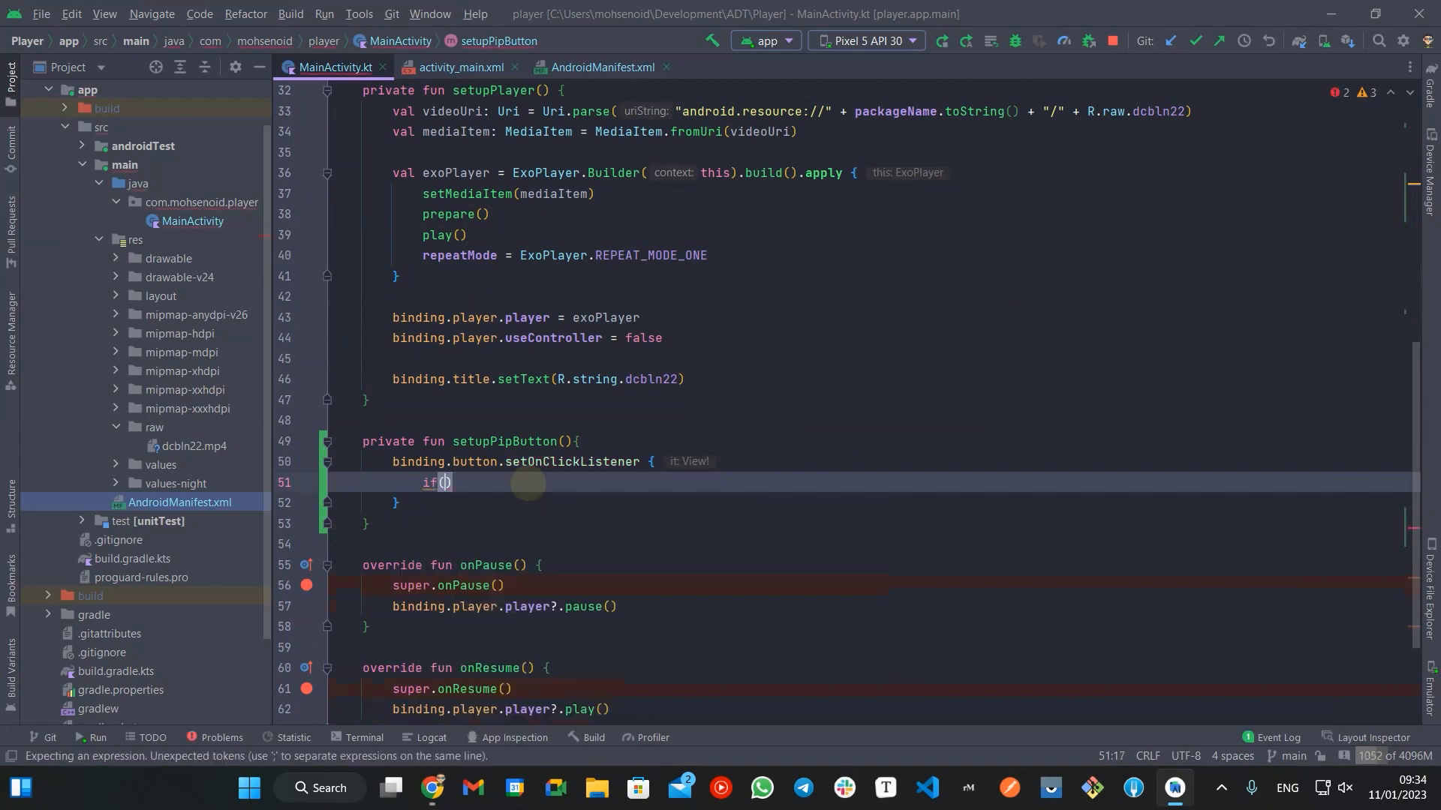
{"action": "type", "text": "!isPipSupported"}
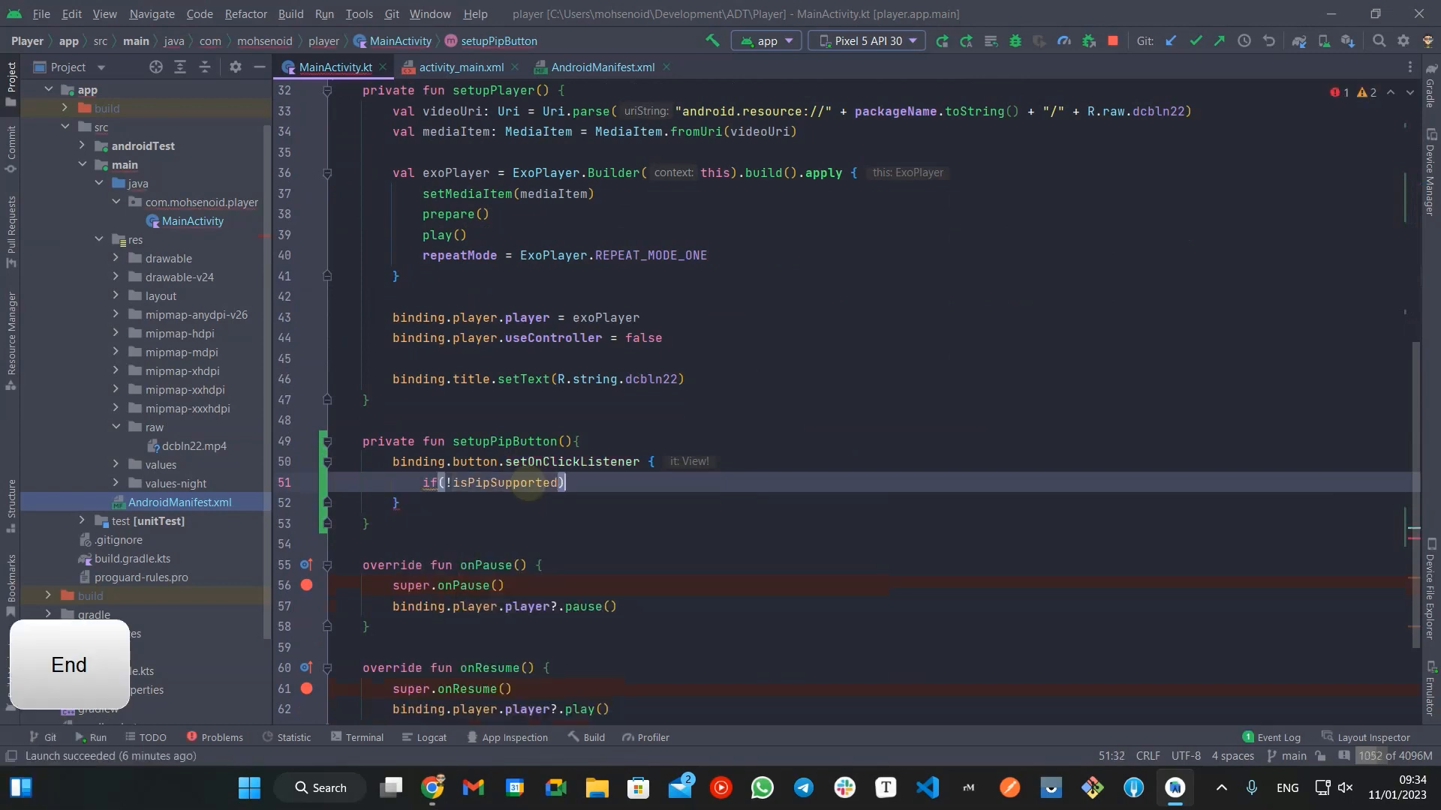
{"action": "type", "text": "return@setOnClickListener"}
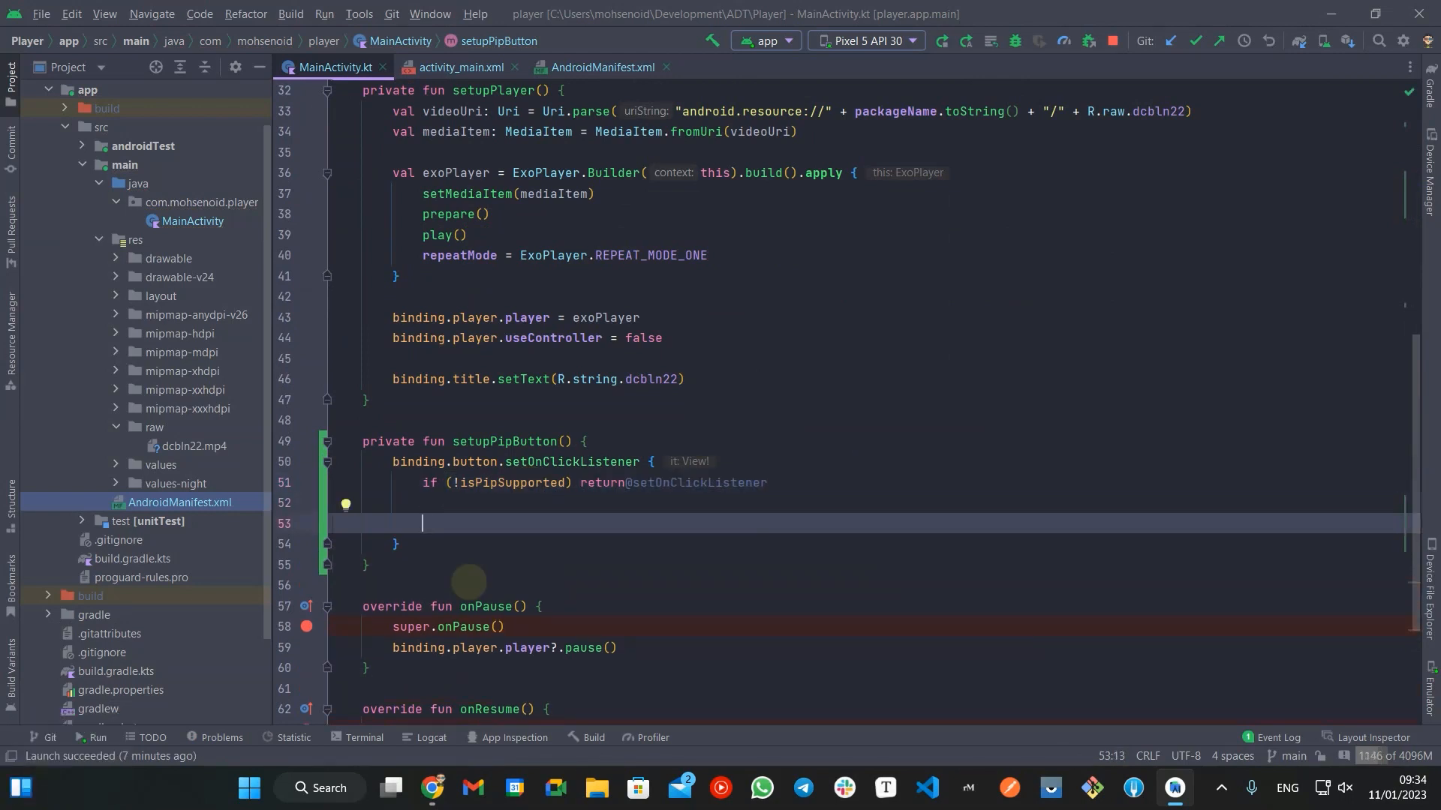
{"action": "type", "text": "enterPictureInPictureMode("}
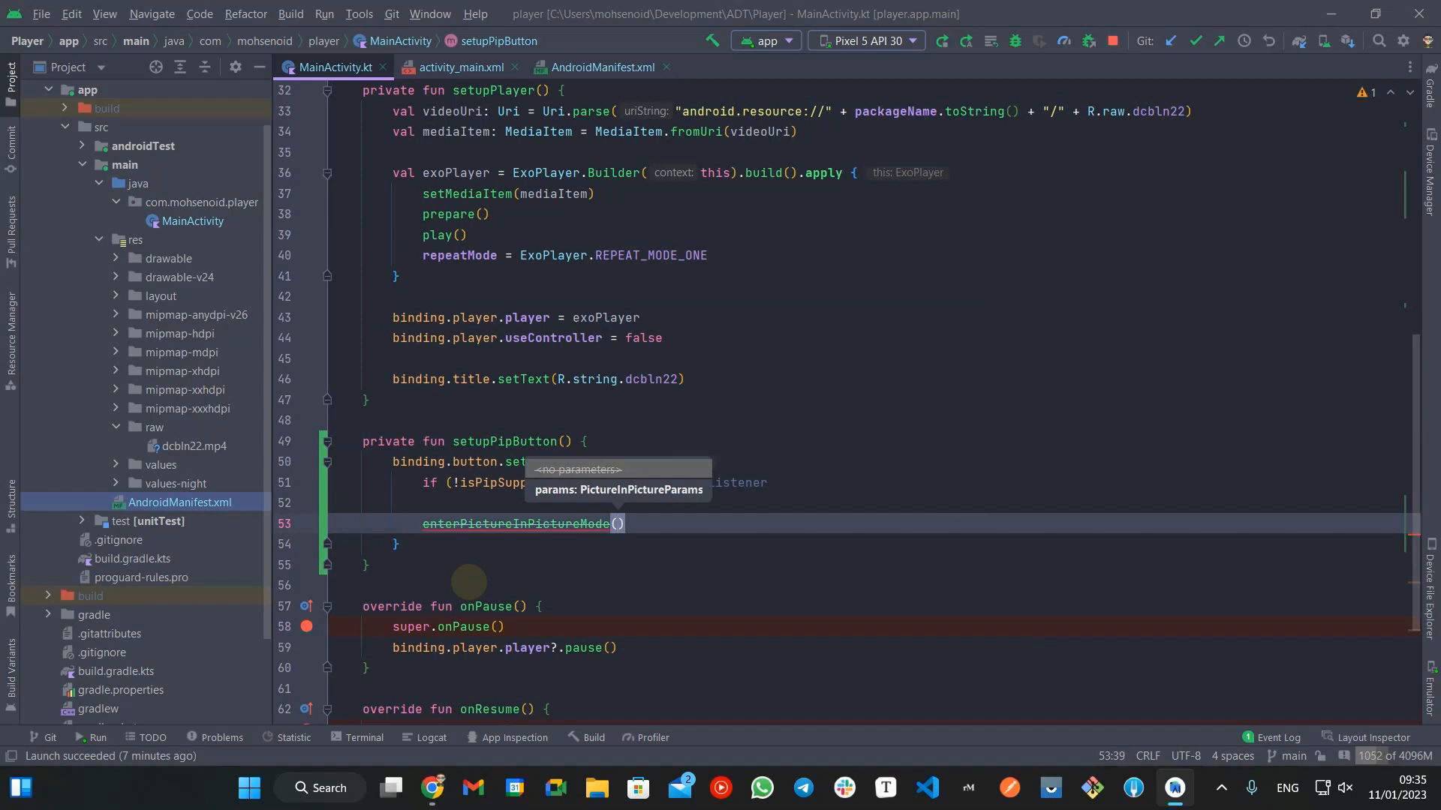
{"action": "key", "text": "Down"}
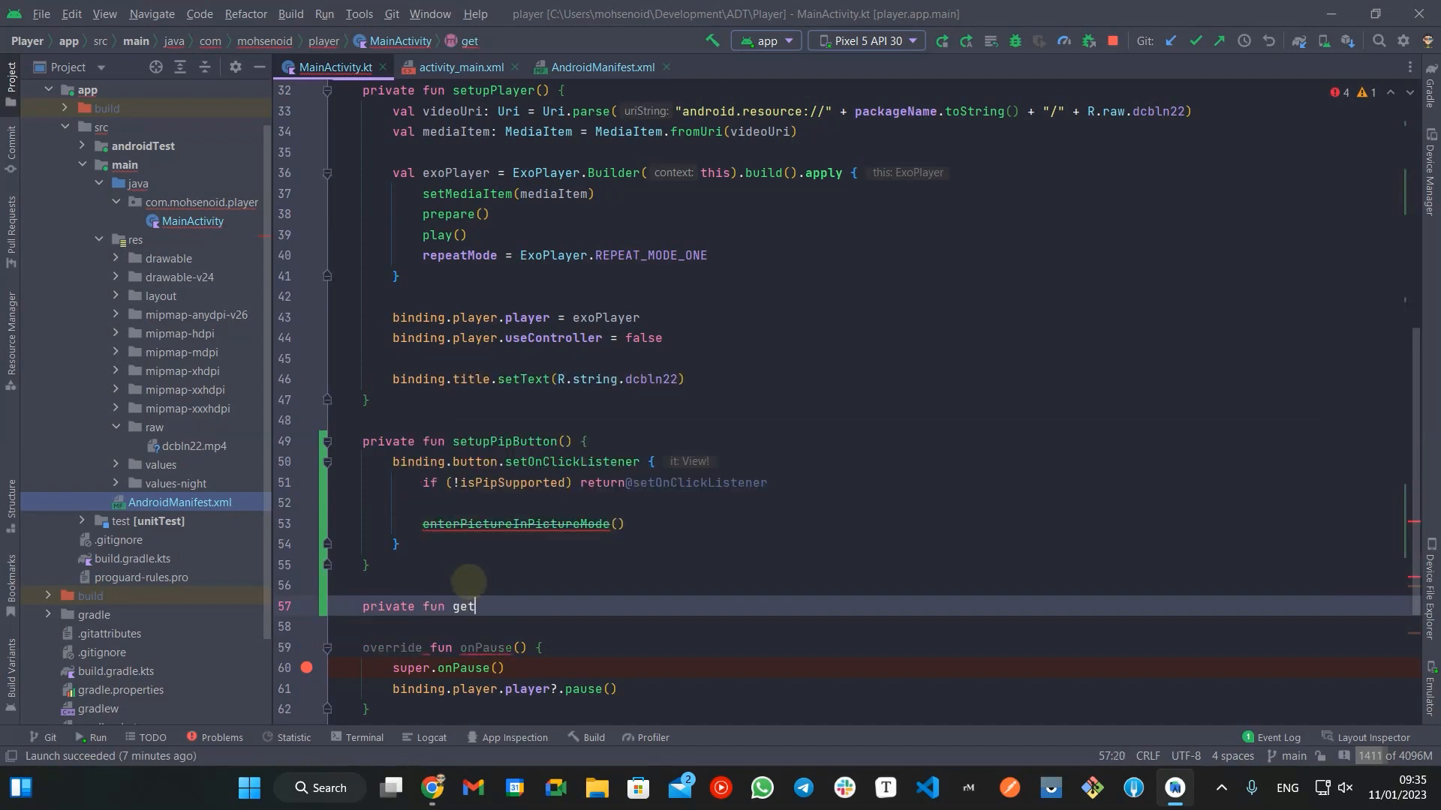
Declare getPipParams() returning a PictureInPictureParams.Builder chain
{"action": "type", "text": "PipParam"}
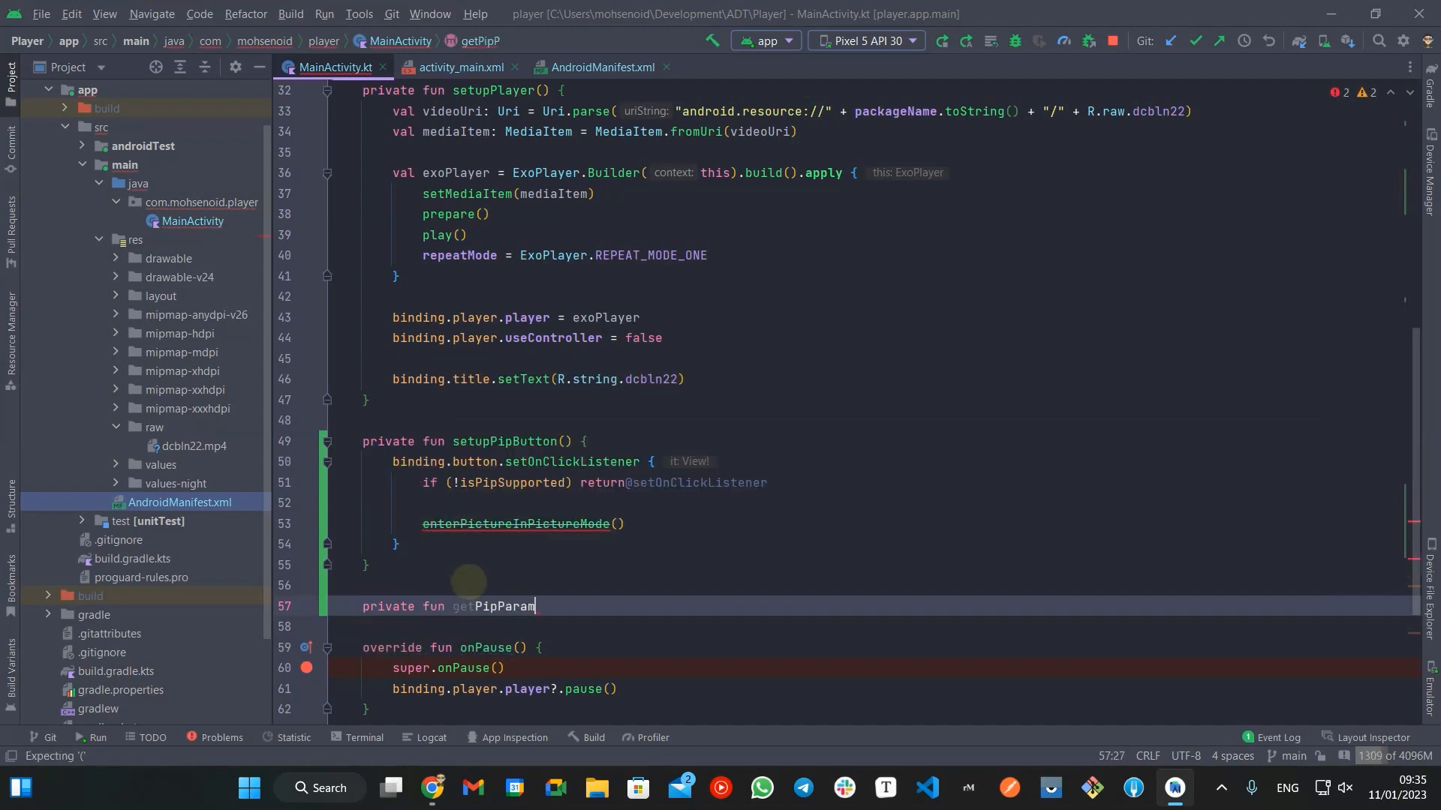
{"action": "type", "text": "s():"}
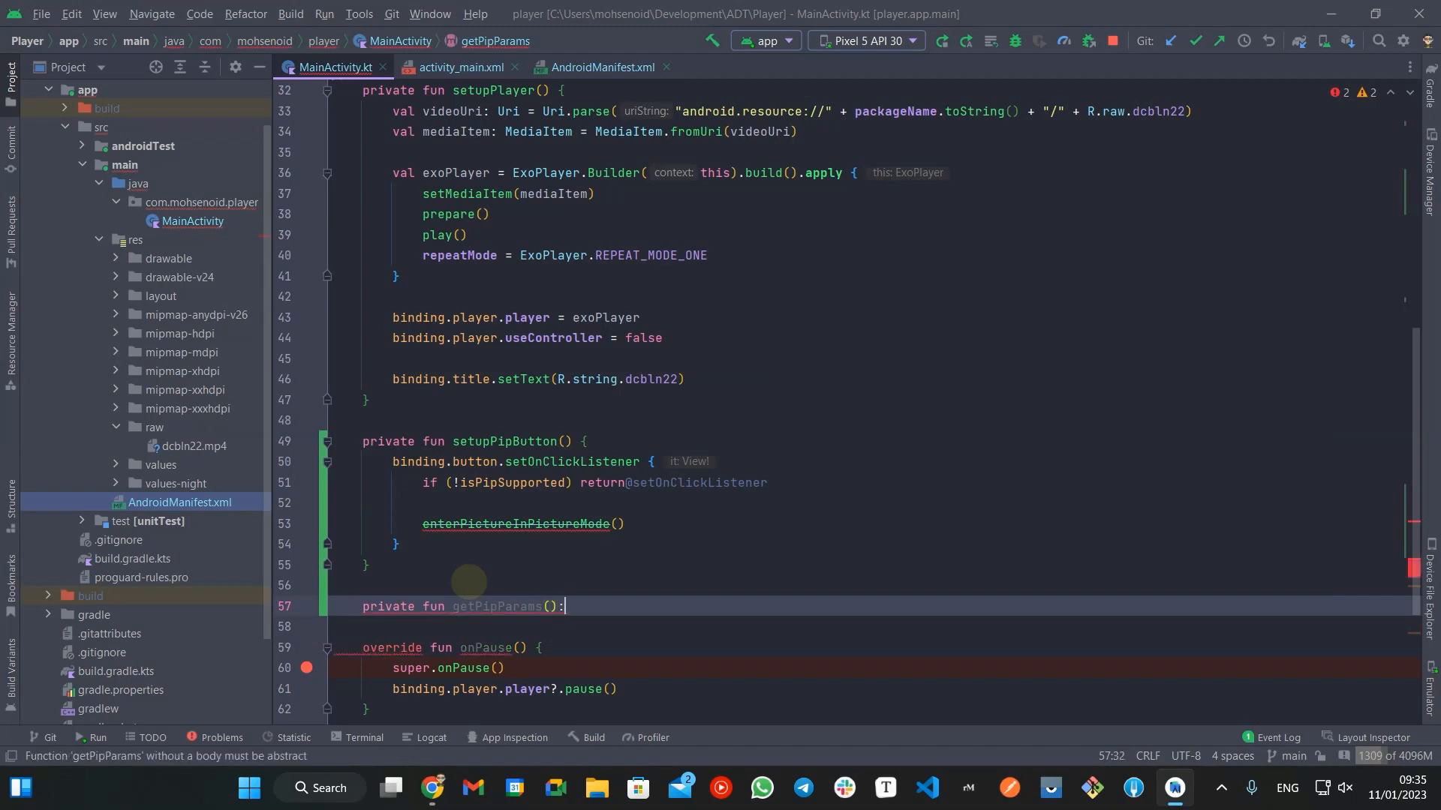
{"action": "type", "text": "PictureInPictureParams{"}
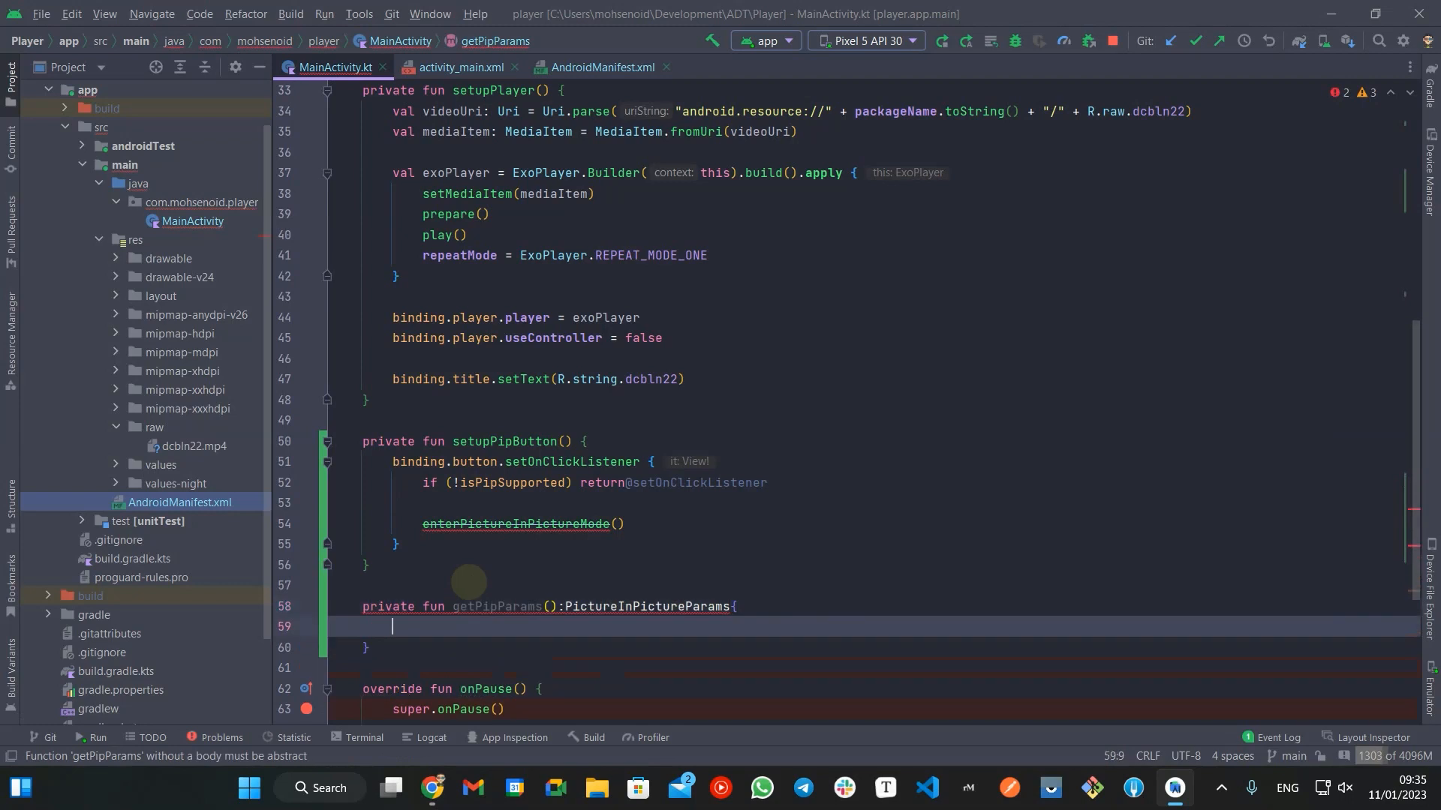
{"action": "type", "text": "Pi"}
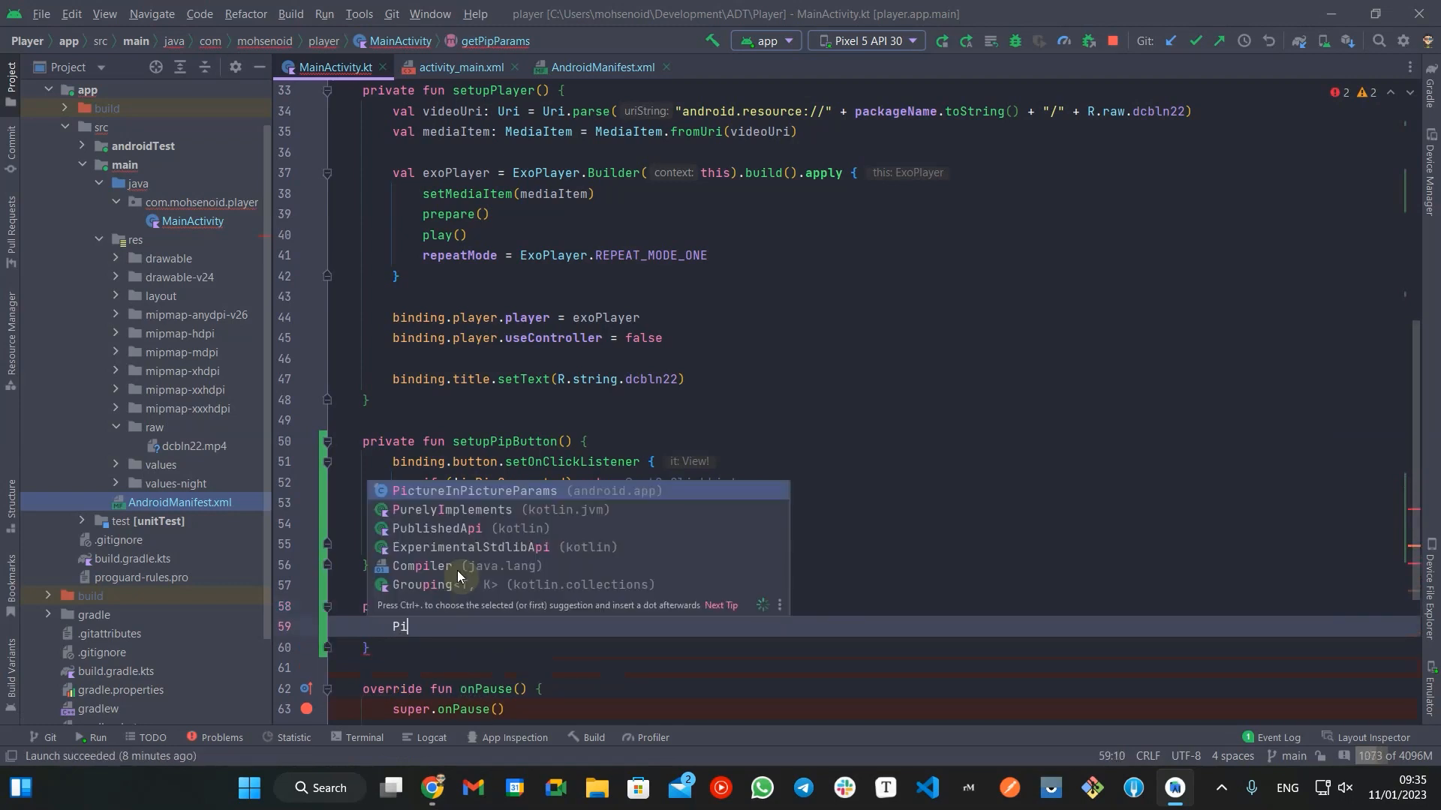
{"action": "type", "text": "PictureInPictureParams.Builder"}
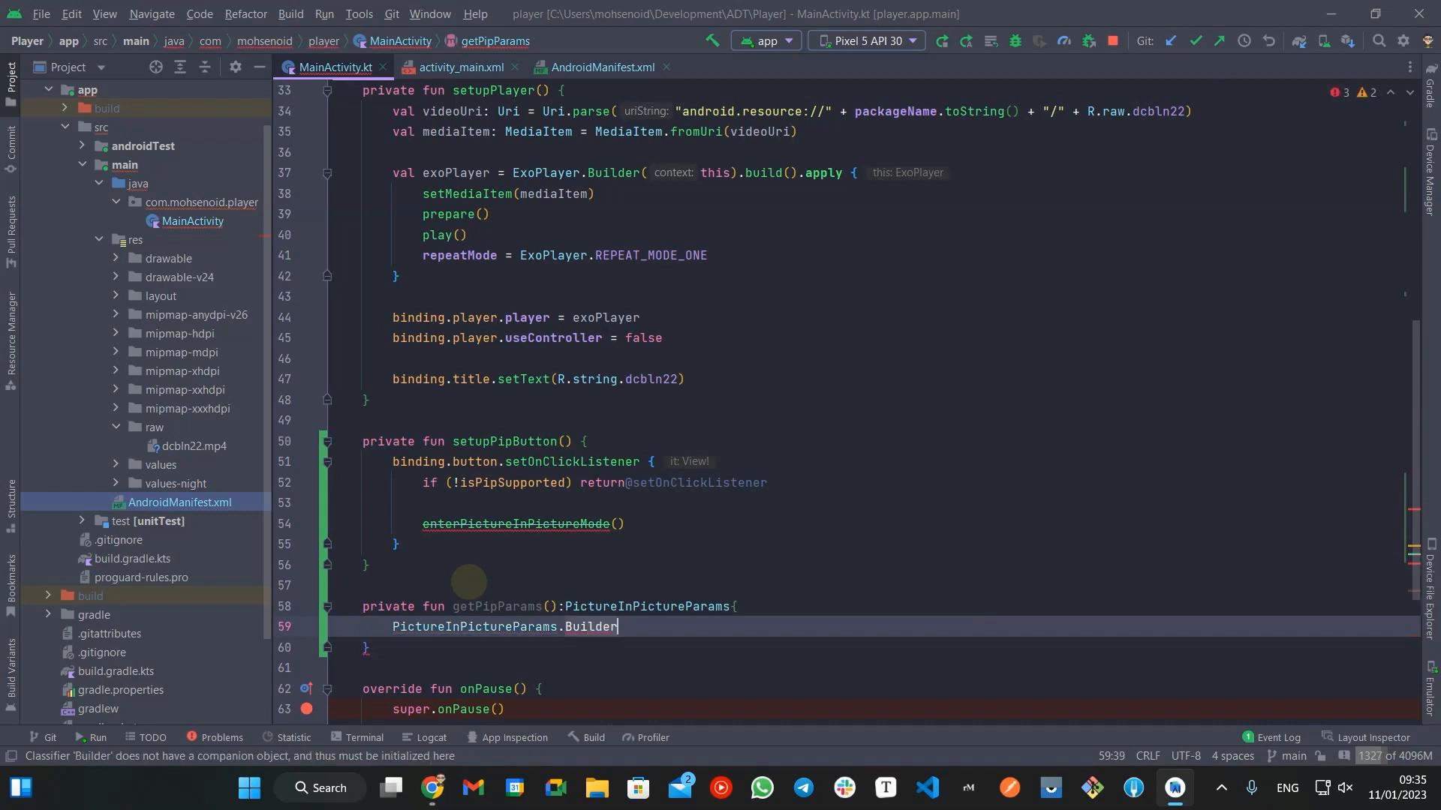
{"action": "type", "text": "."}
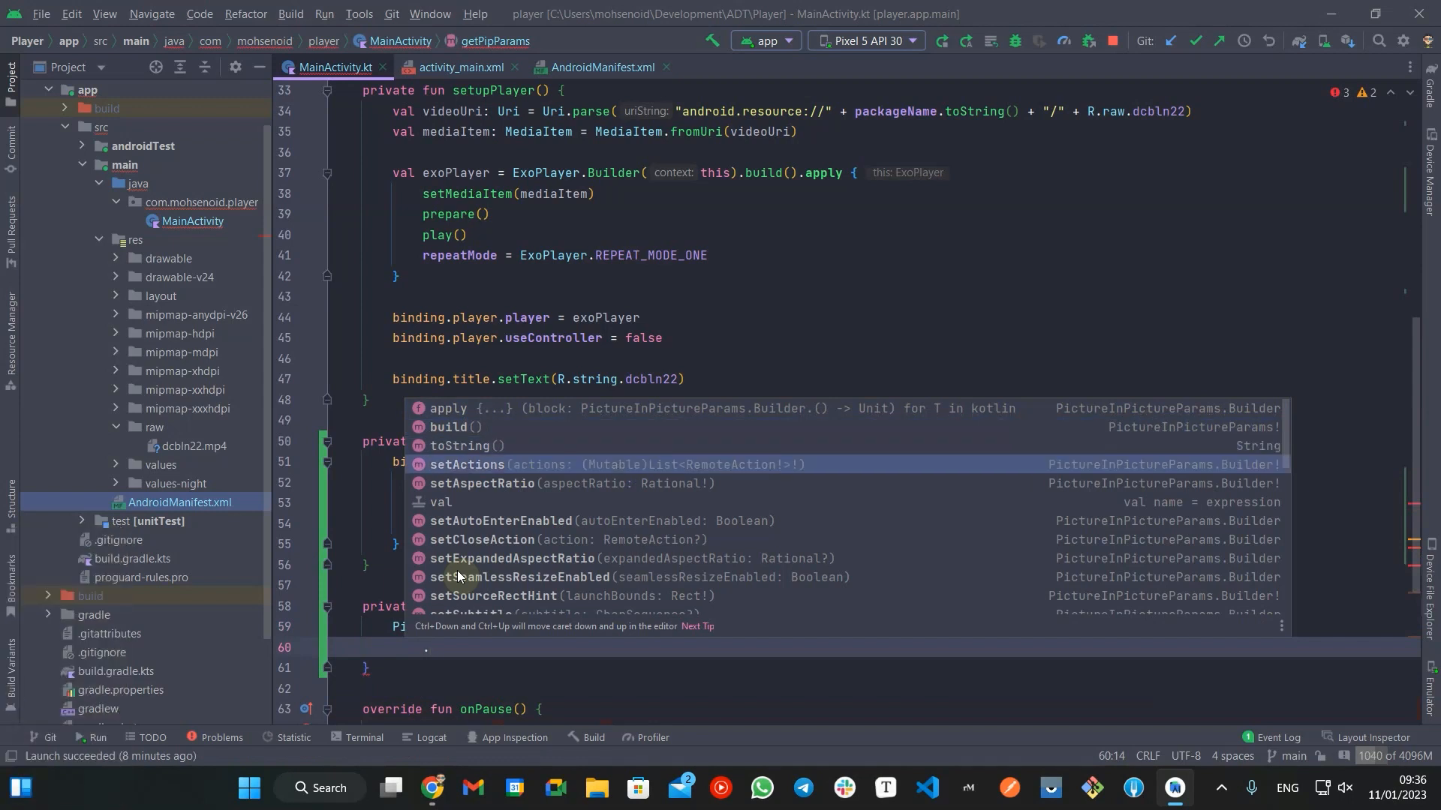
Set the builder's aspect ratio to Rational(16, 9)
{"action": "key", "text": "Down"}
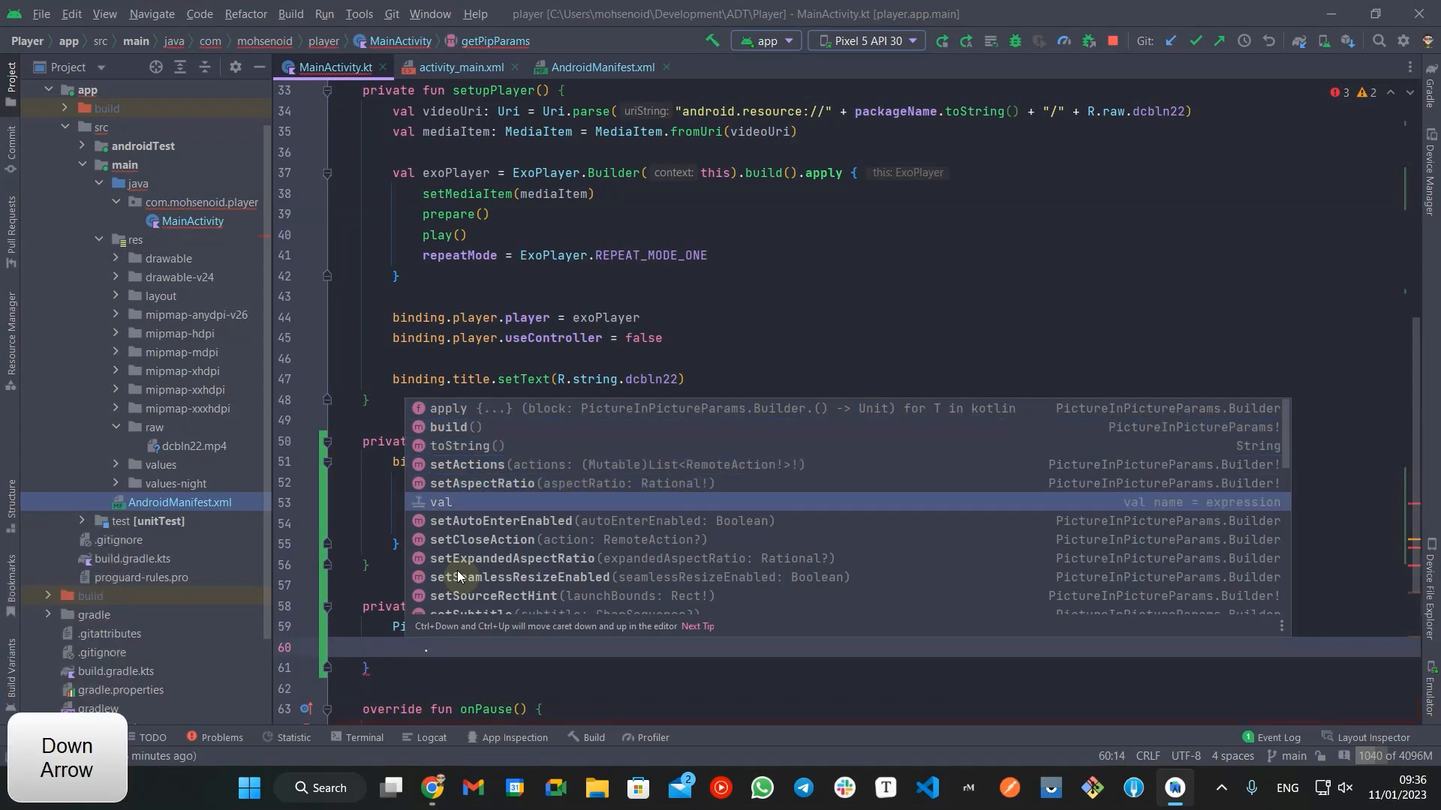
{"action": "key", "text": "Down"}
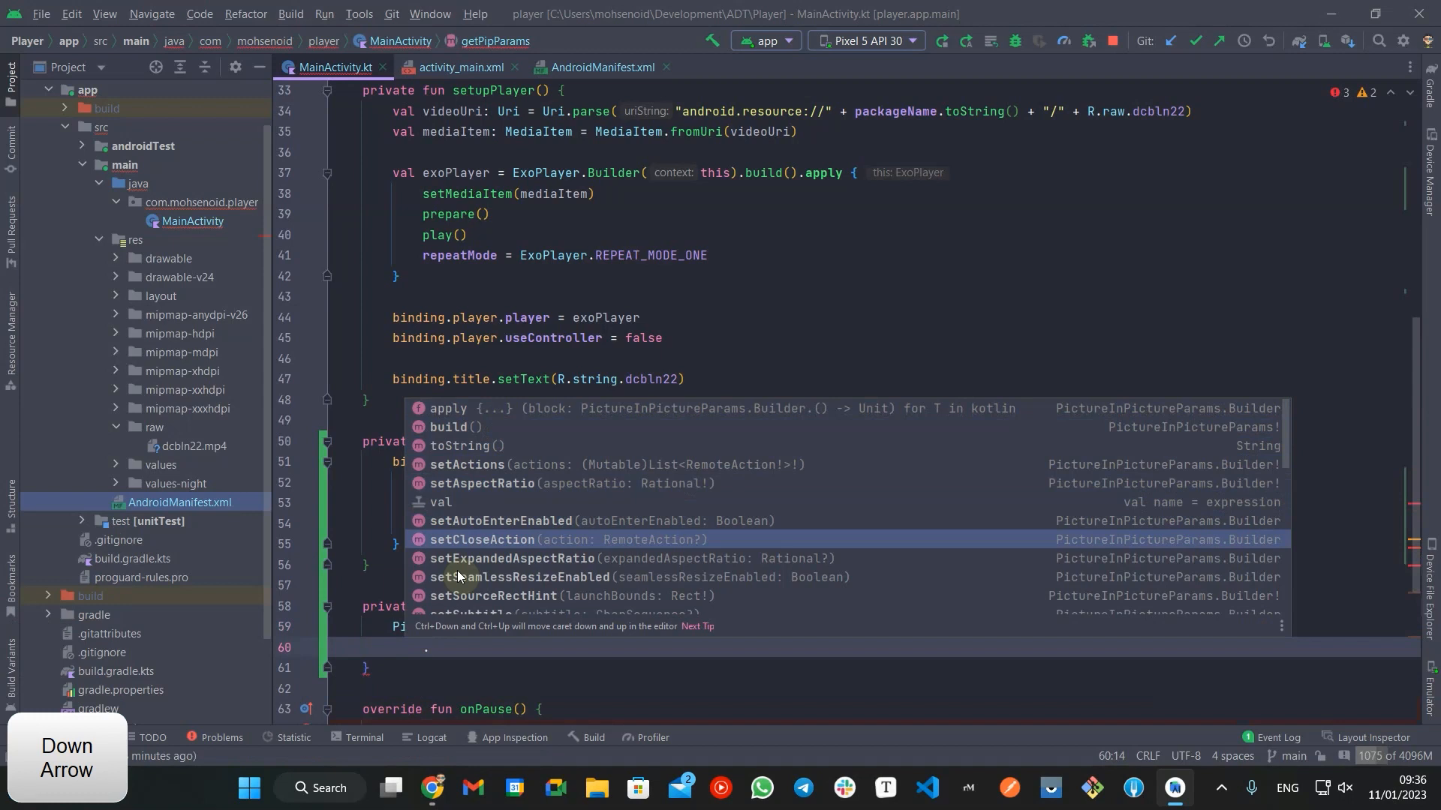
{"action": "key", "text": "Down"}
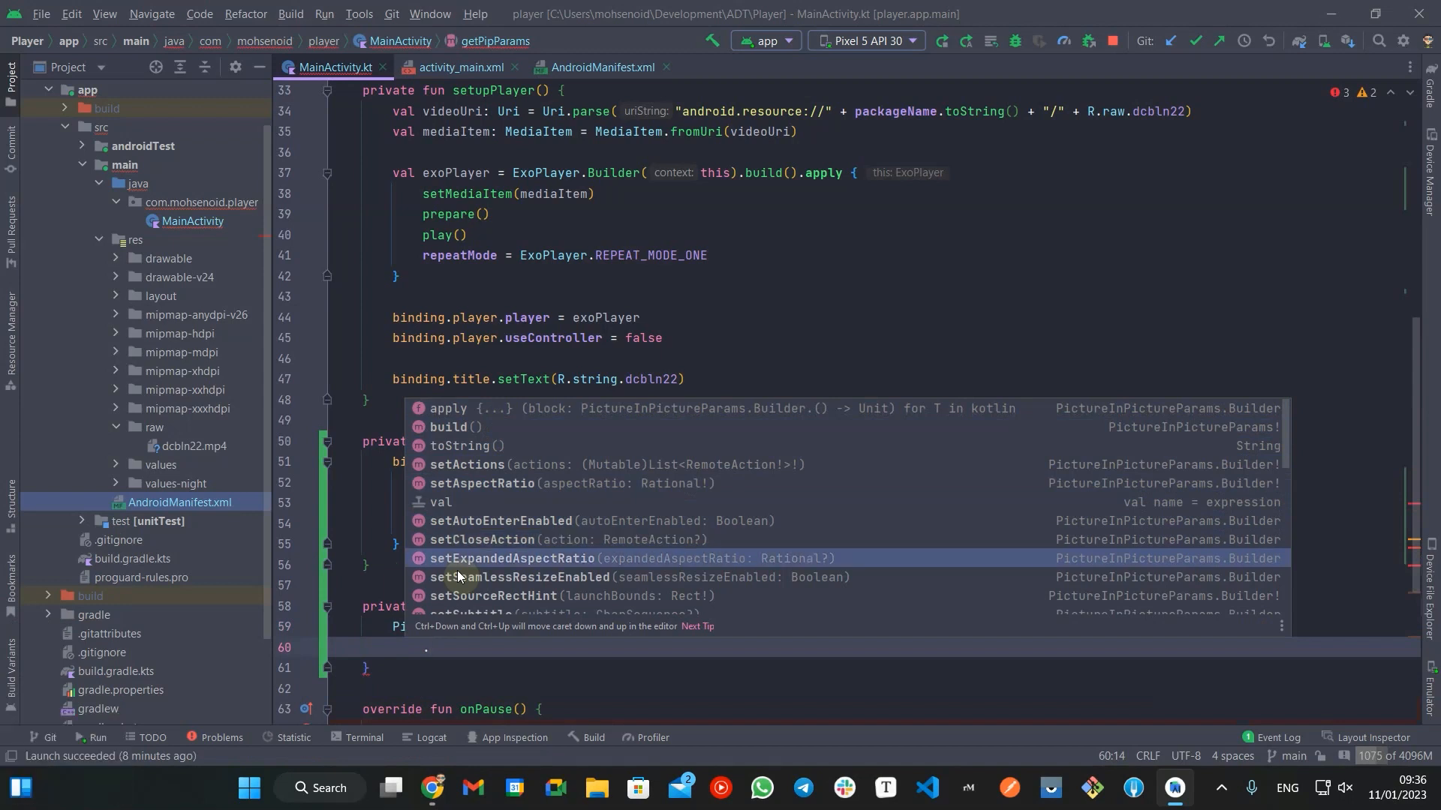
{"action": "key", "text": "Down"}
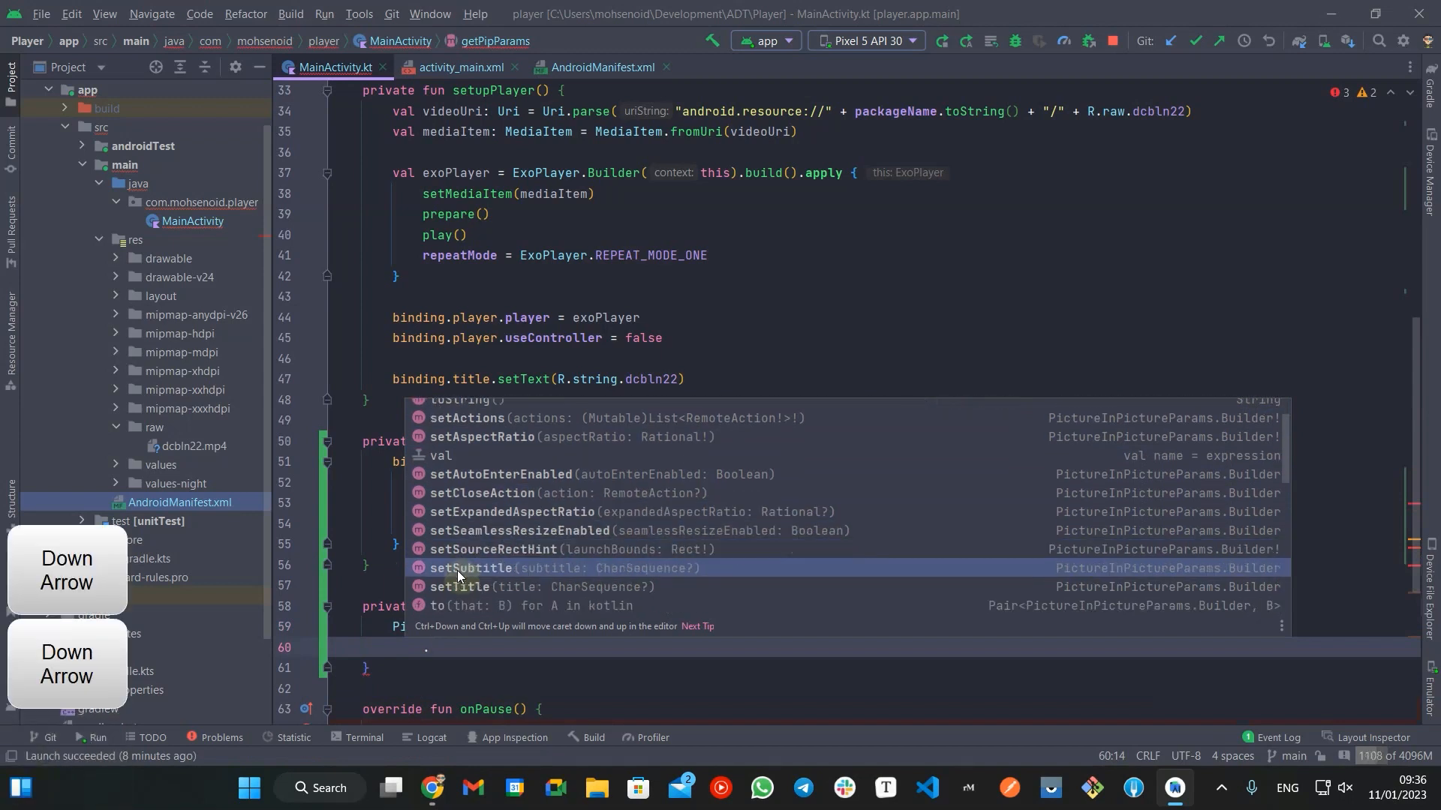
{"action": "key", "text": "Down"}
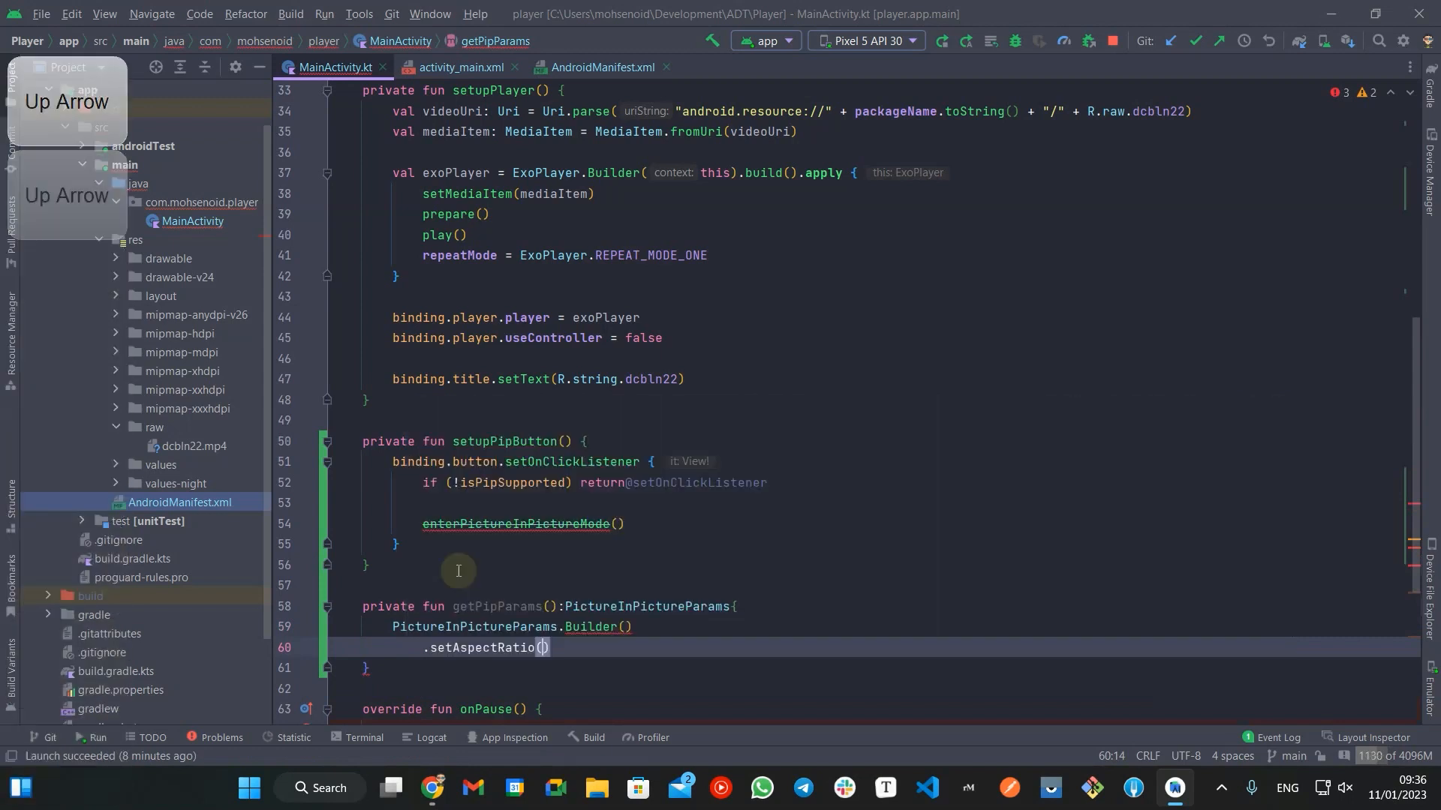
{"action": "type", "text": "R"}
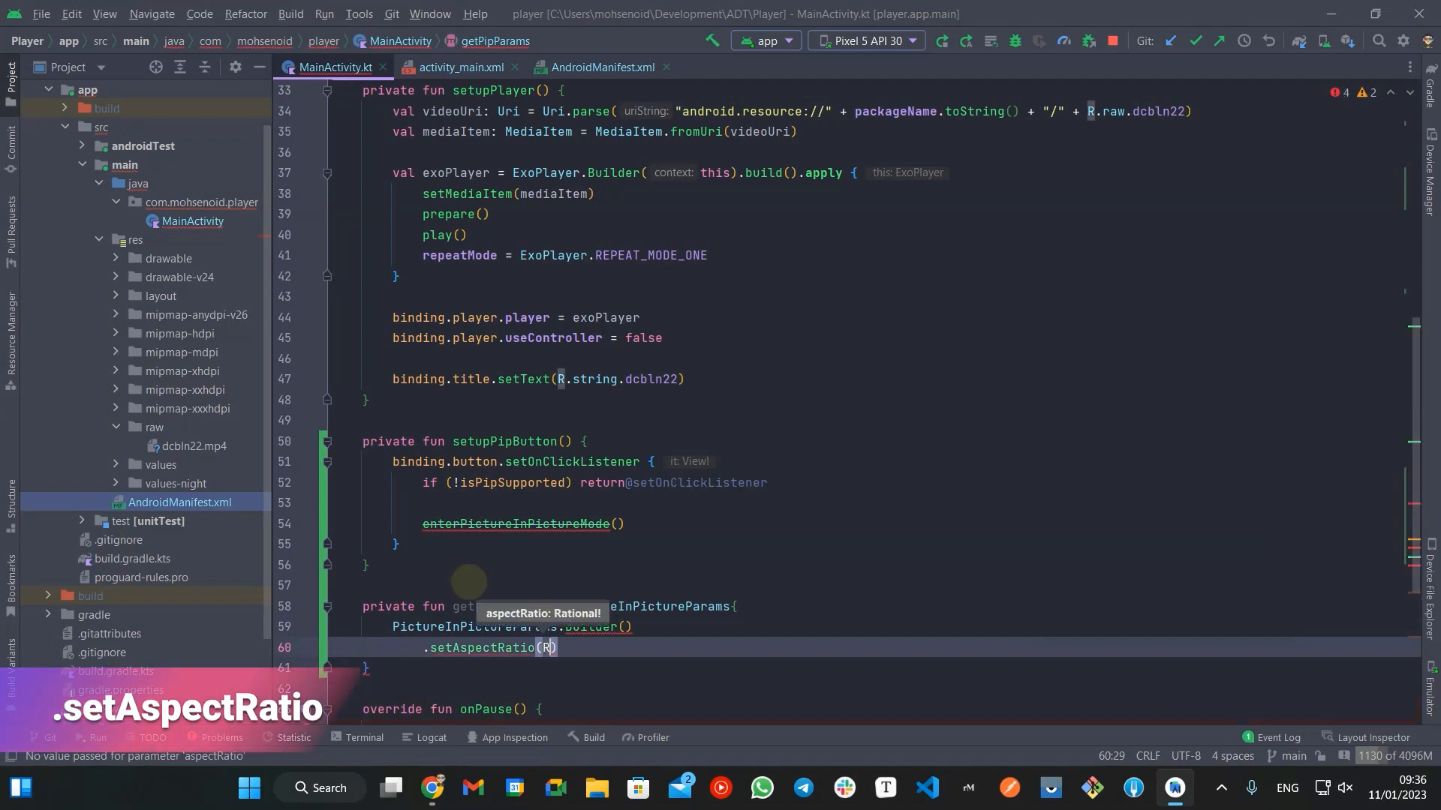
{"action": "type", "text": "Rational("}
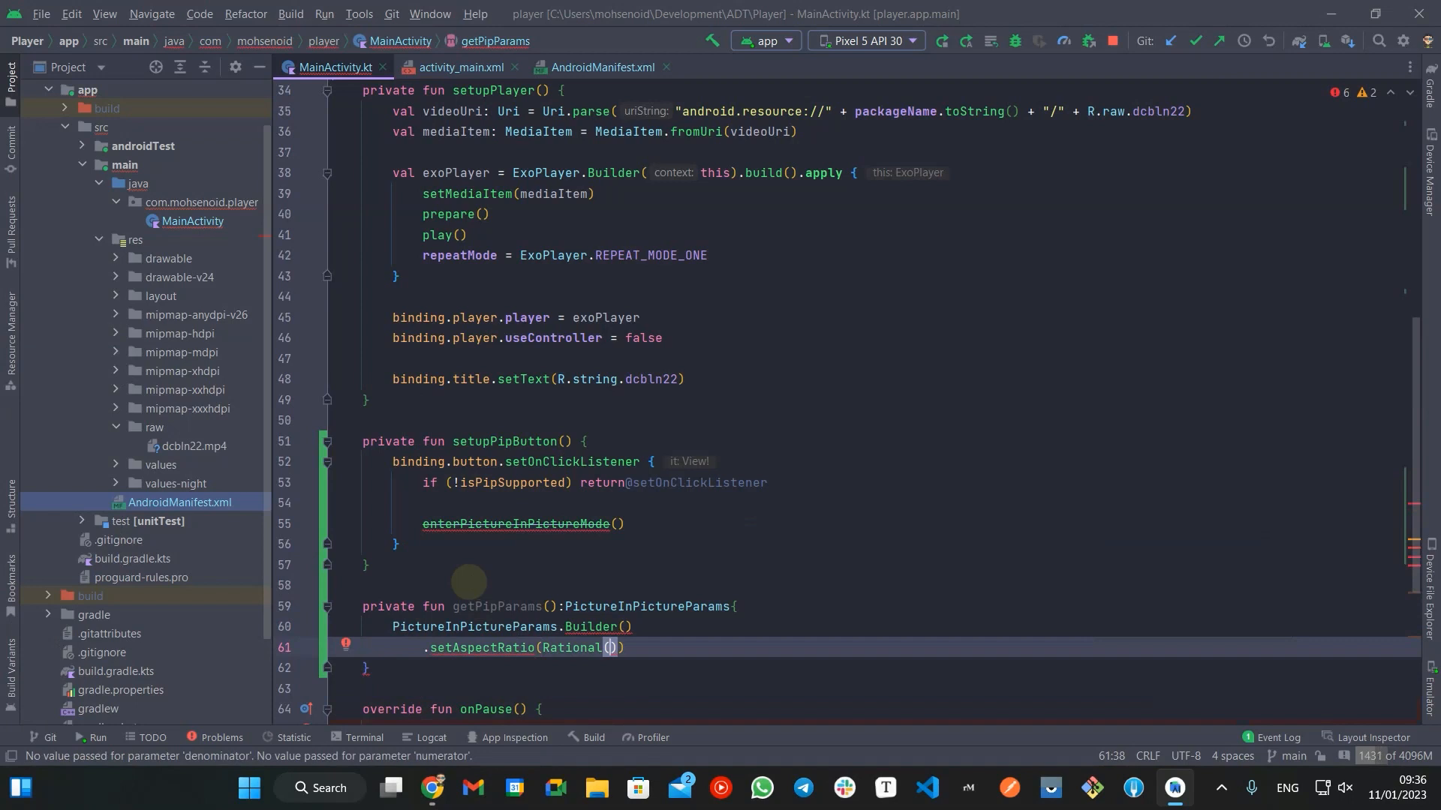
{"action": "type", "text": "16,"}
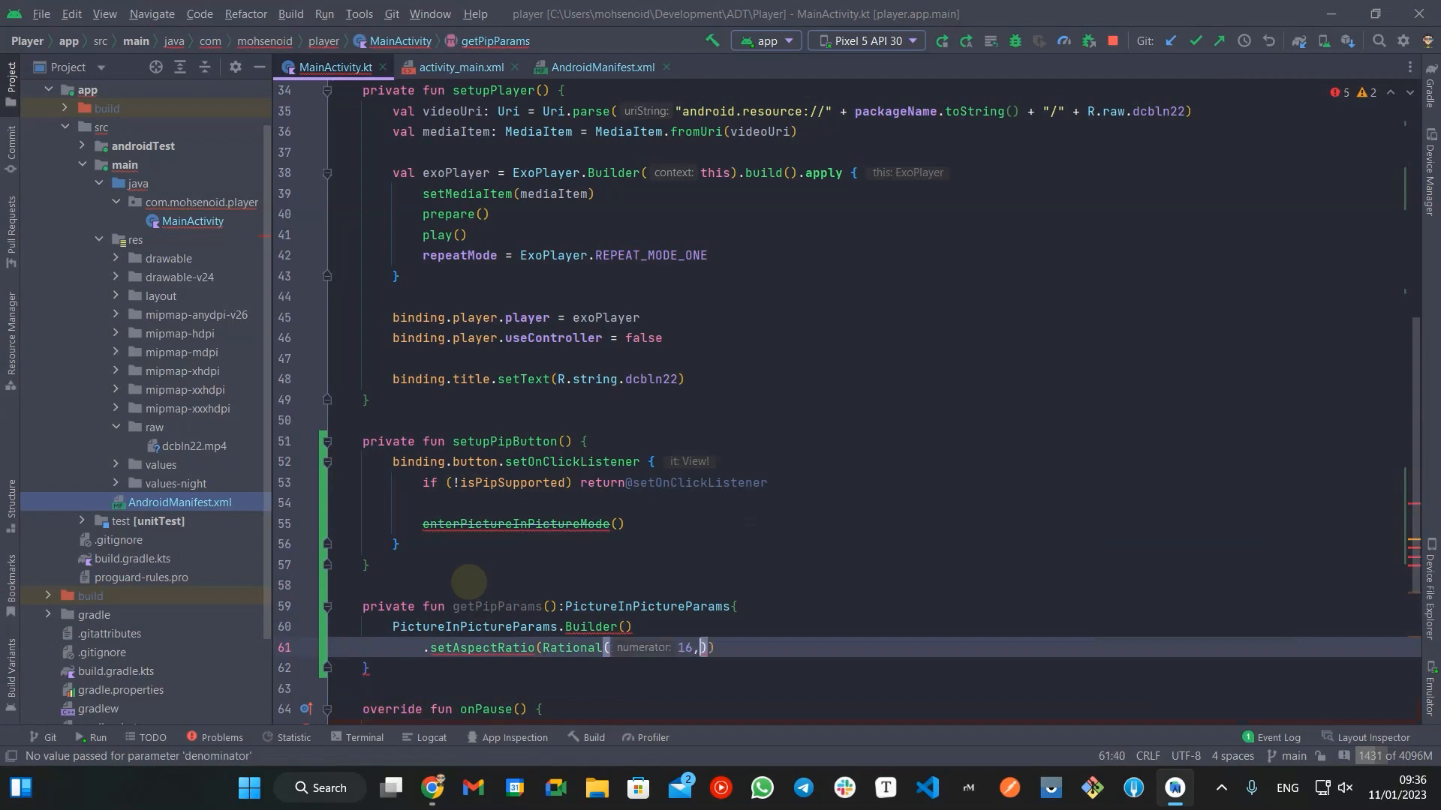
{"action": "type", "text": "9"}
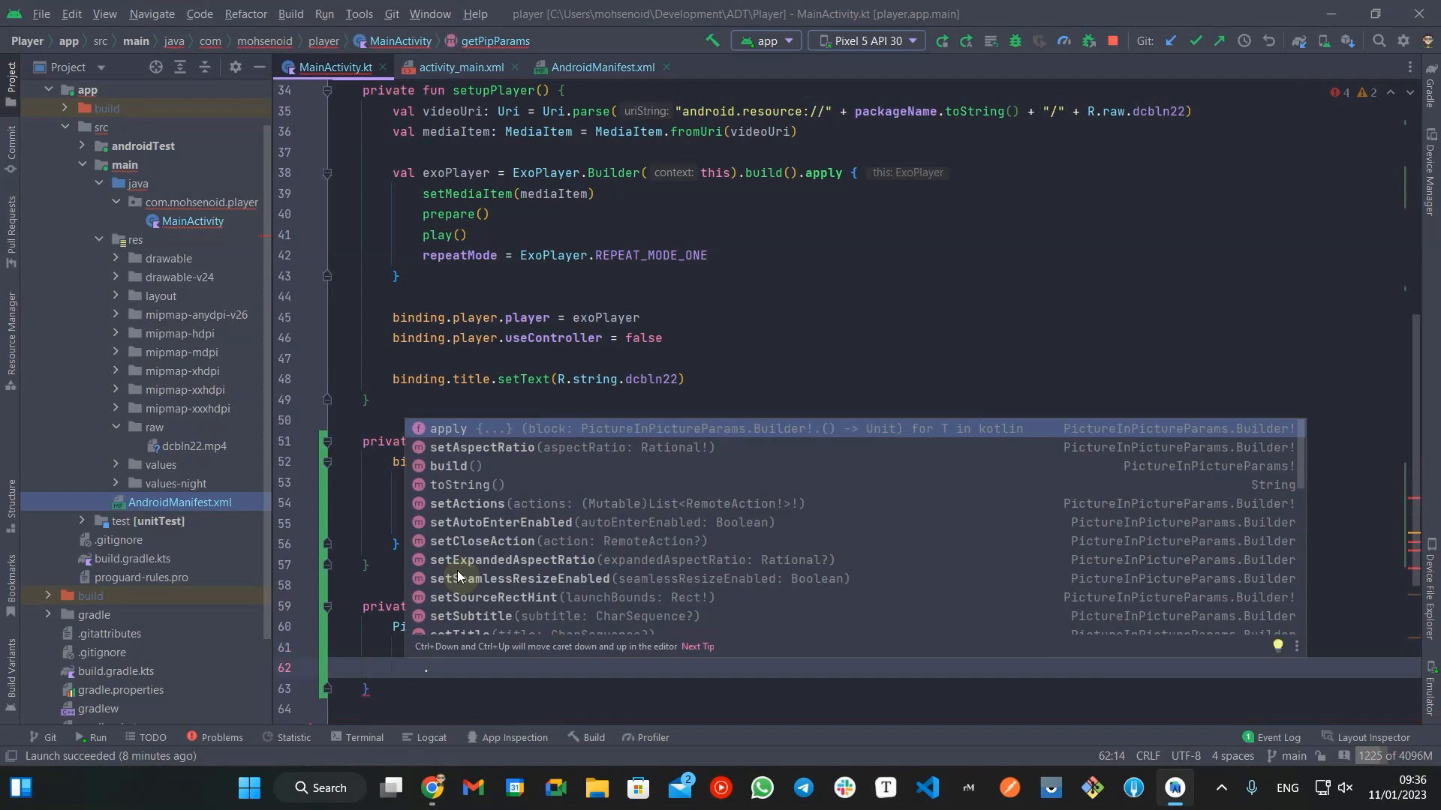
{"action": "type", "text": "setSourceRectHint("}
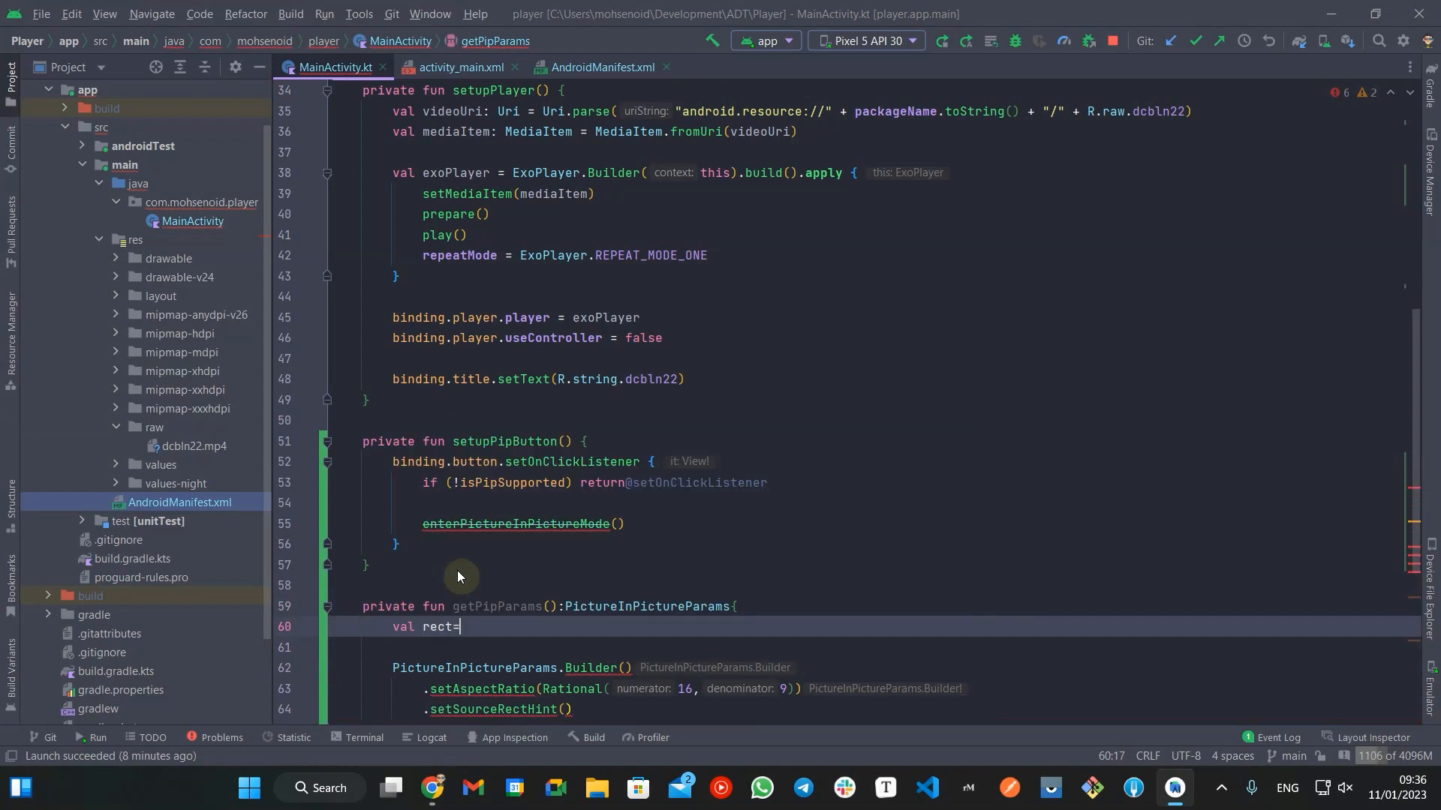
Fill a Rect via getGlobalVisibleRect, set it as source rect hint, and return .build()
{"action": "type", "text": "Rect("}
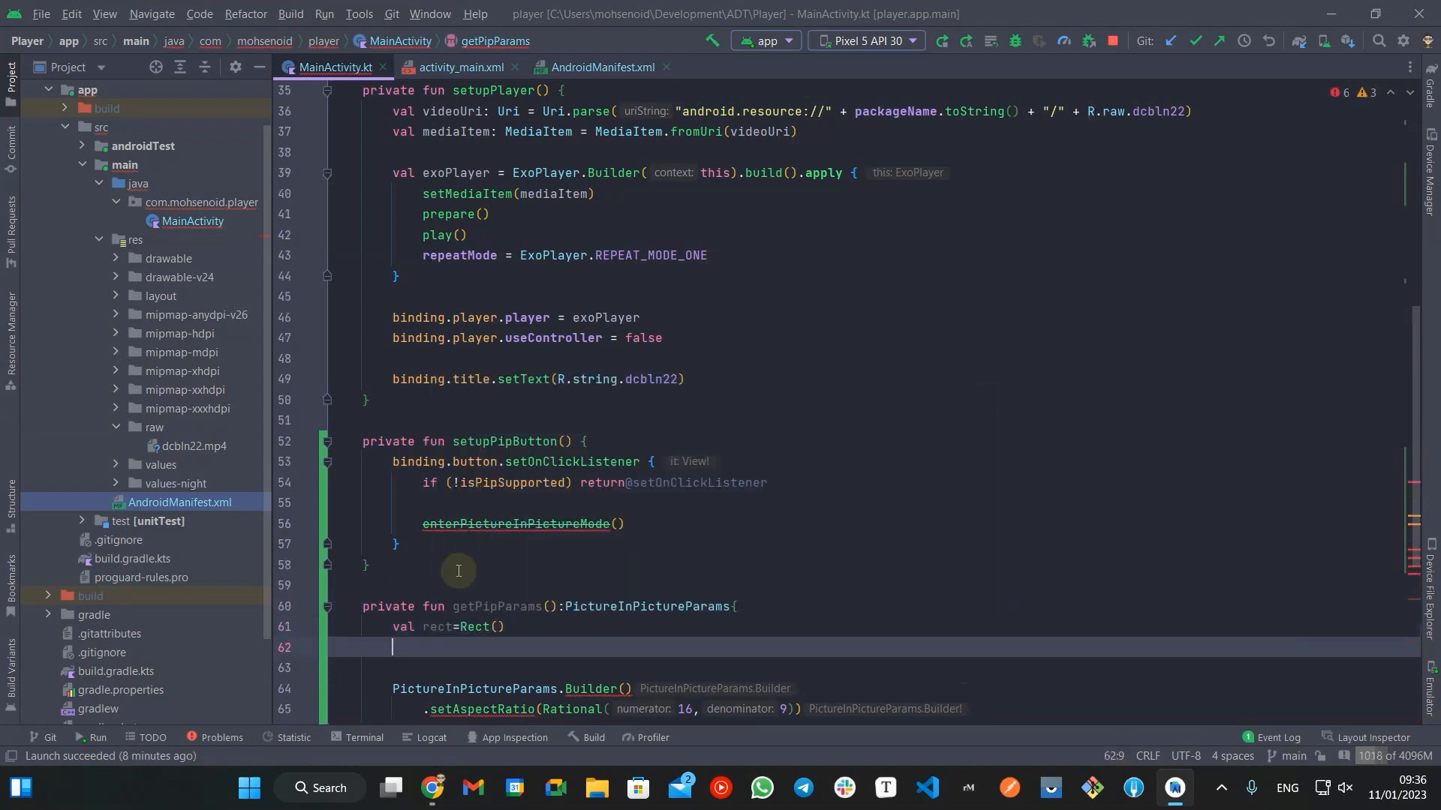
{"action": "type", "text": "binding.player"}
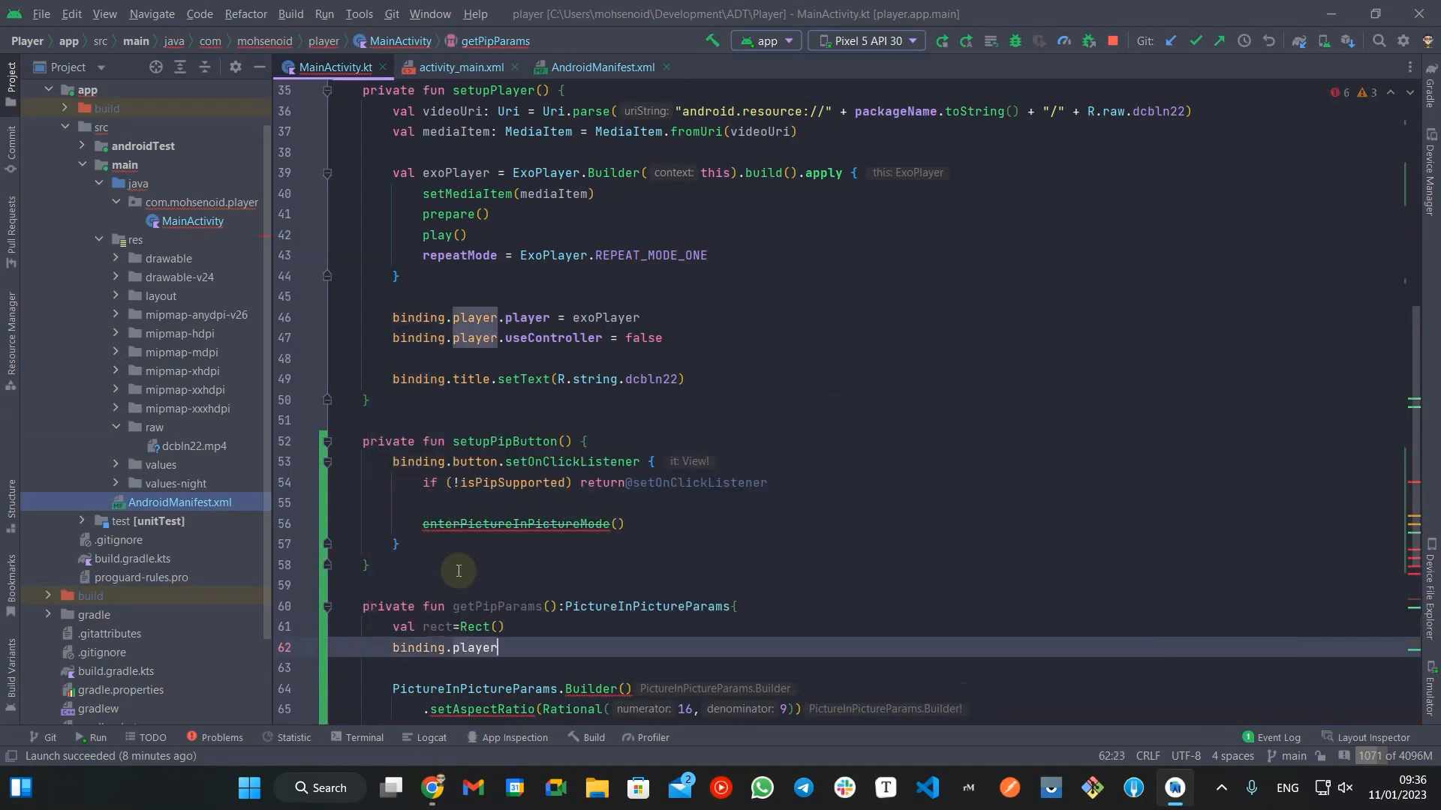
{"action": "type", "text": ".getGlobalVisibleRect("}
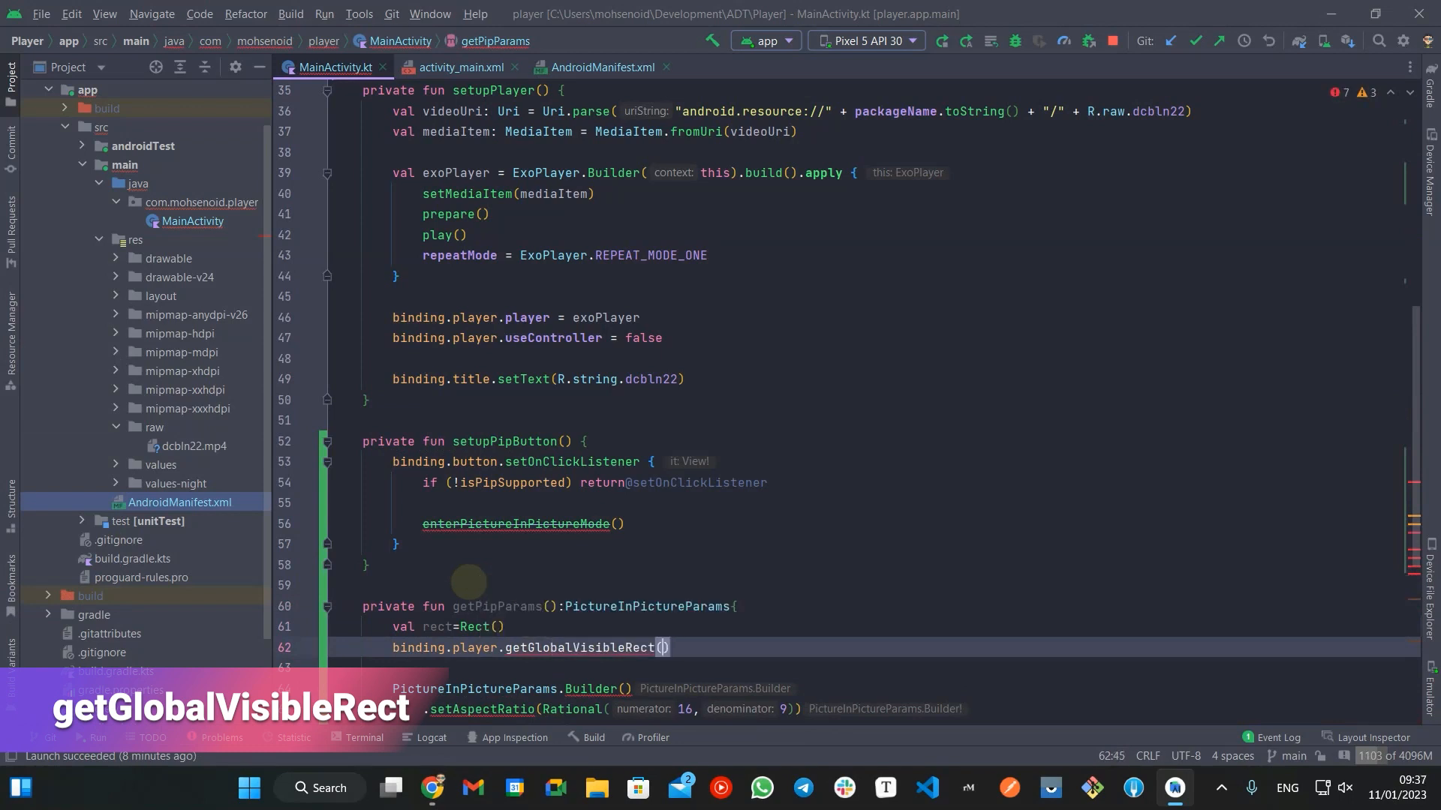
{"action": "type", "text": "rect"}
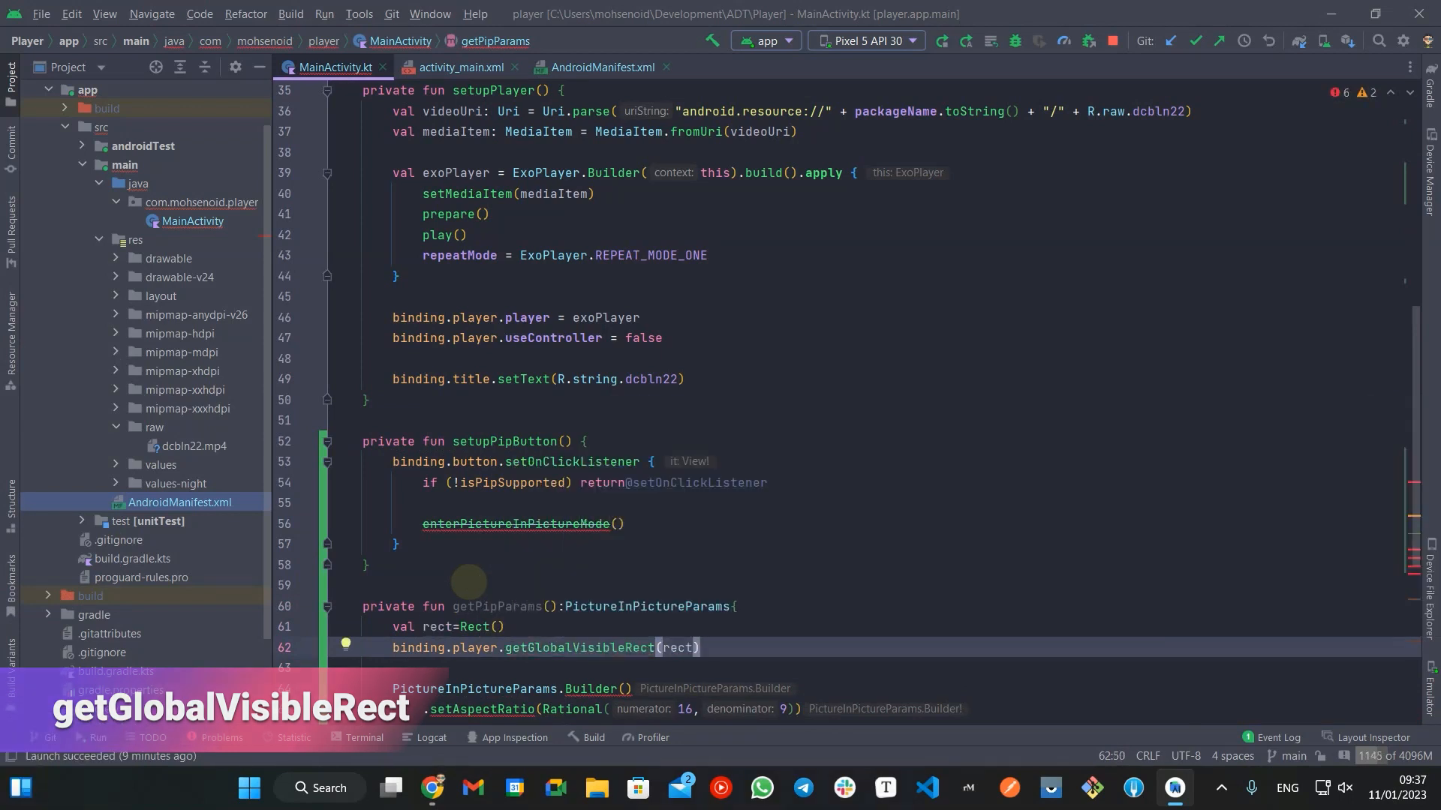
{"action": "scroll", "scroll_direction": "down", "scroll_amount": 3}
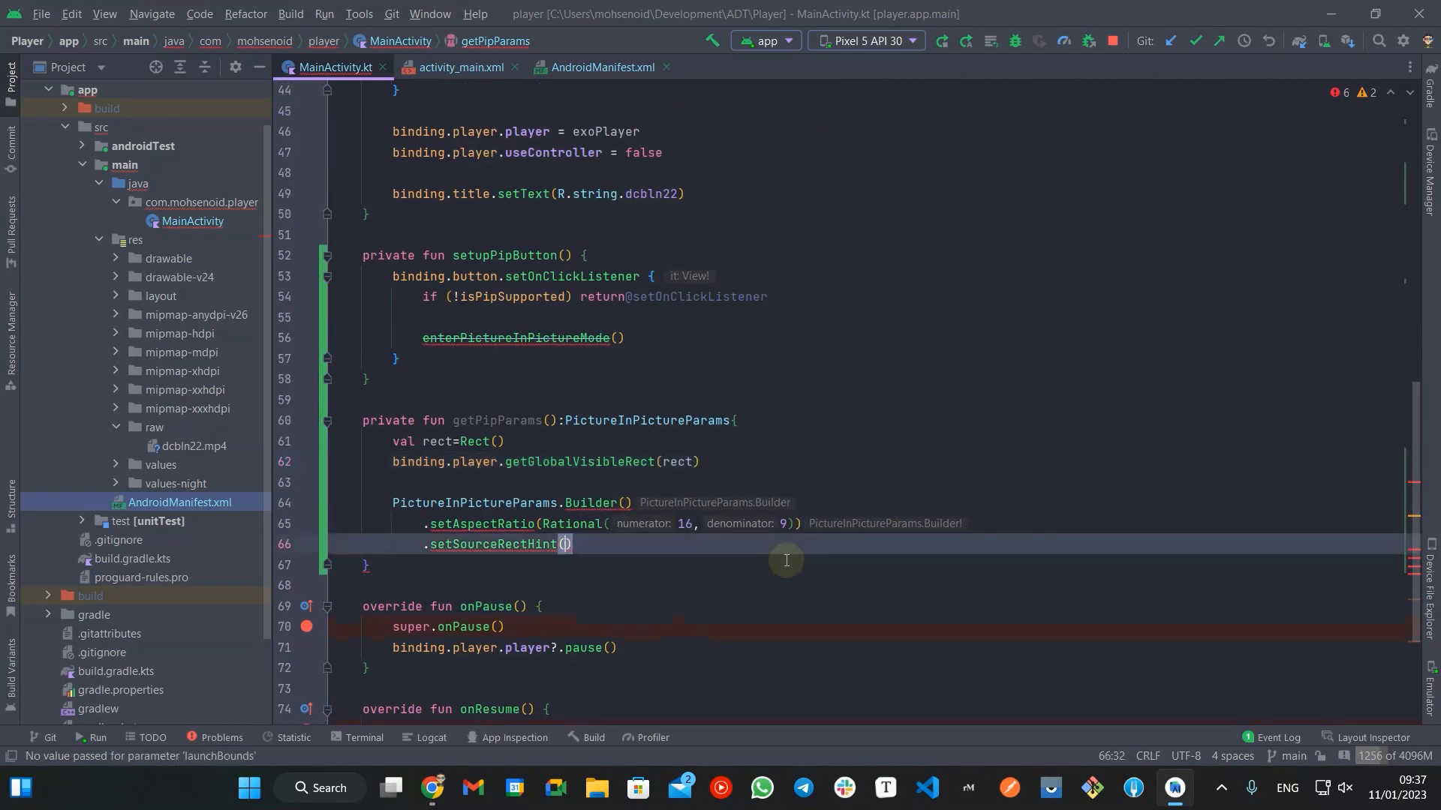
{"action": "type", "text": "rect"}
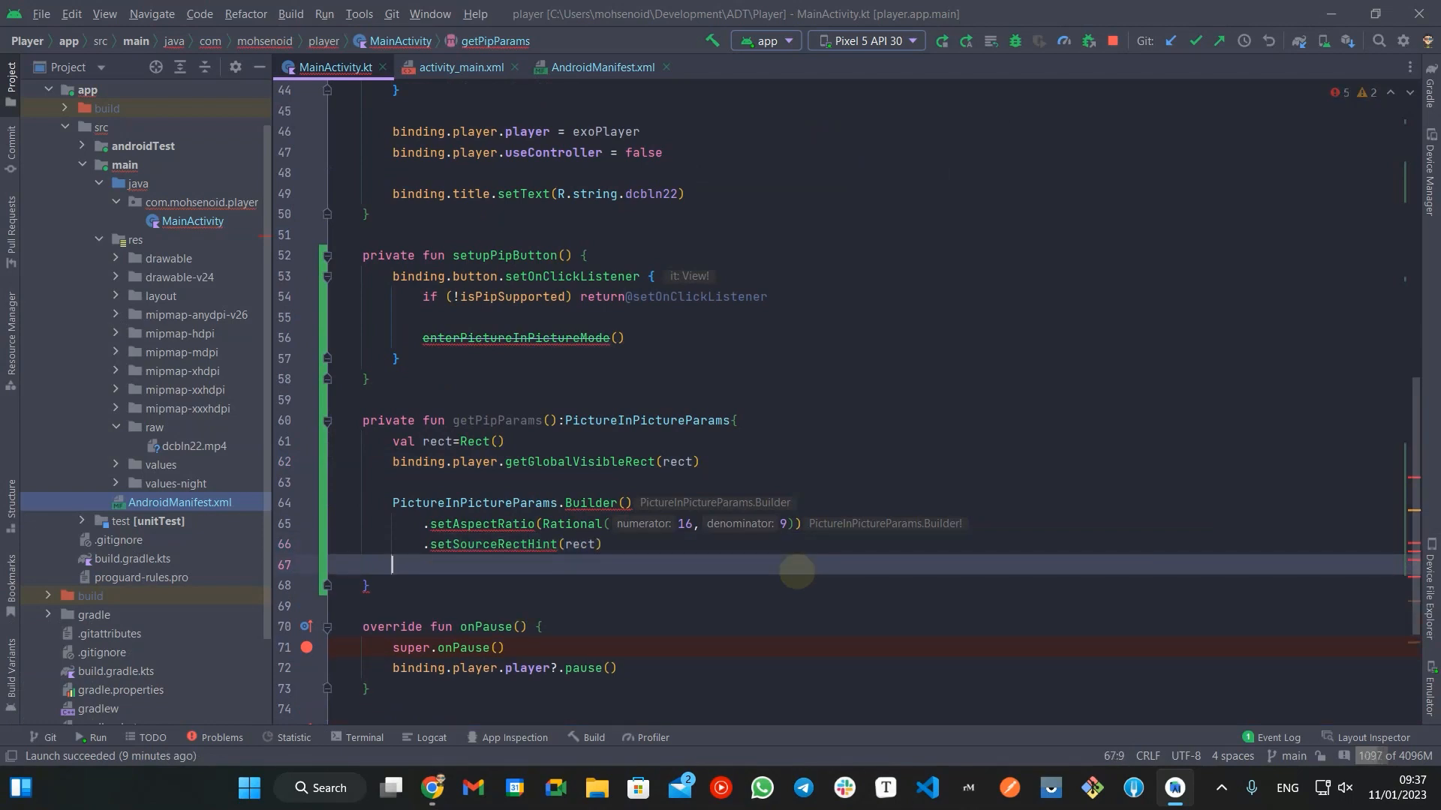
{"action": "type", "text": ".build()"}
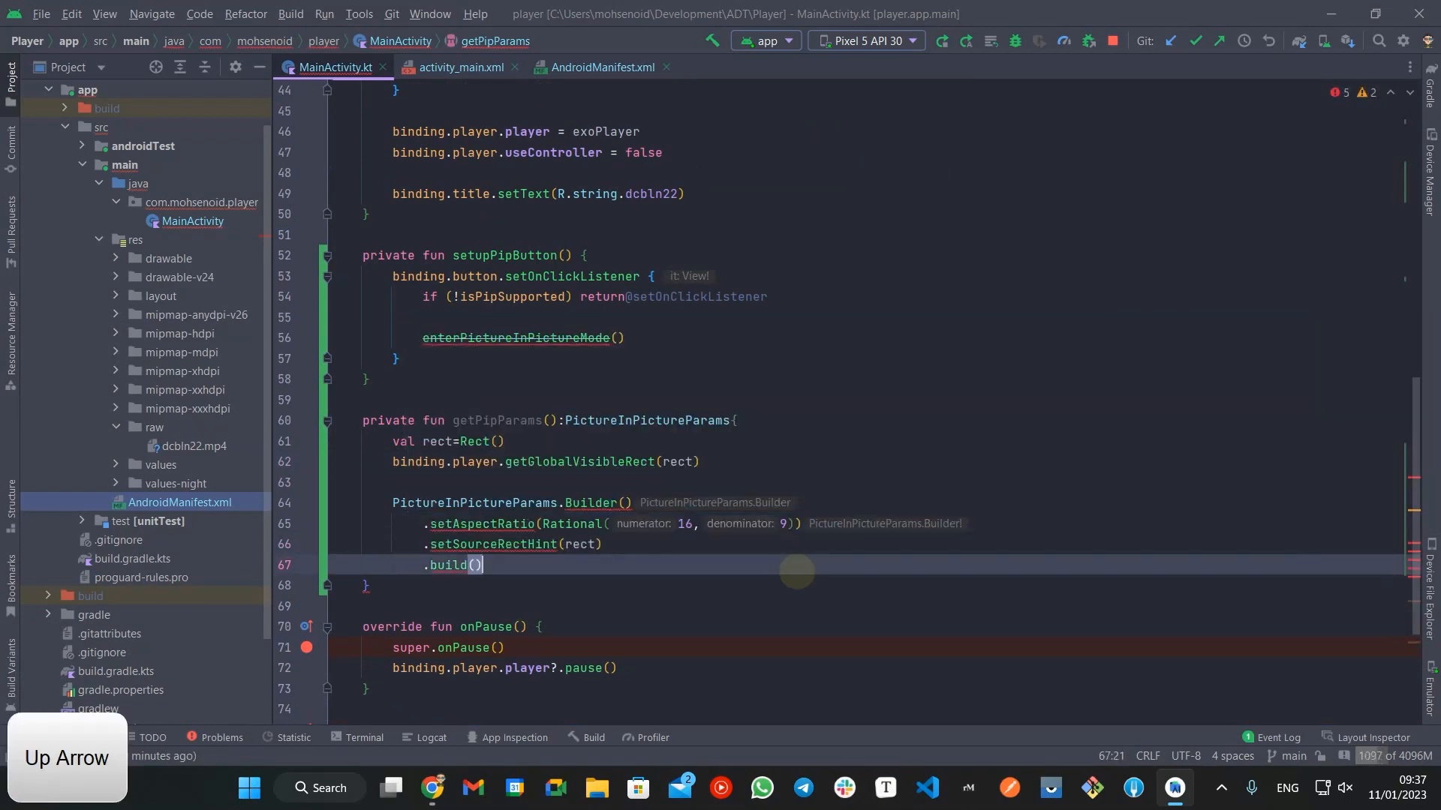
{"action": "type", "text": "return"}
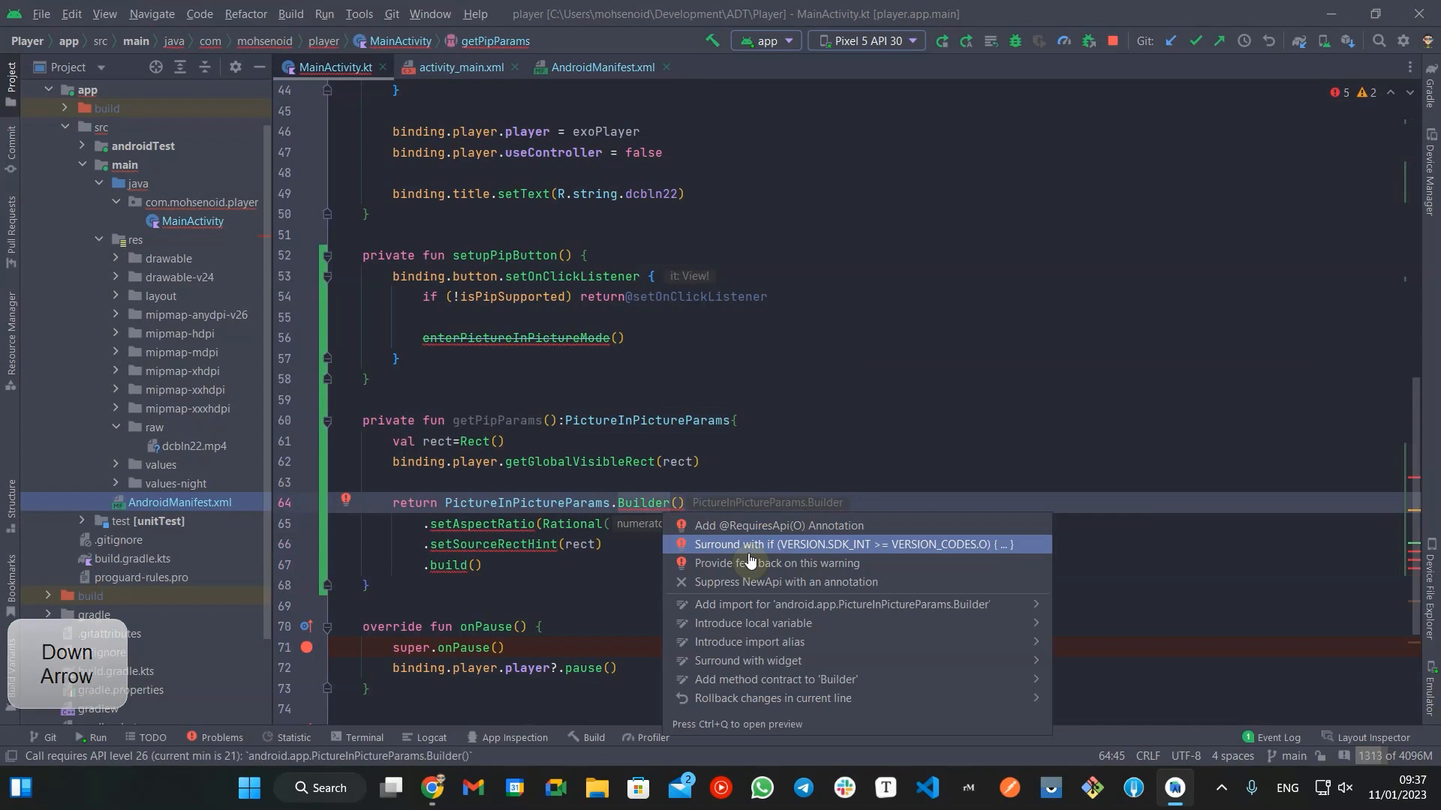
Surround the PiP params builder with an if (SDK_INT >= VERSION_CODES.O) check
{"action": "left_click", "coordinate": [851, 544]}
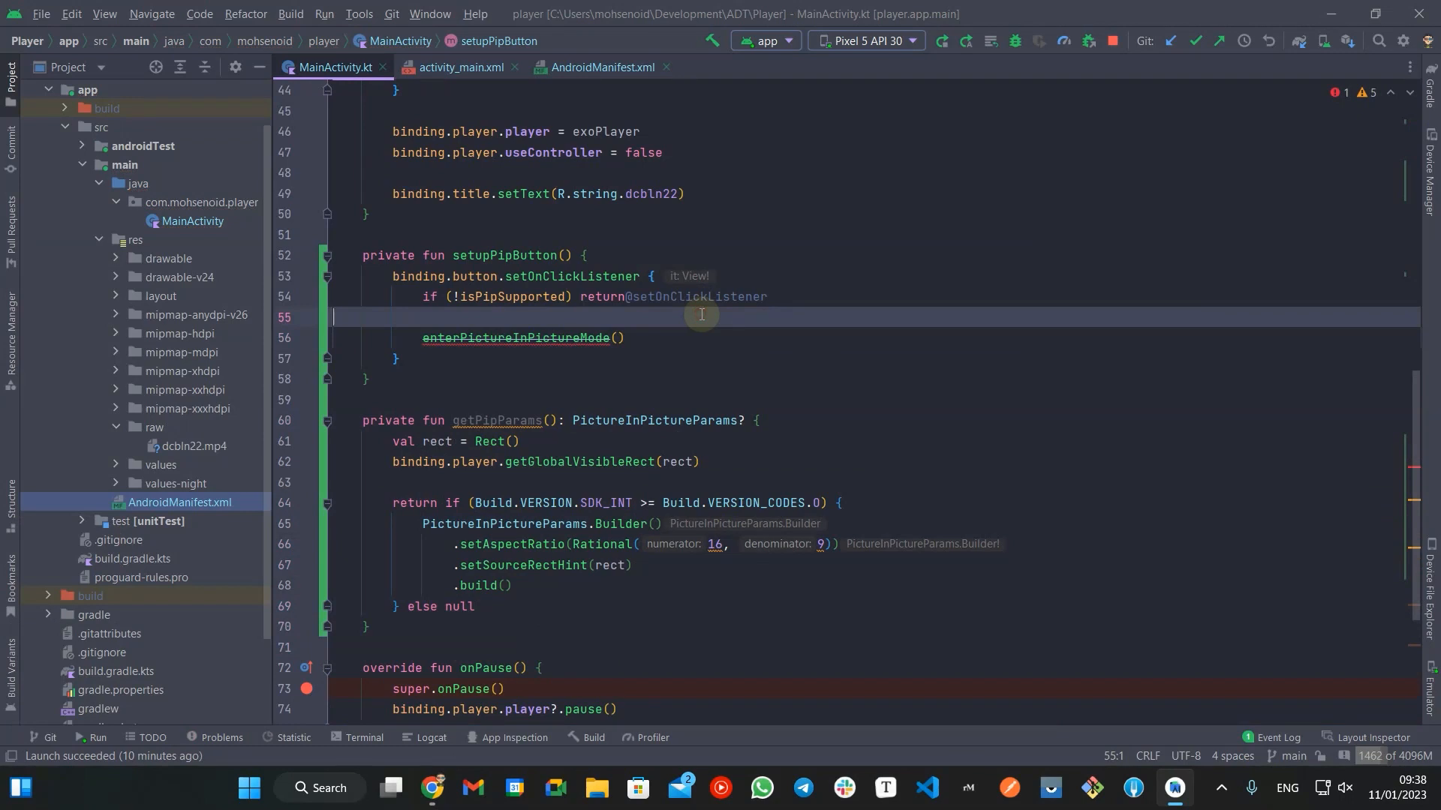
Get pipParams from getPipParams() ?: return, pass them to enterPictureInPictureMode inside an O check
{"action": "key", "text": "Enter"}
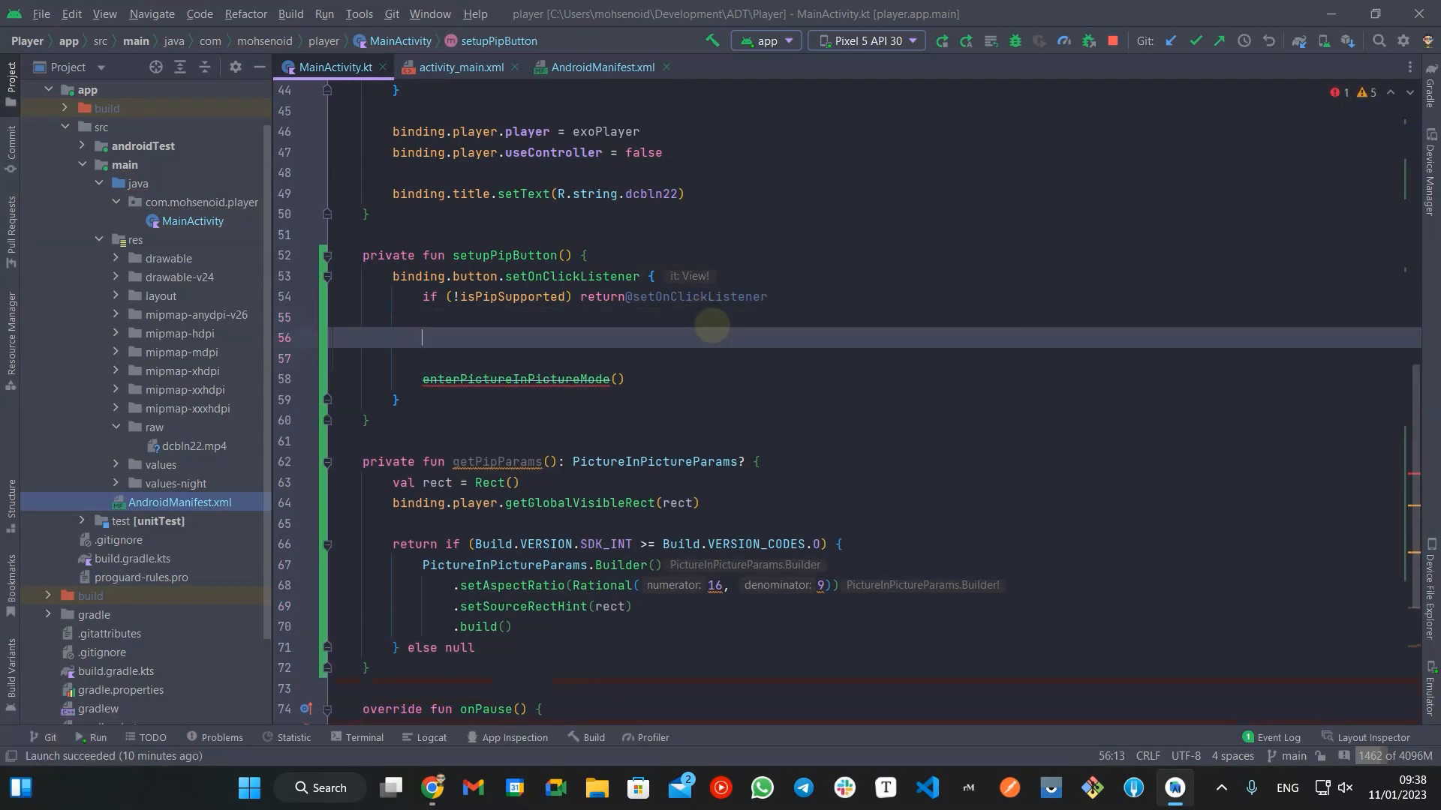
{"action": "type", "text": "val pipParams ="}
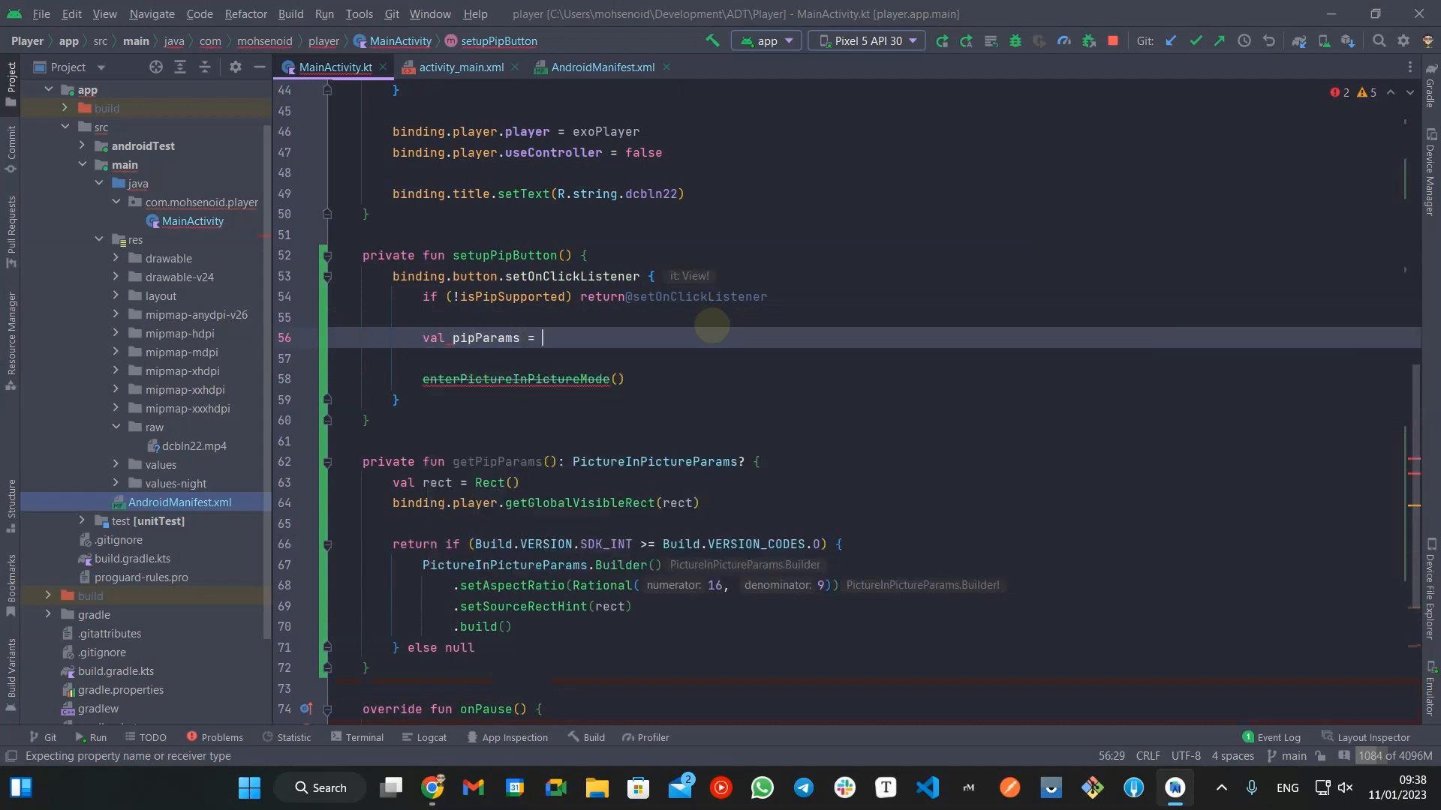
{"action": "type", "text": "getPipParams()"}
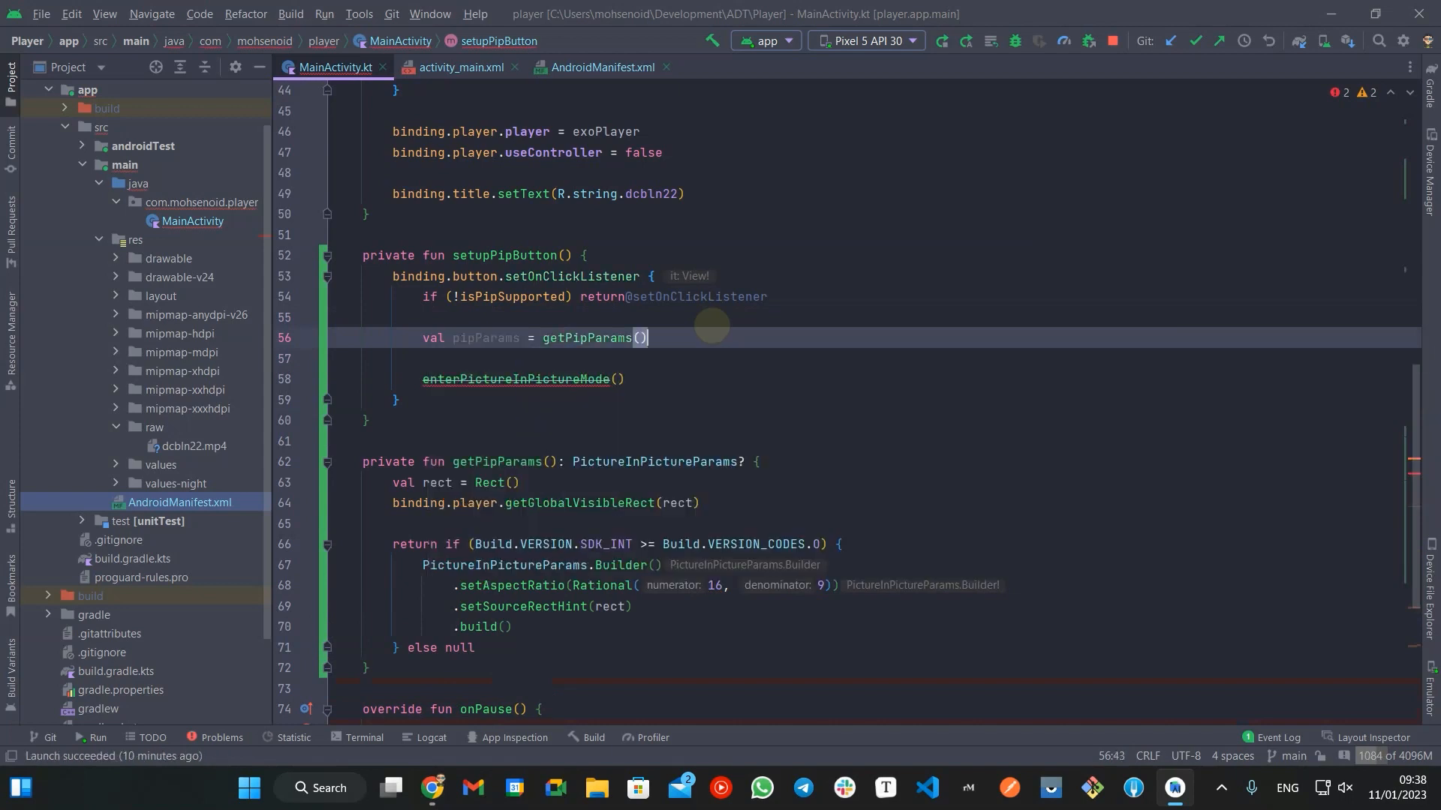
{"action": "type", "text": "?: return@setOnClickListener"}
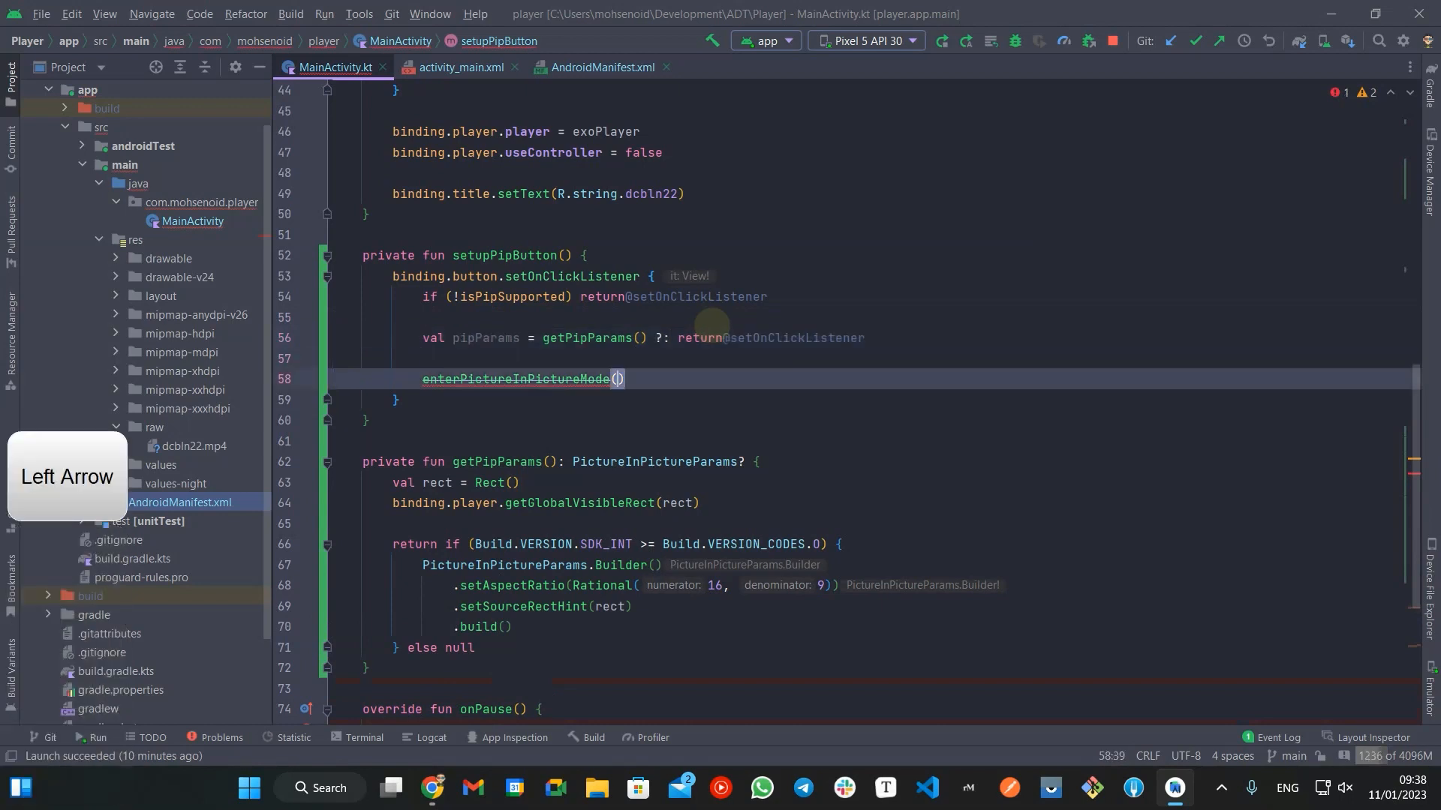
{"action": "type", "text": "pipParams"}
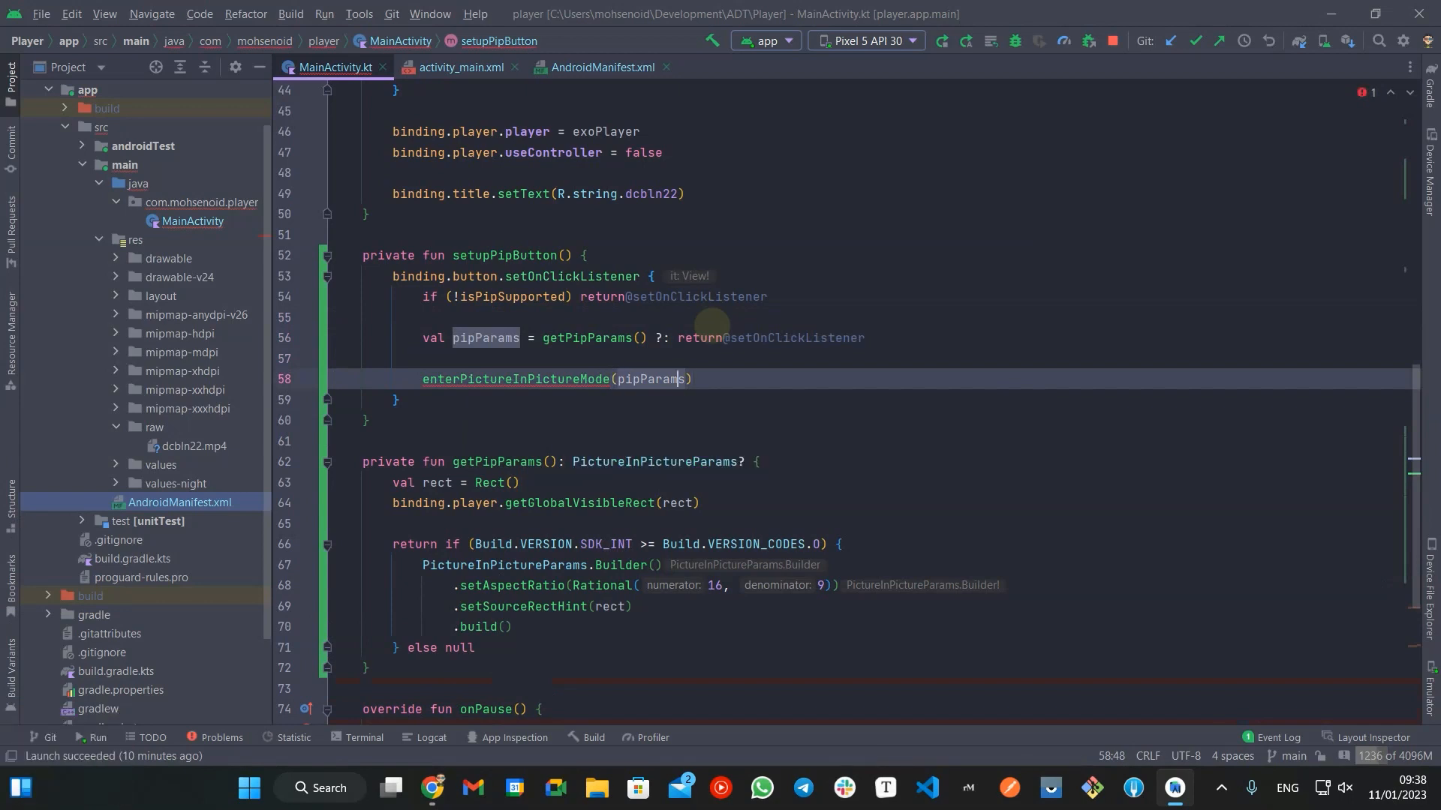
{"action": "key", "text": "Alt+Return"}
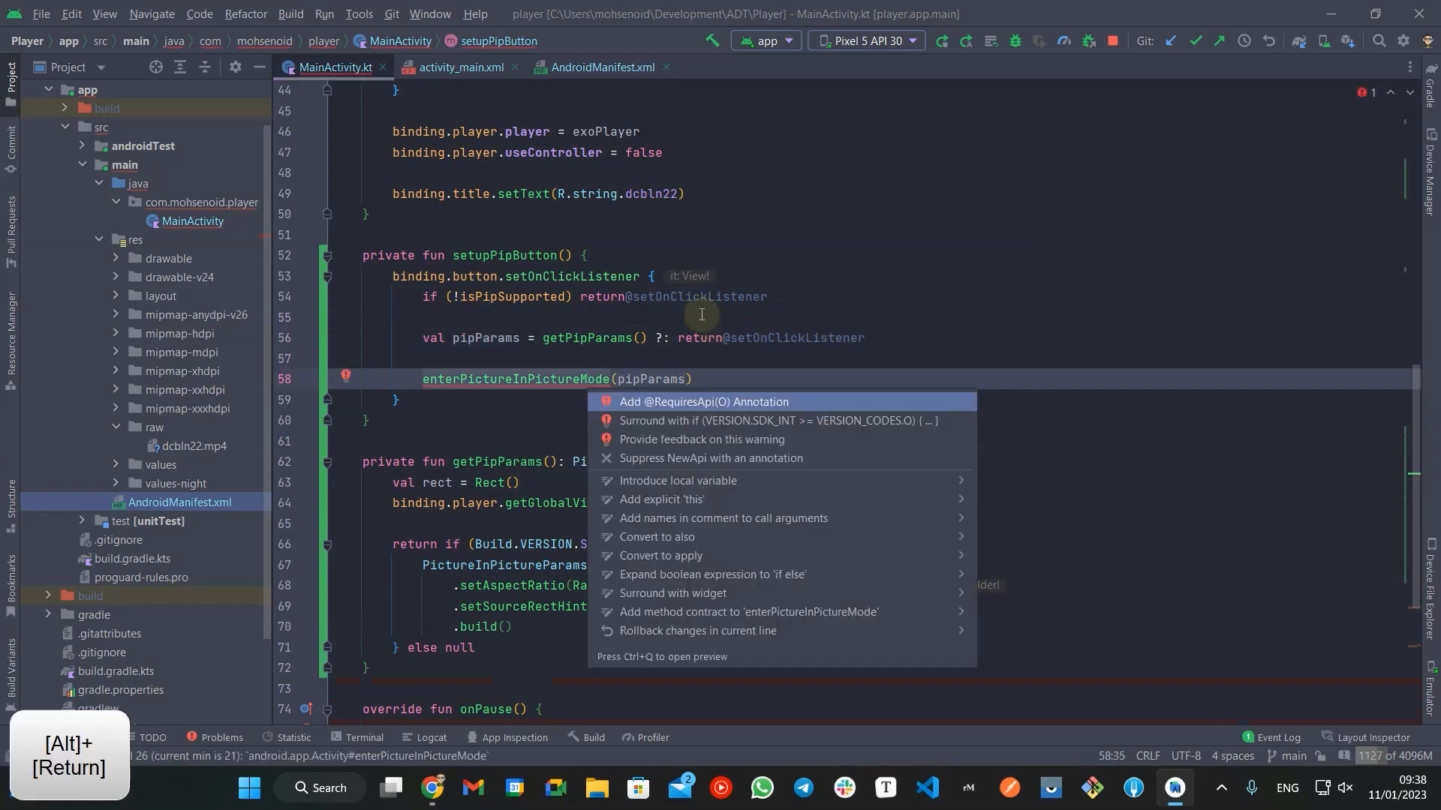
{"action": "left_click", "coordinate": [778, 420]}
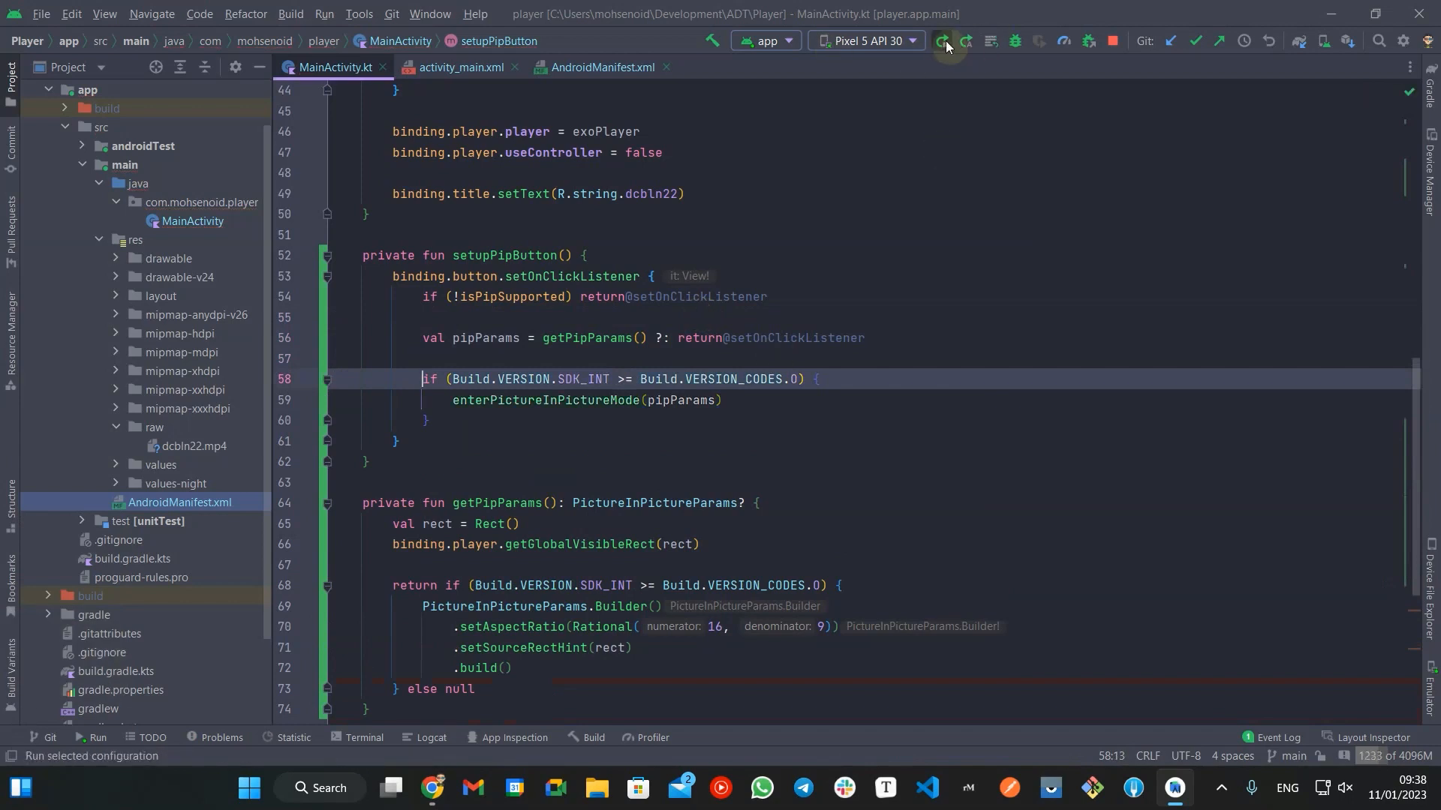
Run the player app on the Pixel 5 emulator and watch the Droidcon clip enter picture-in-picture
{"action": "left_click", "coordinate": [943, 42]}
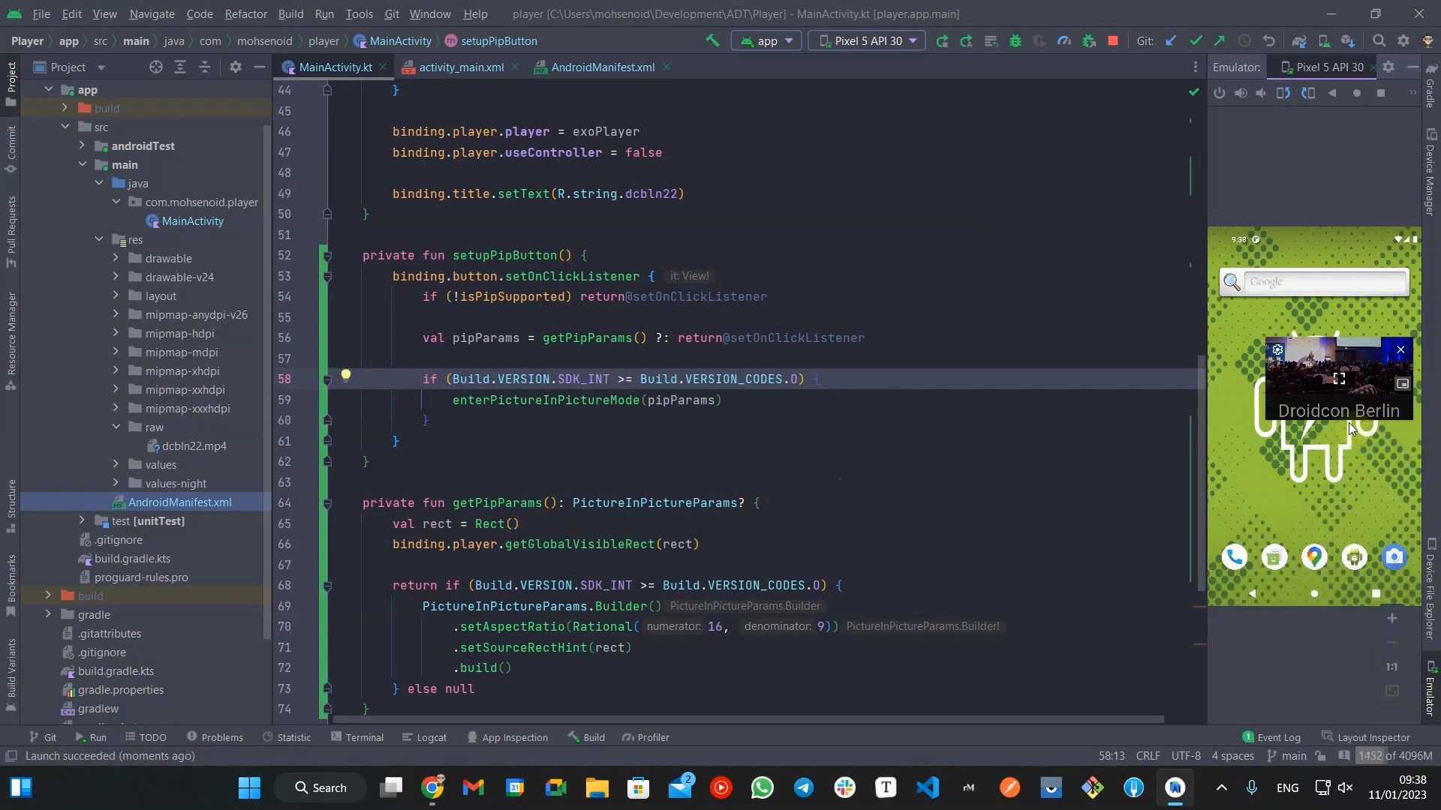
{"action": "mouse_move", "coordinate": [1317, 506]}
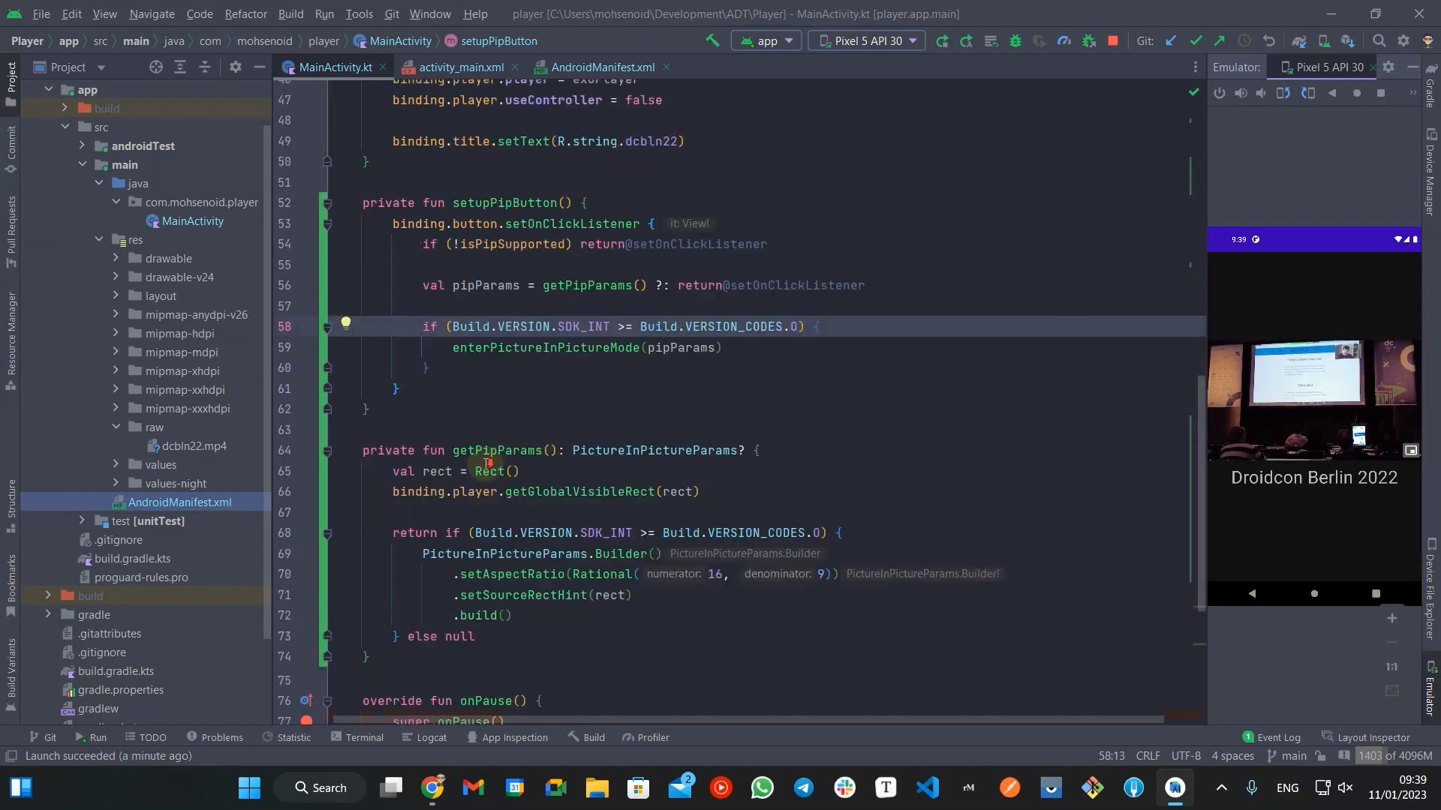
{"action": "scroll", "scroll_direction": "down", "scroll_amount": 3}
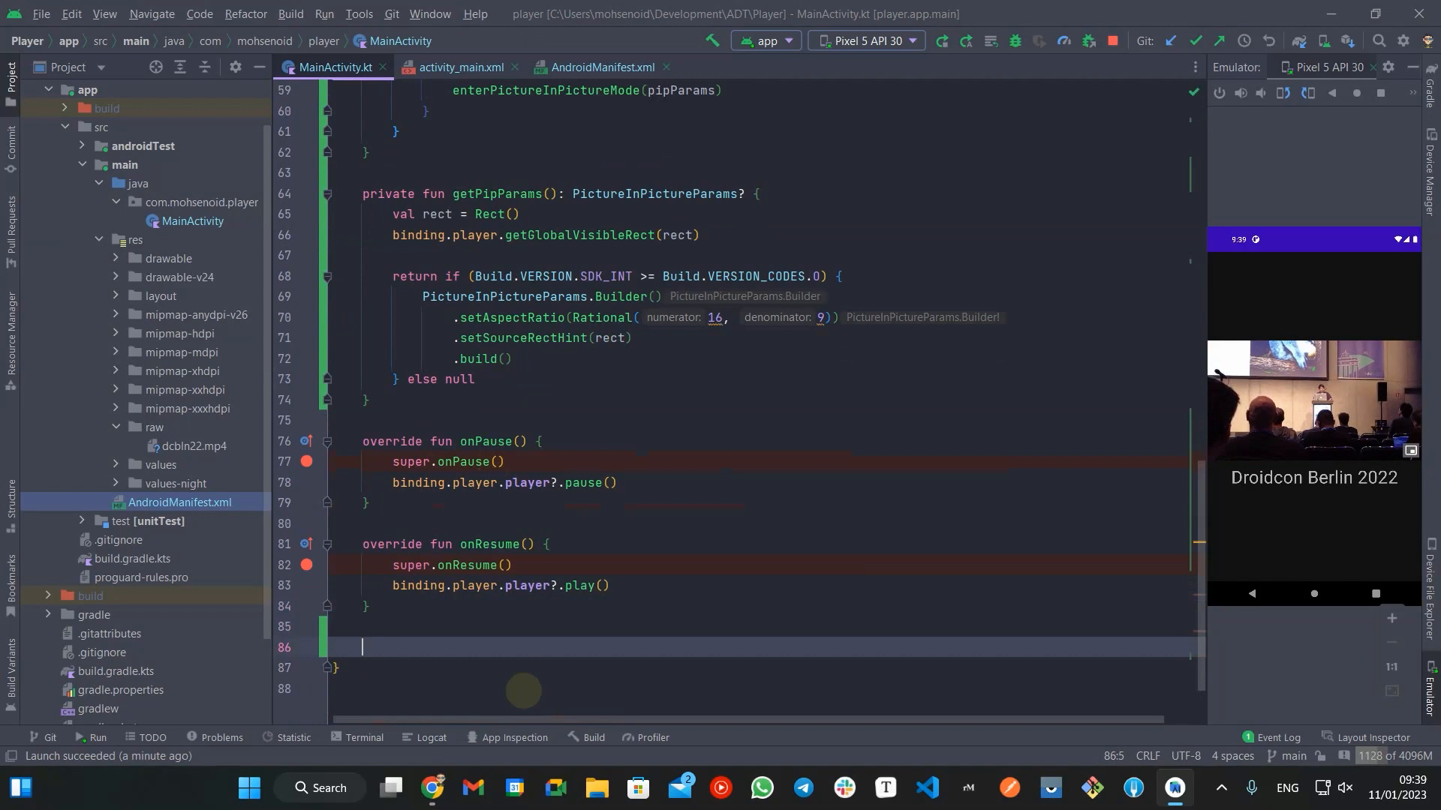
Override onPictureInPictureModeChanged: binding.title and button isVisible false in PiP, true otherwise
{"action": "type", "text": "onPi"}
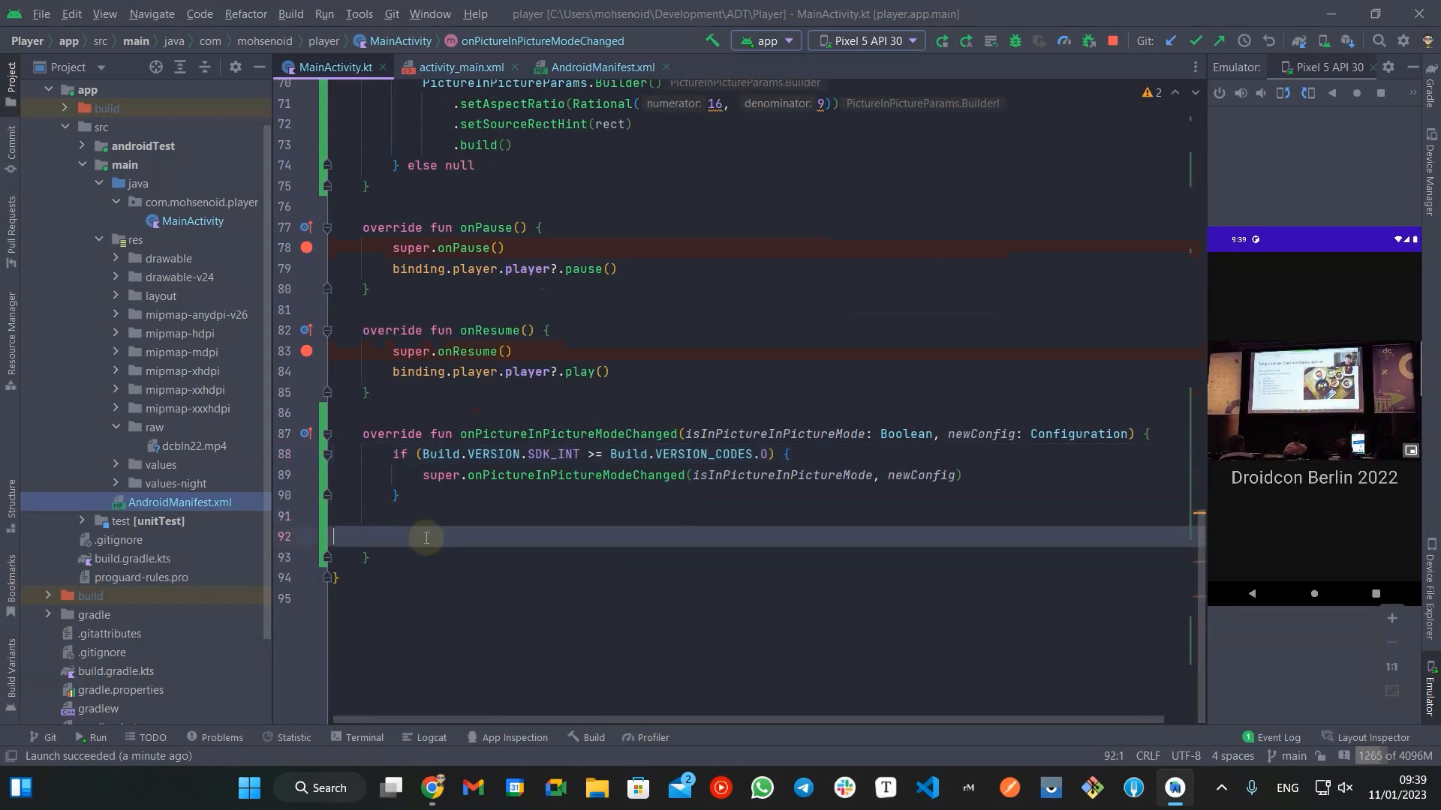
{"action": "type", "text": "if"}
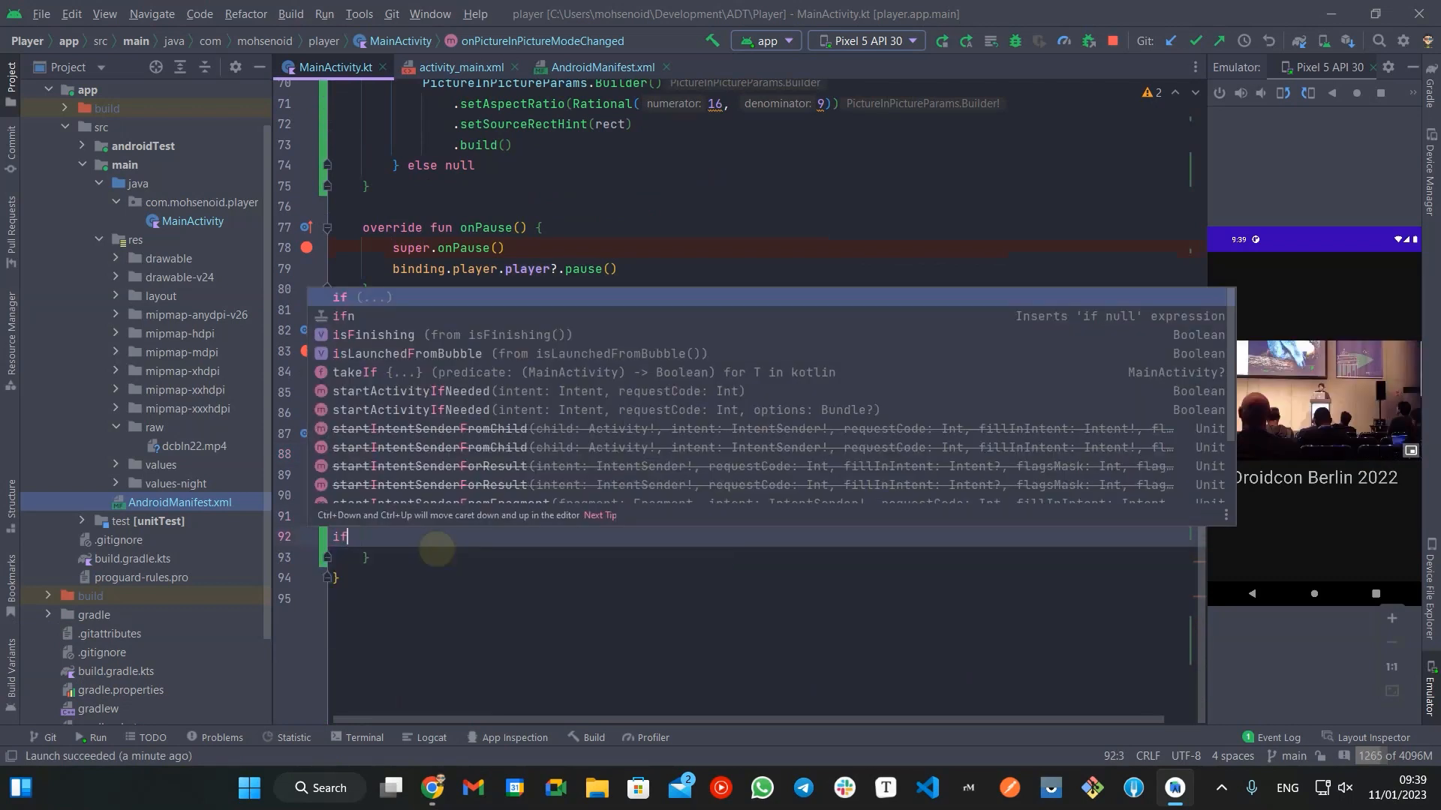
{"action": "type", "text": "(isInPictureInPictureMode"}
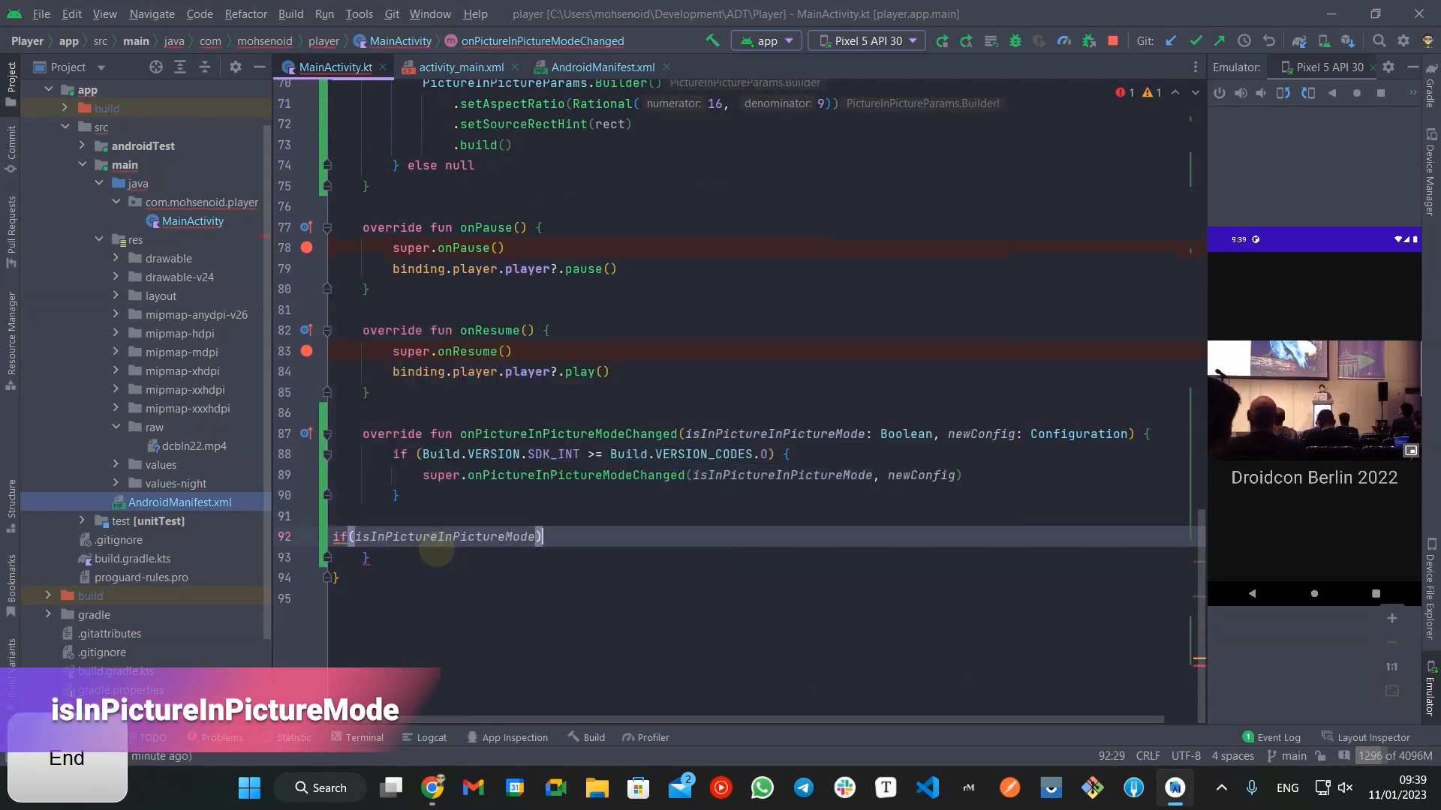
{"action": "key", "text": "Tab"}
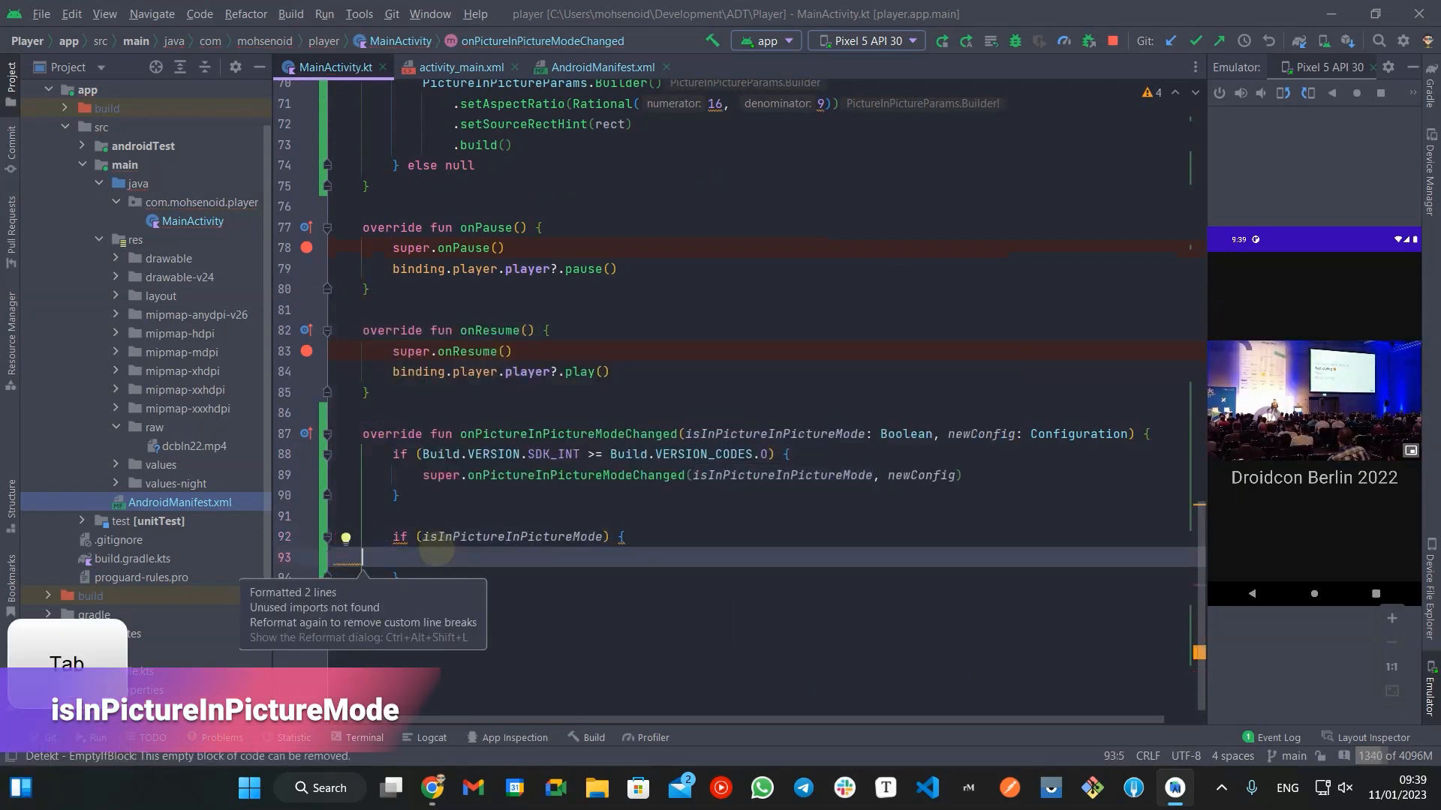
{"action": "type", "text": "binding.title.isVisible = false"}
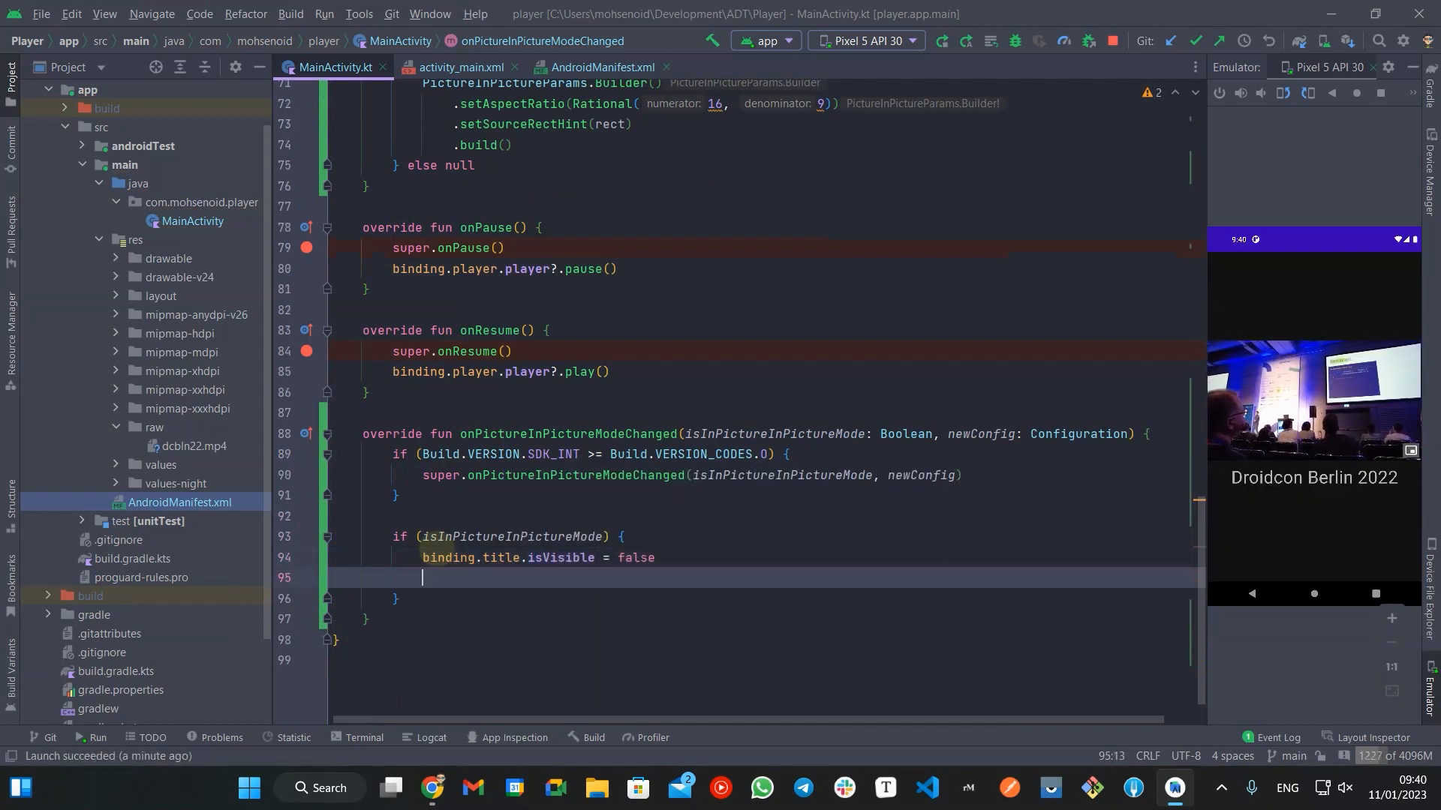
{"action": "type", "text": "binding."}
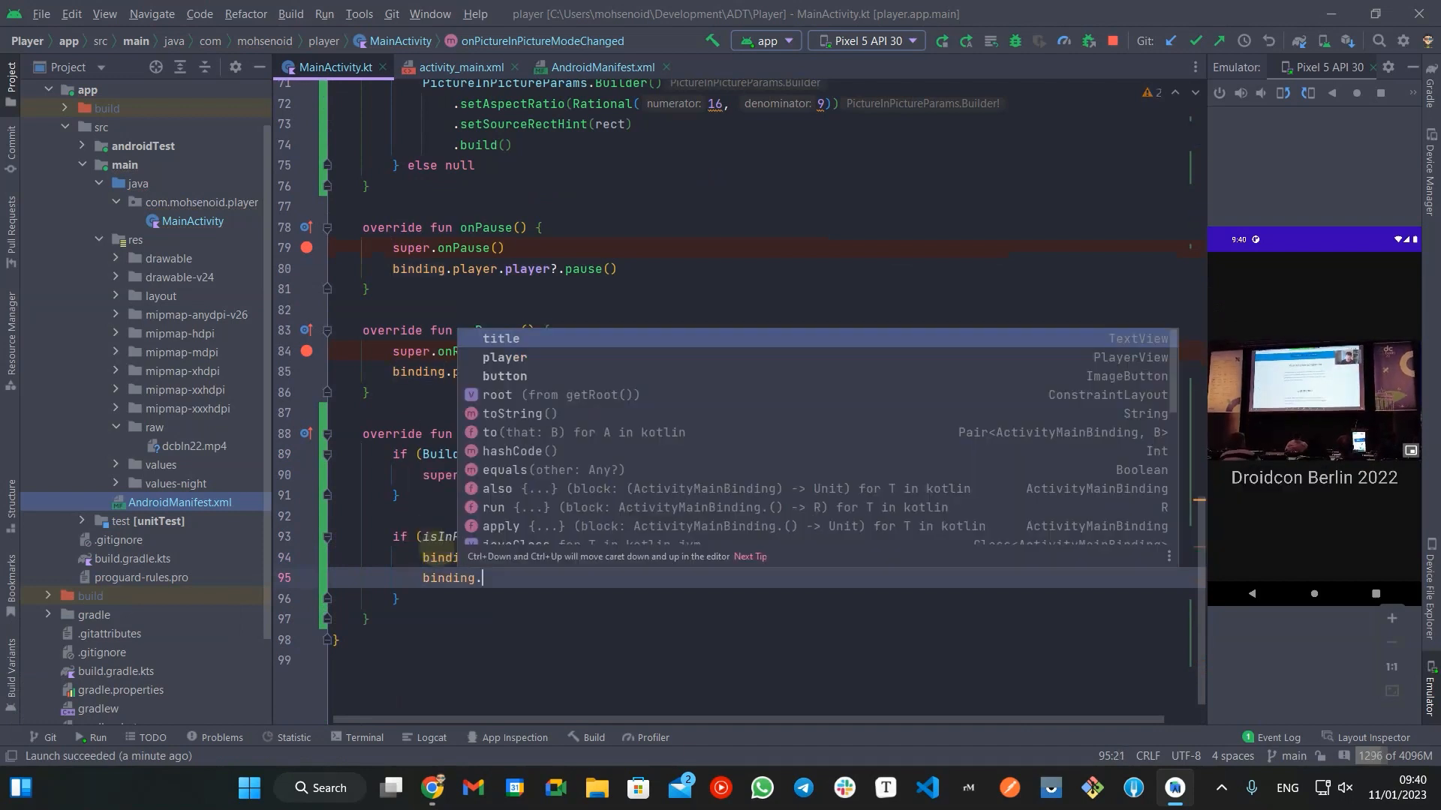
{"action": "type", "text": "button.isVisible = fals"}
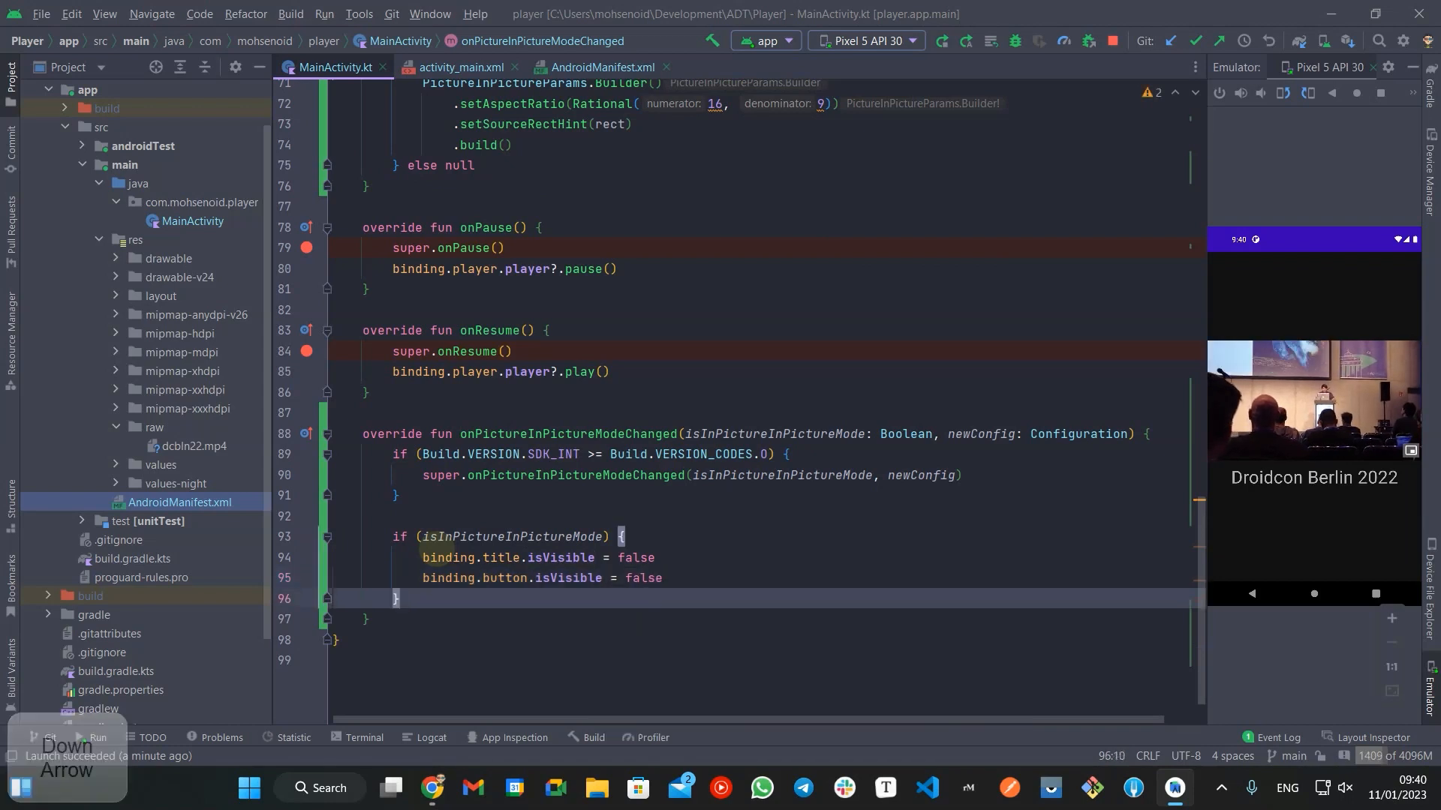
{"action": "type", "text": "else {"}
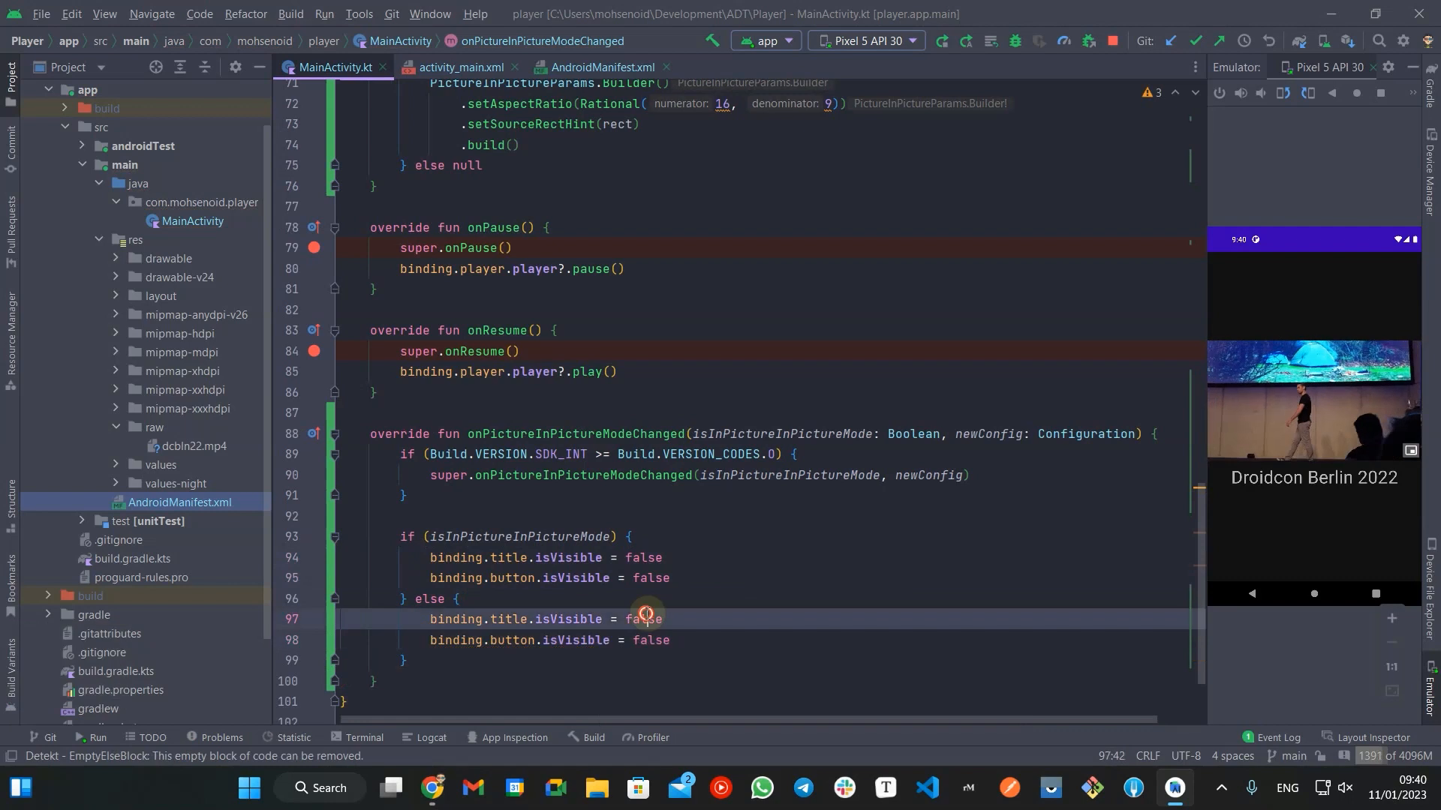
{"action": "type", "text": "true"}
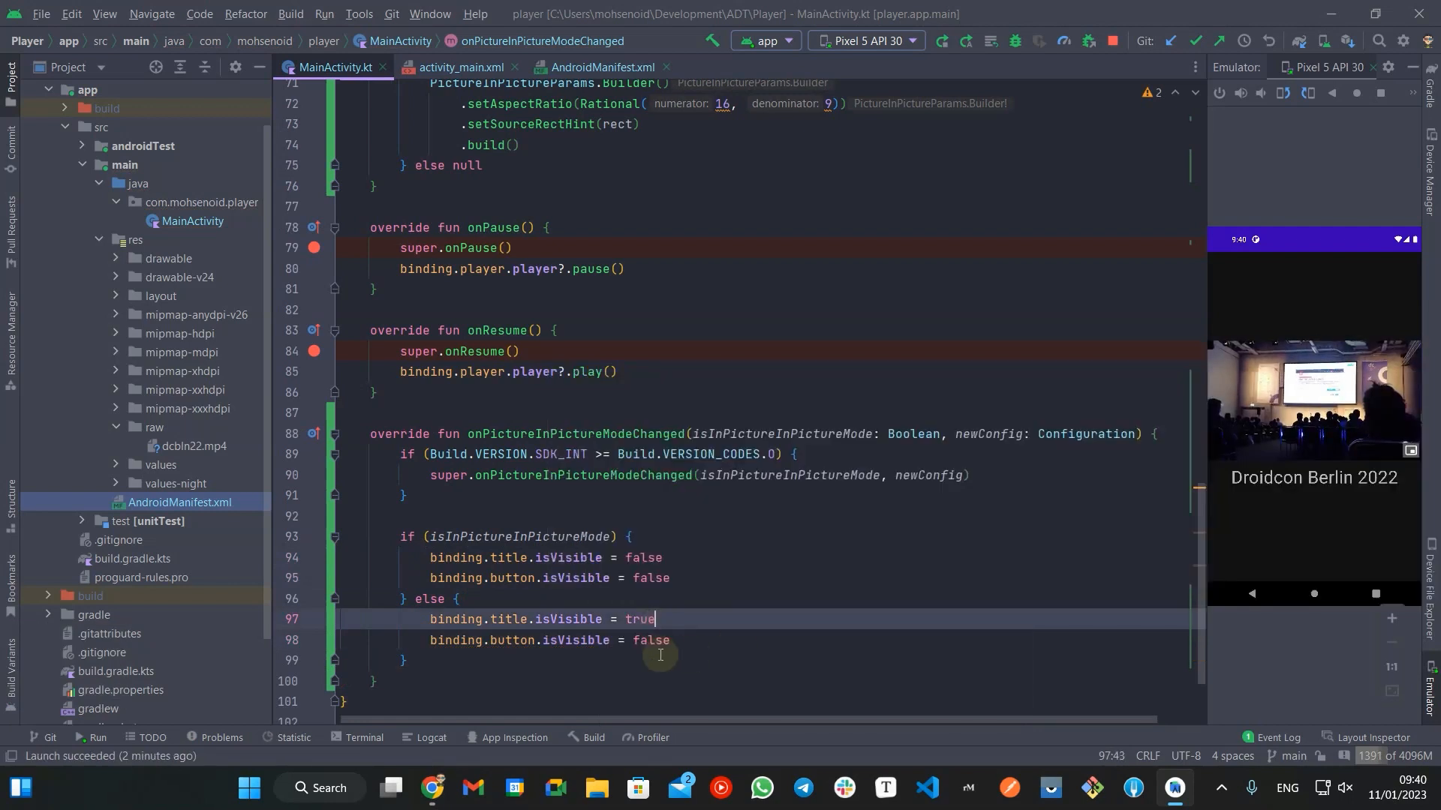
{"action": "type", "text": "true"}
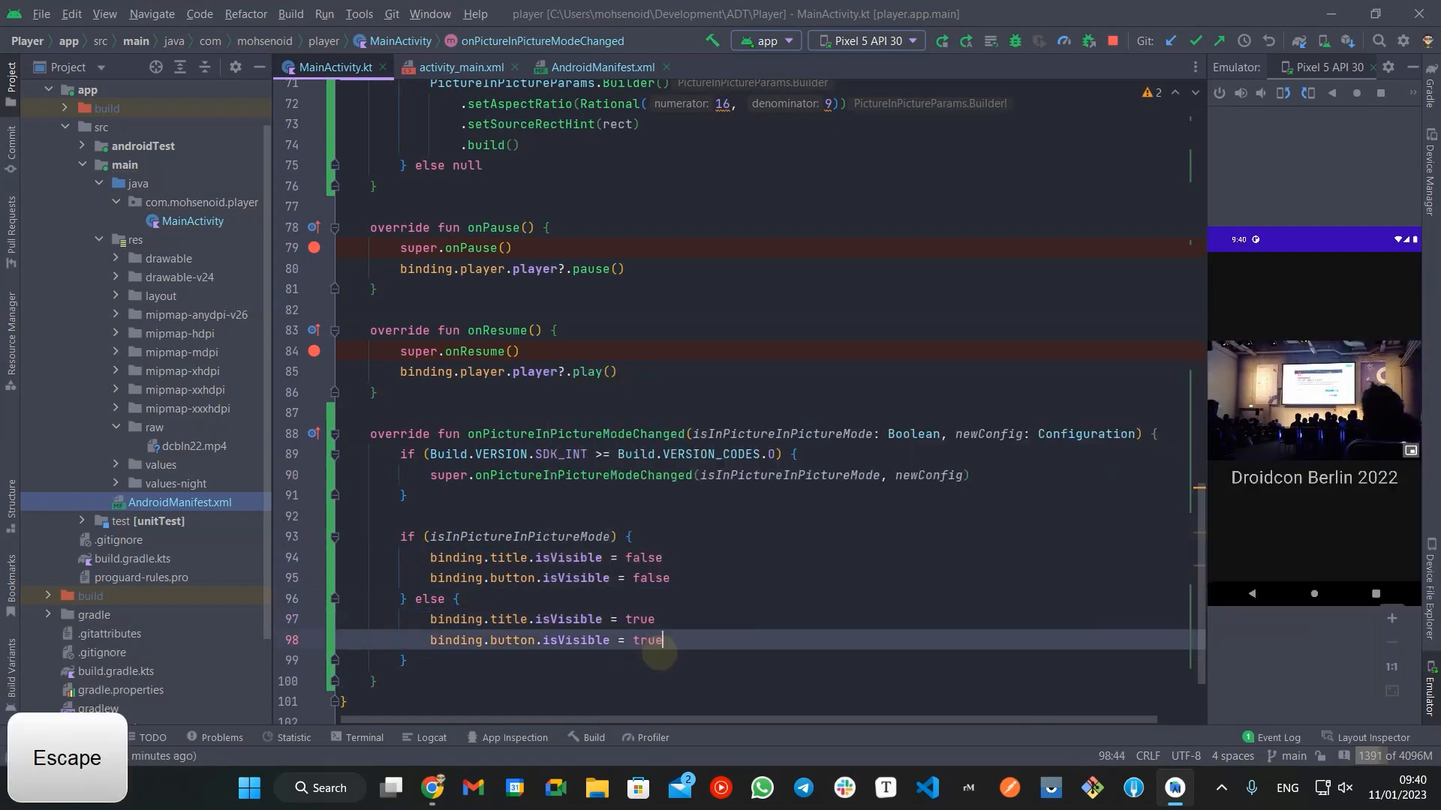
Relaunch the updated app and check the PiP window shows only the video
{"action": "left_click", "coordinate": [942, 40]}
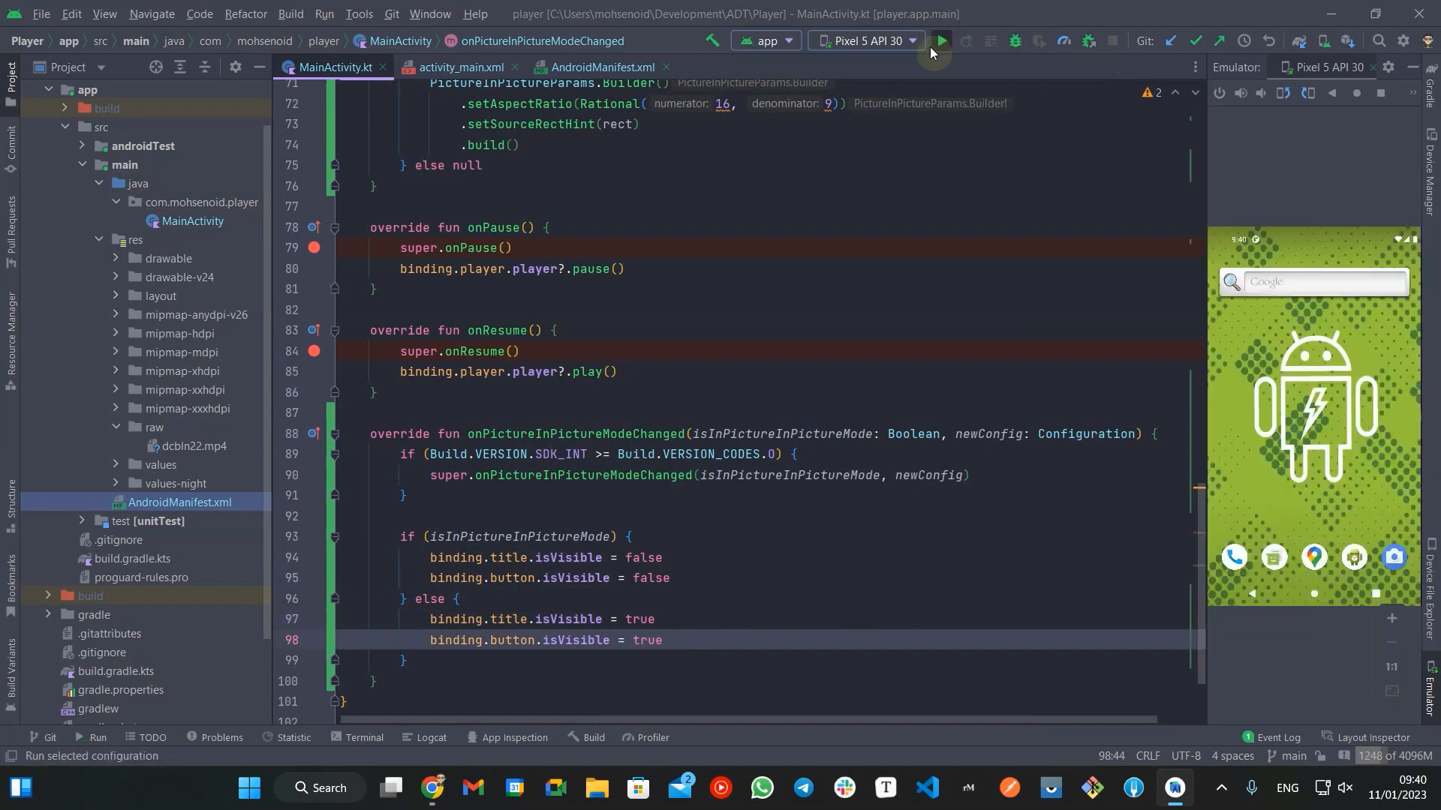
{"action": "left_click", "coordinate": [942, 40]}
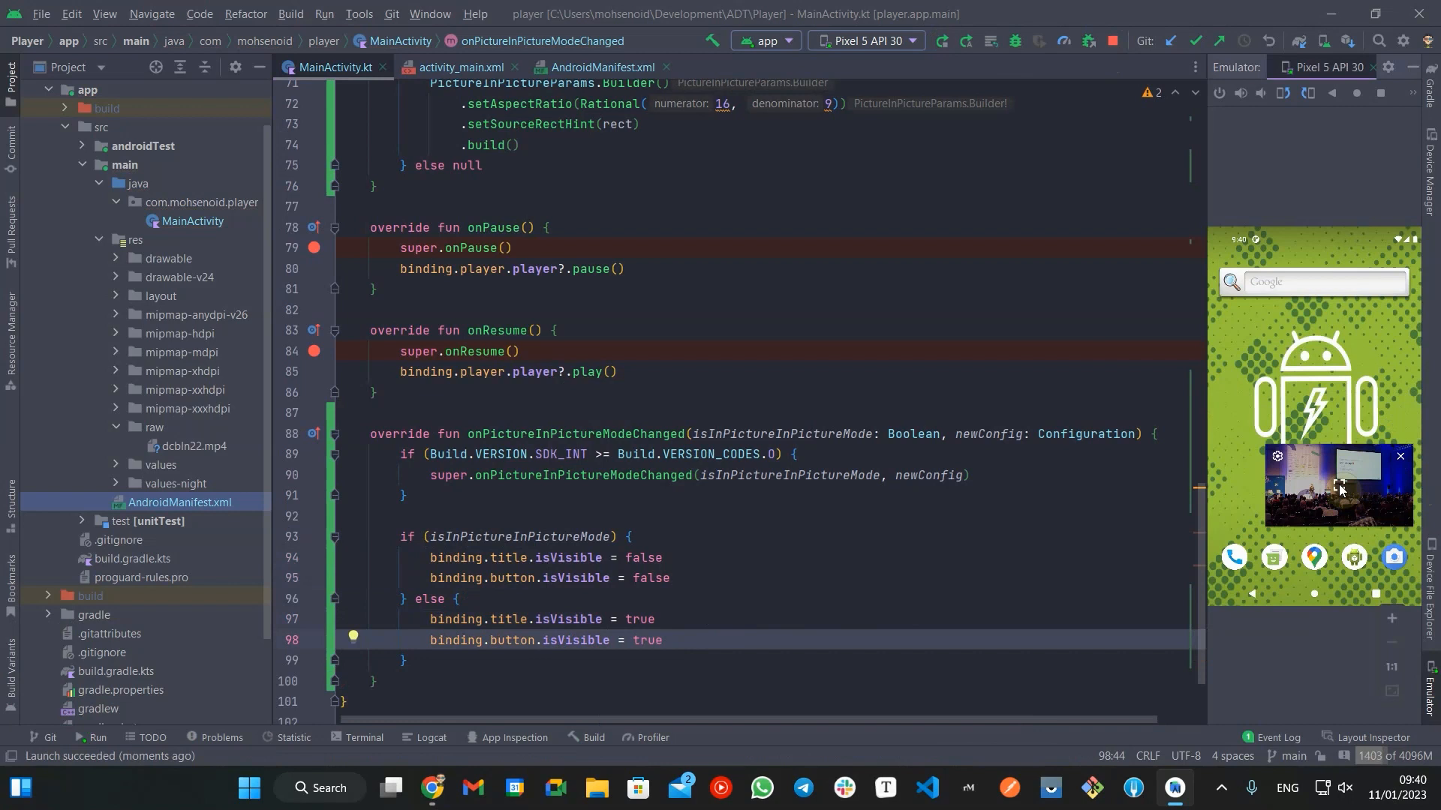
{"action": "left_click", "coordinate": [1339, 485]}
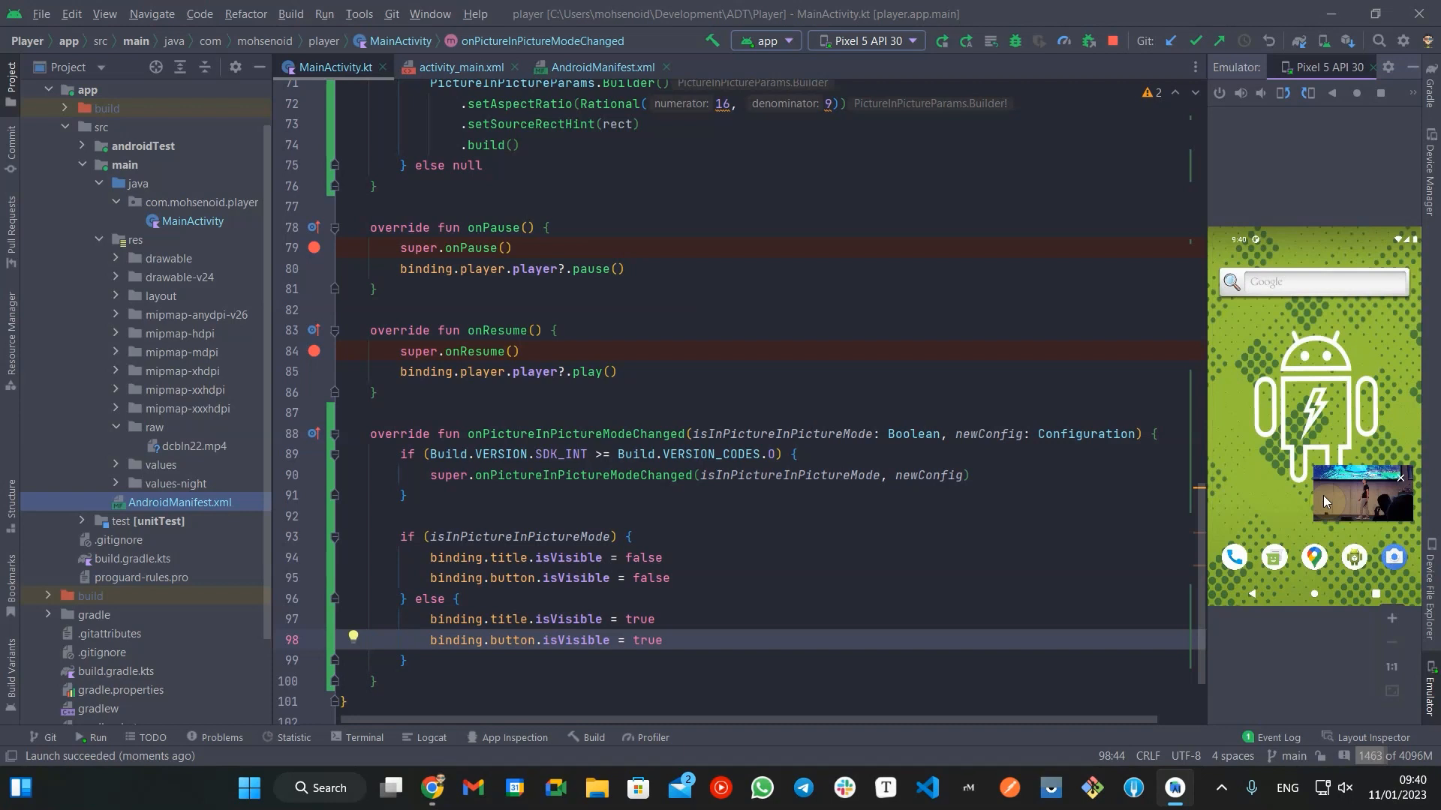
{"action": "mouse_move", "coordinate": [774, 602]}
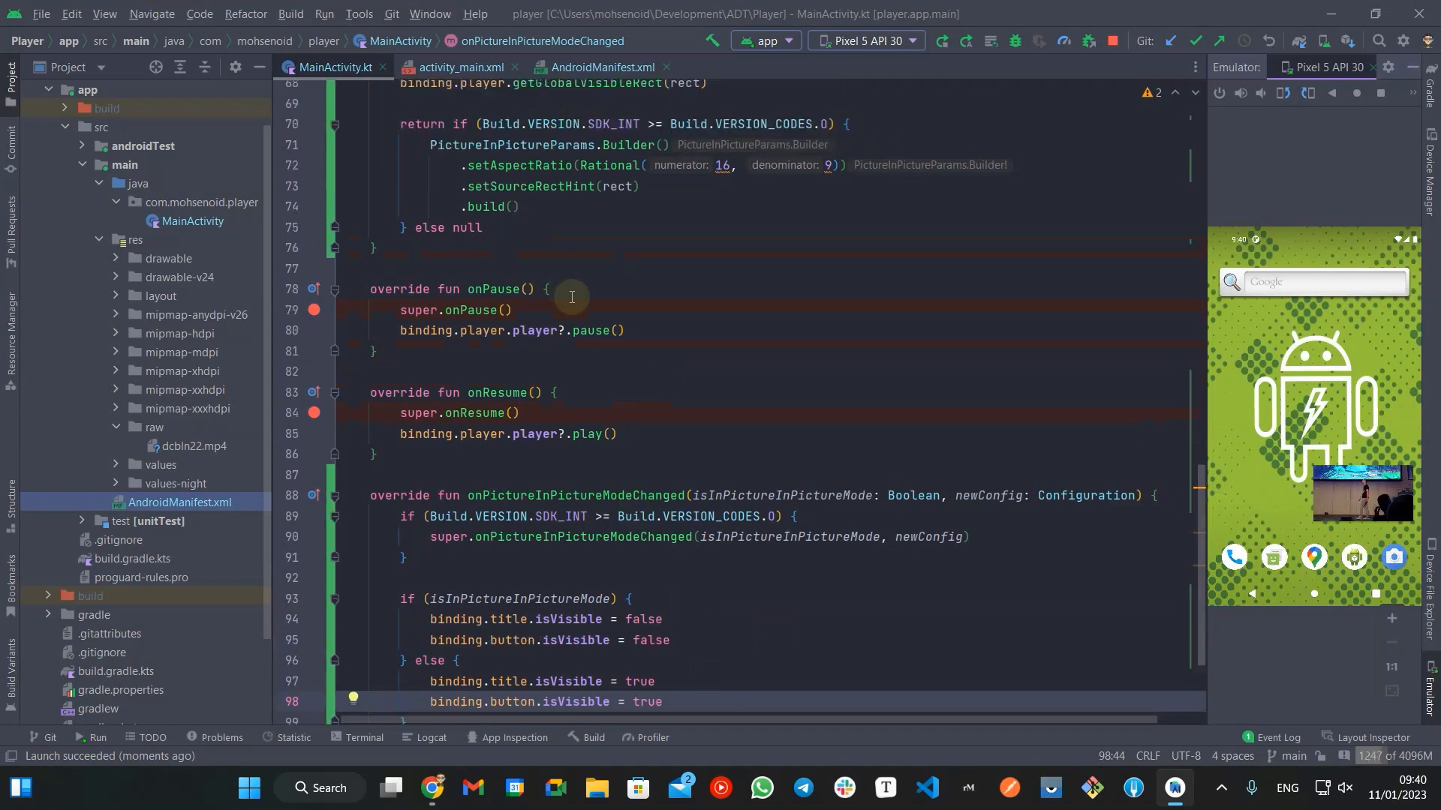
Wrap onPause's pause call in a not-isInPictureInPictureMode check under SDK_INT >= N, then reformat
{"action": "left_click", "coordinate": [505, 310]}
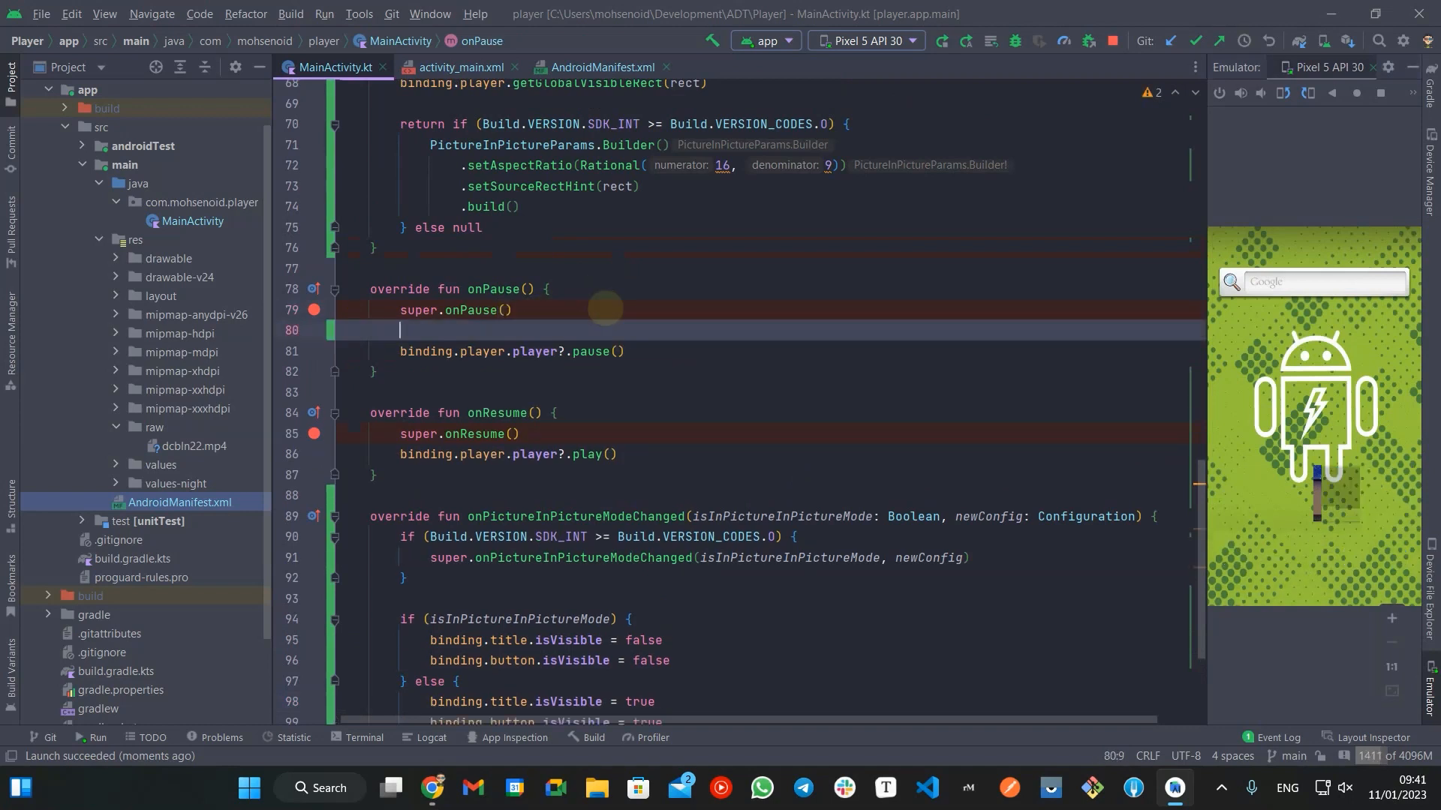
{"action": "type", "text": "if("}
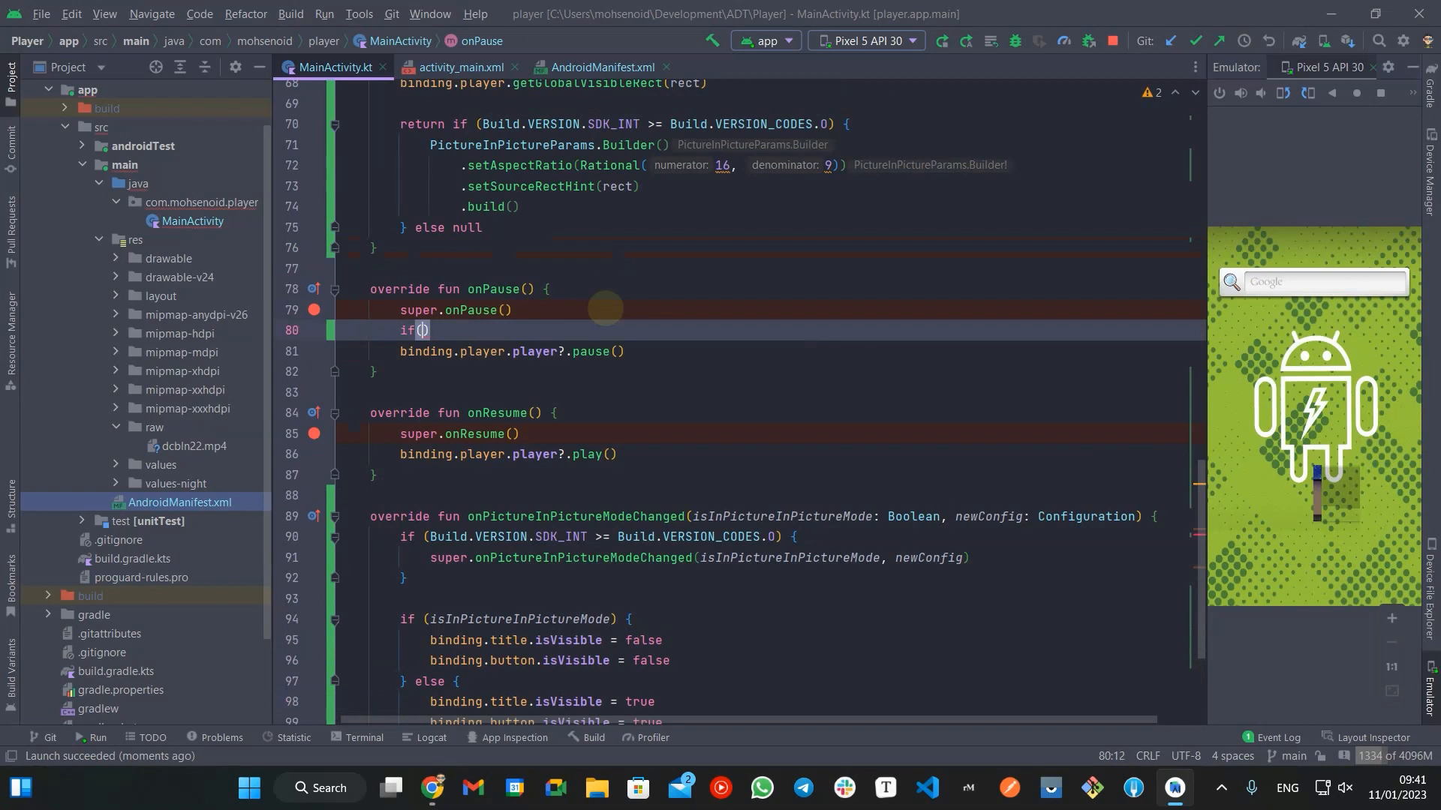
{"action": "type", "text": "isInPictureInPictureMode"}
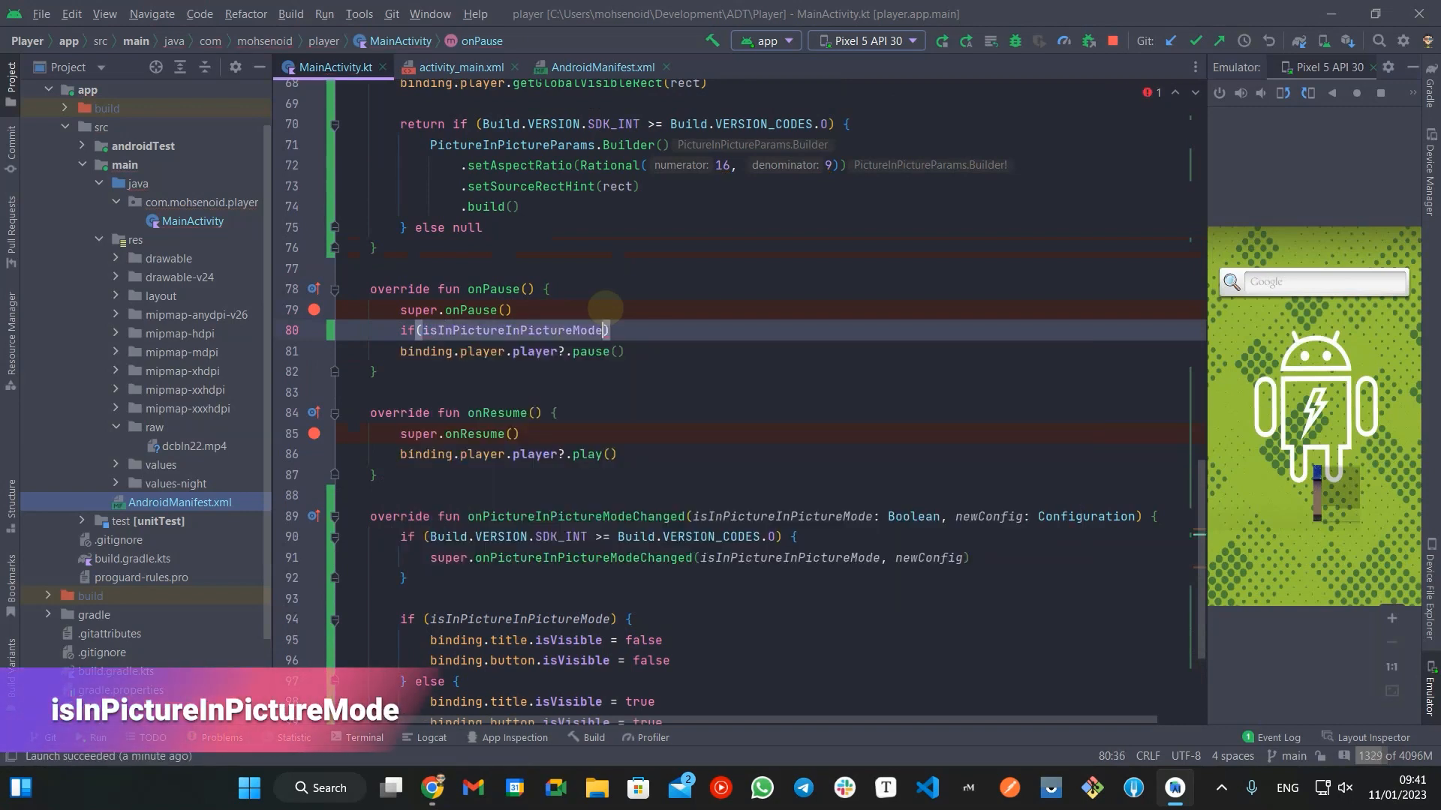
{"action": "type", "text": "{"}
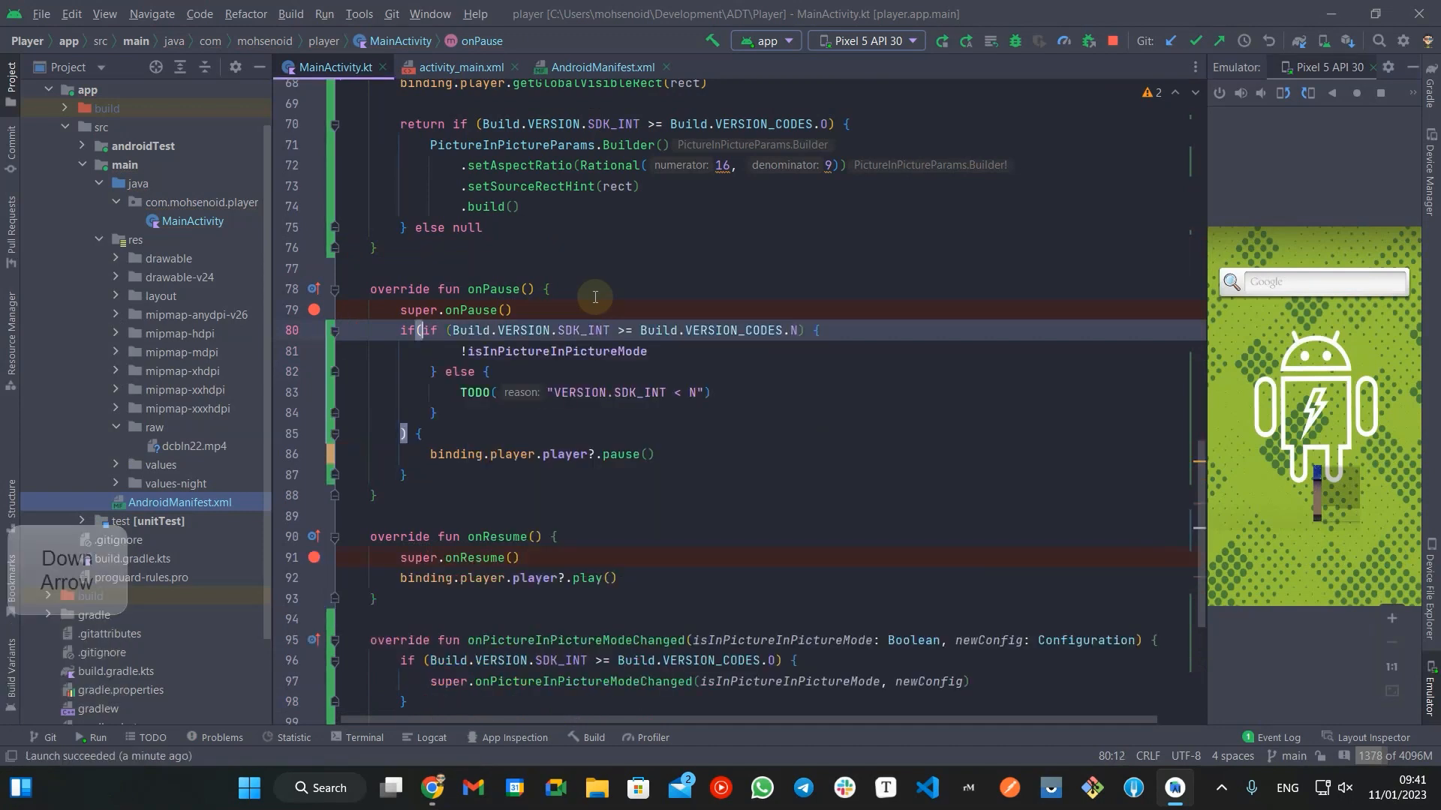
{"action": "key", "text": "shift+left"}
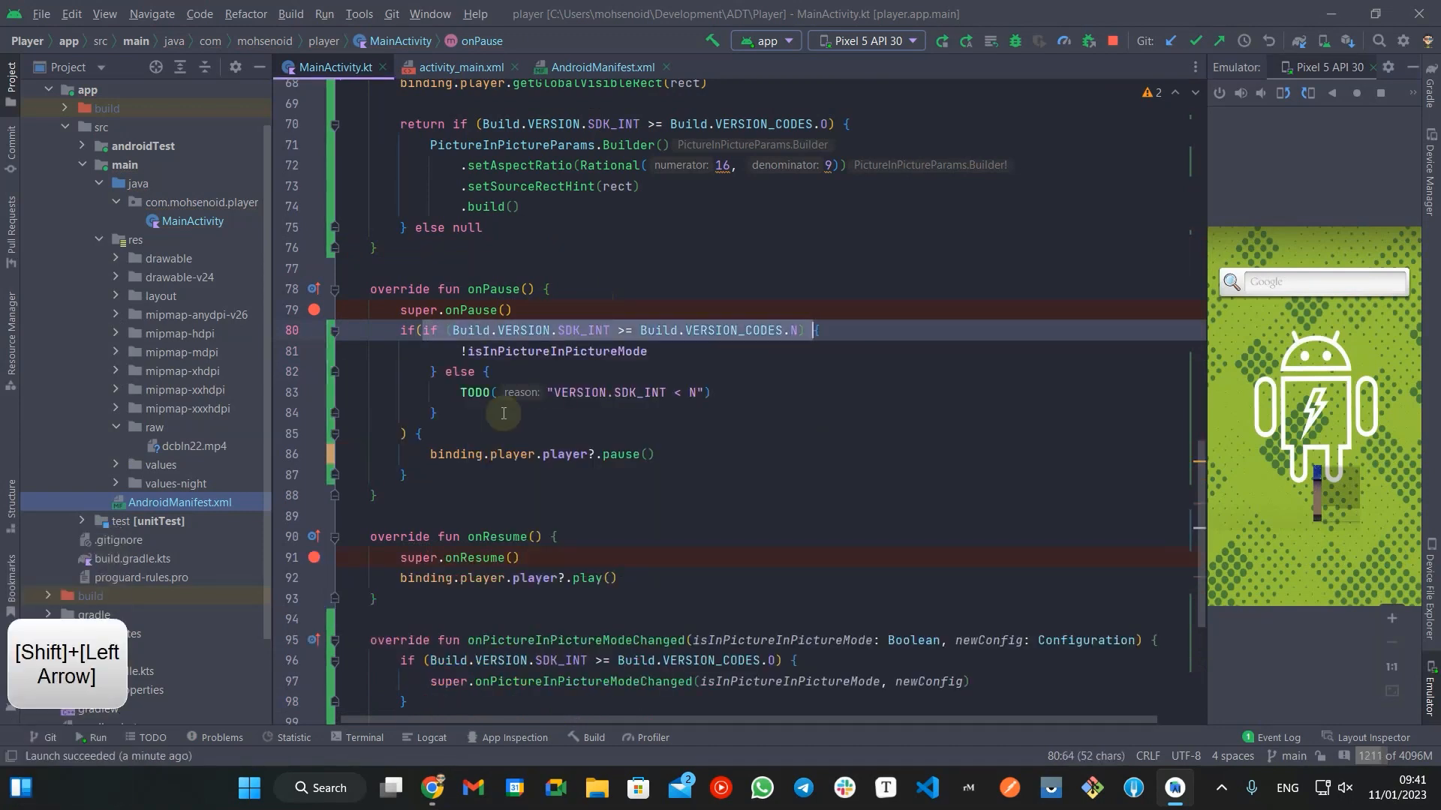
{"action": "key", "text": "Ctrl+Z"}
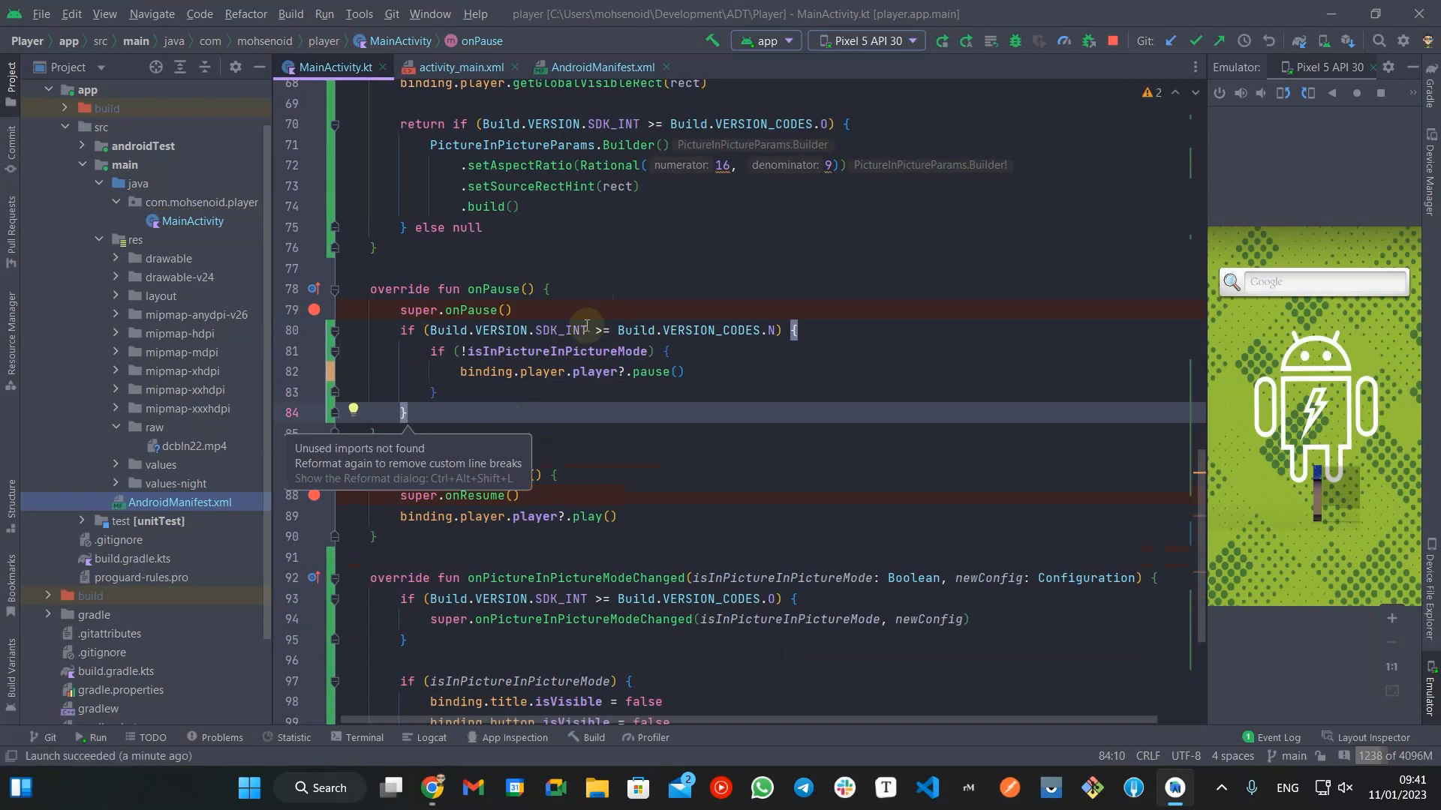
{"action": "left_click", "coordinate": [629, 351]}
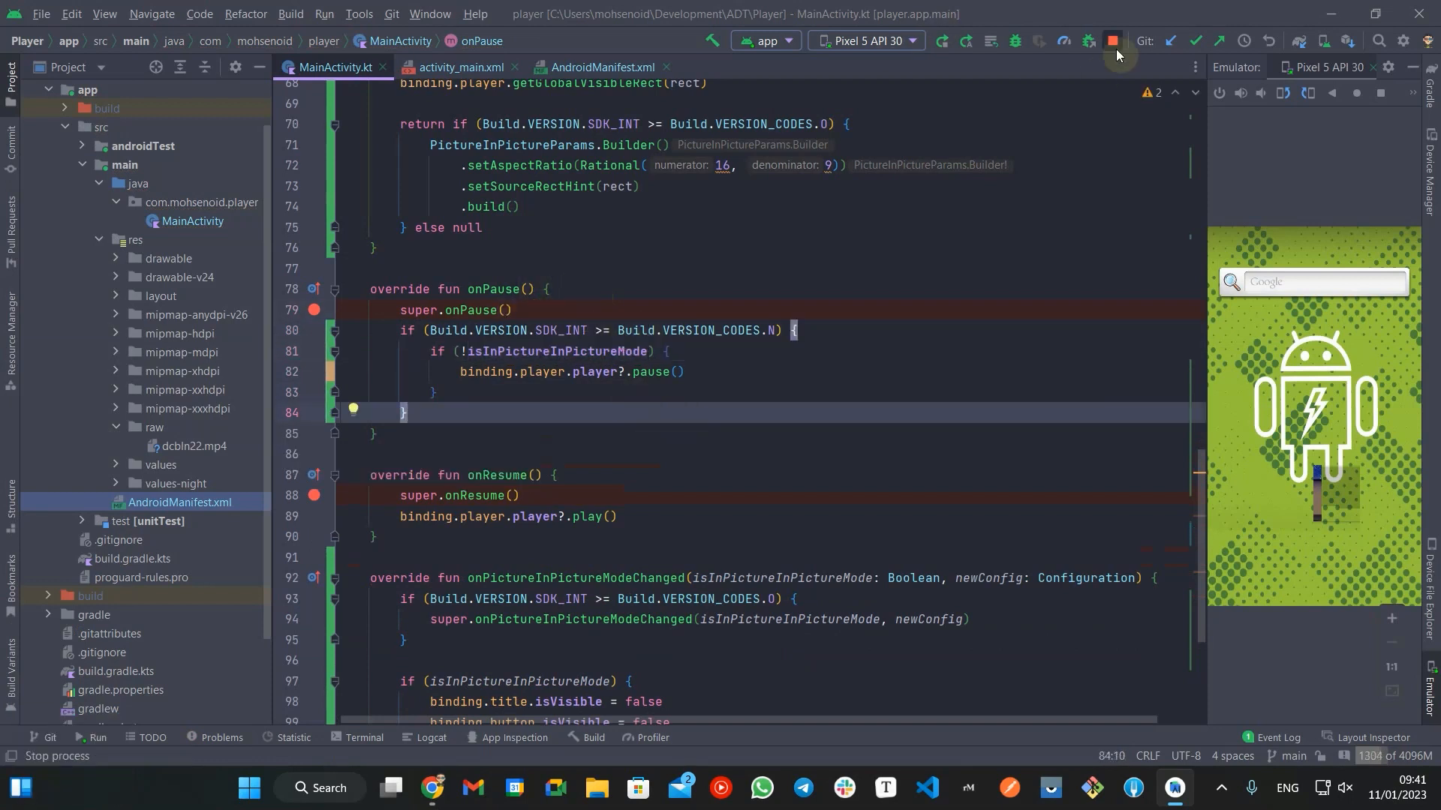
Stop the running app and rebuild it onto the Pixel 5 API 30 emulator
{"action": "left_click", "coordinate": [943, 41]}
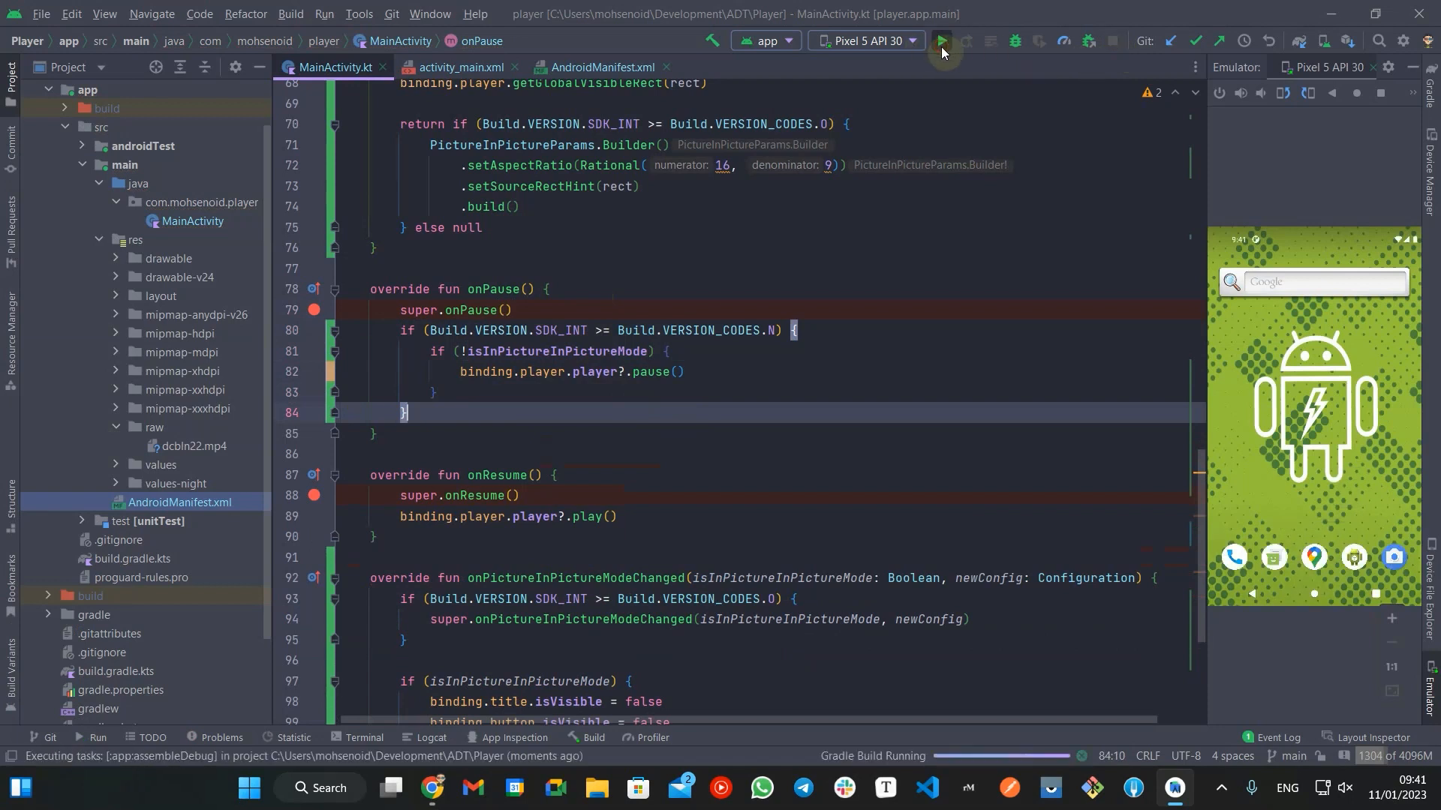
{"action": "left_click", "coordinate": [942, 41]}
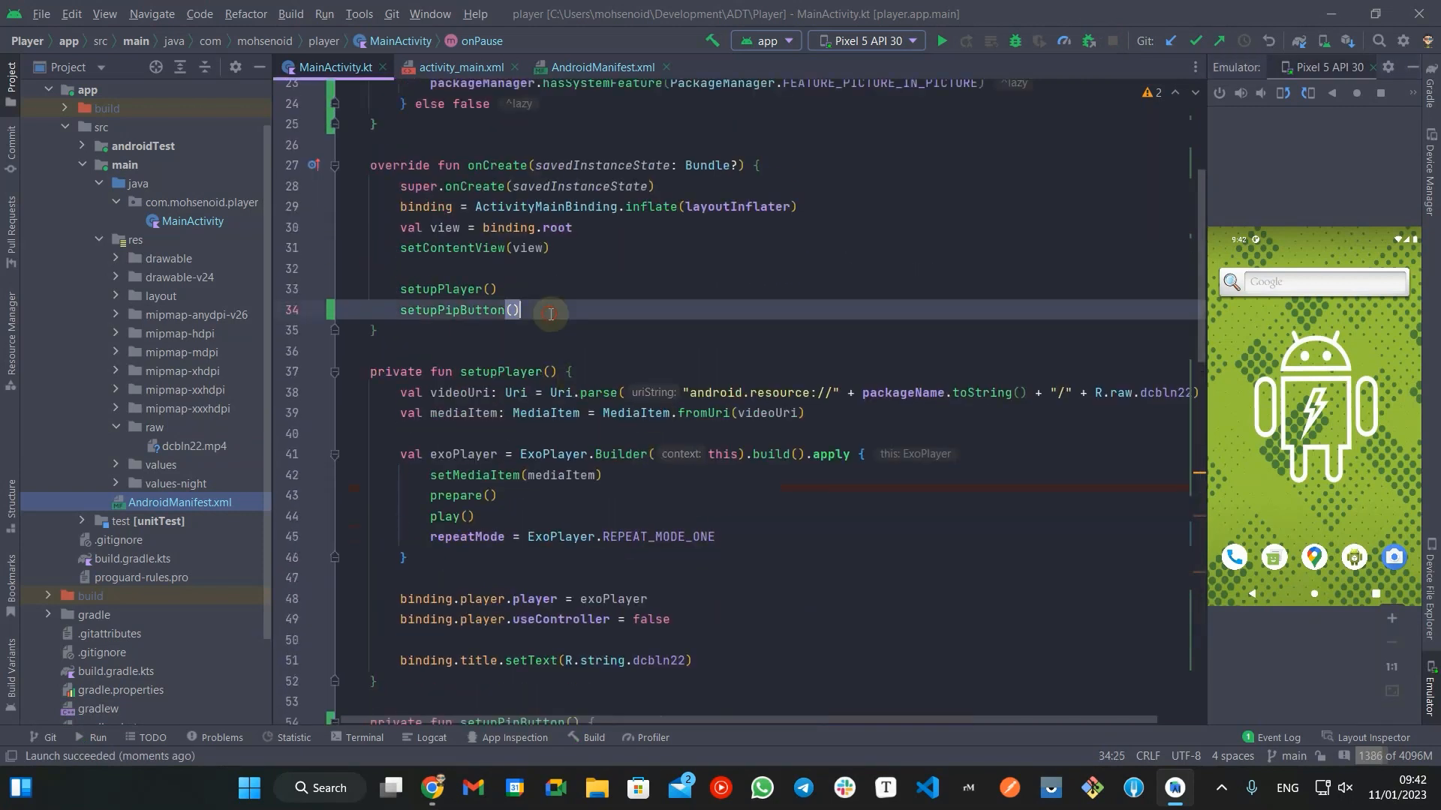
Add a setupAutoPip() call on the line below setupPipButton() in onCreate
{"action": "type", "text": "setup"}
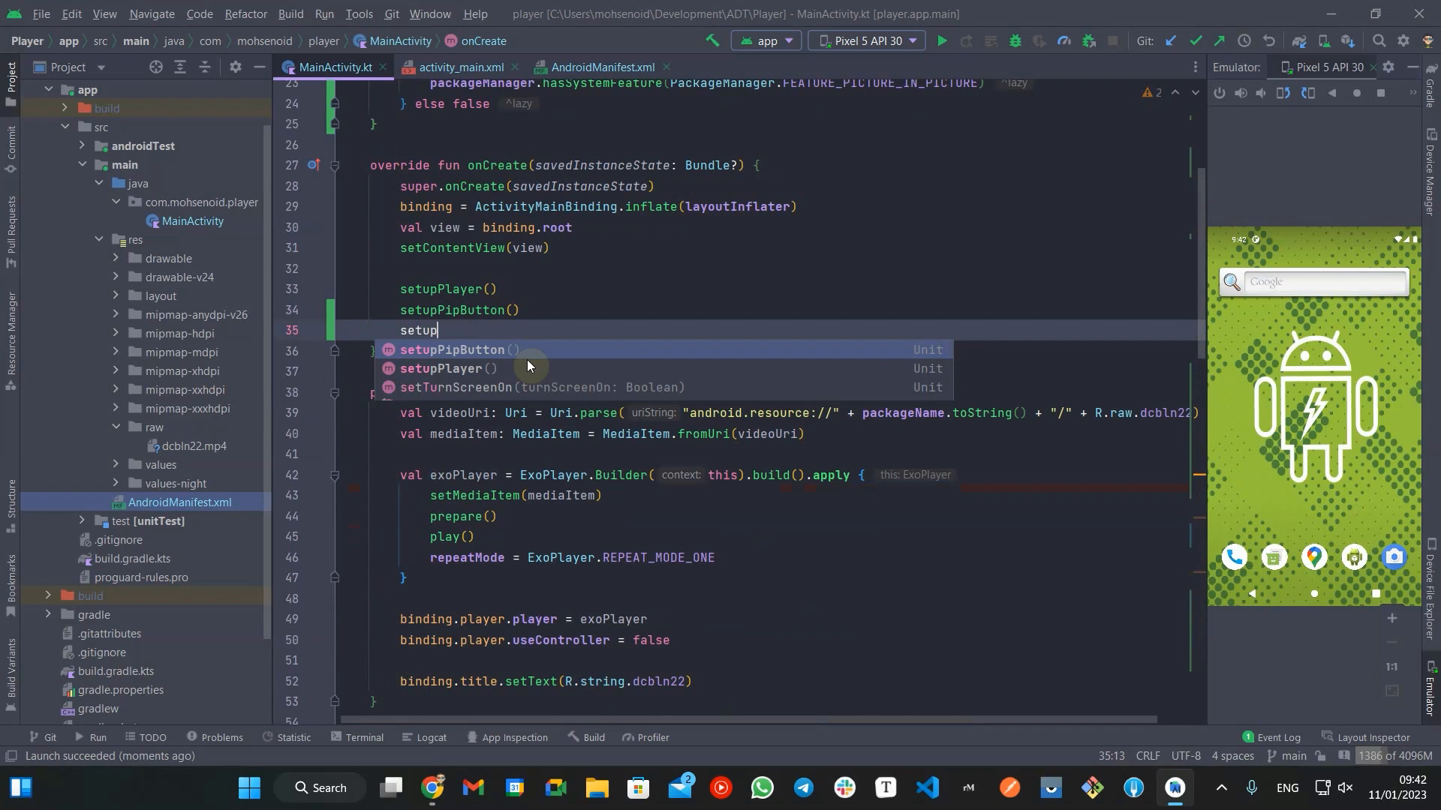
{"action": "type", "text": "Aut"}
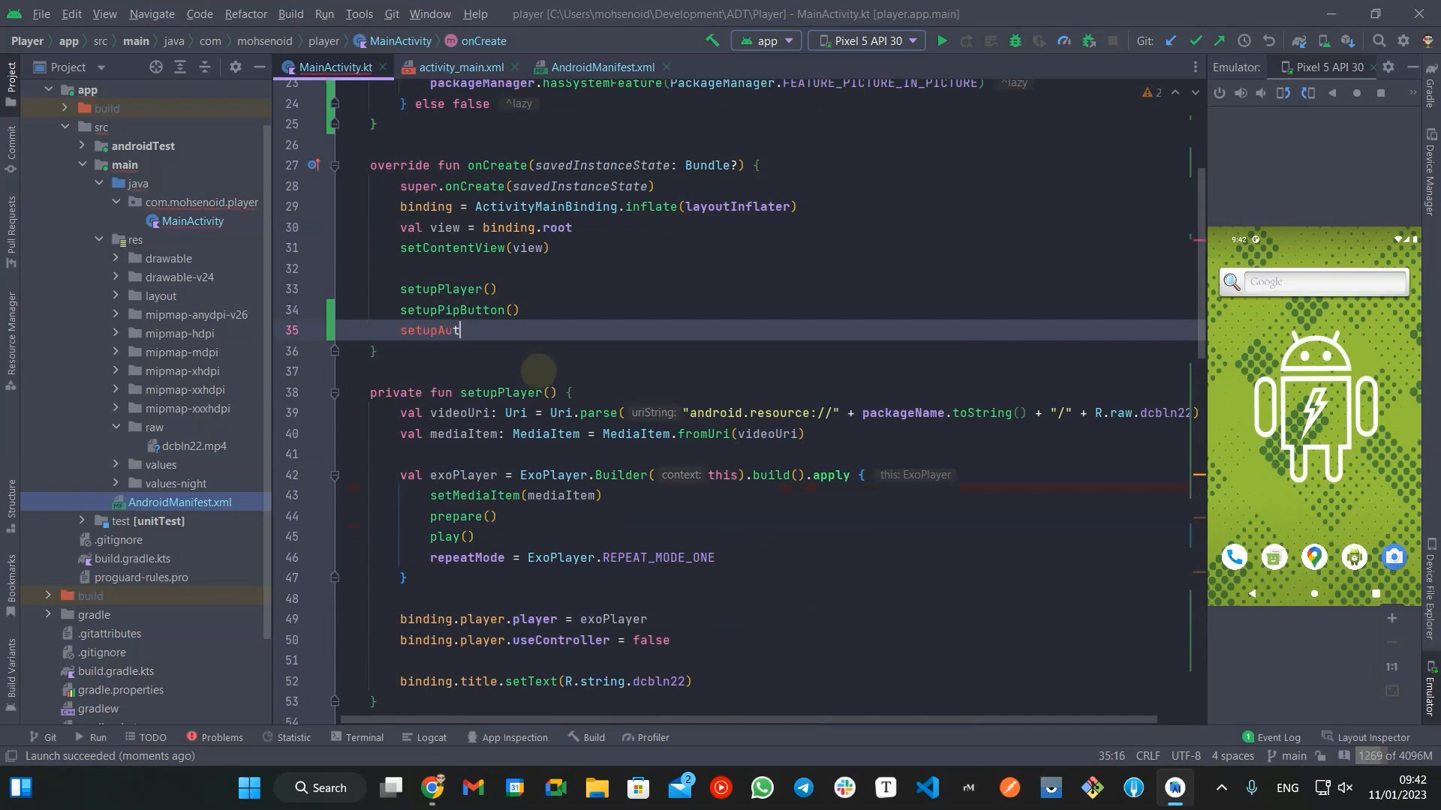
{"action": "type", "text": "oPip"}
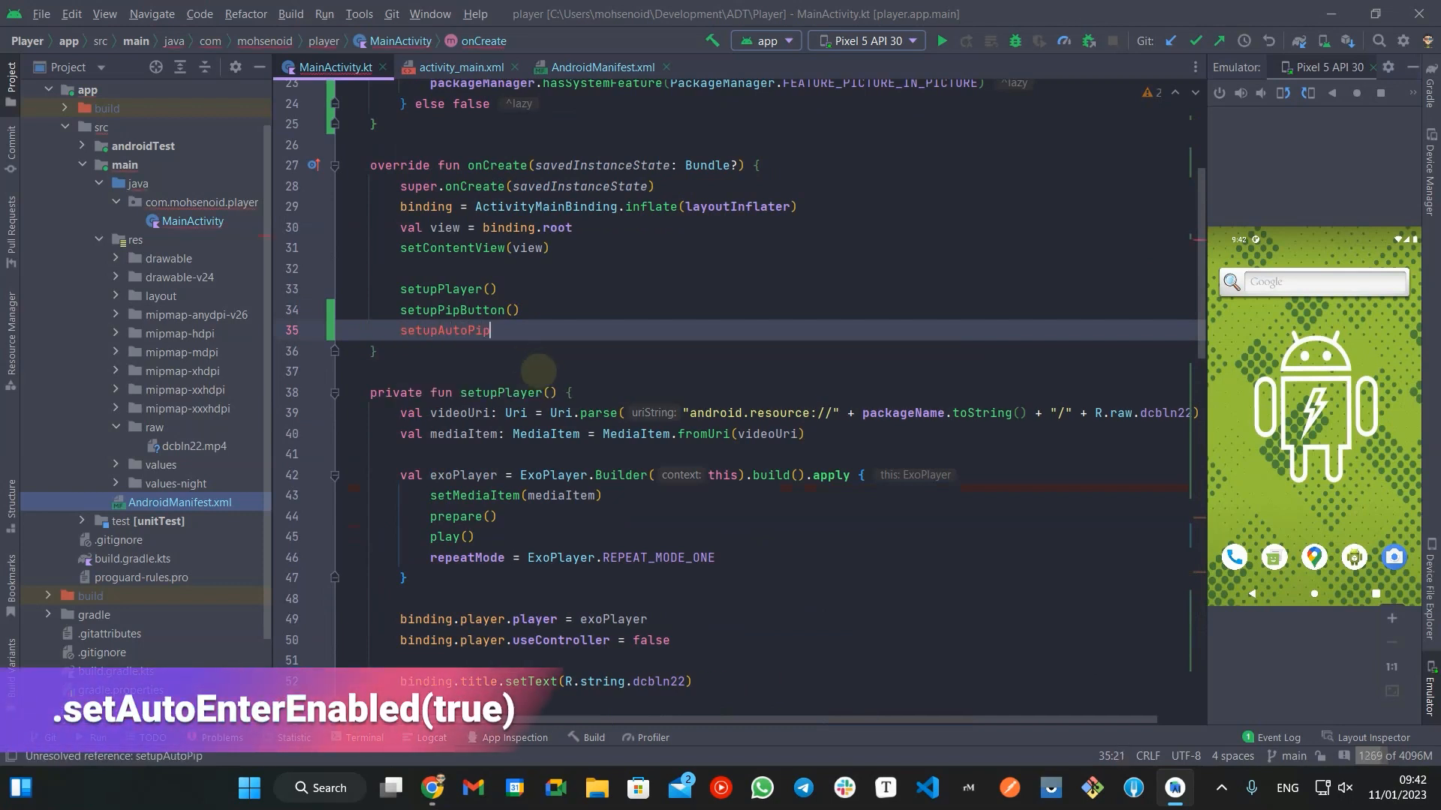
{"action": "type", "text": "()"}
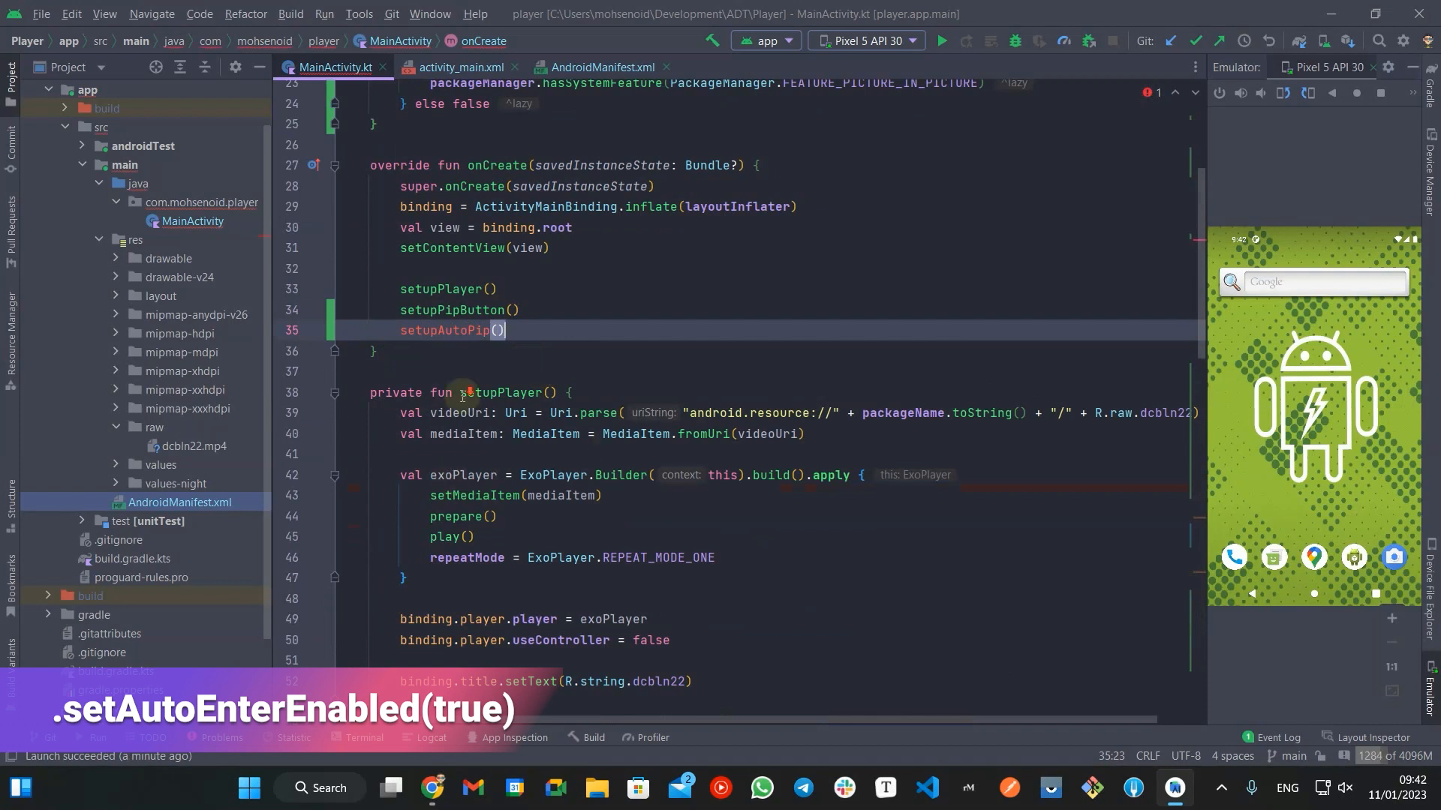
{"action": "scroll", "scroll_direction": "down", "scroll_amount": 3}
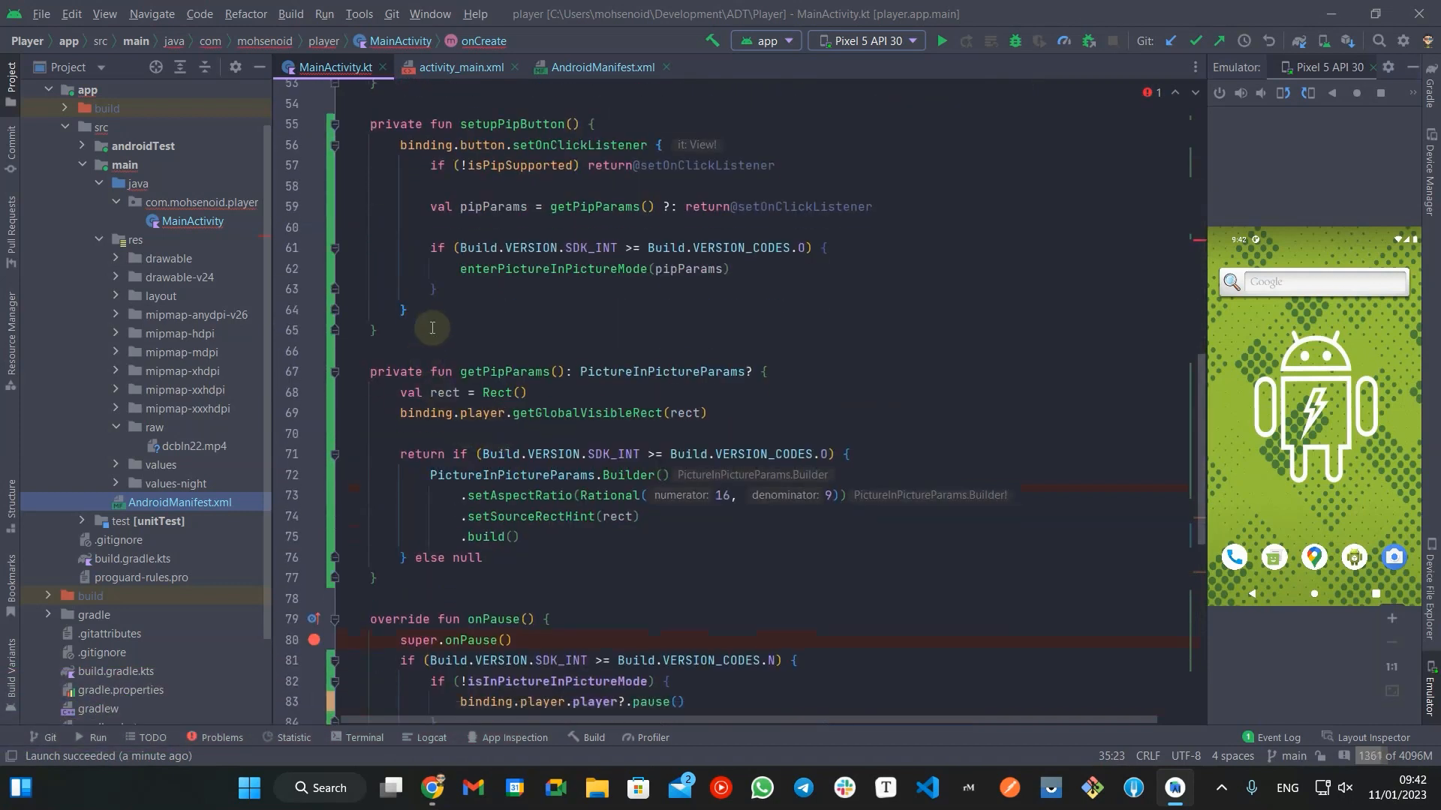
Write private fun setupAutoPip() using getPipParams() ?: return and setPictureInPictureParams, with the API fix
{"action": "type", "text": "p"}
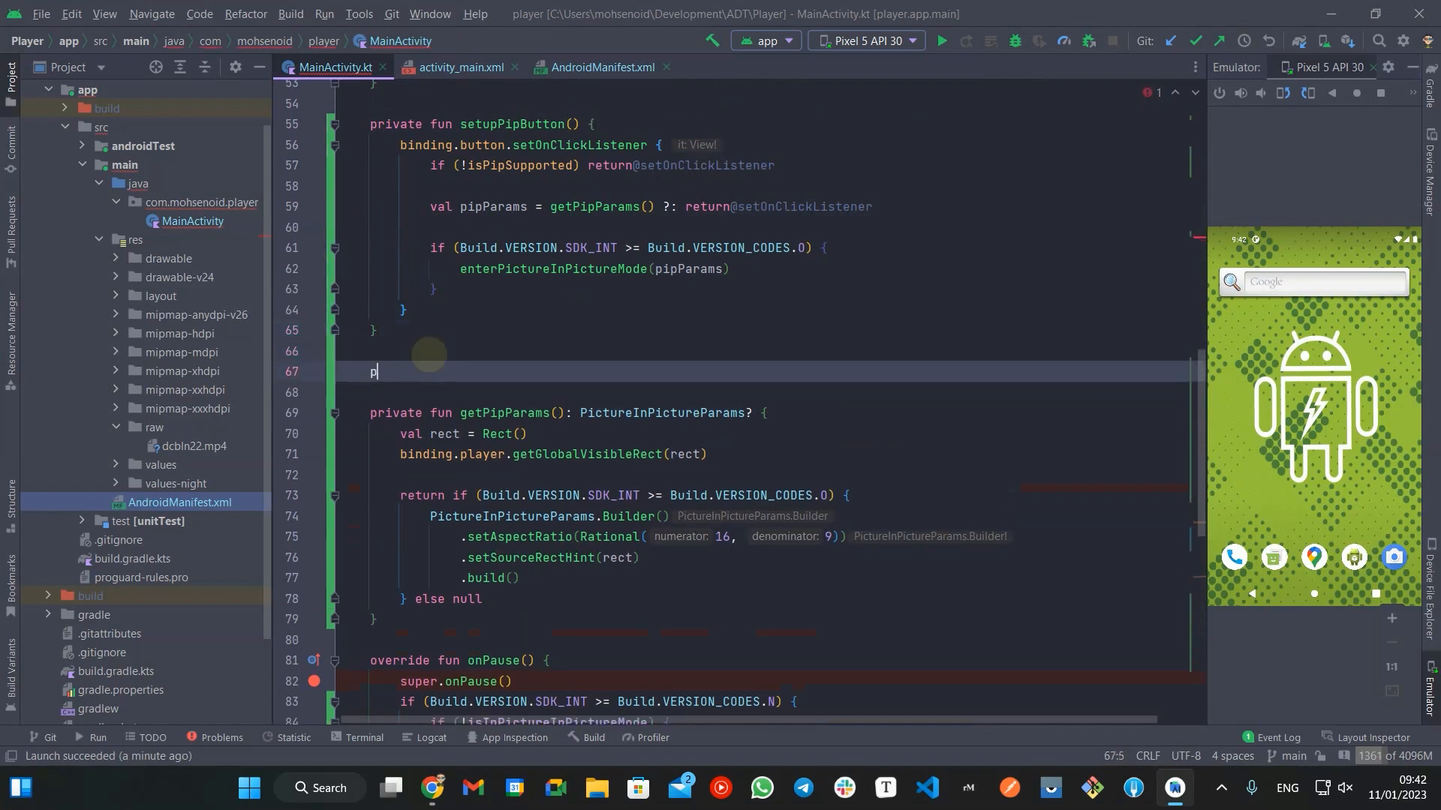
{"action": "type", "text": "rivate fun"}
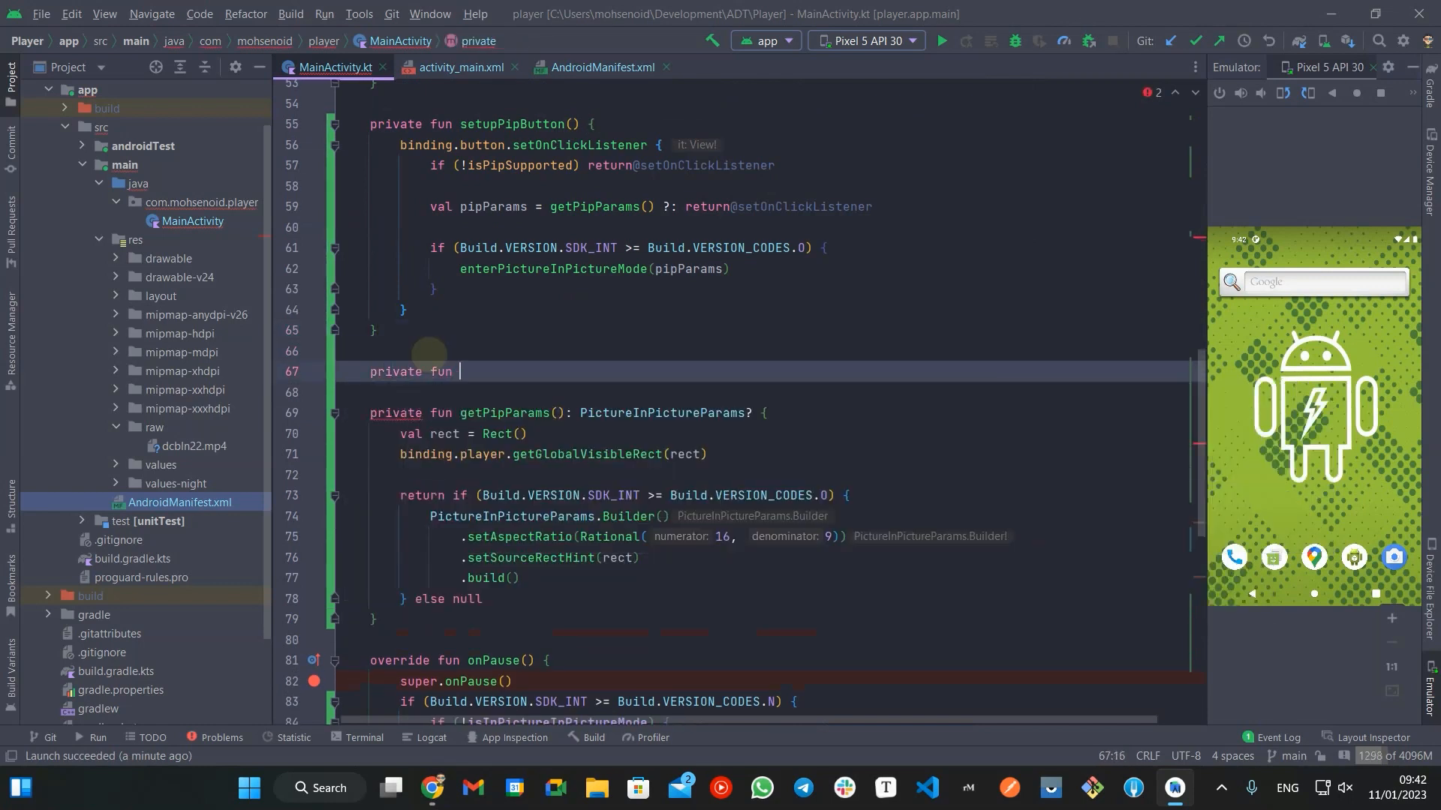
{"action": "type", "text": "setupAutoPip"}
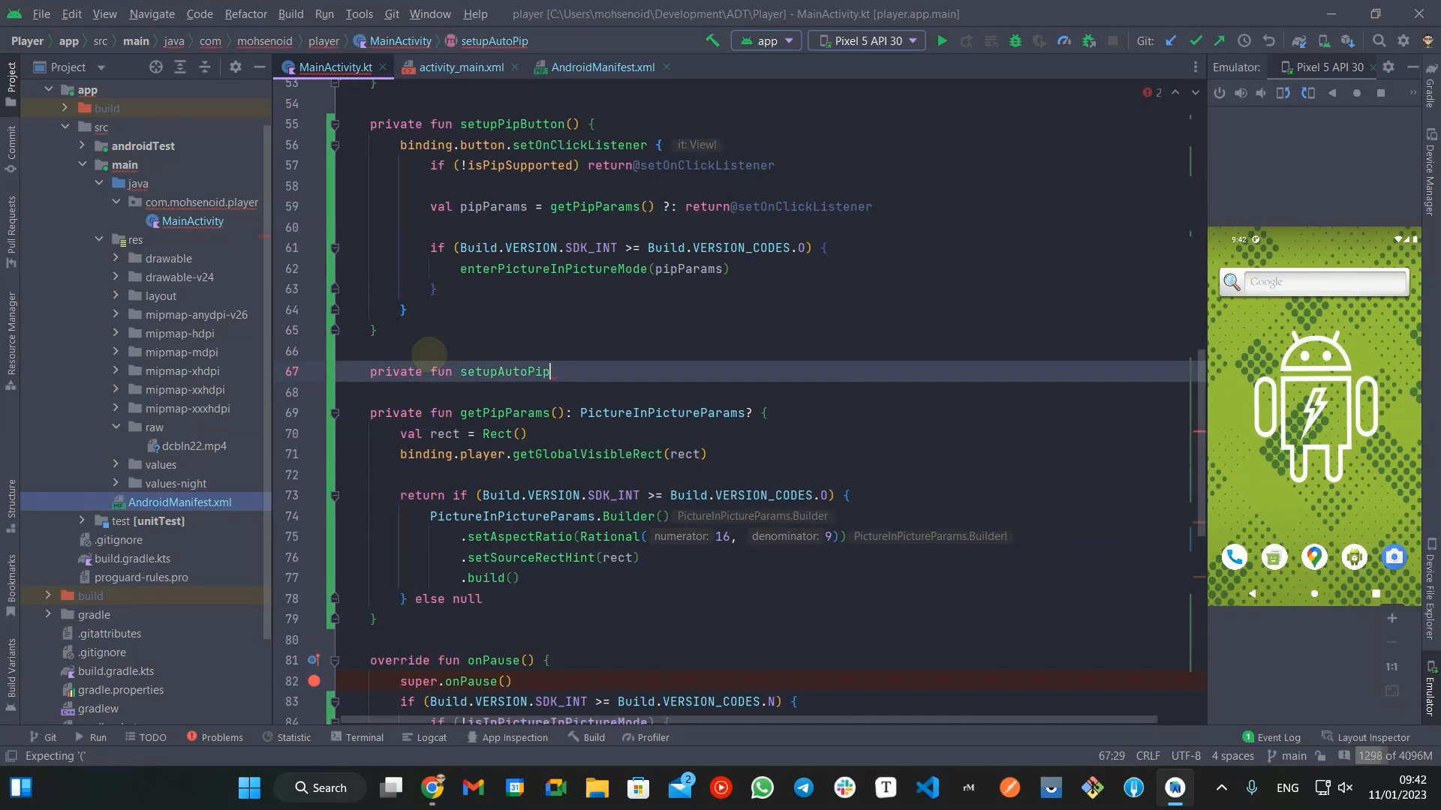
{"action": "type", "text": "(){"}
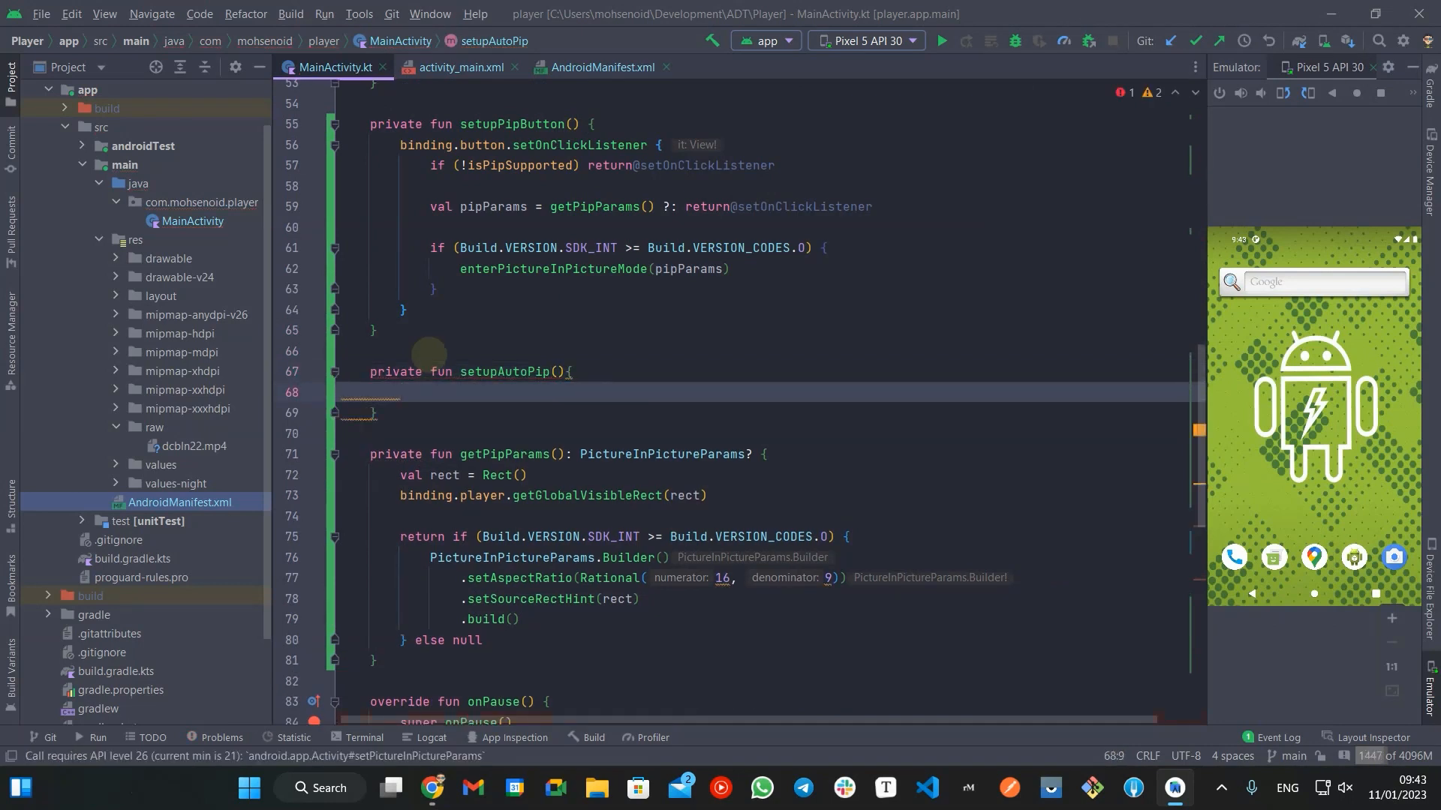
{"action": "type", "text": "val pipPa"}
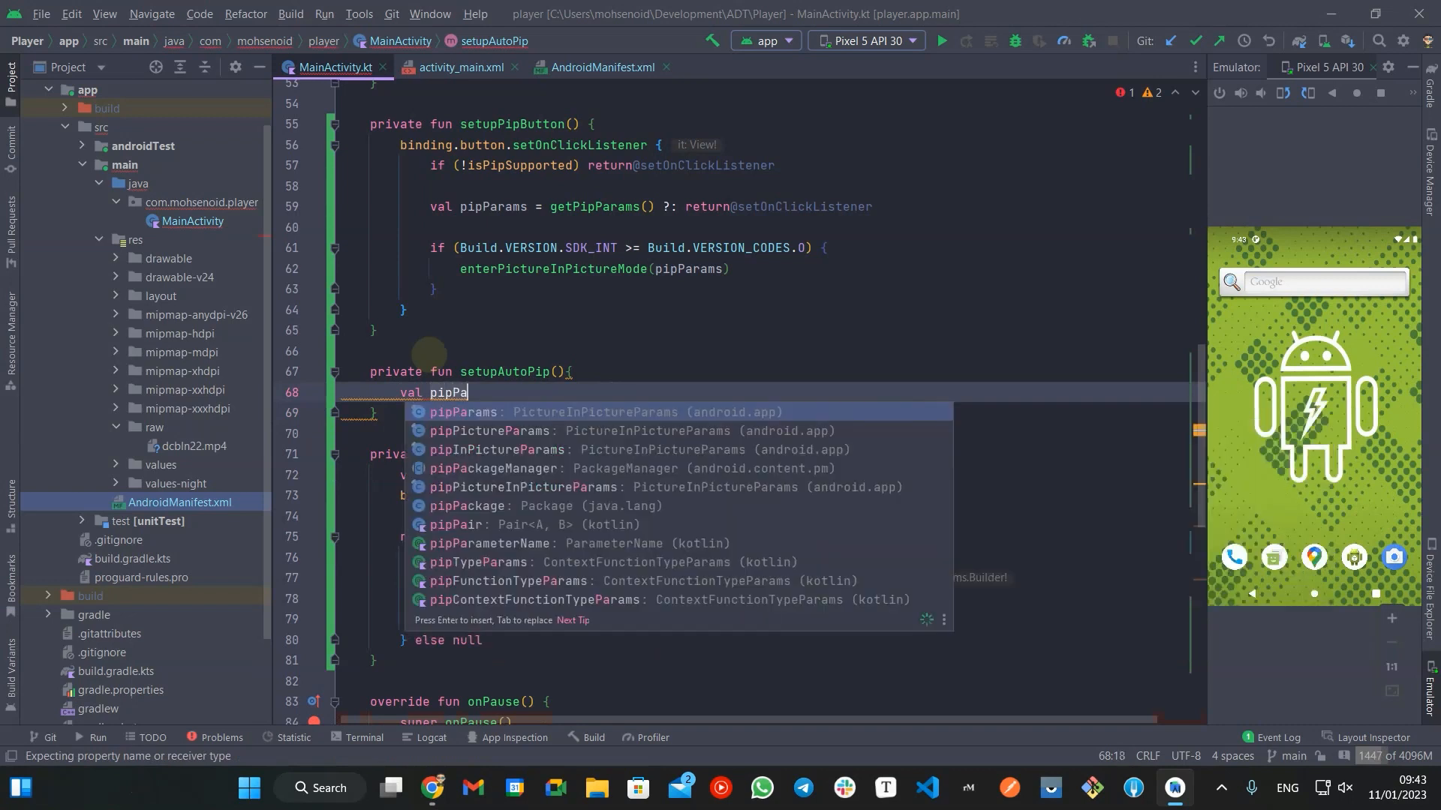
{"action": "key", "text": "Tab"}
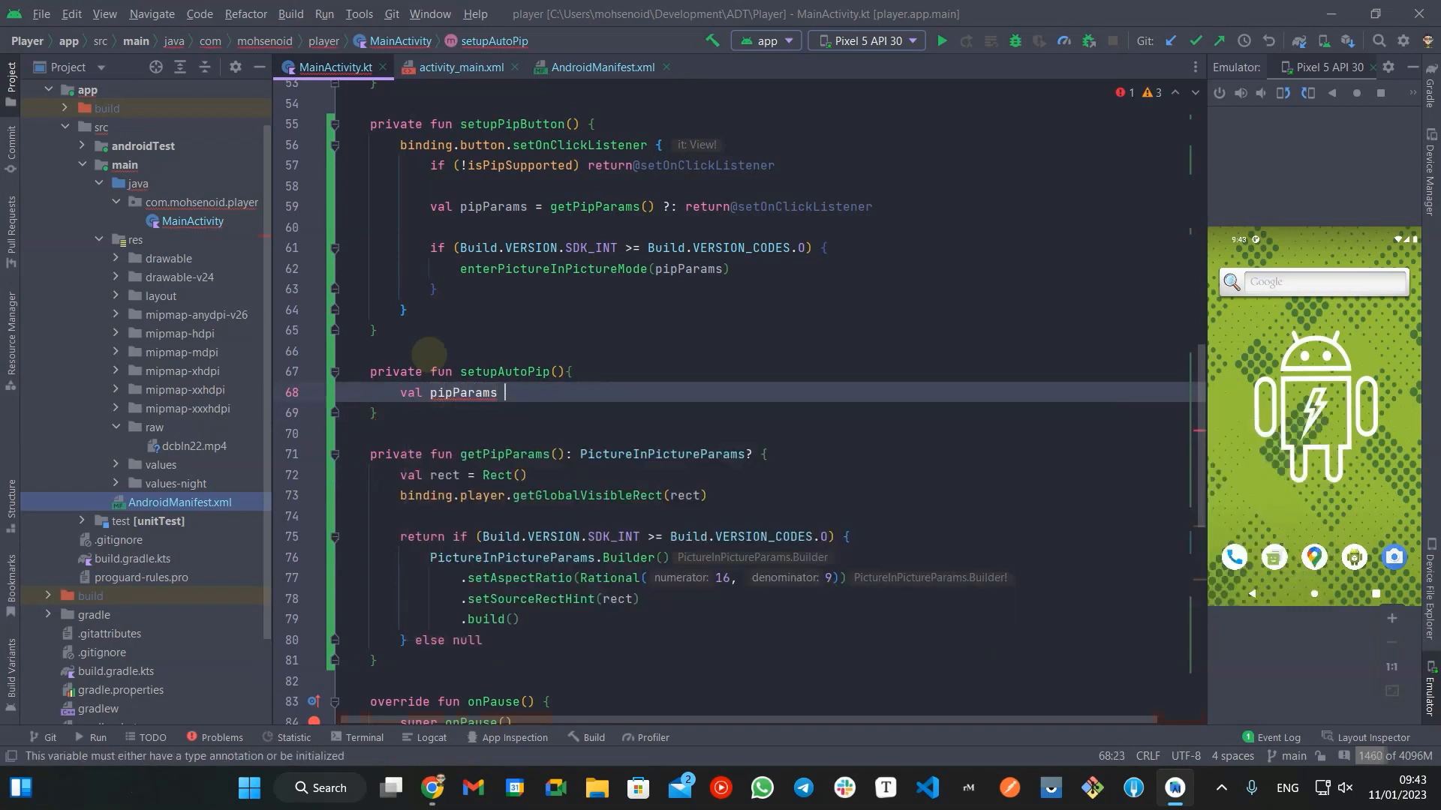
{"action": "type", "text": "= getPipParams() ?: ret"}
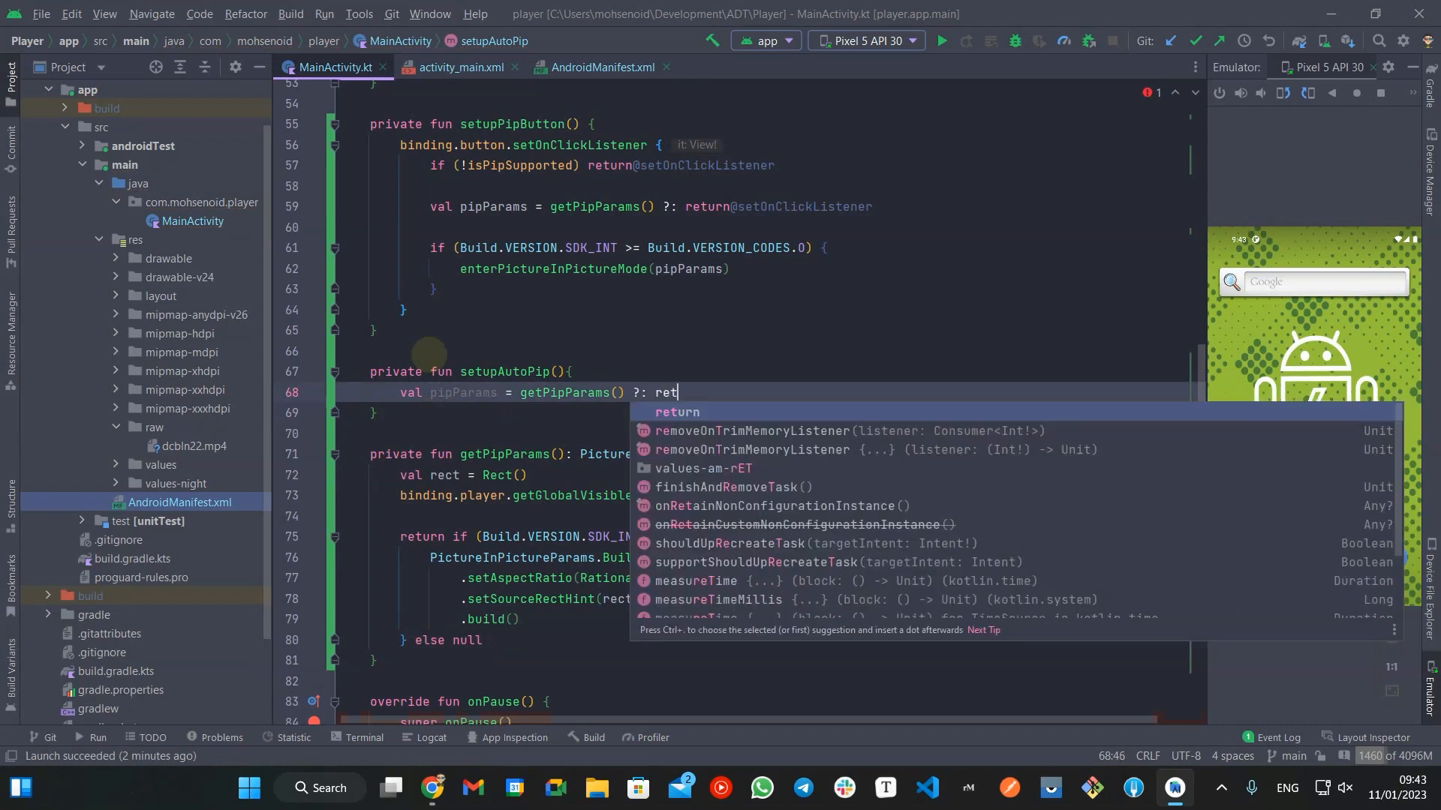
{"action": "key", "text": "Enter"}
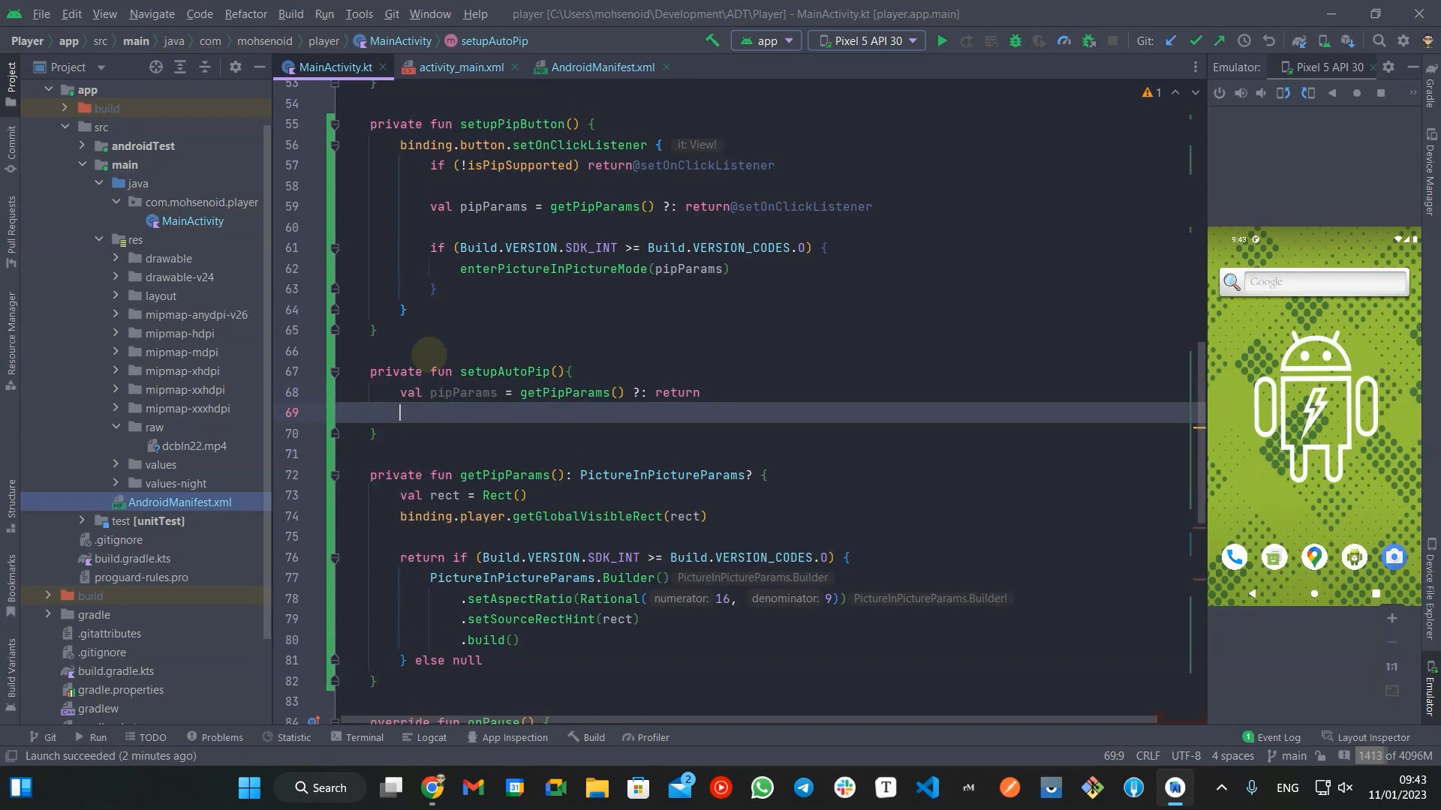
{"action": "type", "text": "setPictureInPictureParams(pipParams"}
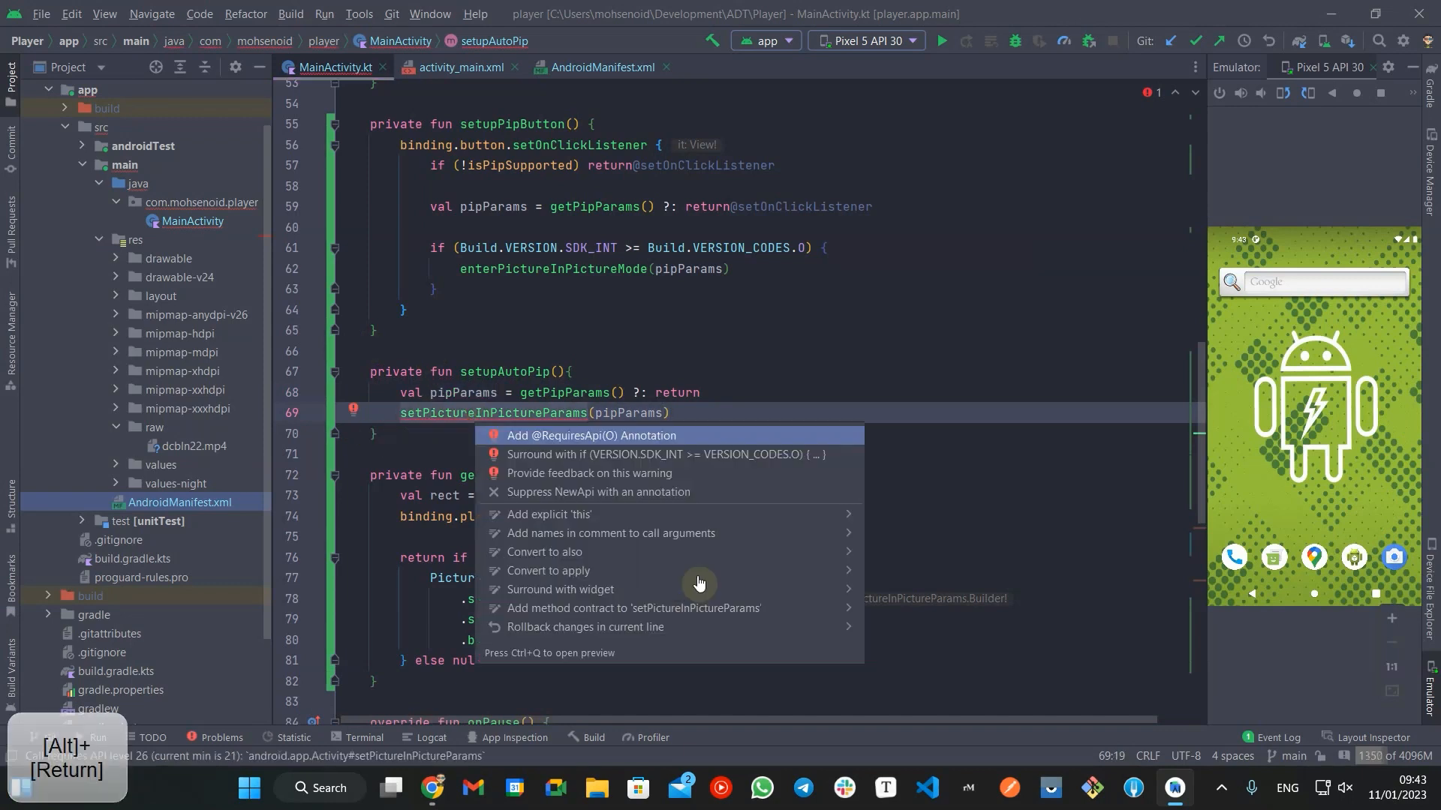
{"action": "left_click", "coordinate": [666, 454]}
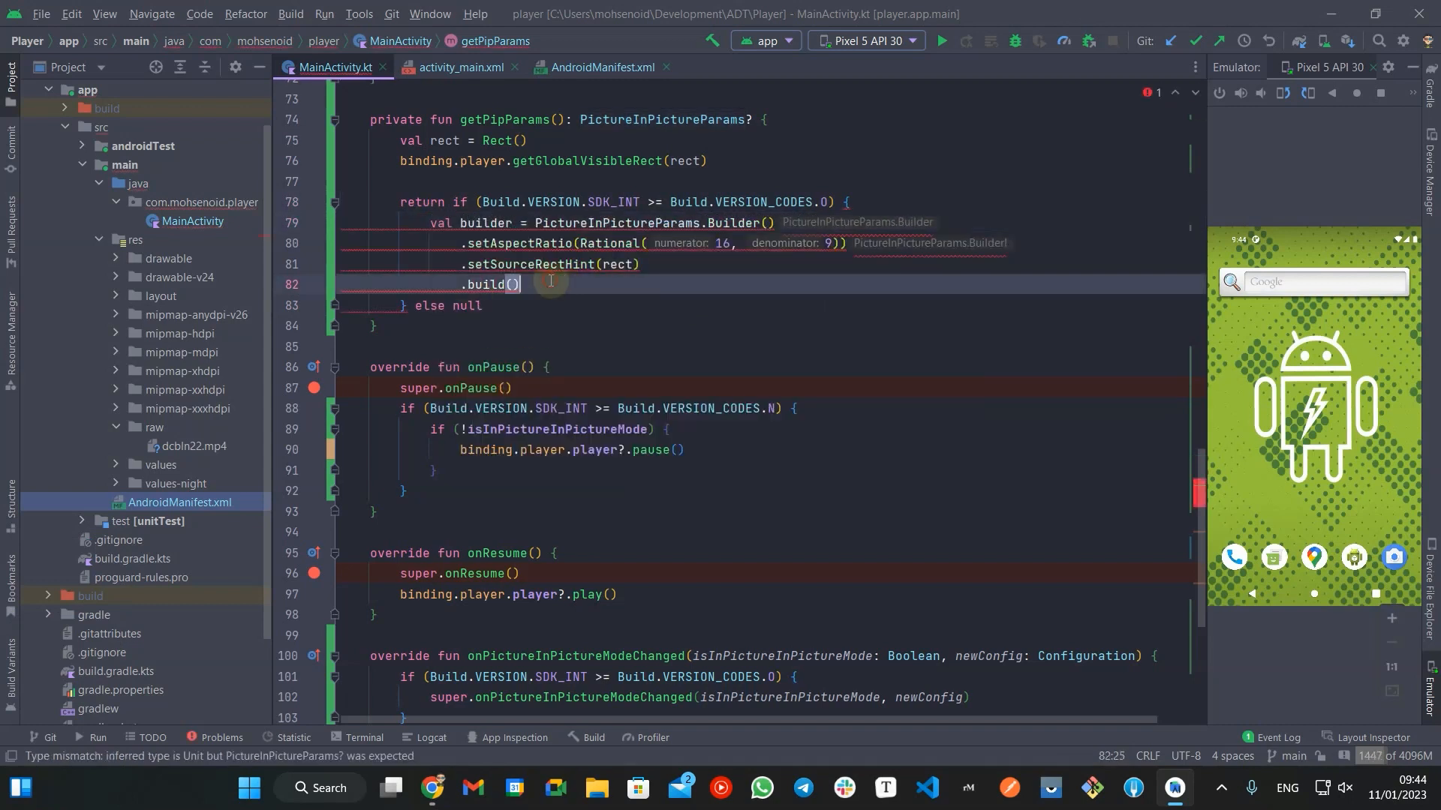
In getPipParams, add builder.setAutoEnterEnabled(true) inside an Android S check and return builder.build()
{"action": "key", "text": "Backspace"}
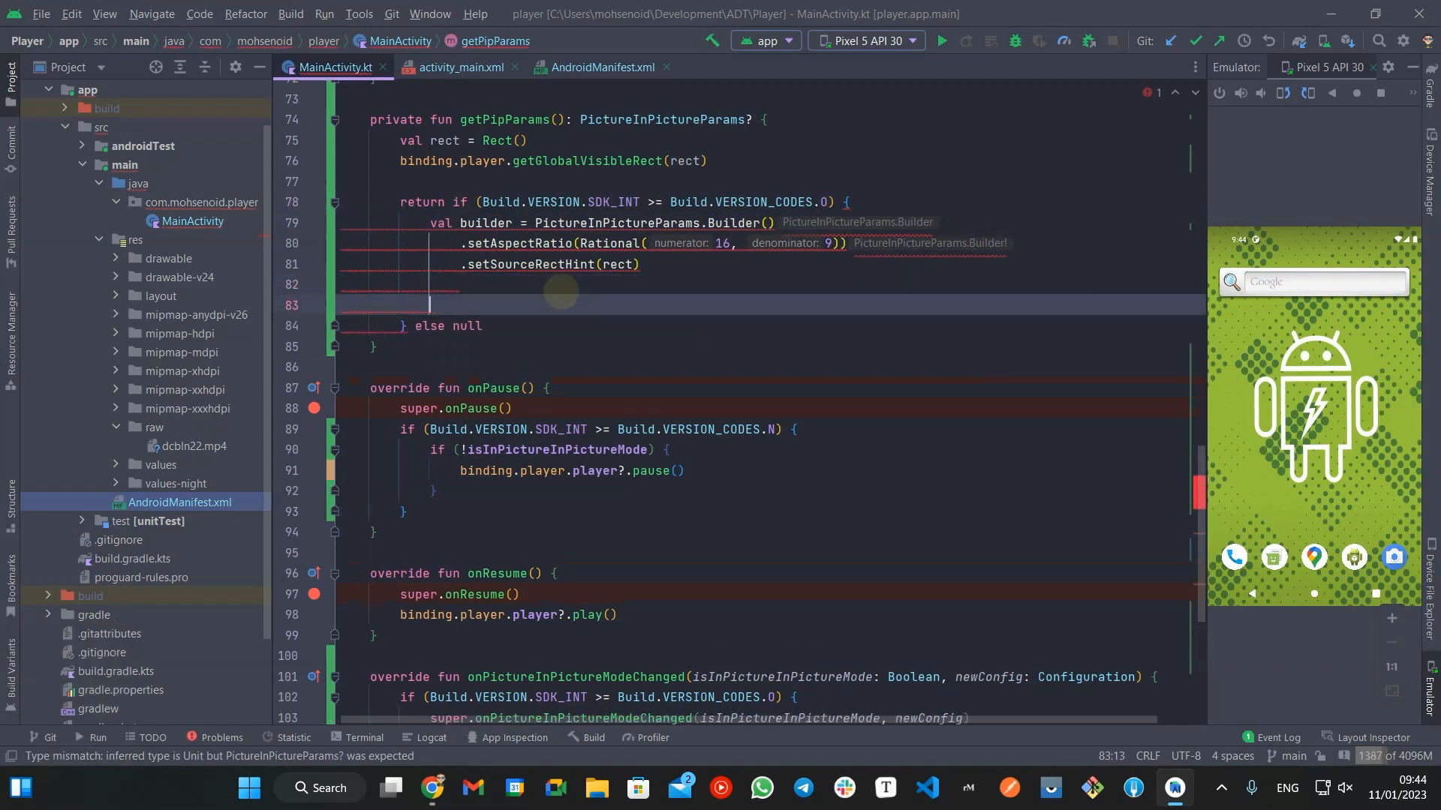
{"action": "type", "text": "builder"}
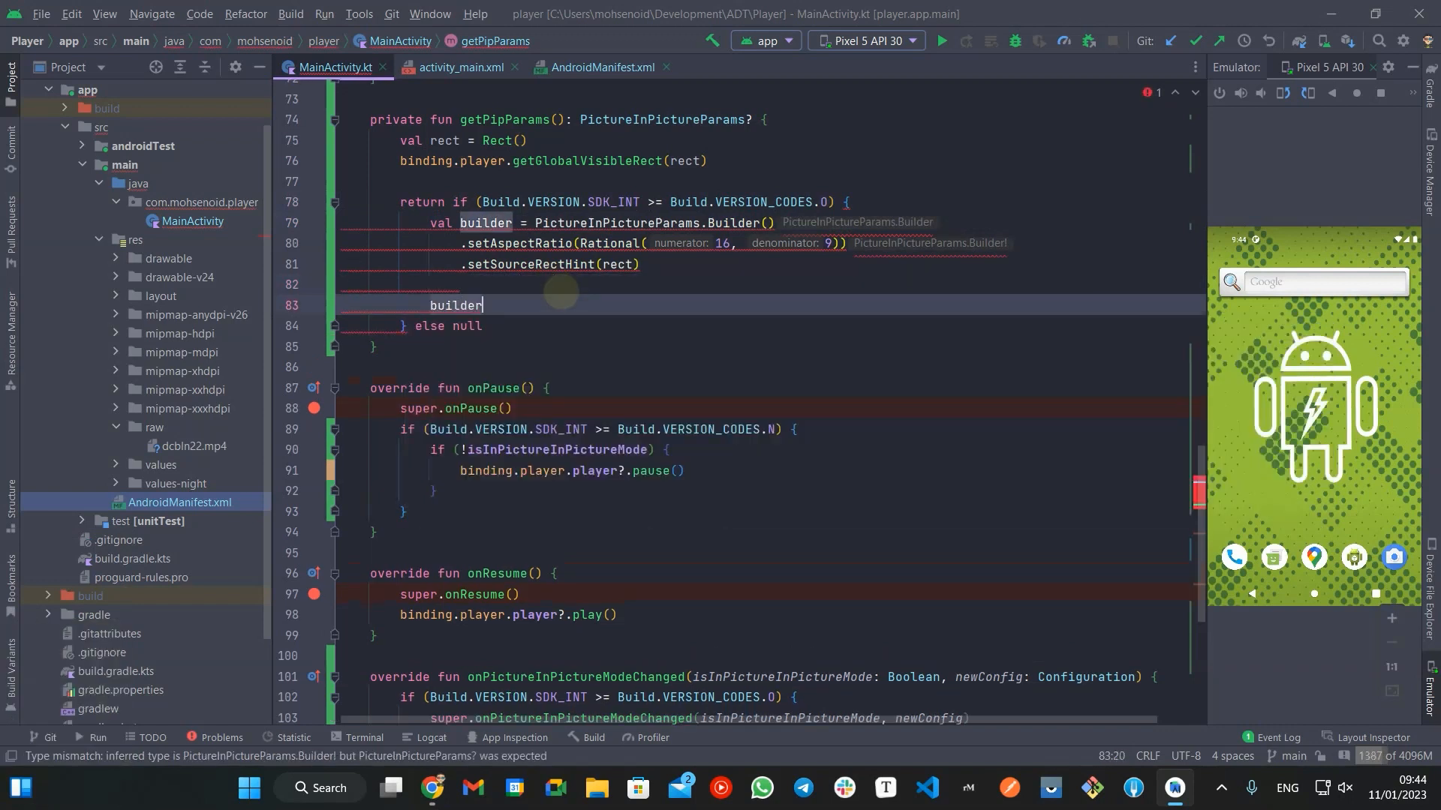
{"action": "type", "text": ".setAutoEnterEnabled(true"}
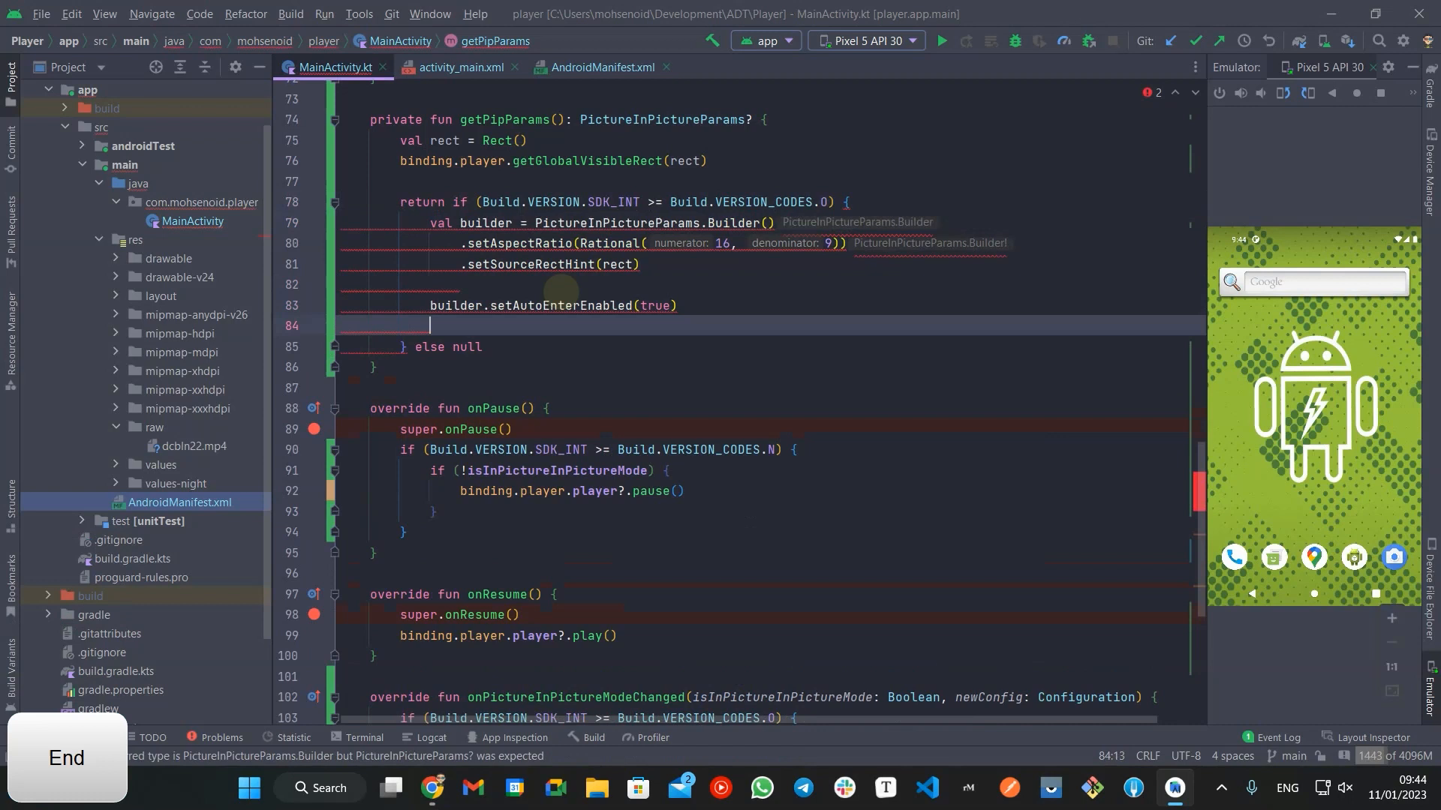
{"action": "type", "text": "builder"}
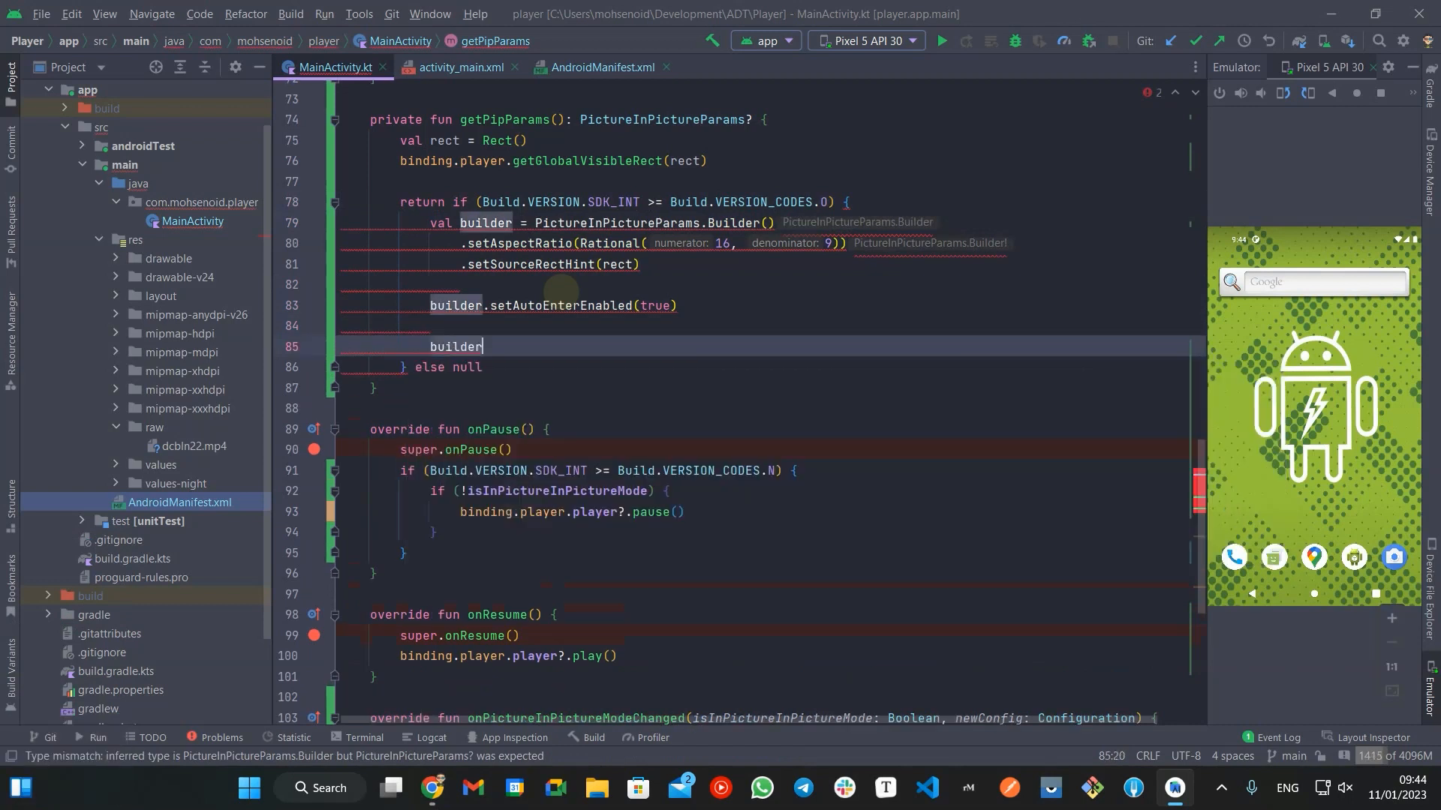
{"action": "type", "text": ".build()"}
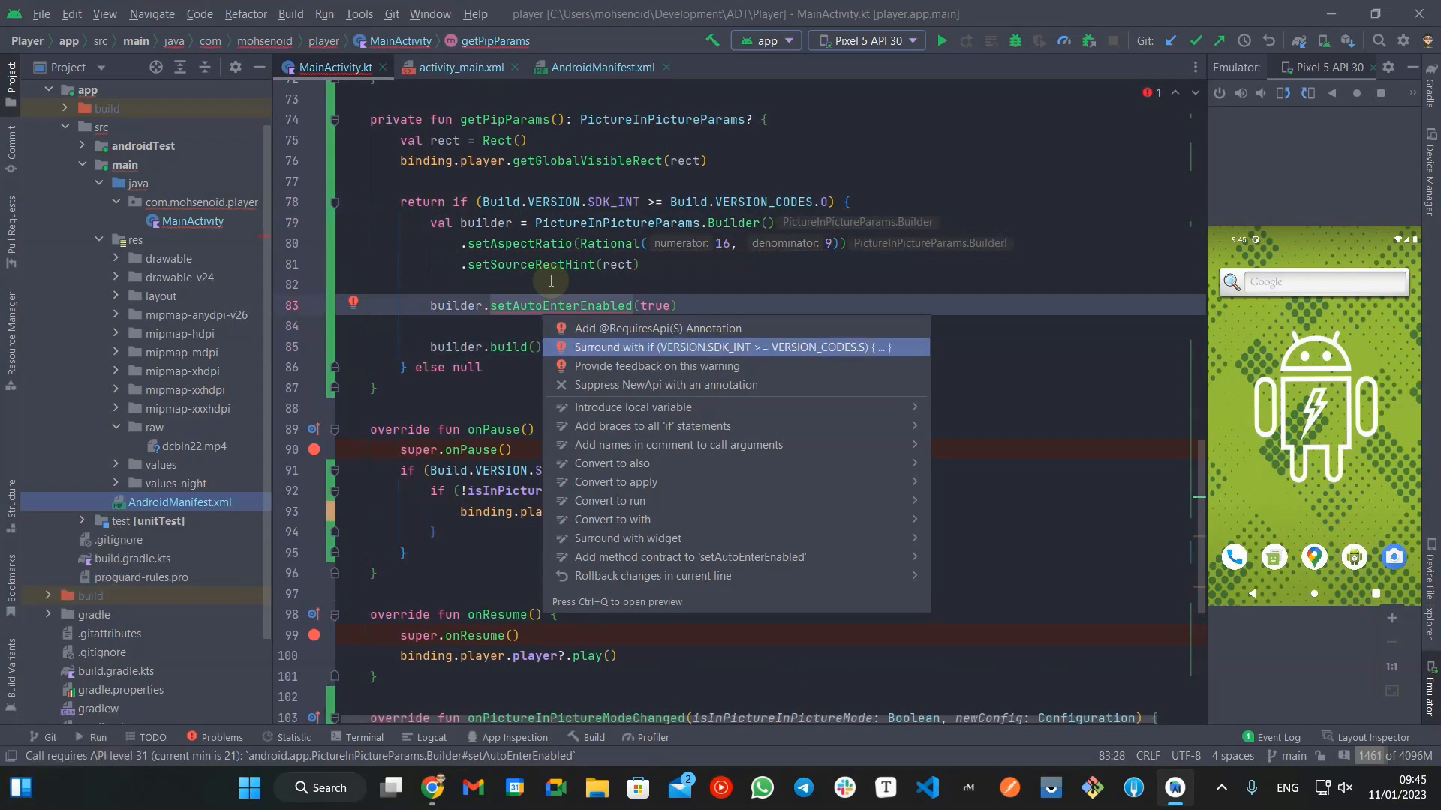
{"action": "left_click", "coordinate": [734, 347]}
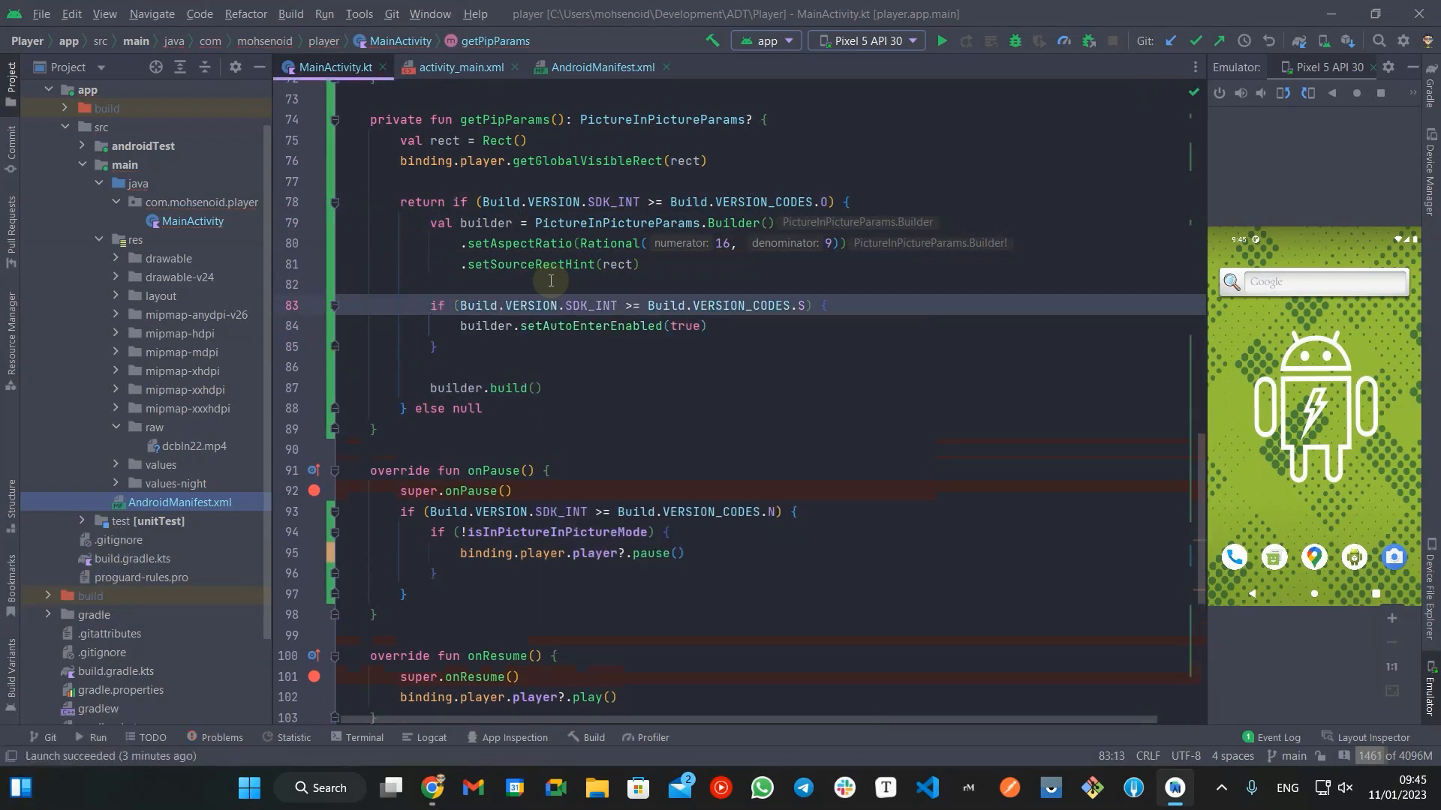
{"action": "key", "text": "ctrl+alt+l"}
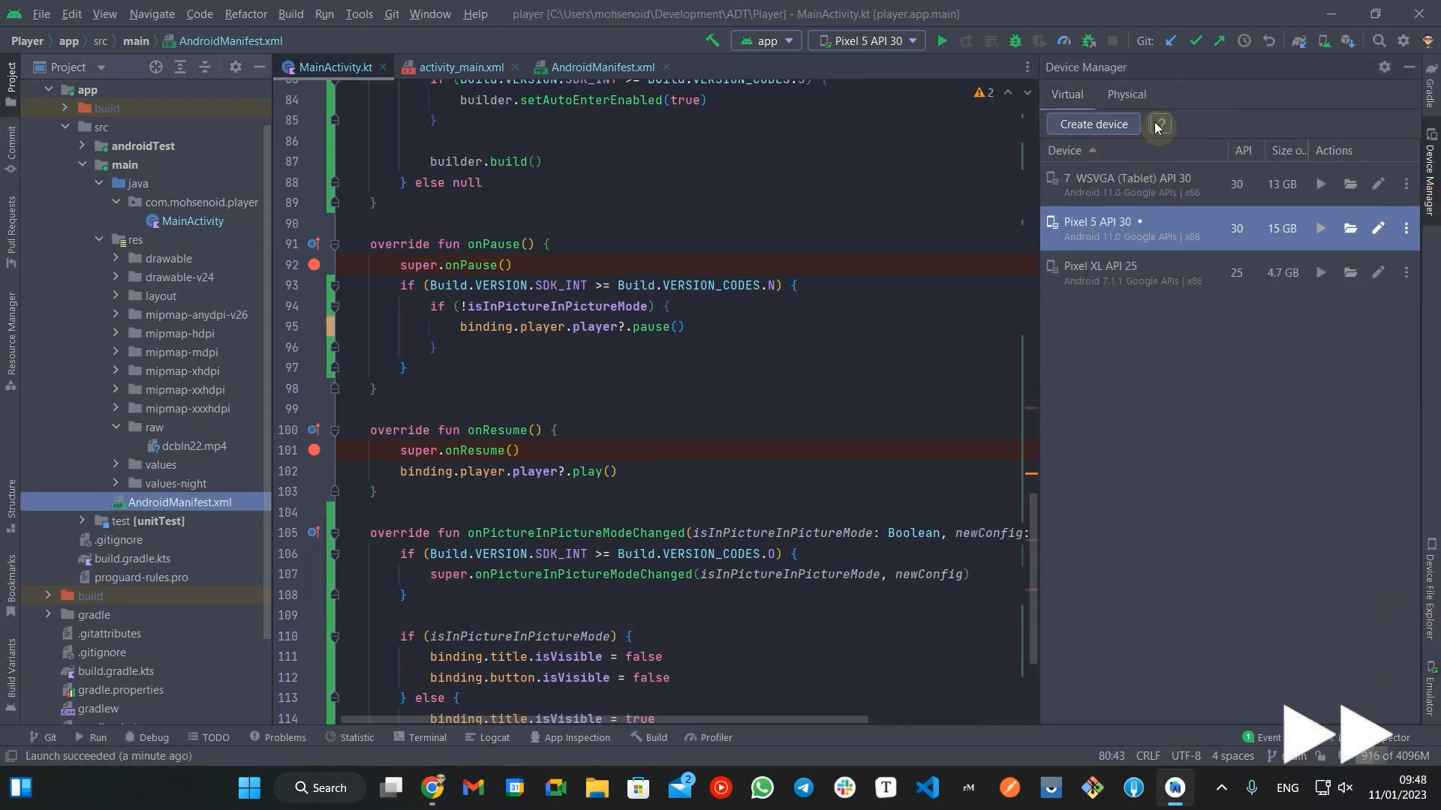
Create a Pixel XL device with the Android 12 (API 31) image and boot it
{"action": "left_click", "coordinate": [1093, 124]}
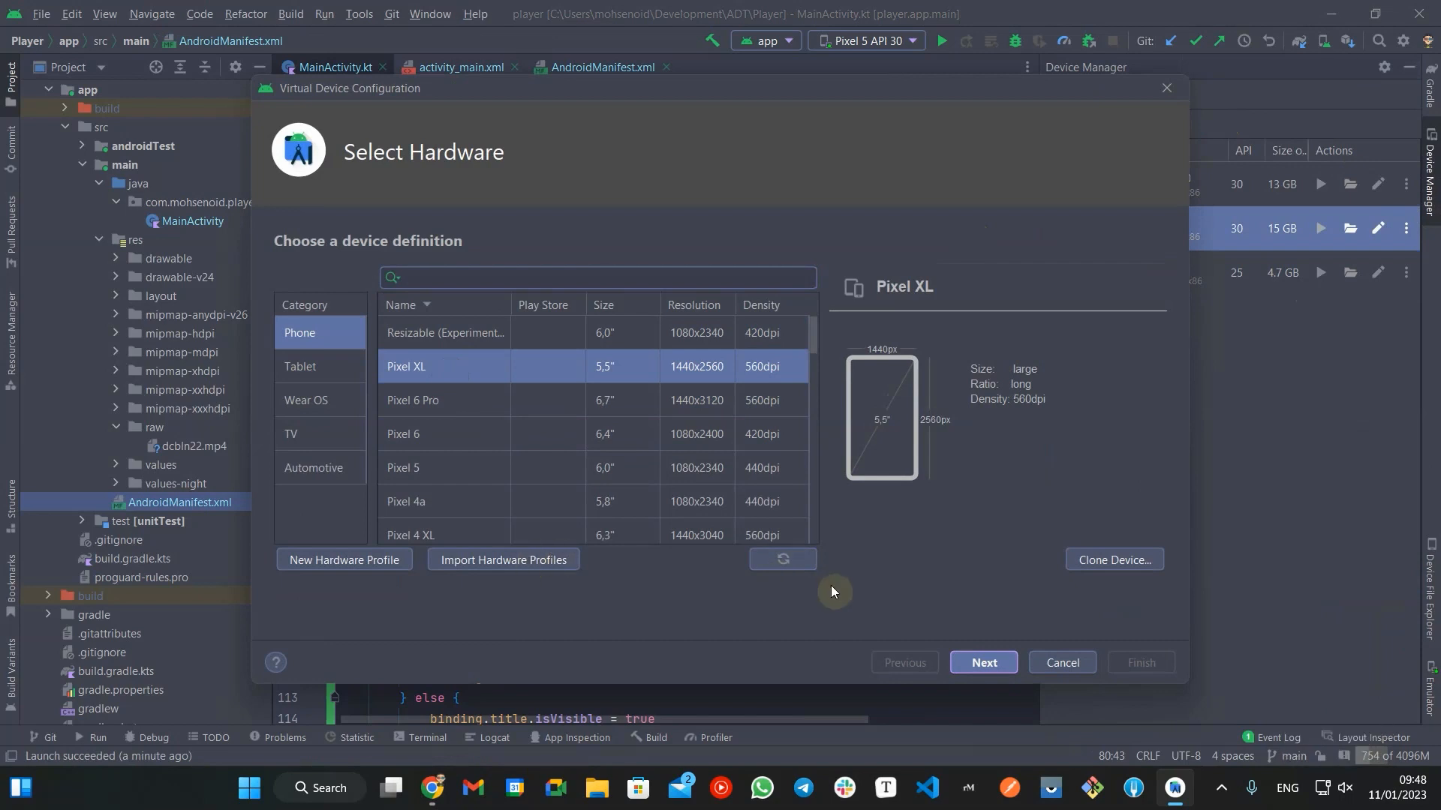
{"action": "left_click", "coordinate": [983, 662]}
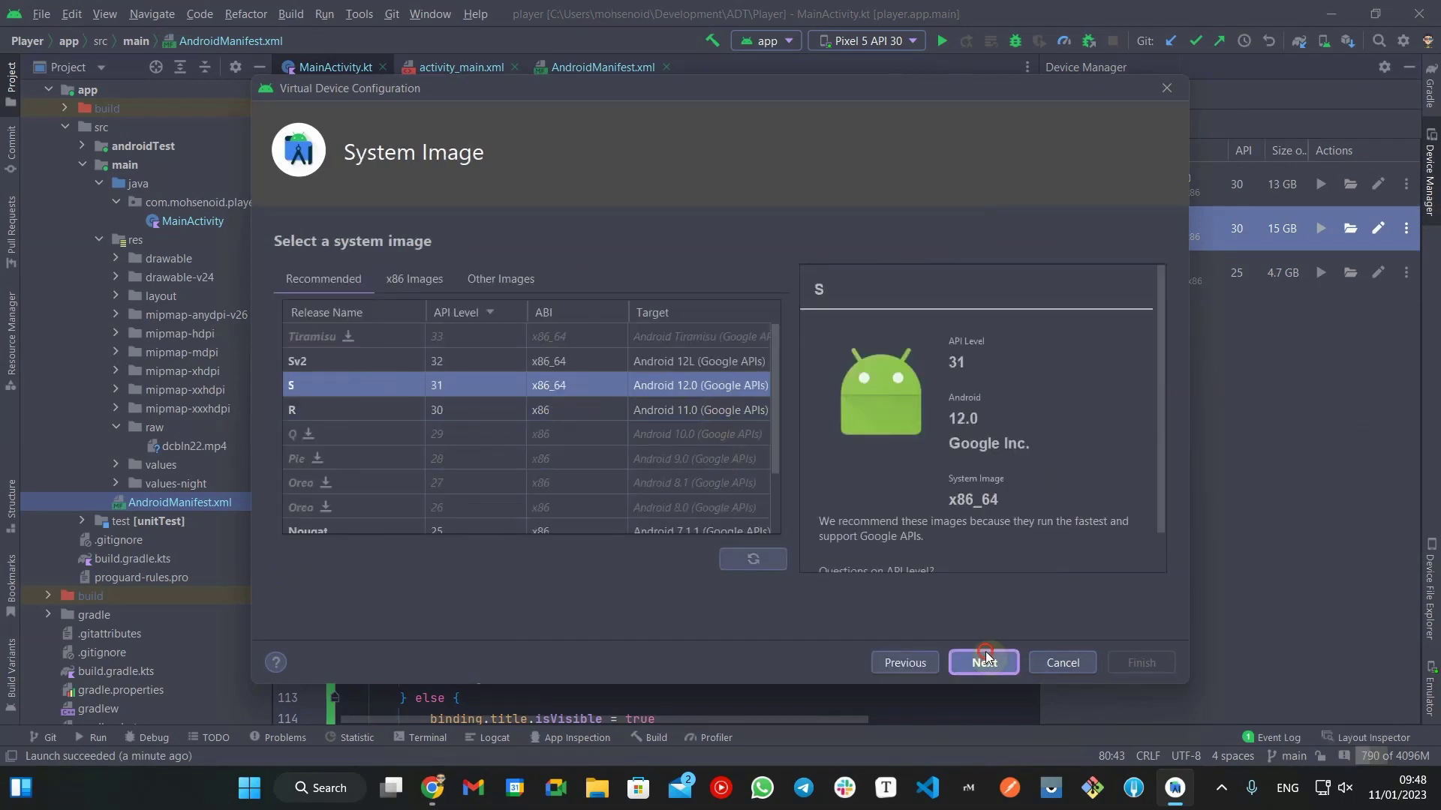
{"action": "left_click", "coordinate": [984, 662]}
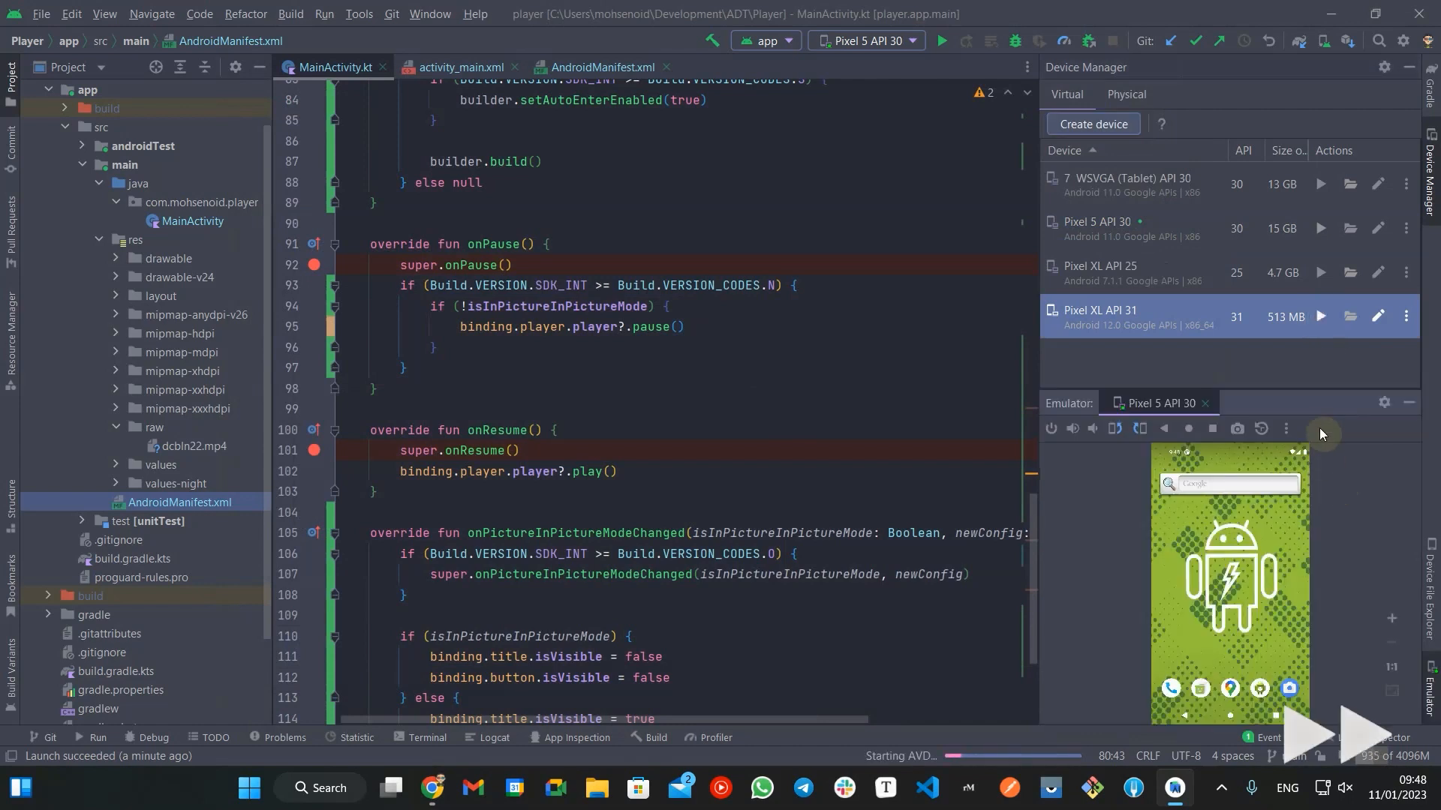
{"action": "left_click", "coordinate": [1320, 316]}
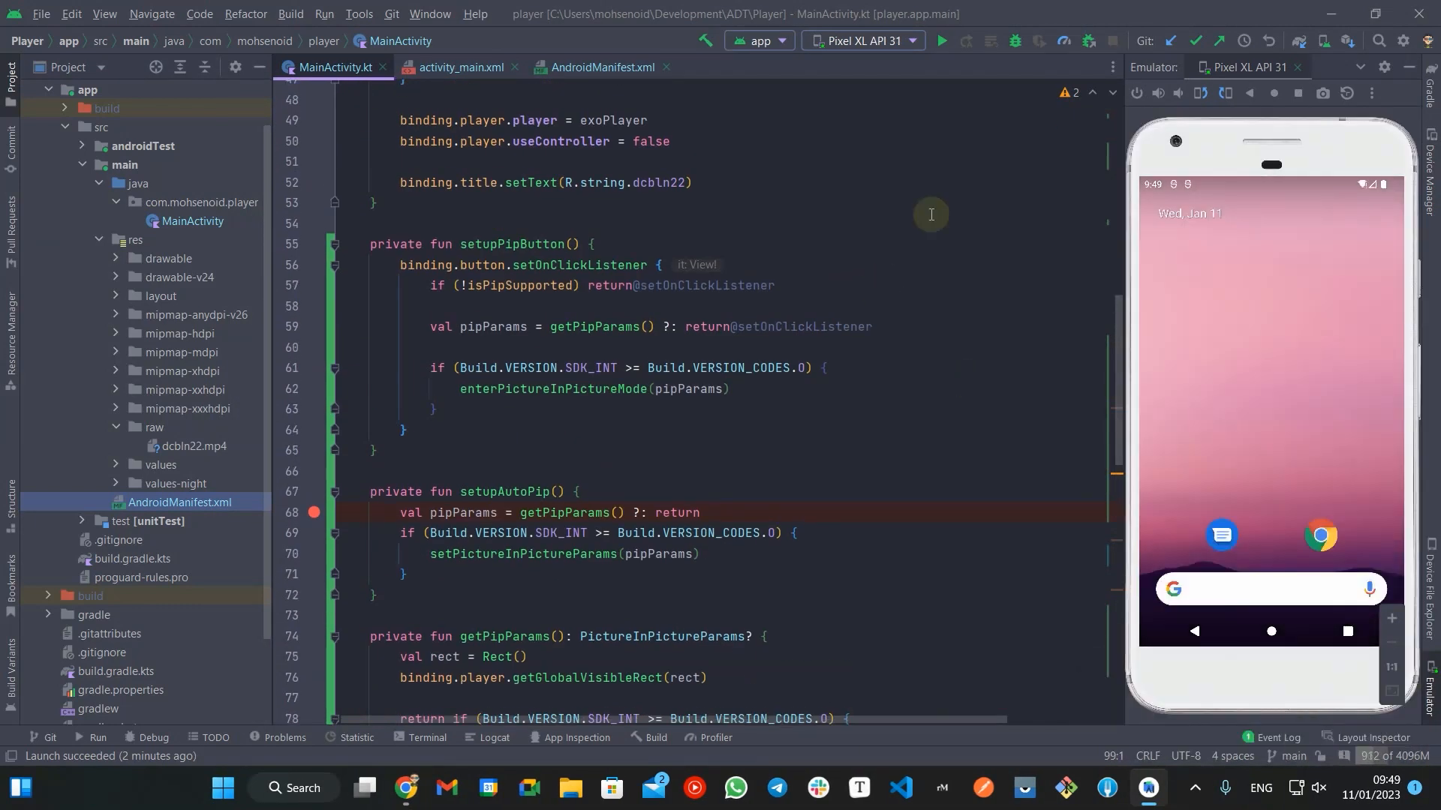
Run the player on the Pixel XL API 31 emulator, go Home, then close the emulator panel
{"action": "left_click", "coordinate": [941, 41]}
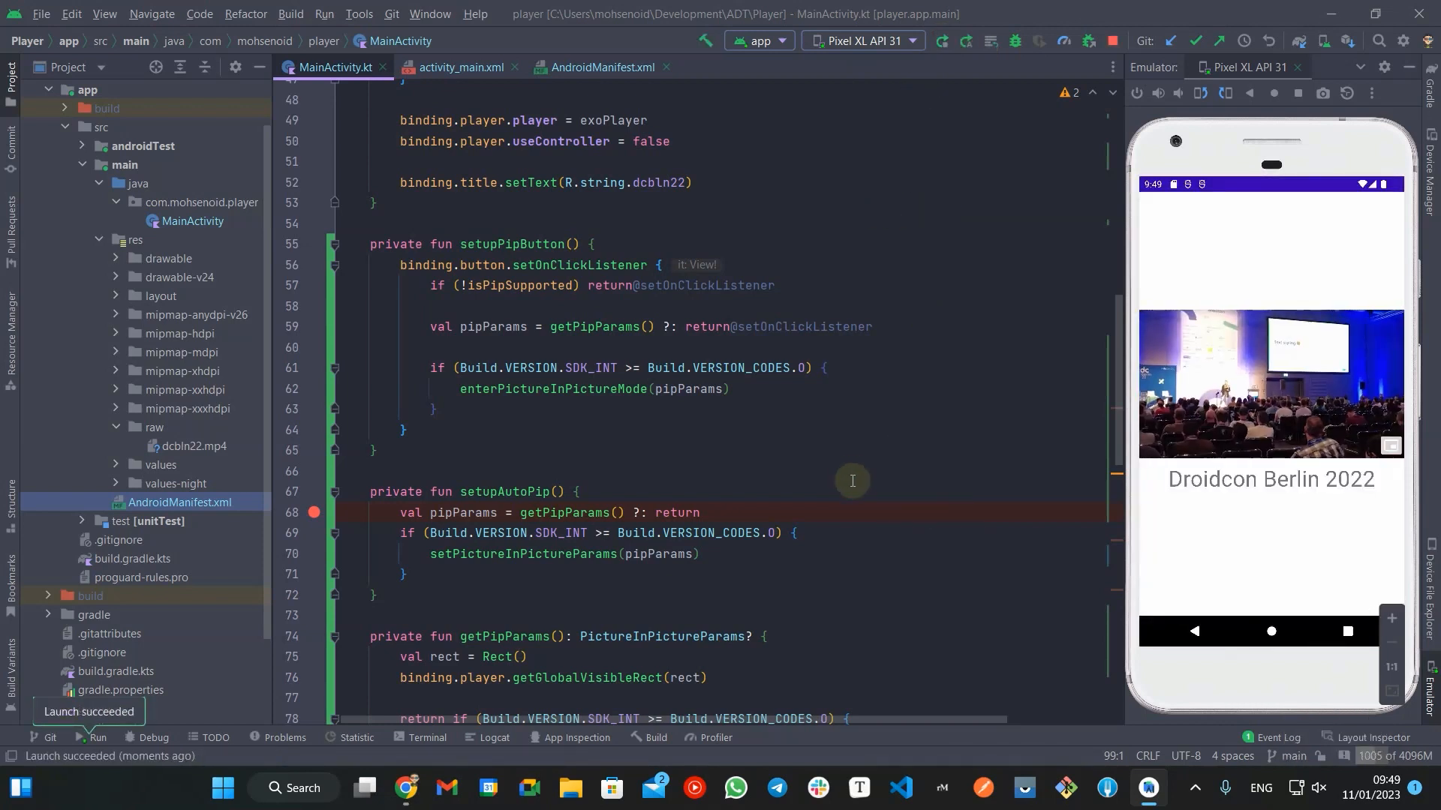
{"action": "left_click", "coordinate": [1272, 631]}
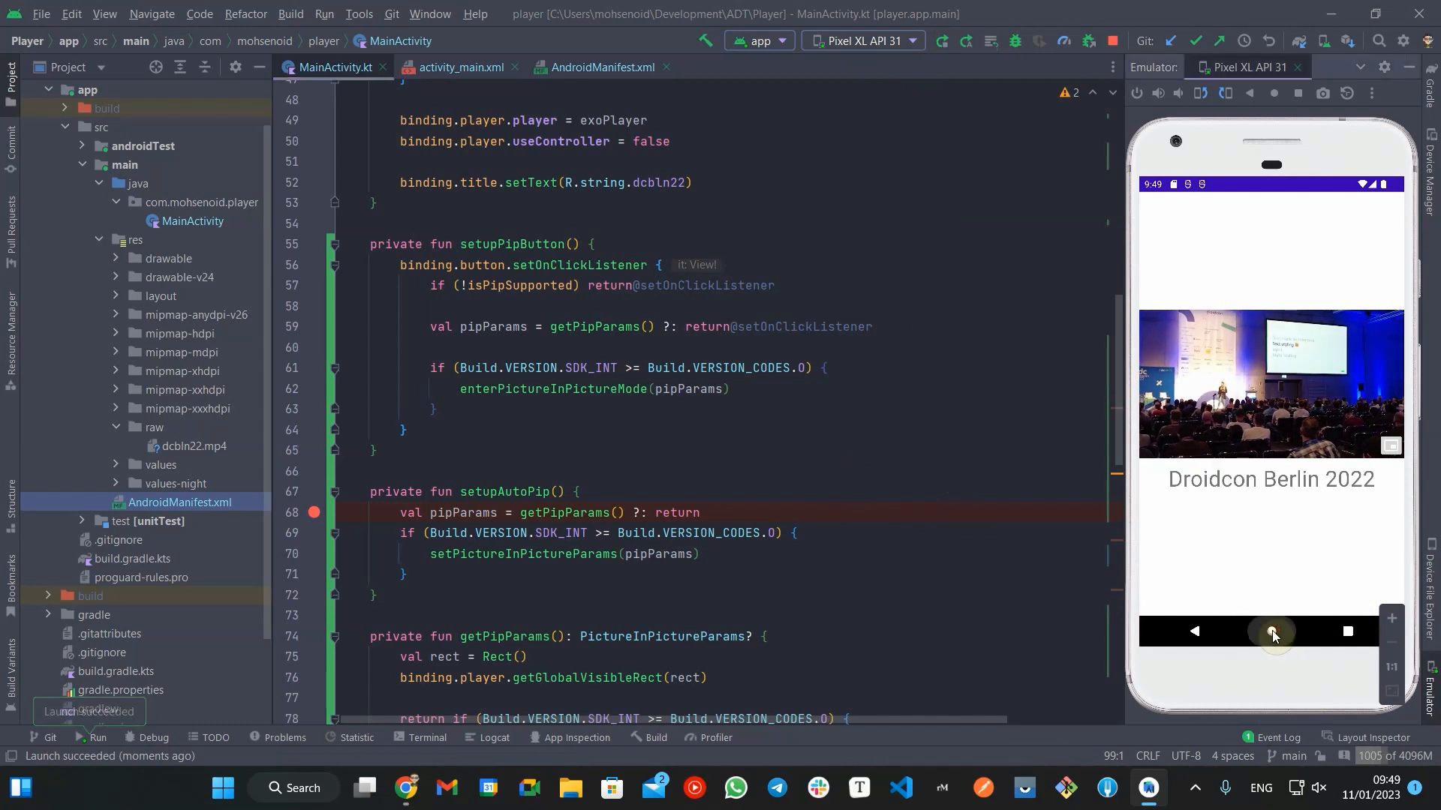
{"action": "left_click", "coordinate": [1271, 632]}
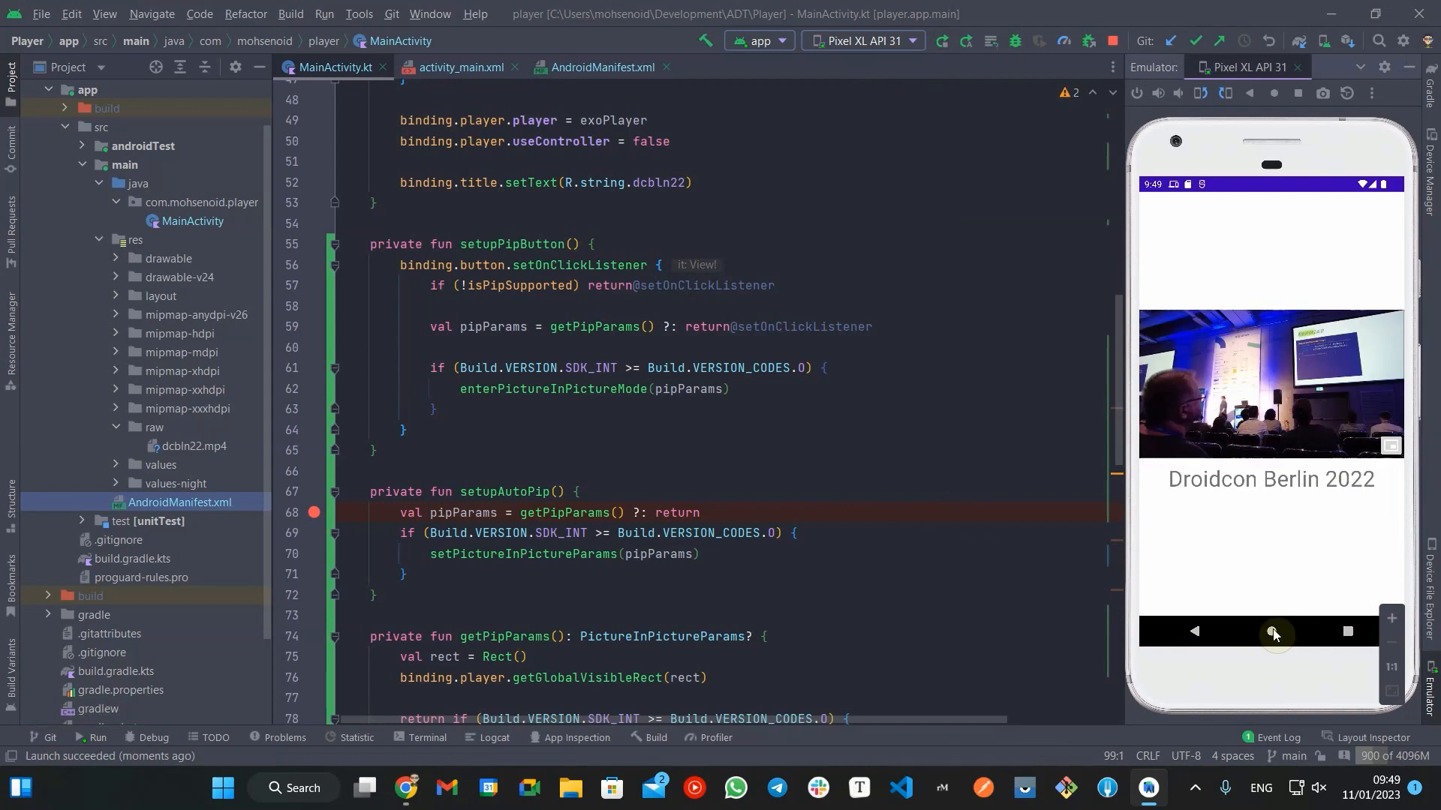
{"action": "left_click", "coordinate": [1274, 632]}
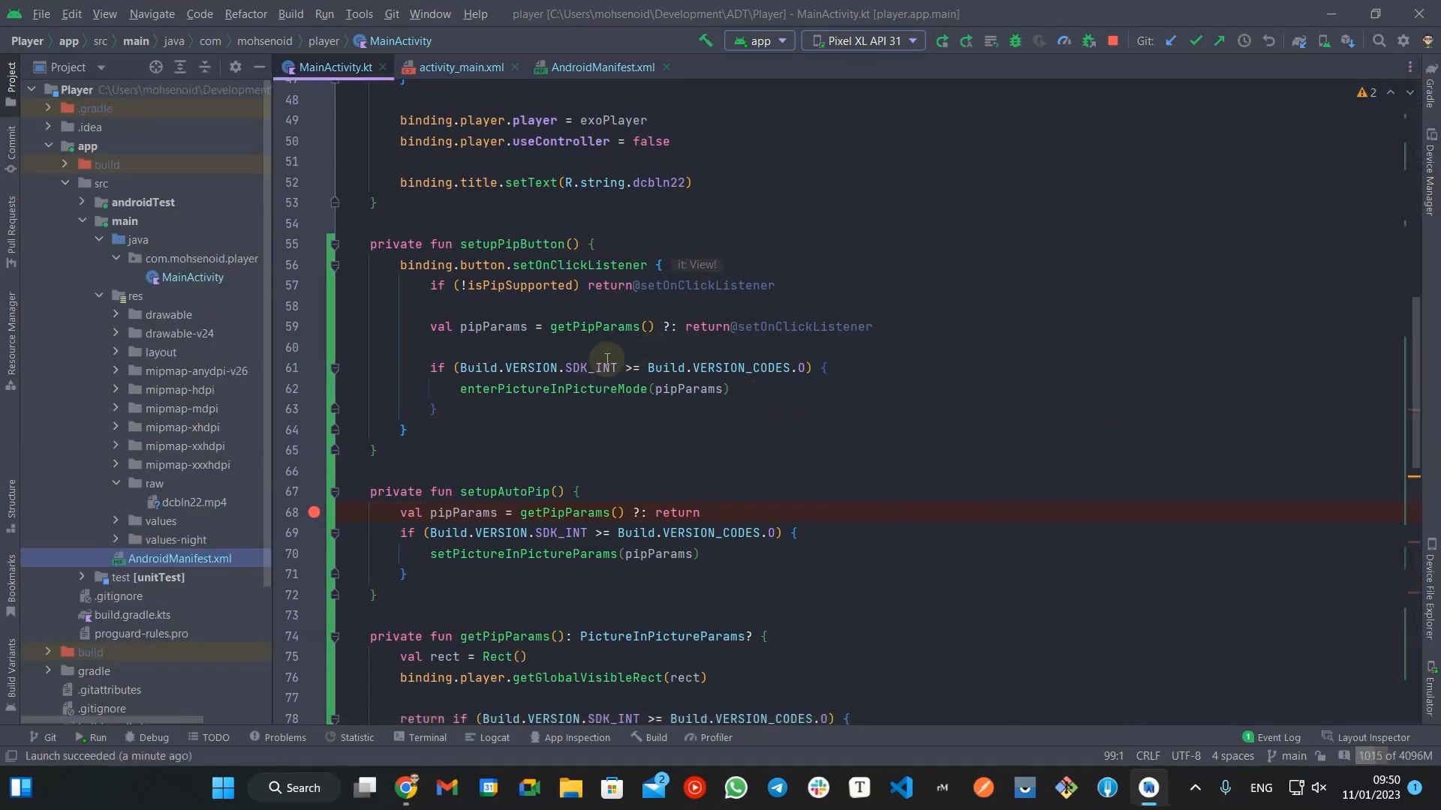
{"action": "scroll", "scroll_direction": "up", "scroll_amount": 3}
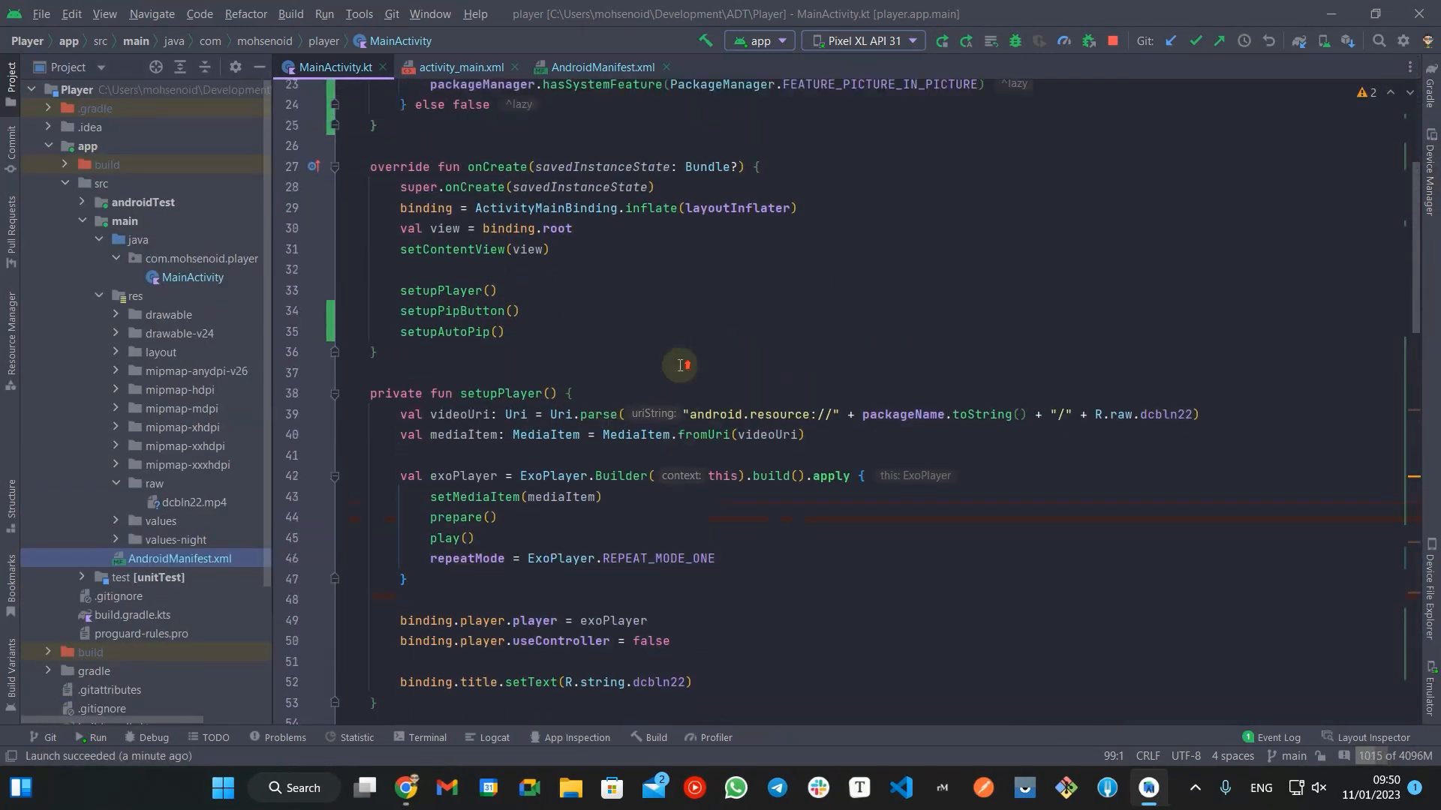
{"action": "scroll", "scroll_direction": "down", "scroll_amount": 3}
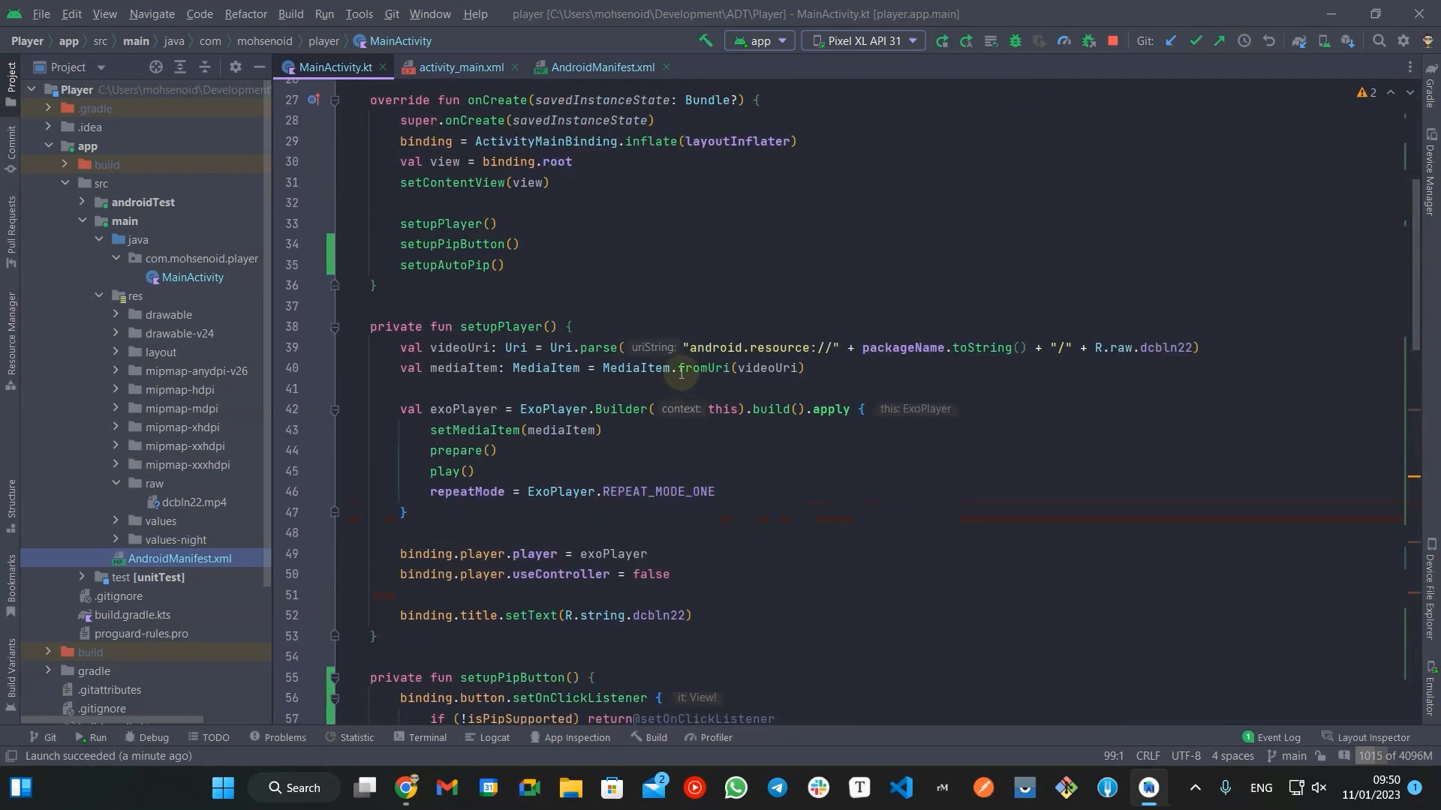
{"action": "scroll", "scroll_direction": "down", "scroll_amount": 3}
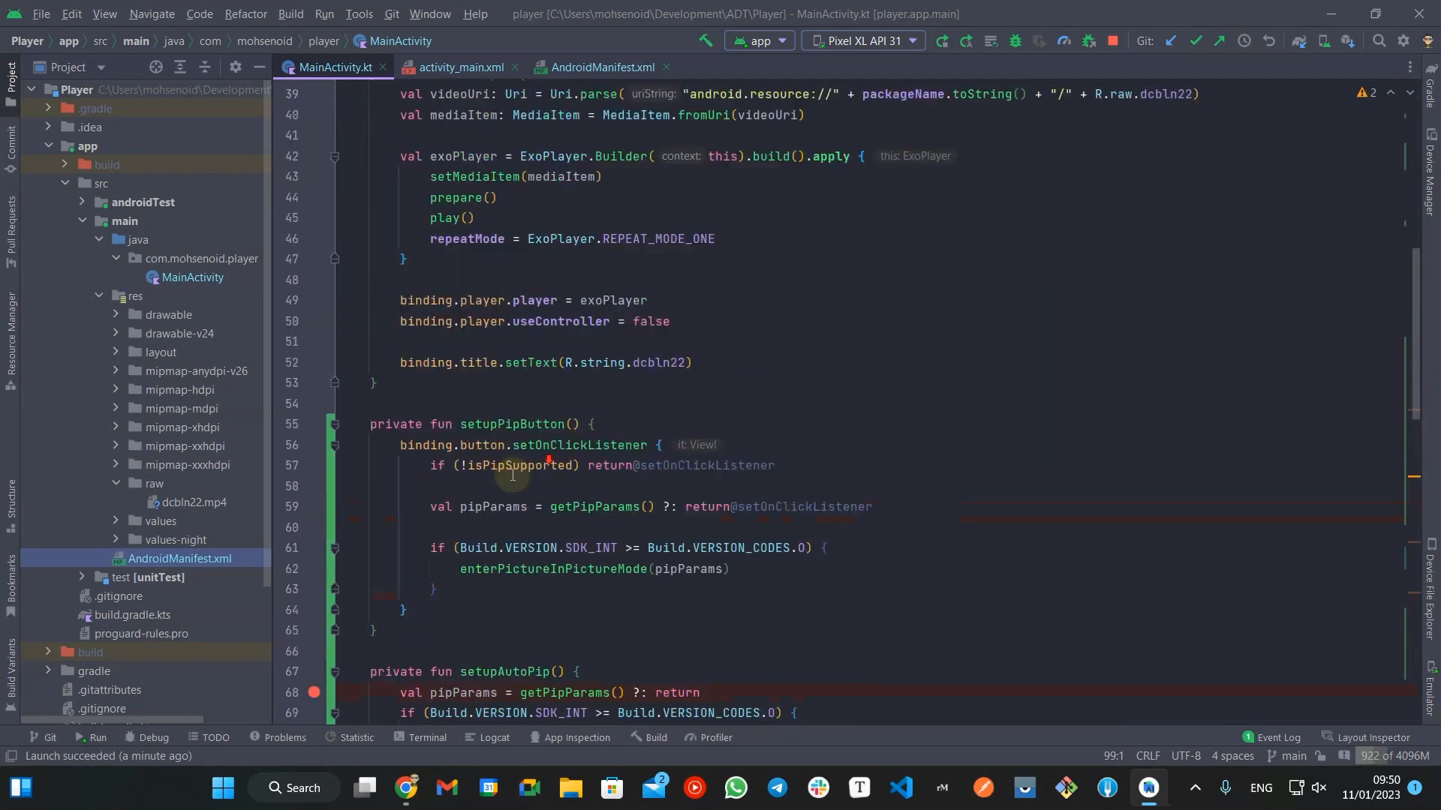
{"action": "scroll", "scroll_direction": "down", "scroll_amount": 3}
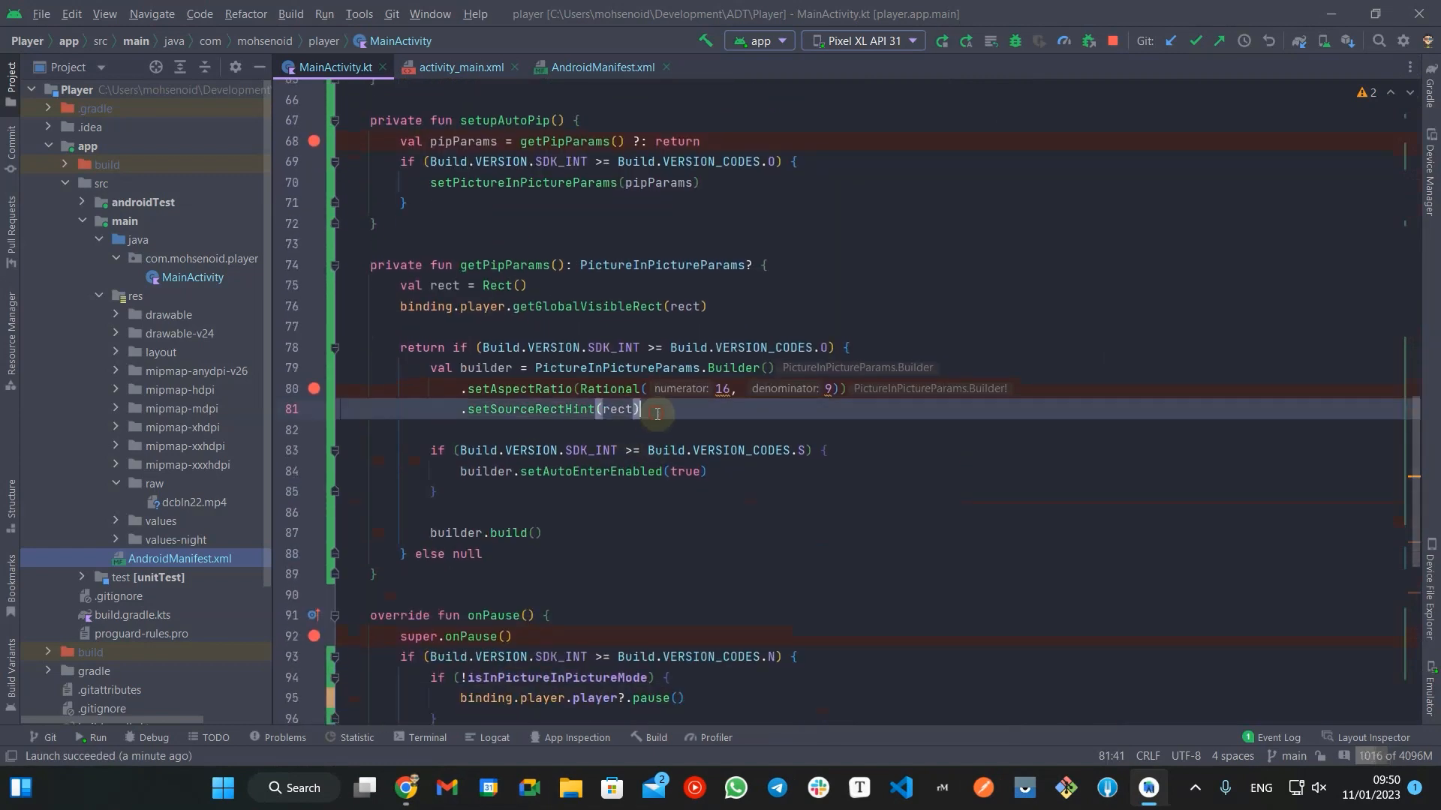
Add an empty setActions call to the PiP builder and begin a remoteAction variable
{"action": "type", "text": "."}
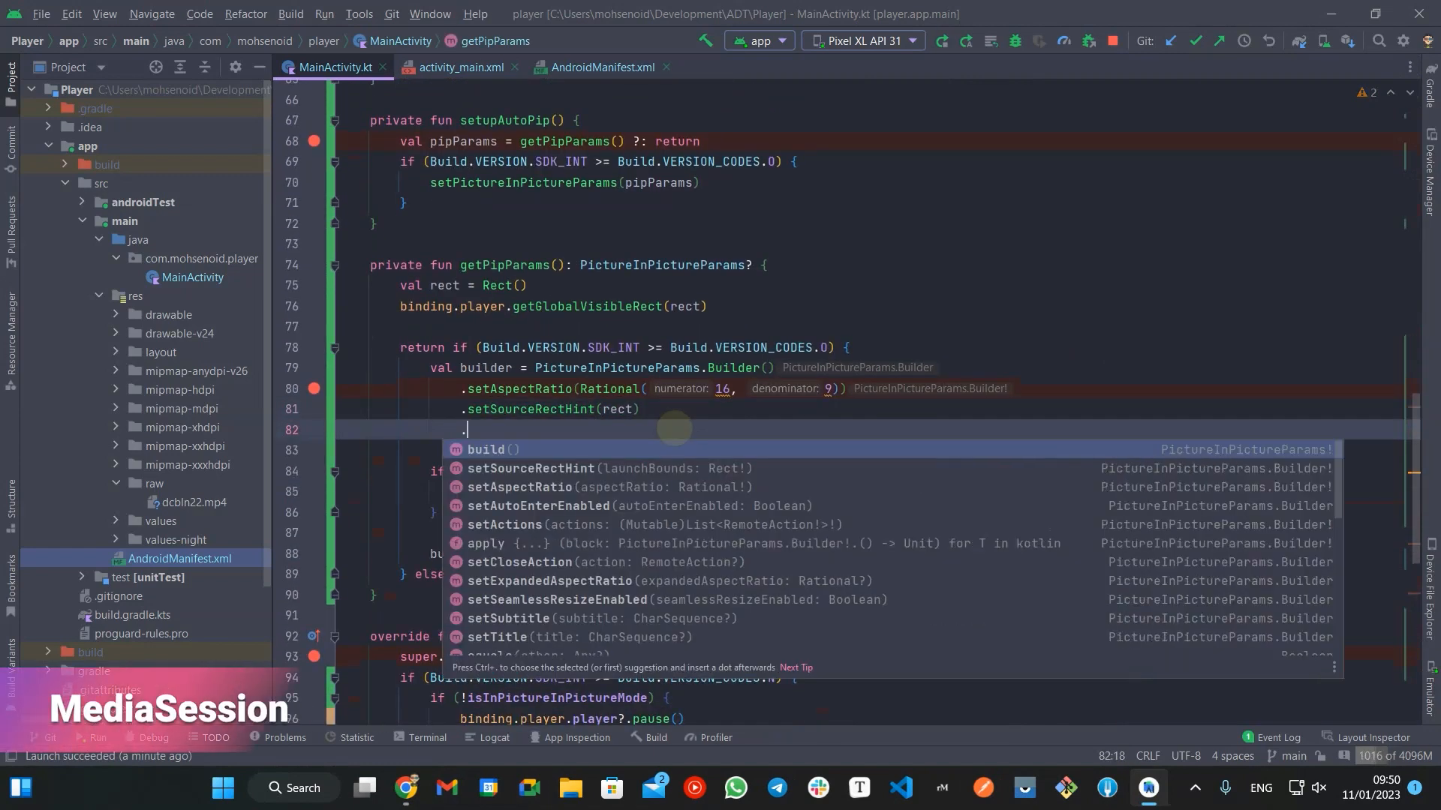
{"action": "key", "text": "Down"}
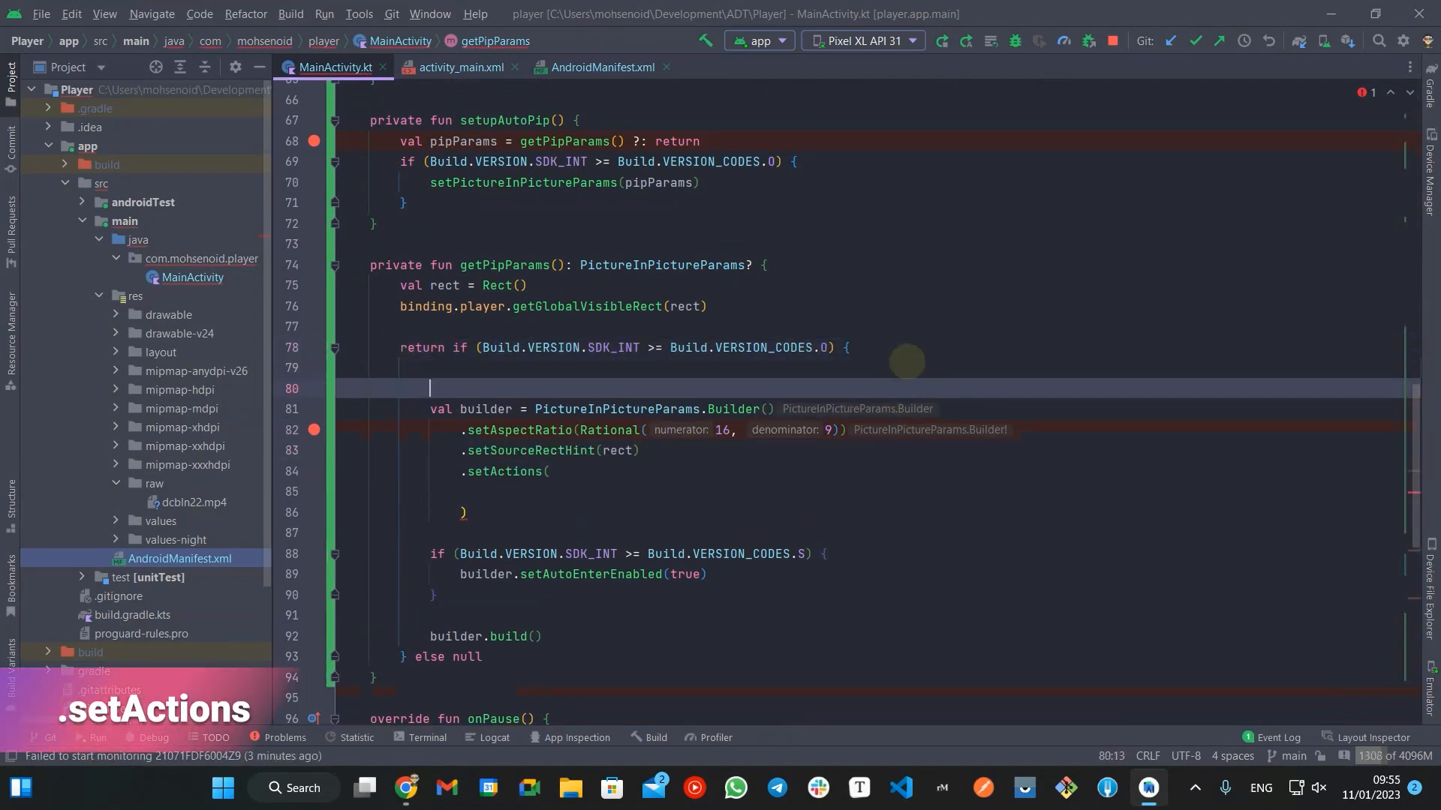
{"action": "type", "text": "val remoteAction = RemoteAction"}
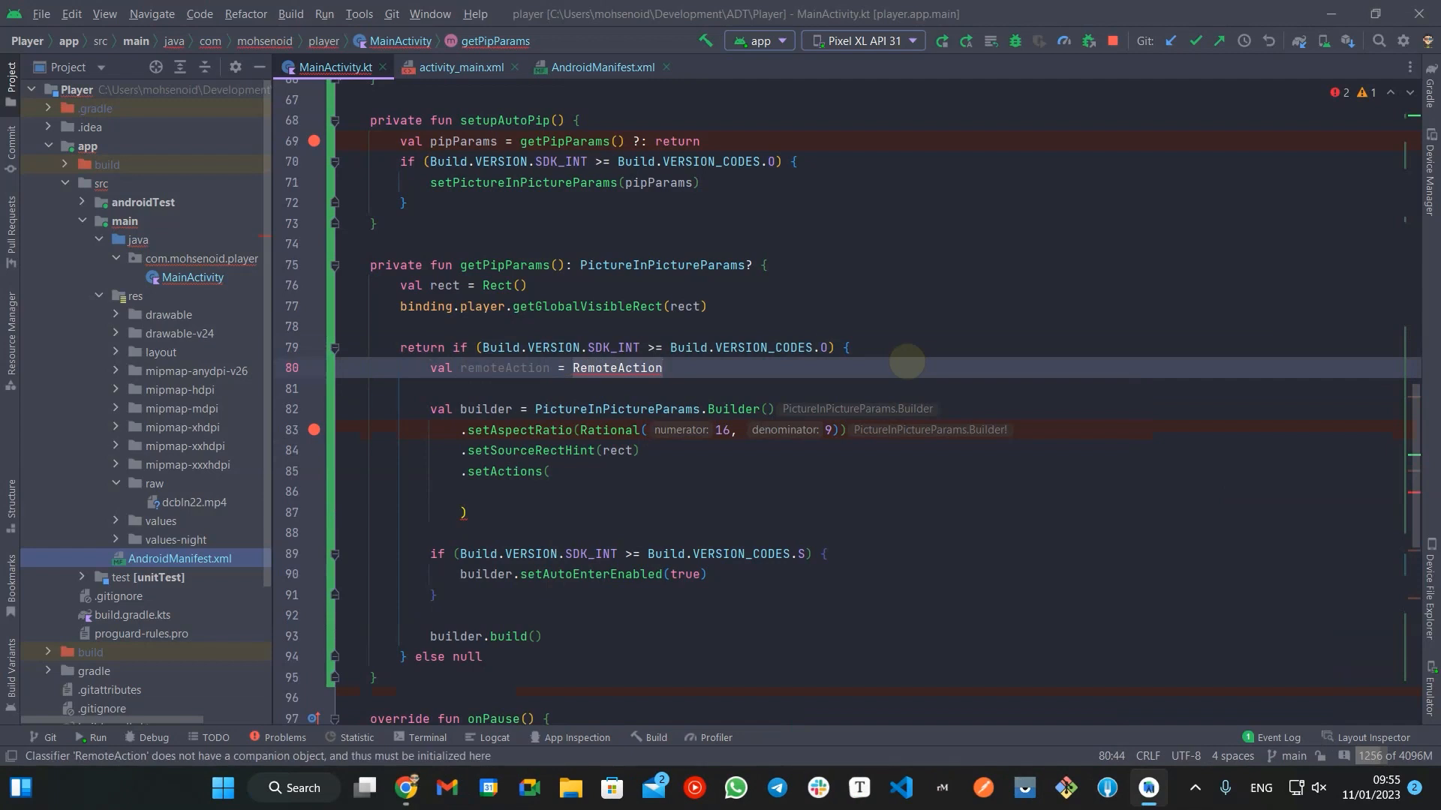
Start val remoteAction = RemoteAction(Icon.createWithResource(this, ...)
{"action": "type", "text": "("}
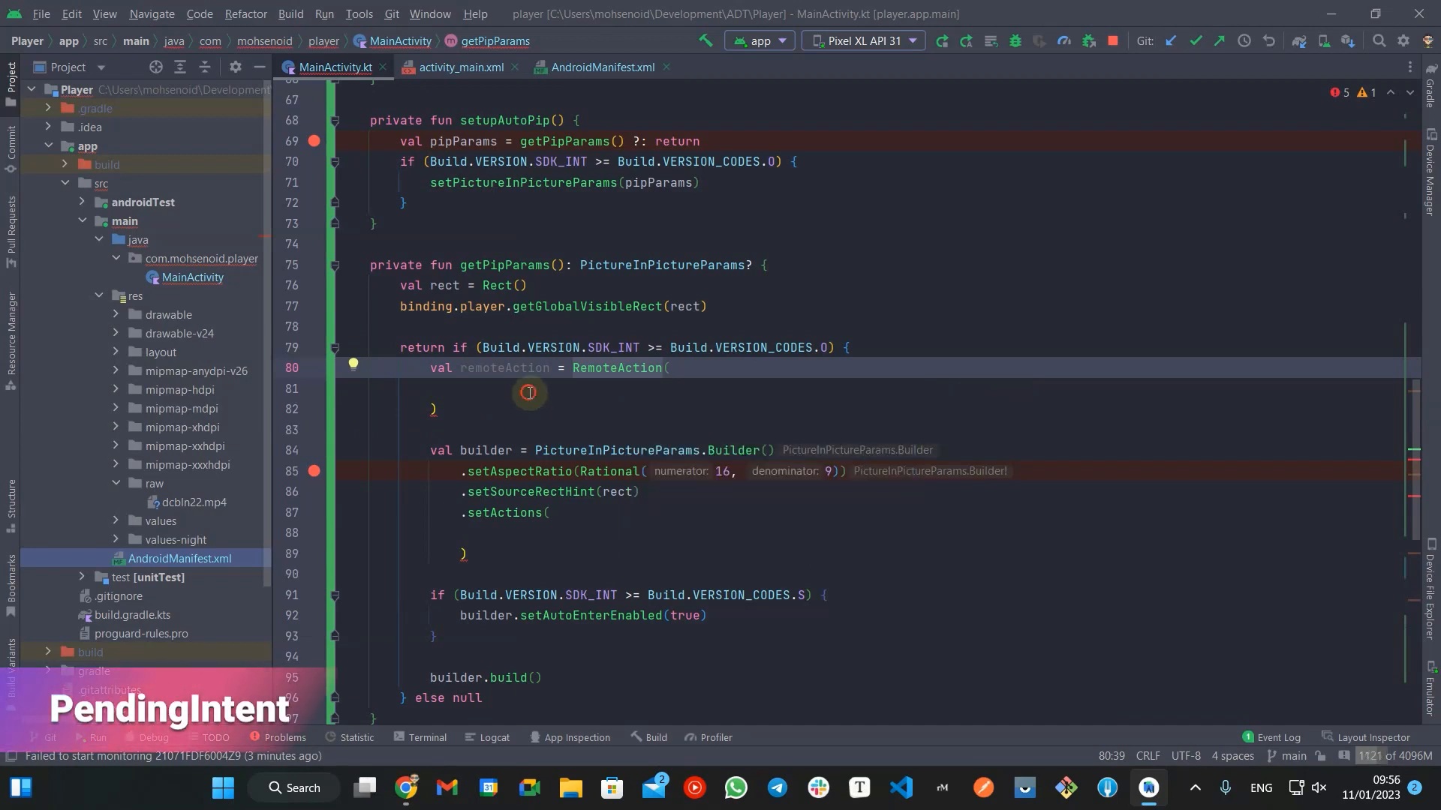
{"action": "type", "text": "Icon."}
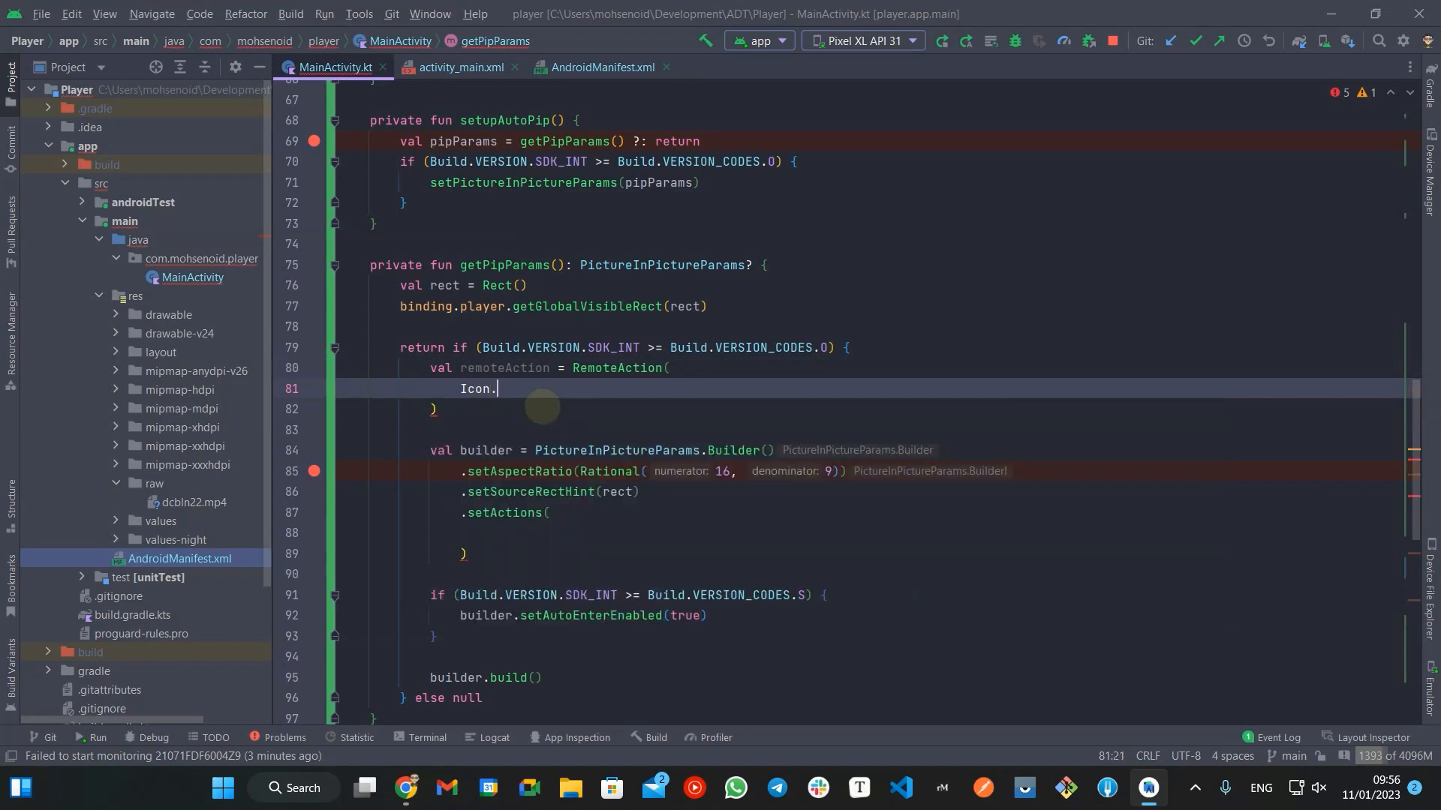
{"action": "type", "text": "createW"}
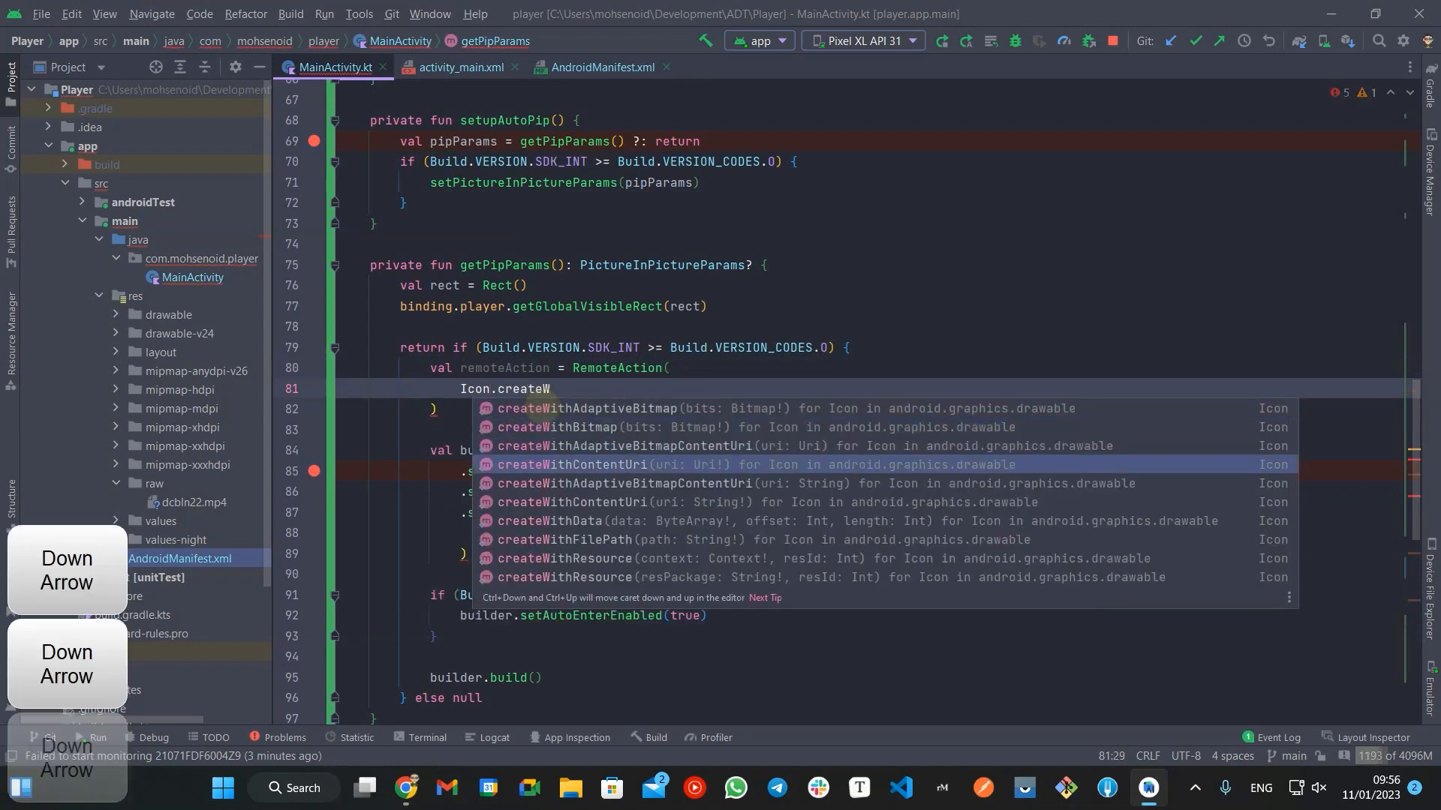
{"action": "key", "text": "Up"}
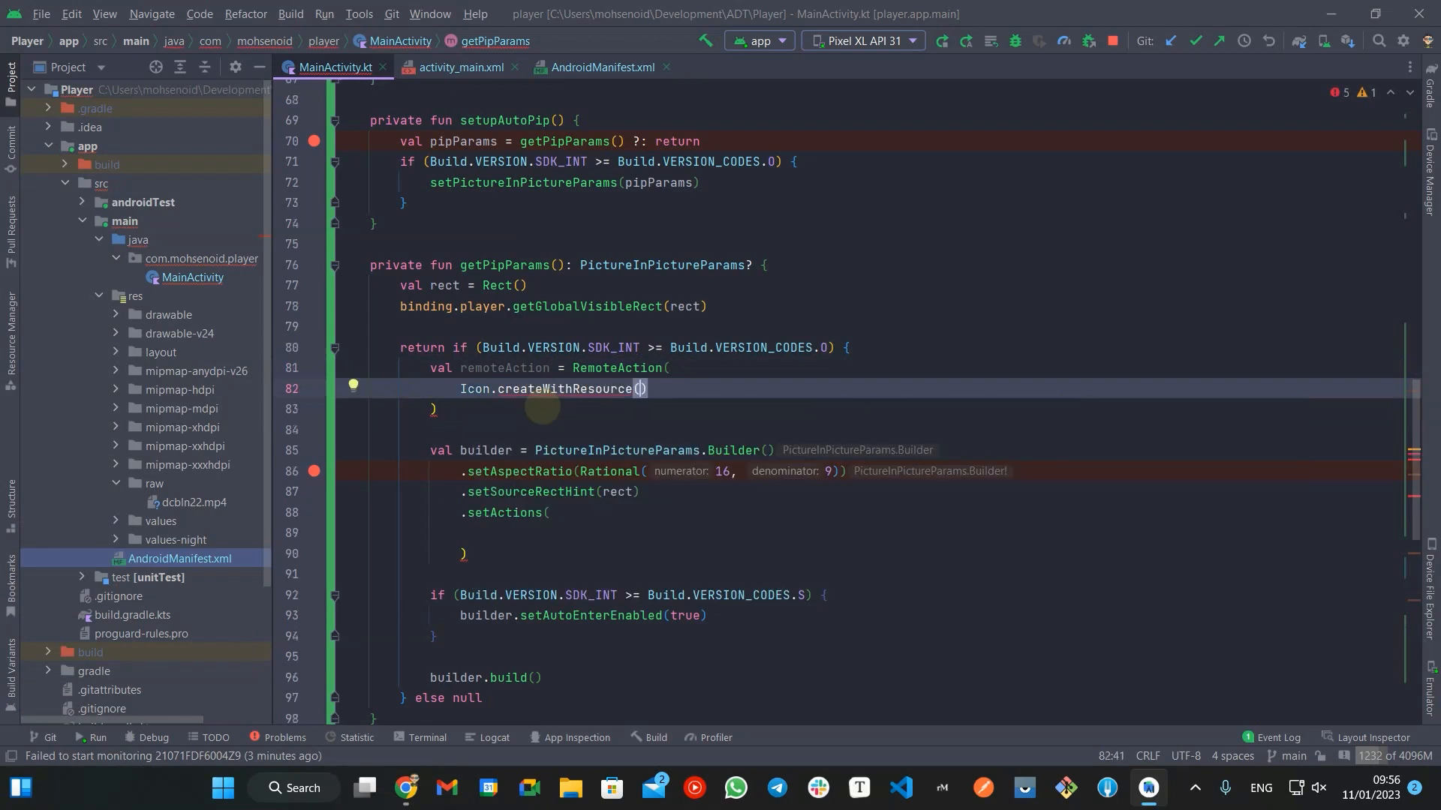
{"action": "type", "text": "this,"}
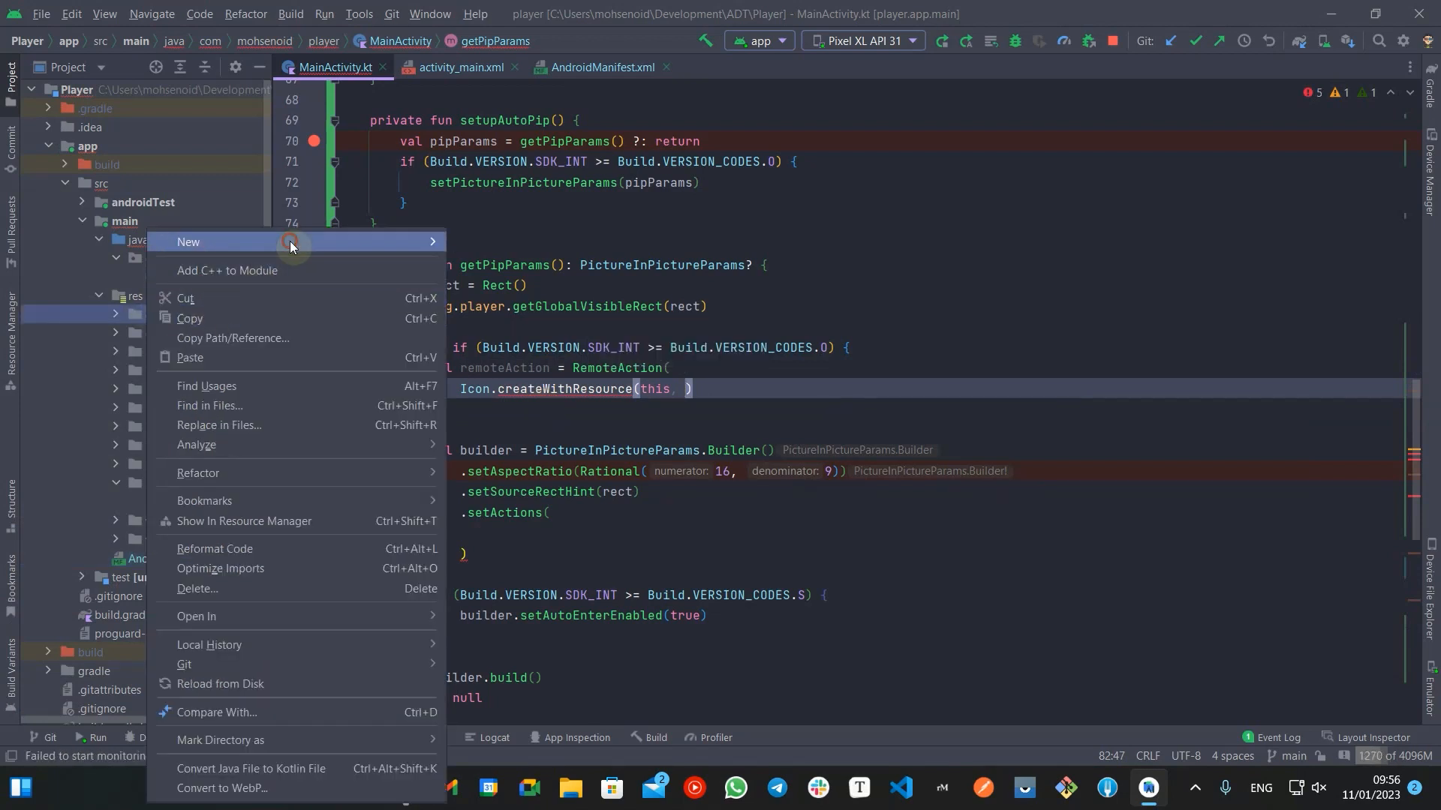
{"action": "mouse_move", "coordinate": [290, 246]}
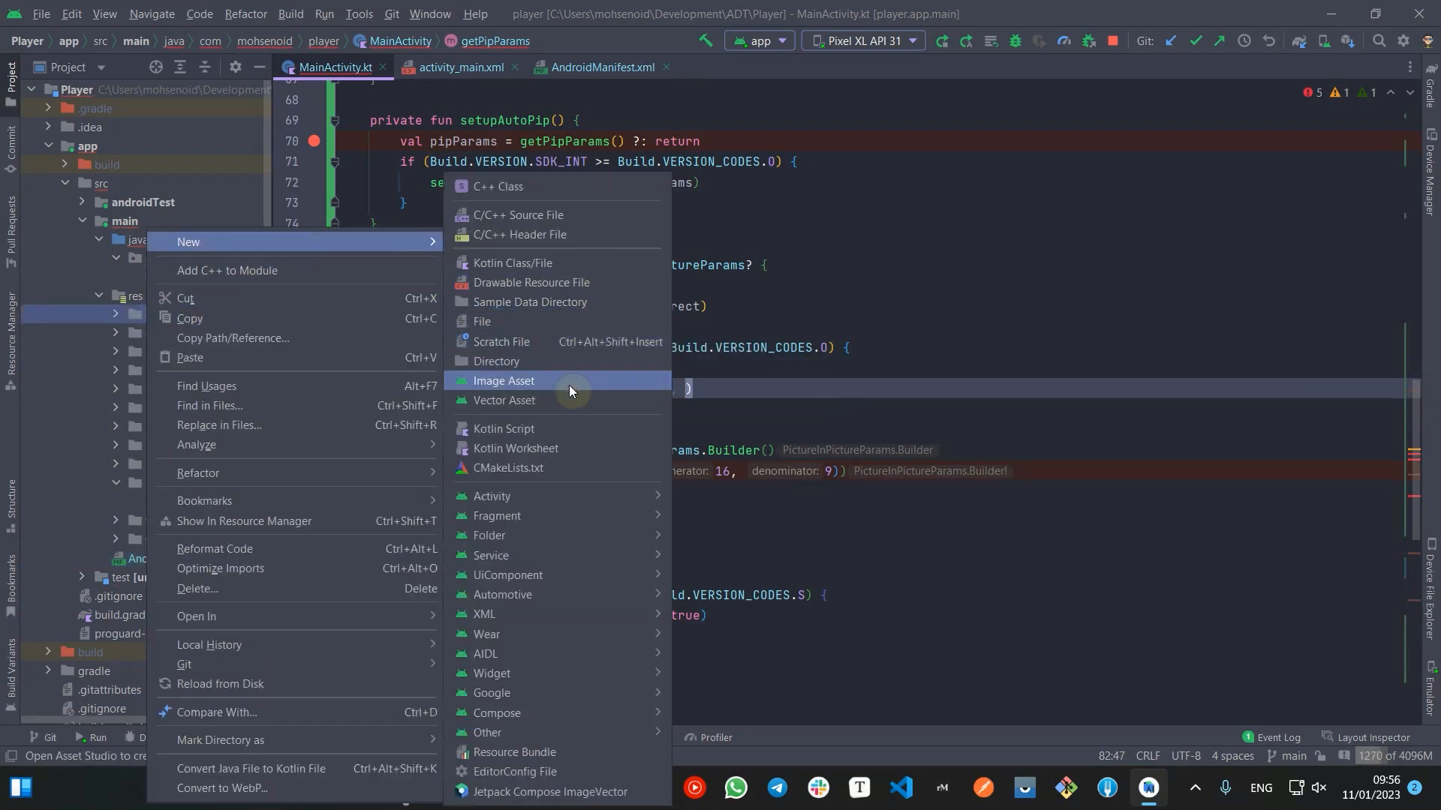
Create a front photo camera clip-art vector asset named ic_action_icon in main/drawable
{"action": "left_click", "coordinate": [504, 400]}
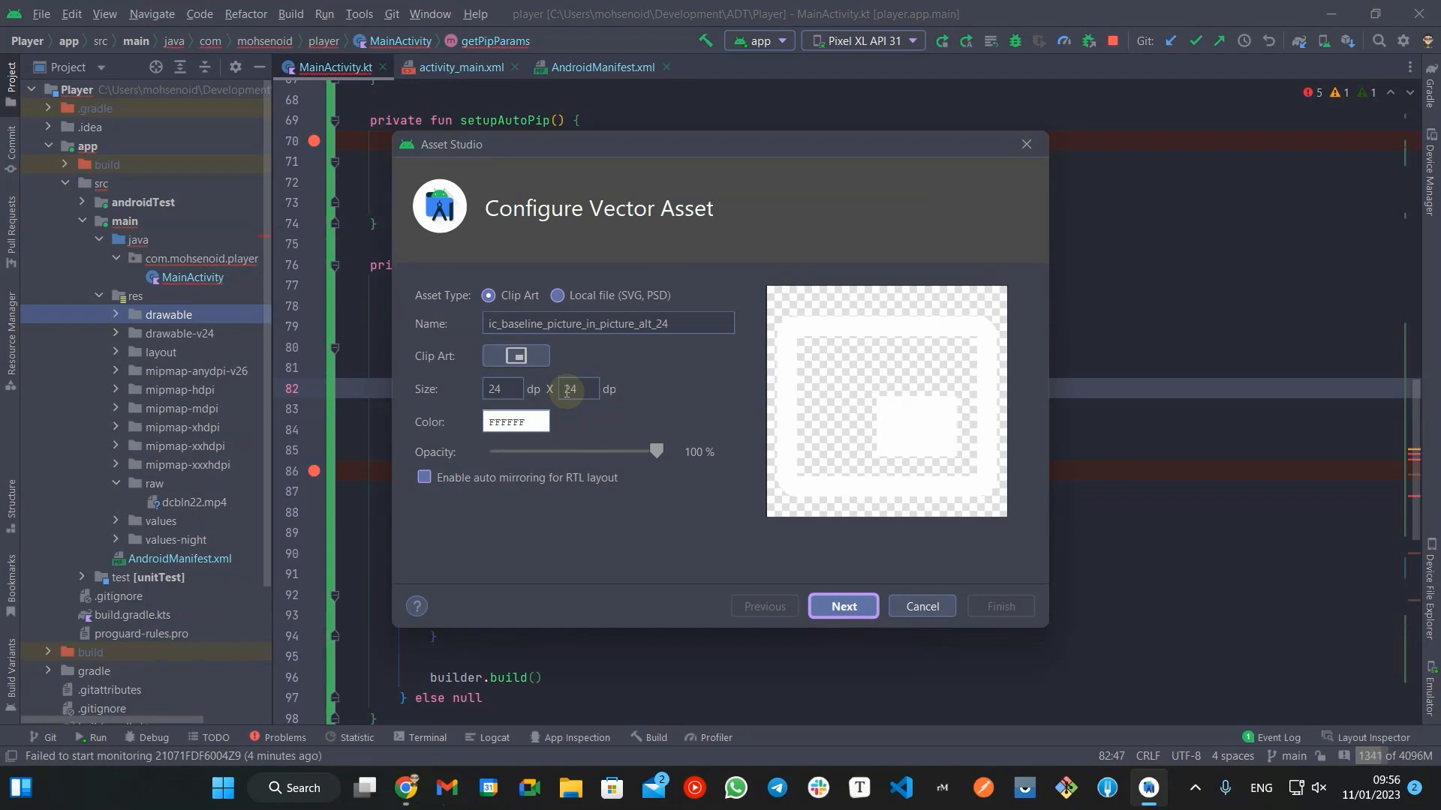
{"action": "left_click", "coordinate": [515, 355]}
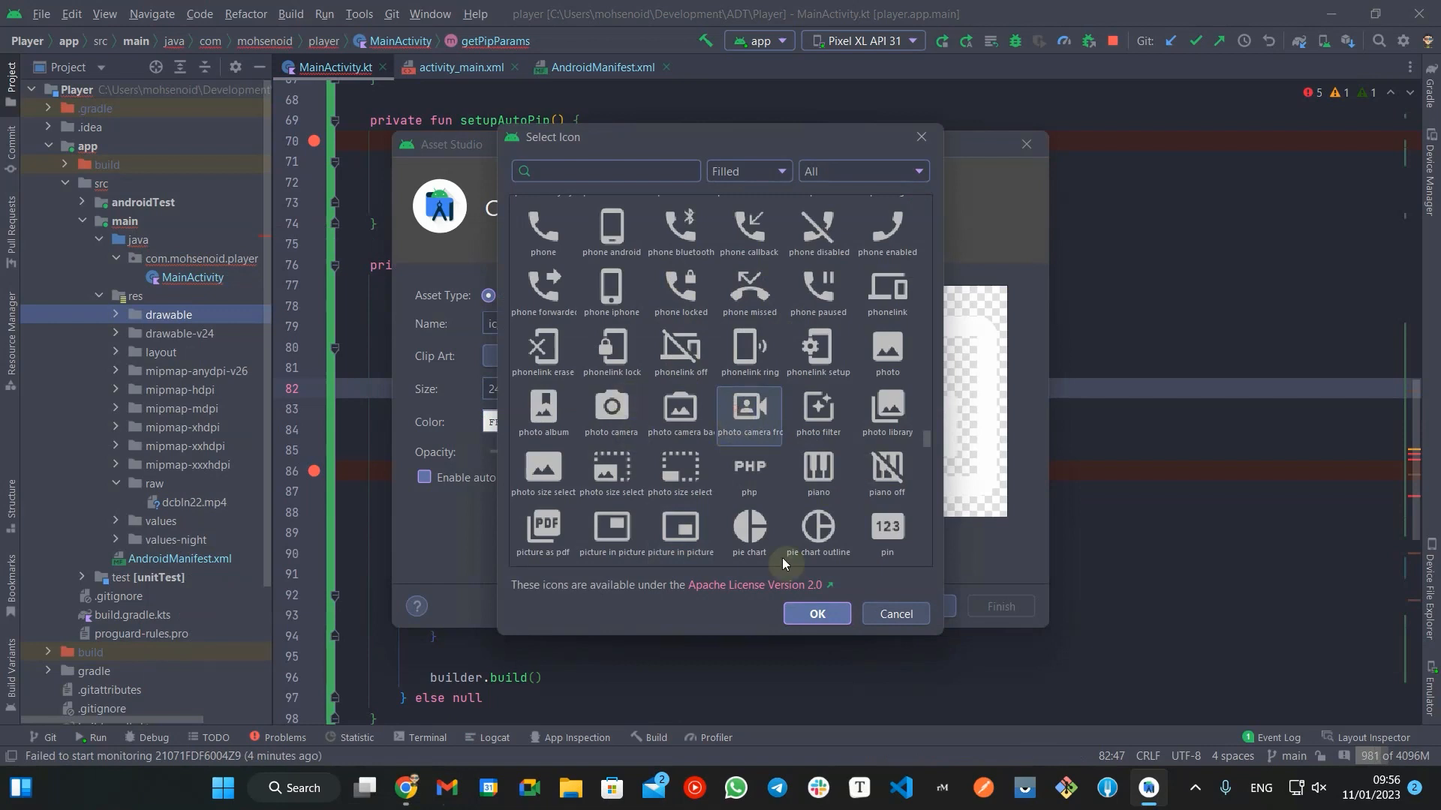
{"action": "left_click", "coordinate": [817, 613]}
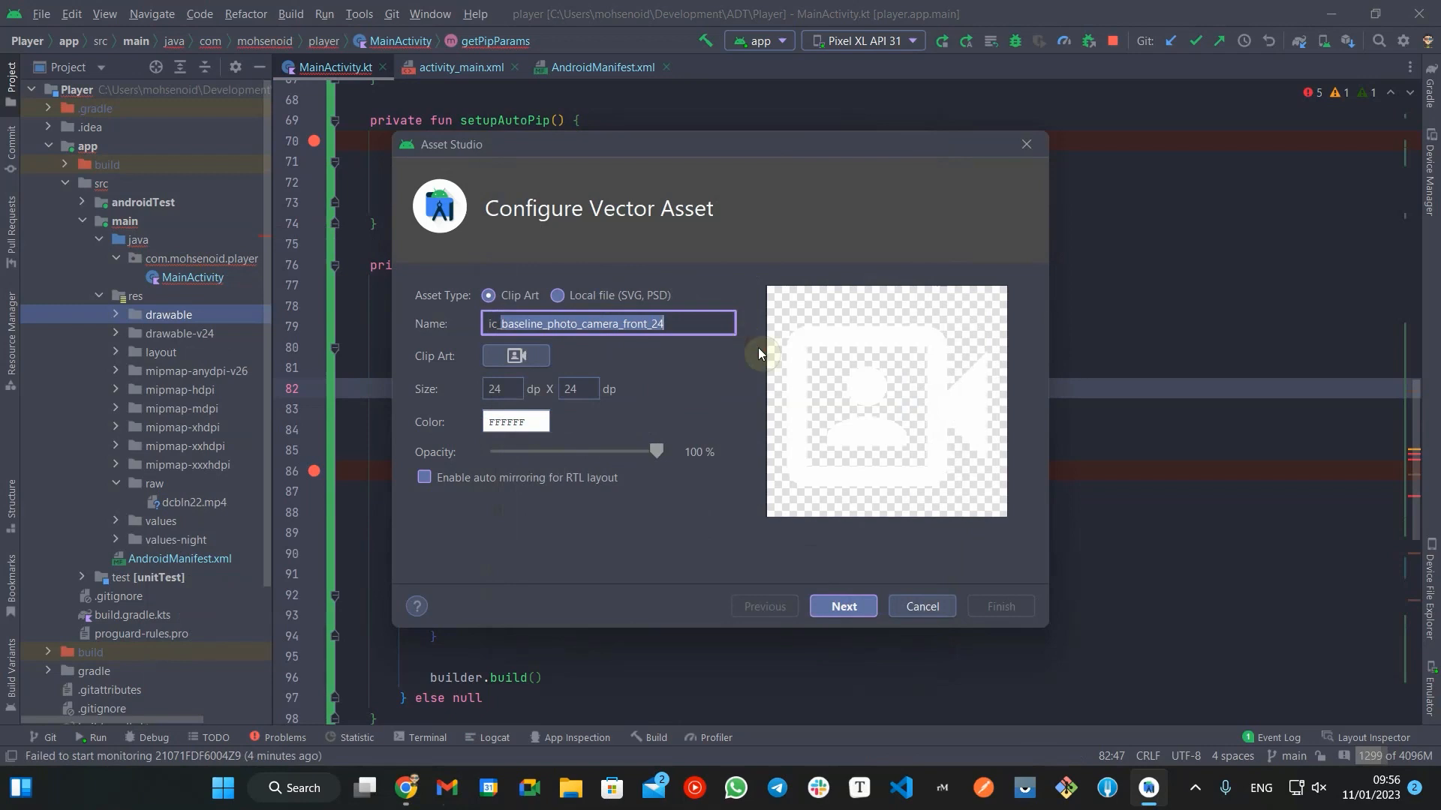
{"action": "type", "text": "ic_action_icon"}
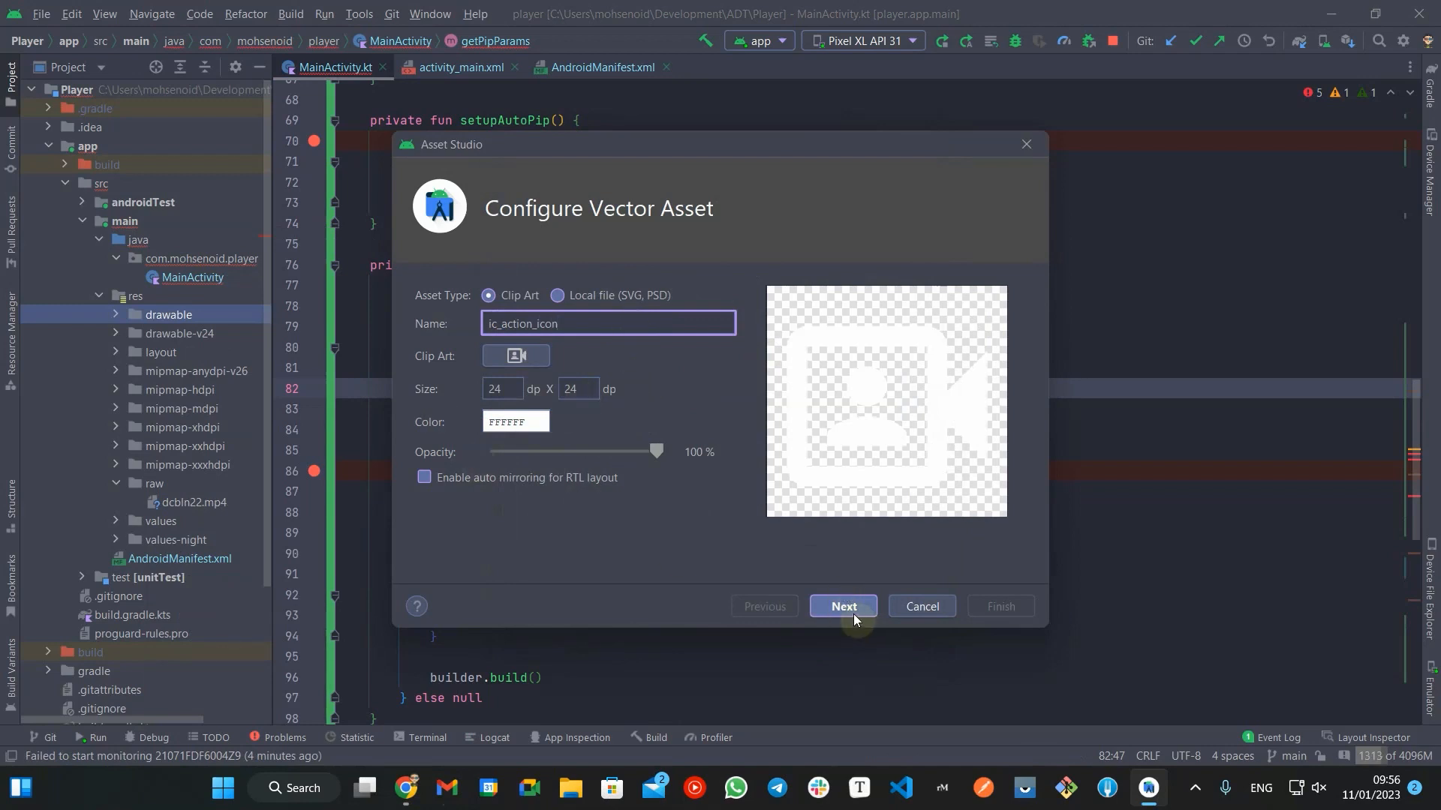
{"action": "left_click", "coordinate": [844, 606]}
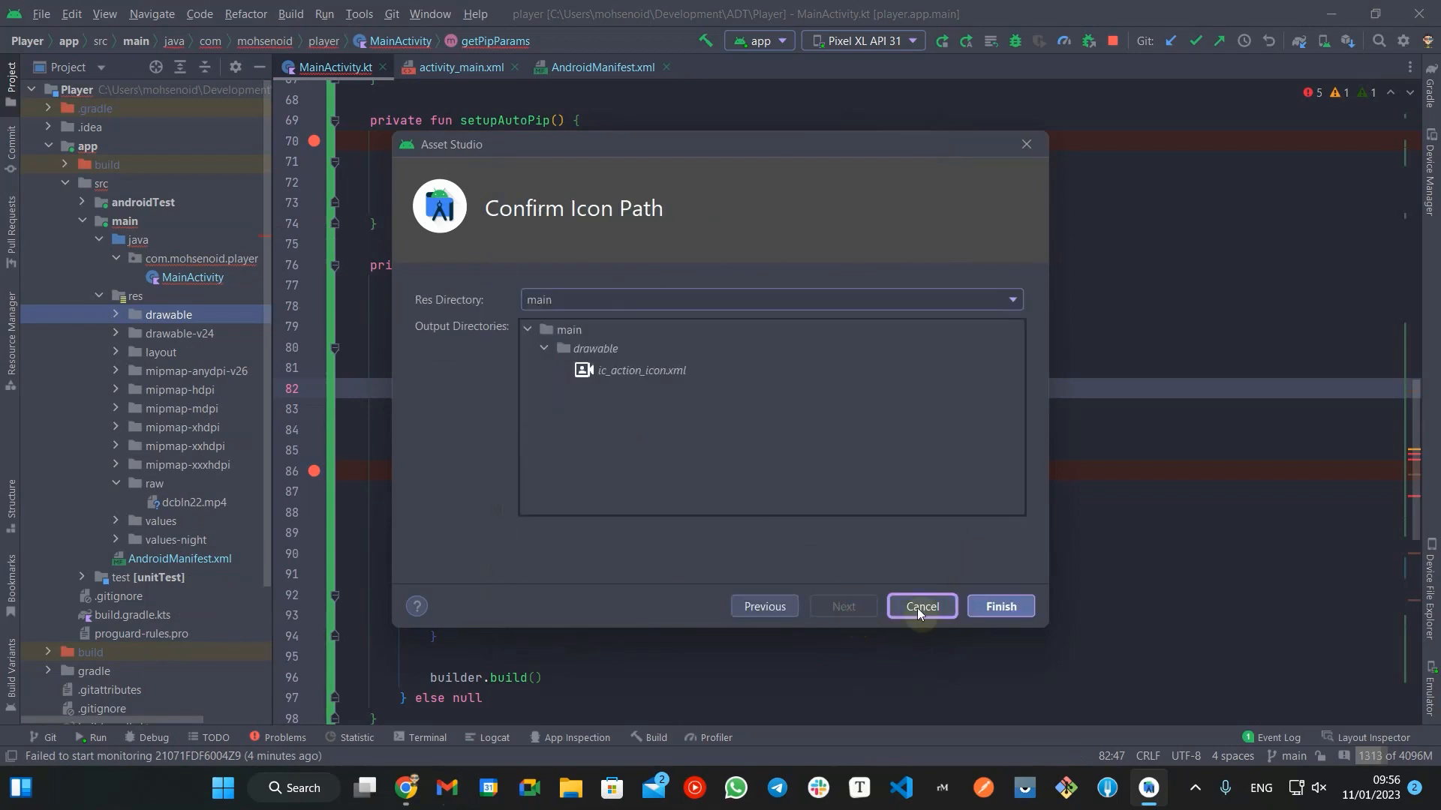
{"action": "left_click", "coordinate": [922, 606]}
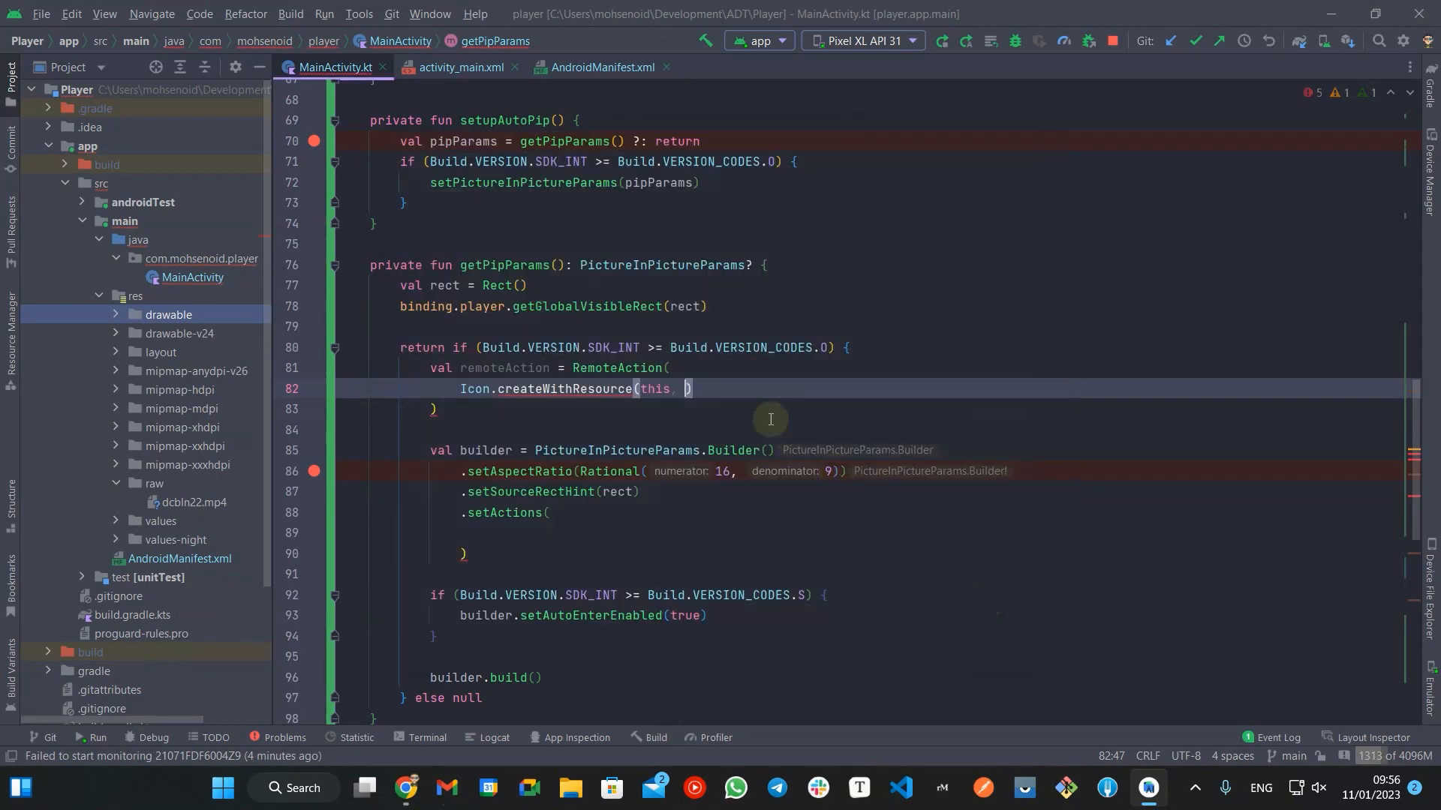
Pass R.drawable.ic_action_icon, title "More info" and description "More info action" to RemoteAction
{"action": "type", "text": "R.drawable.ic_action_icon"}
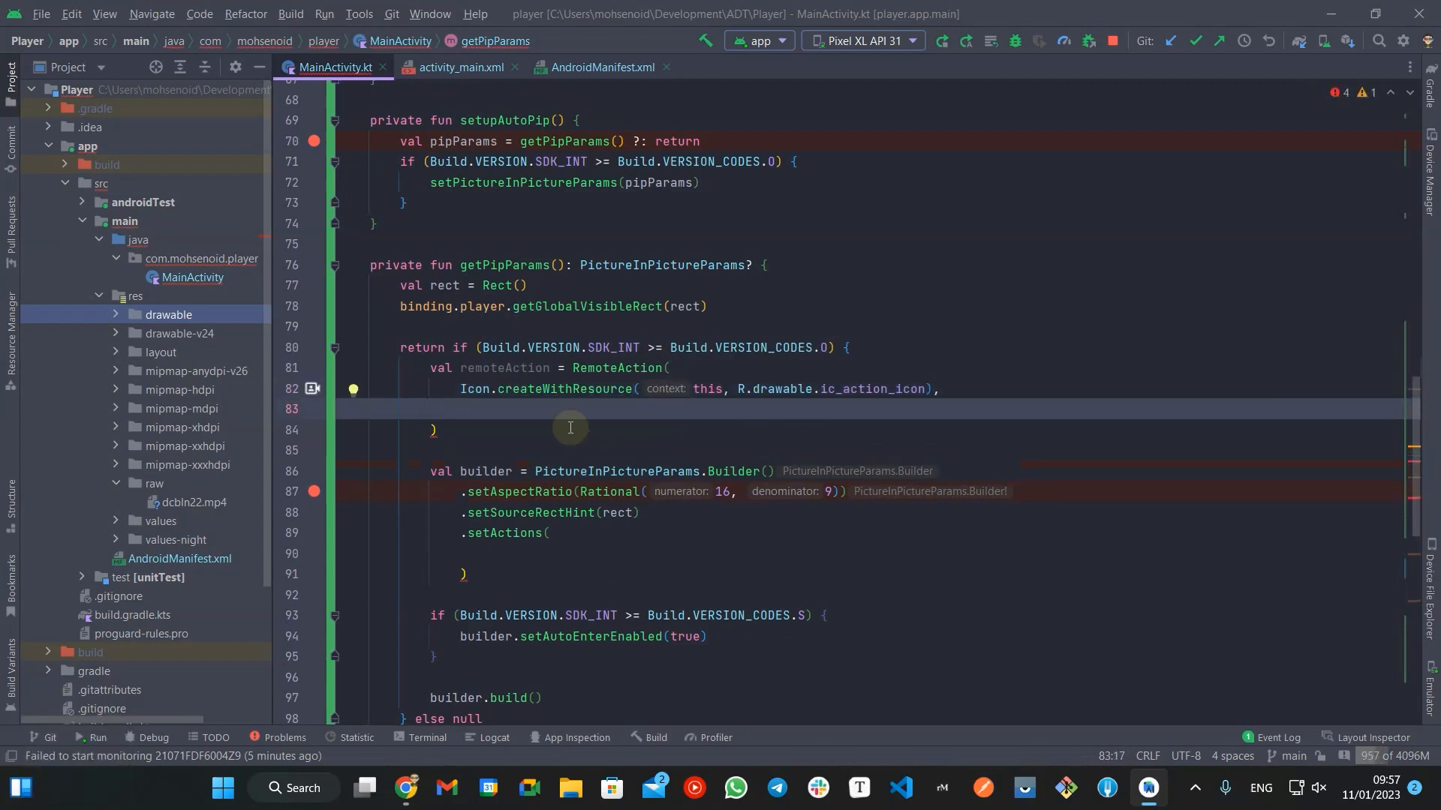
{"action": "type", "text": "title: \"Mo"}
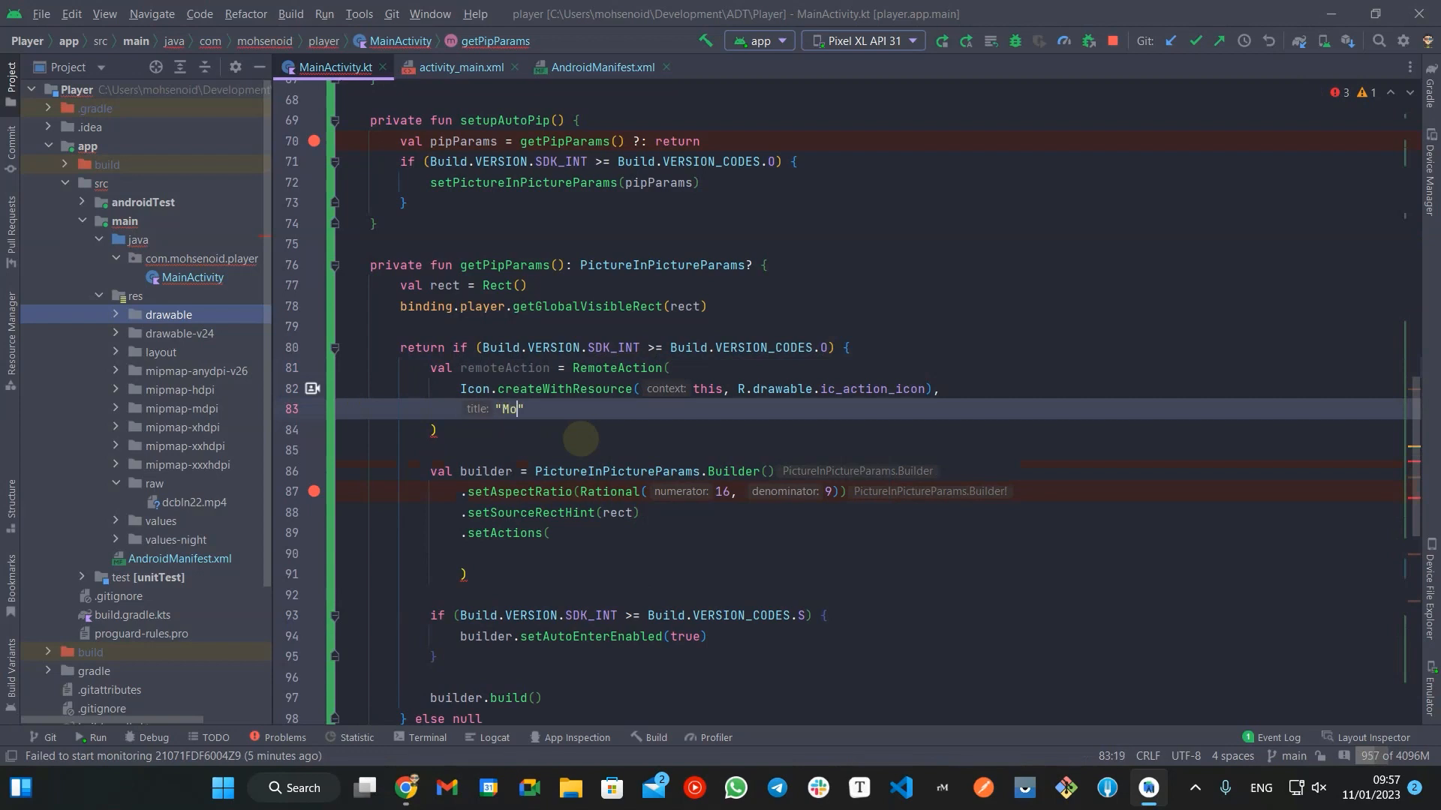
{"action": "type", "text": "re info"}
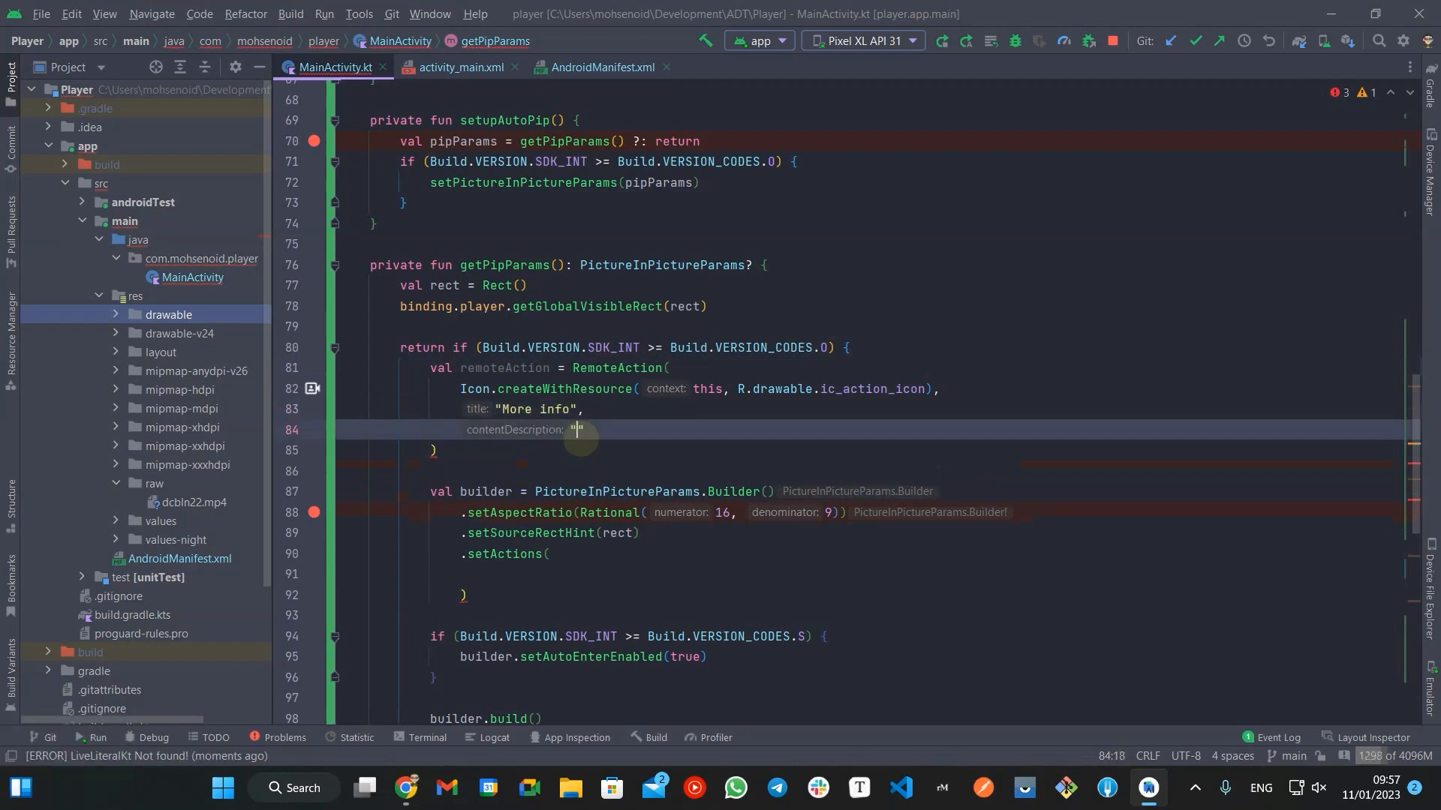
{"action": "type", "text": "More info action"}
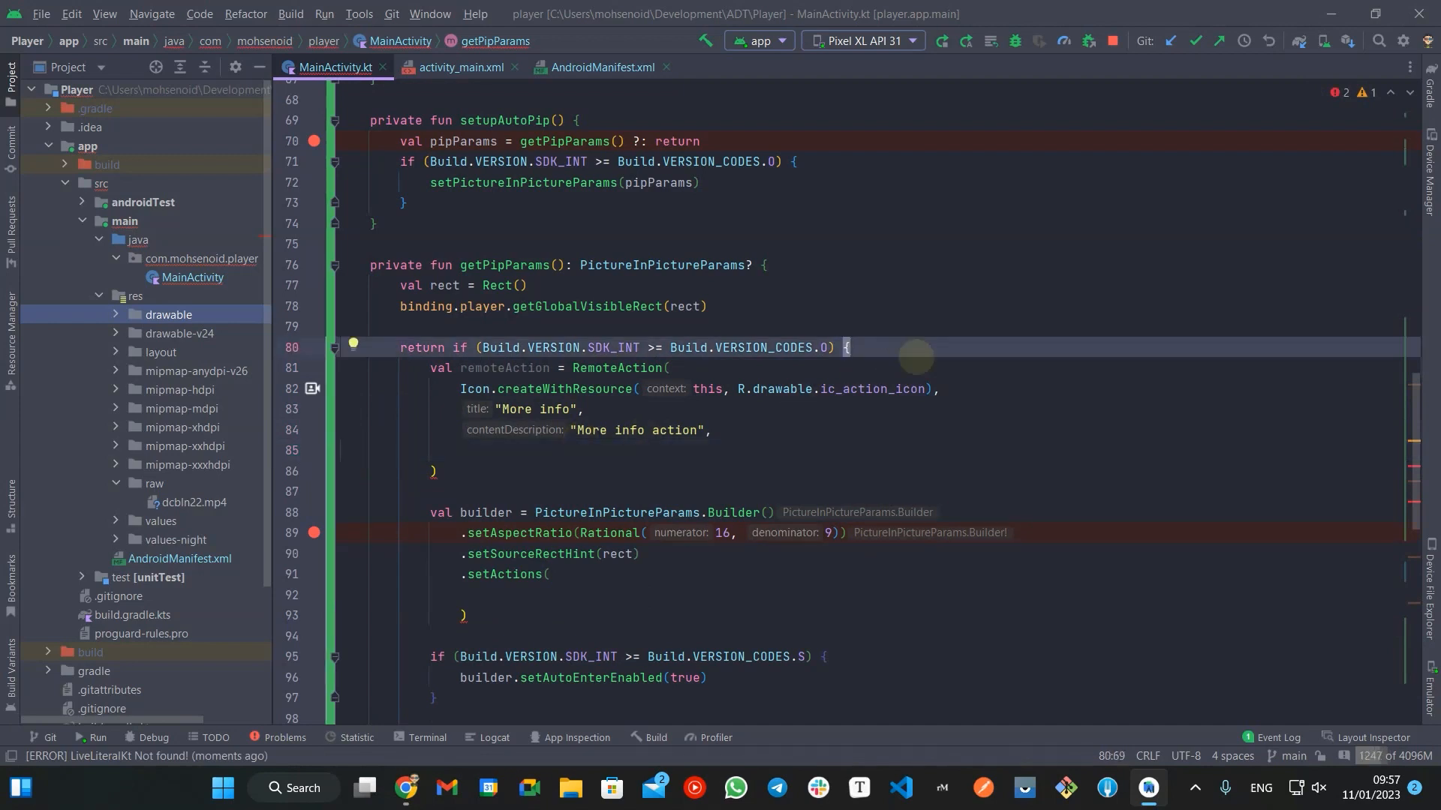
Declare val actionIntent = PendingIntent.getActivity(this, 0, ...)
{"action": "type", "text": "val action"}
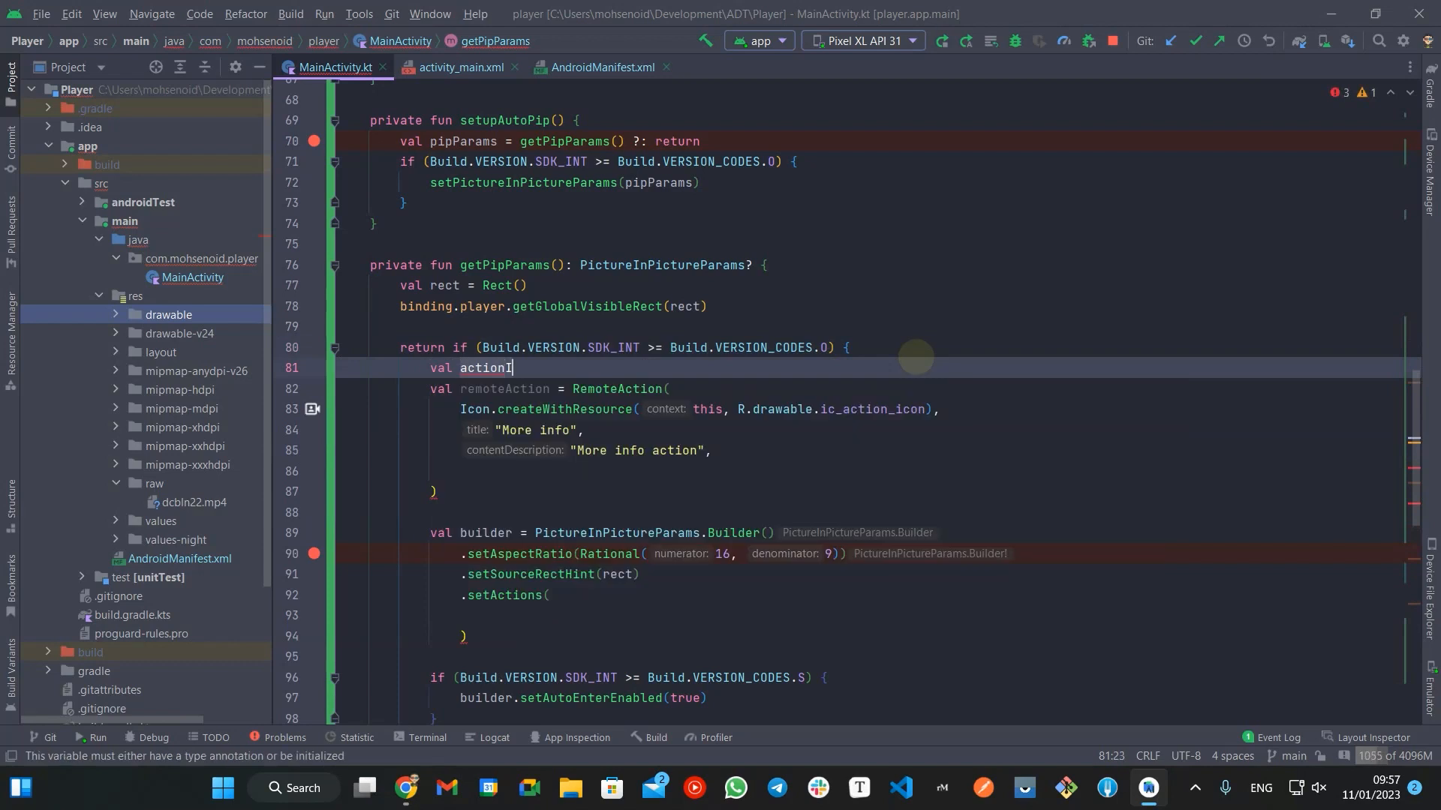
{"action": "type", "text": "ntent ="}
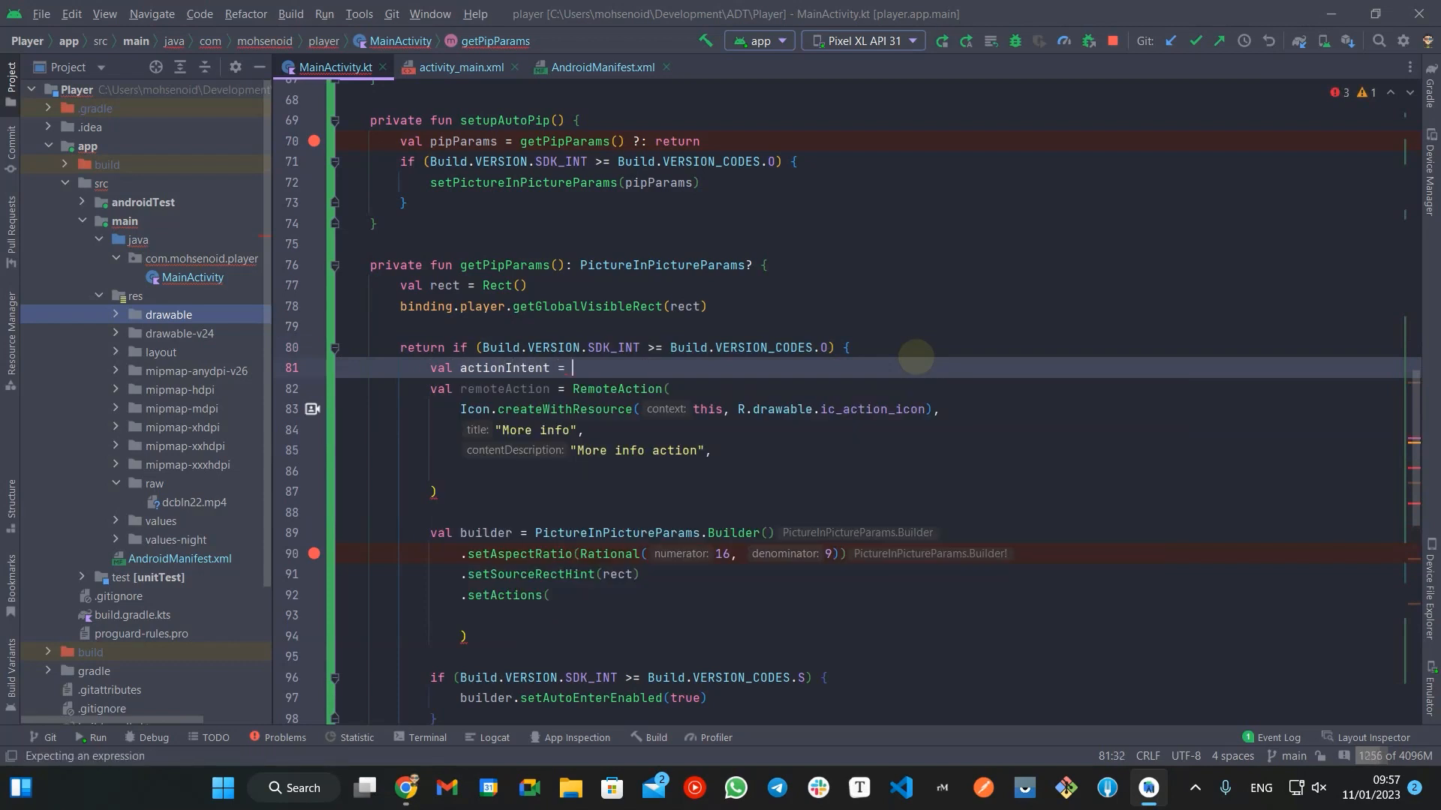
{"action": "type", "text": "PendingIntent"}
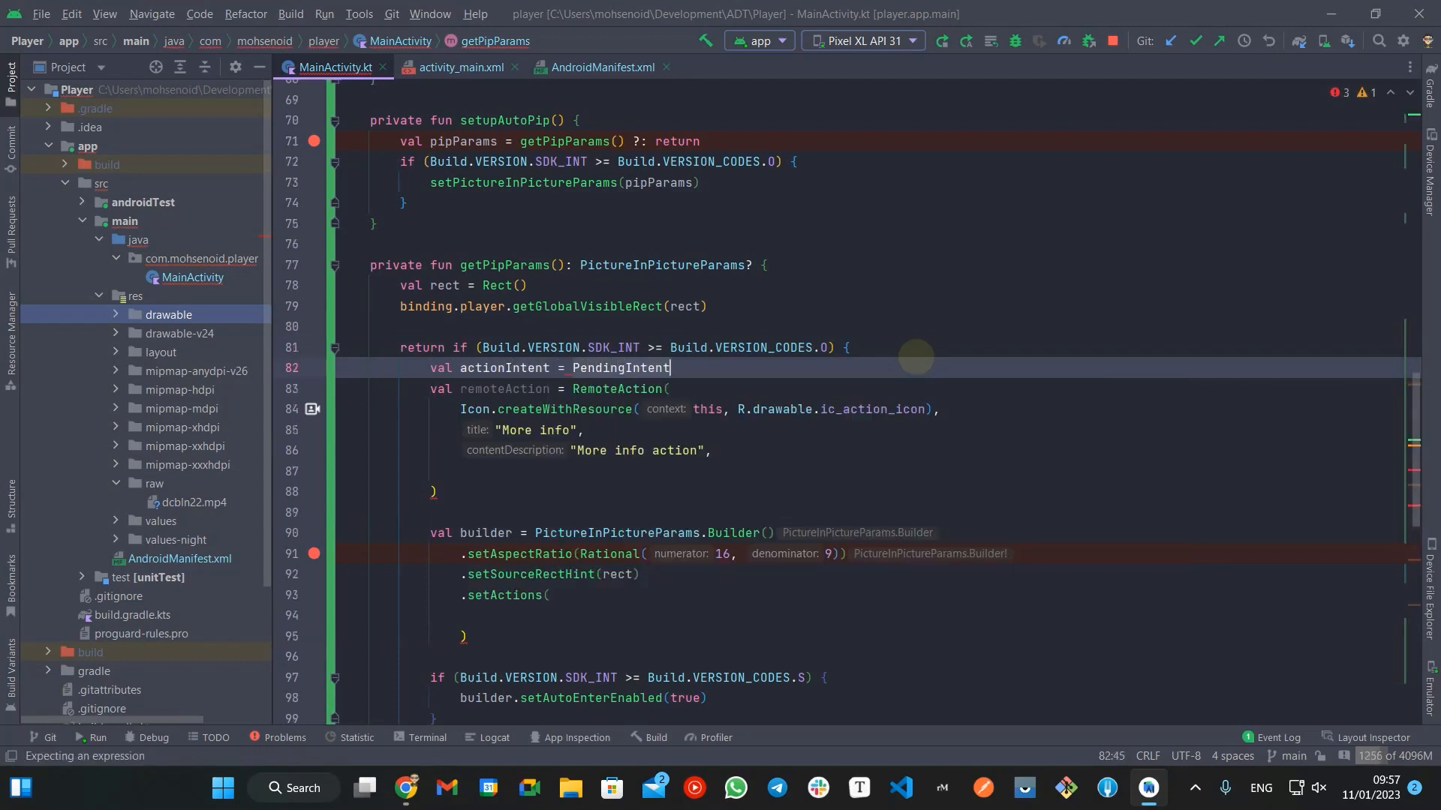
{"action": "type", "text": ".getActivity(this, 0"}
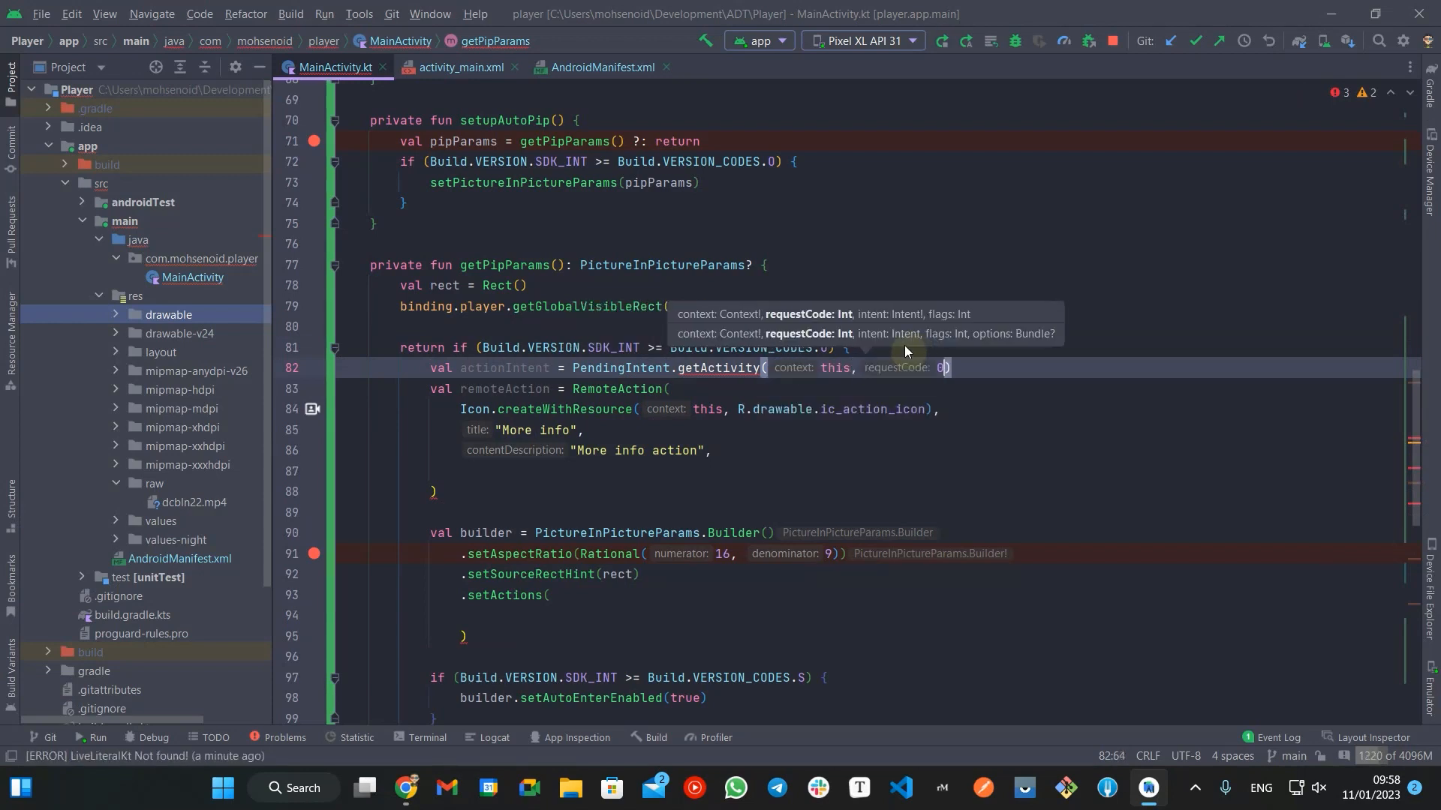
{"action": "type", "text": ","}
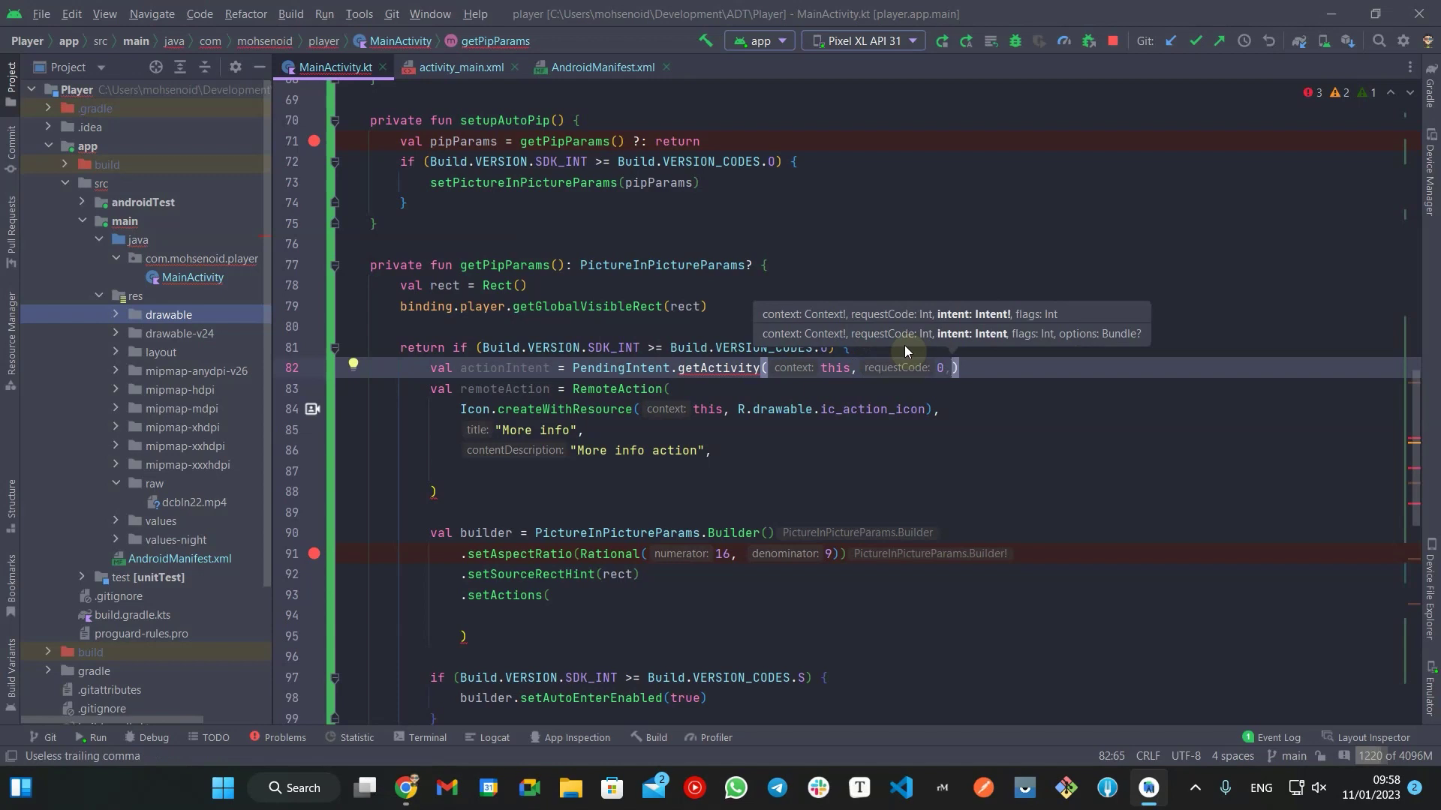
{"action": "type", "text": "Intent("}
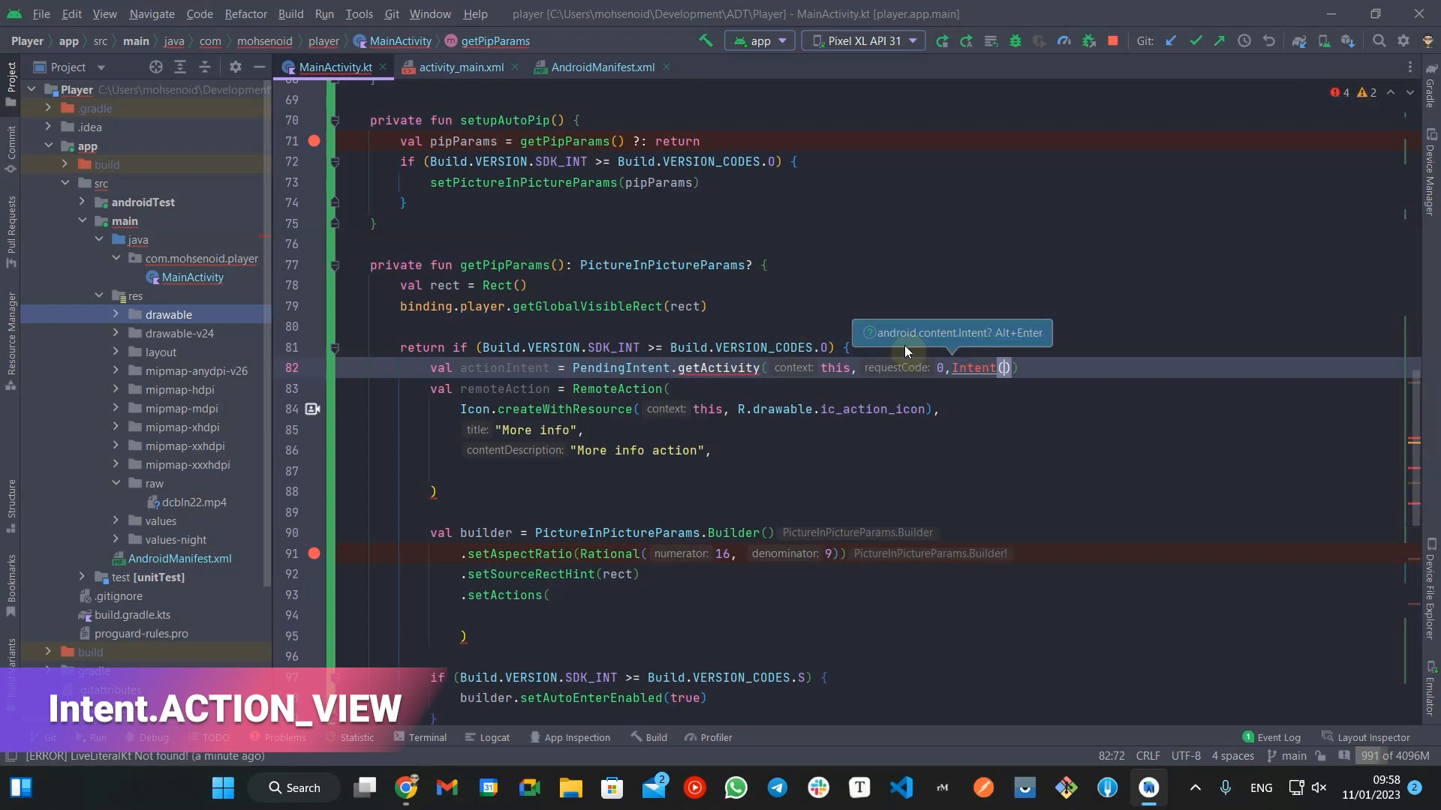
{"action": "type", "text": "Intent"}
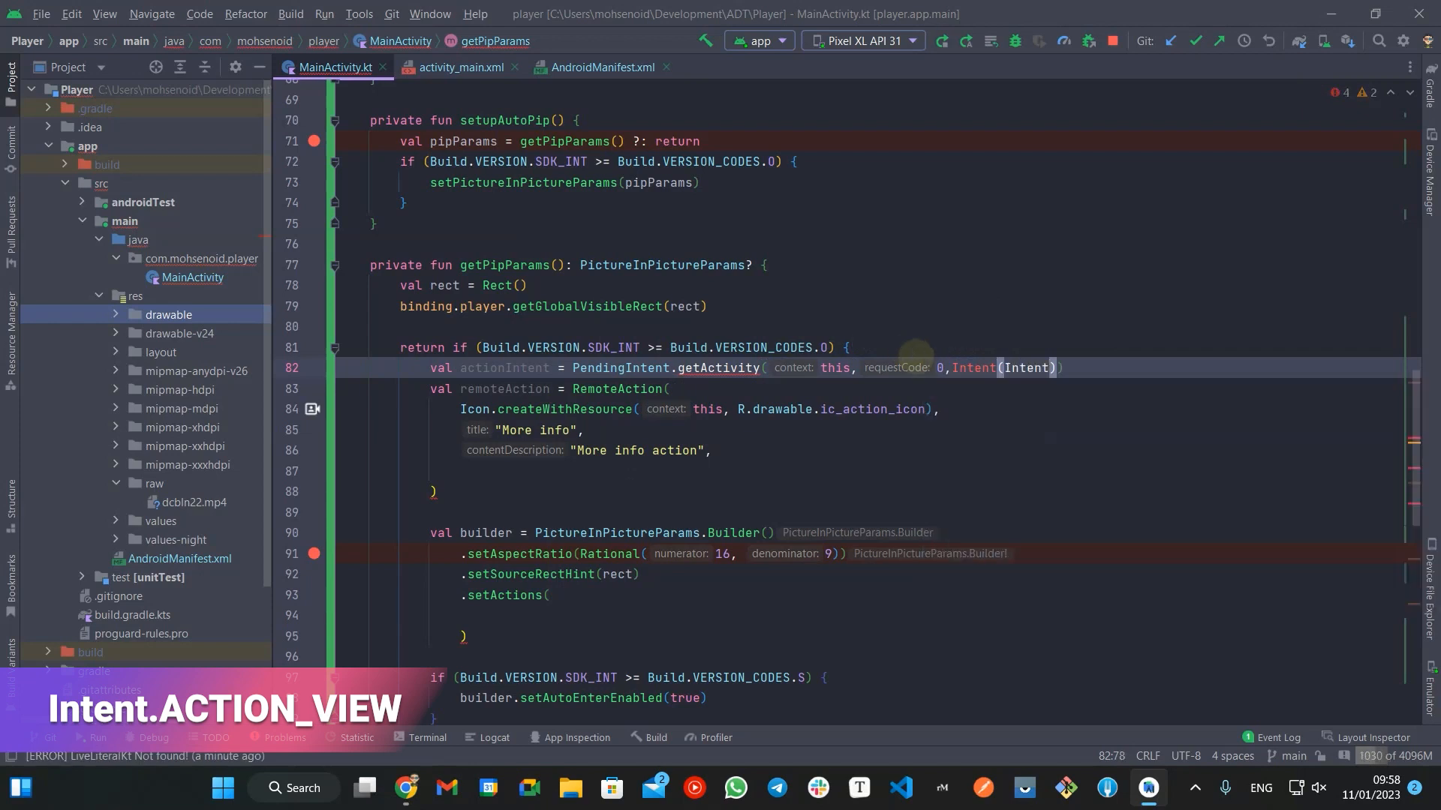
{"action": "type", "text": ".ACTION_VIEW"}
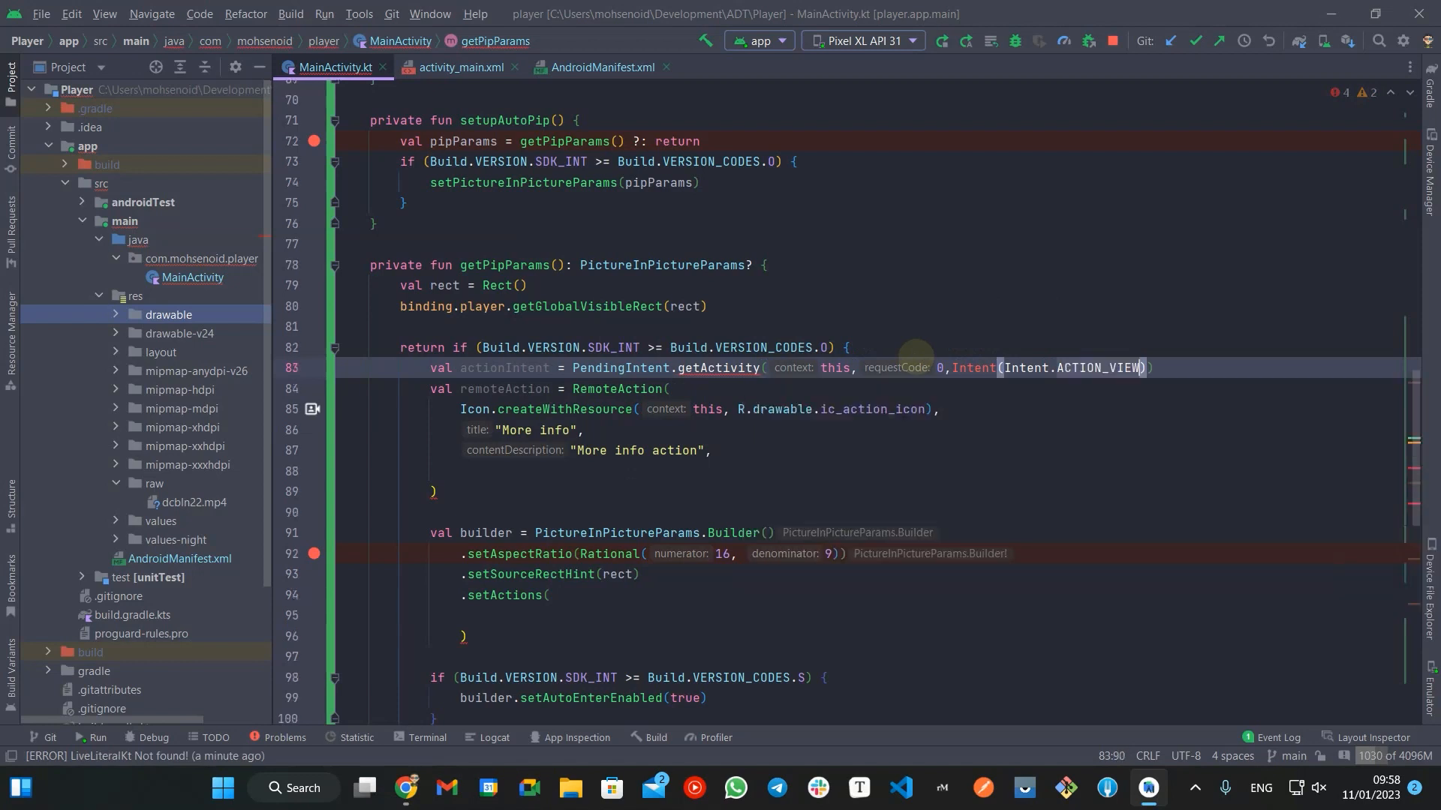
{"action": "type", "text": ","}
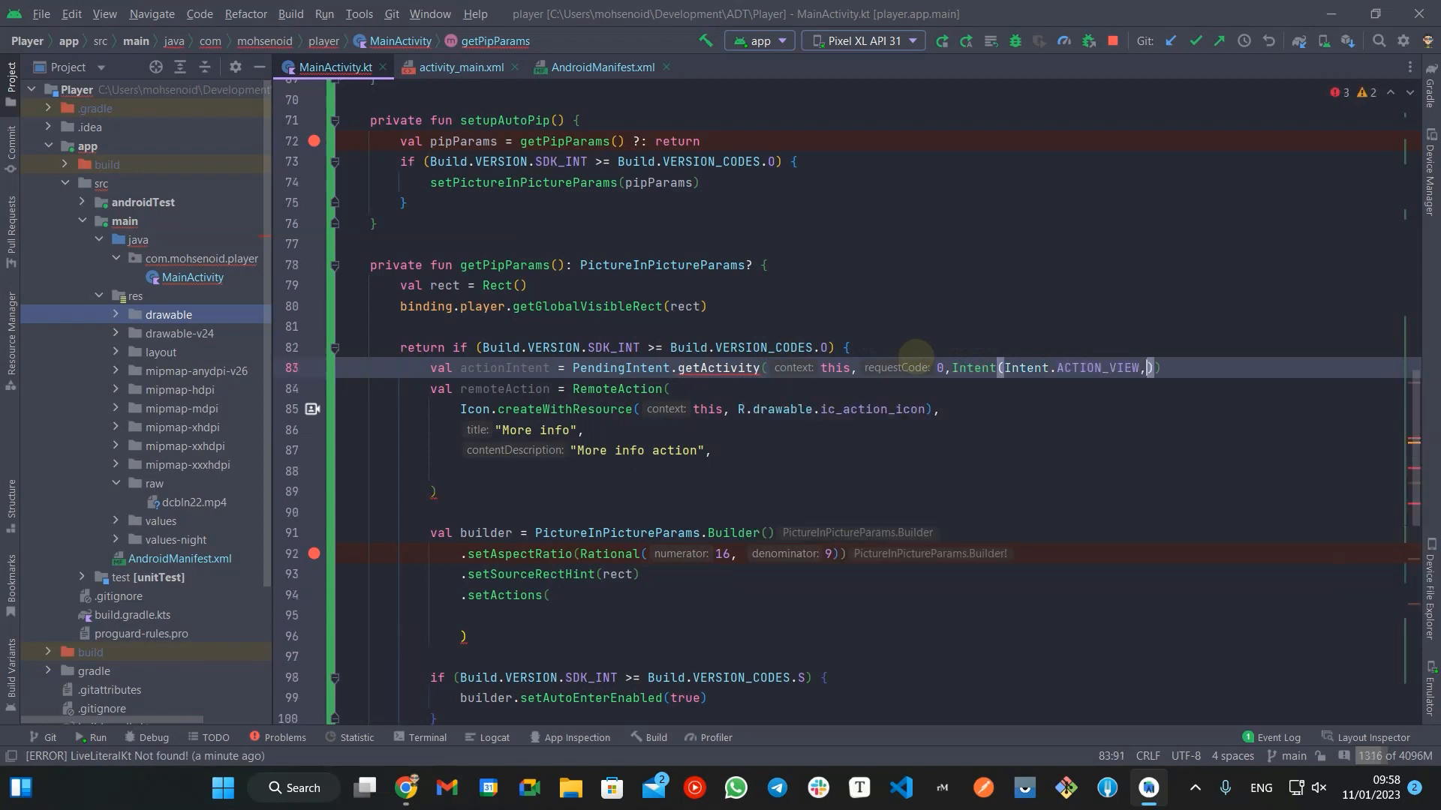
{"action": "type", "text": "Uri.parse(\"https://y\""}
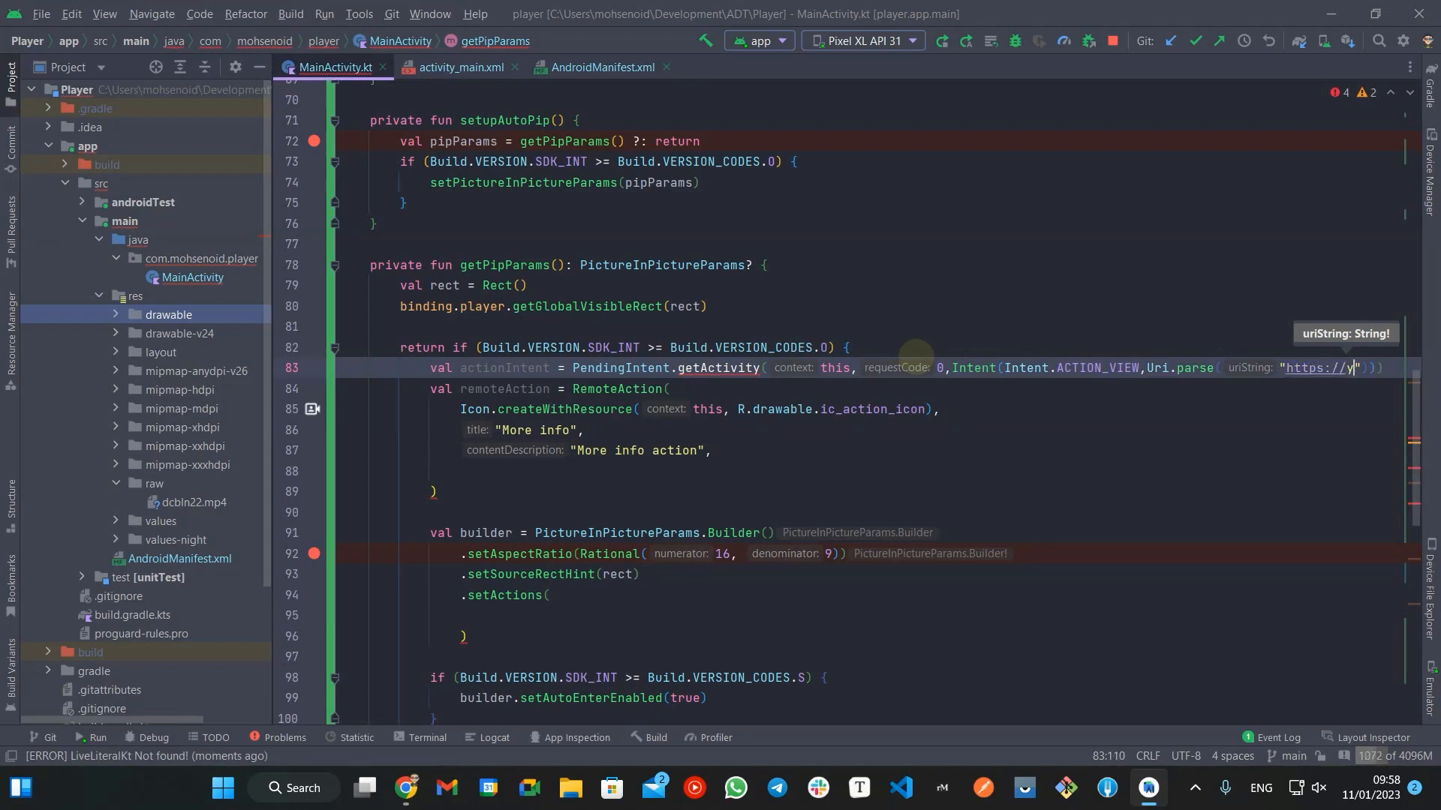
{"action": "type", "text": "outube.com/AndroidDeveloperTips"}
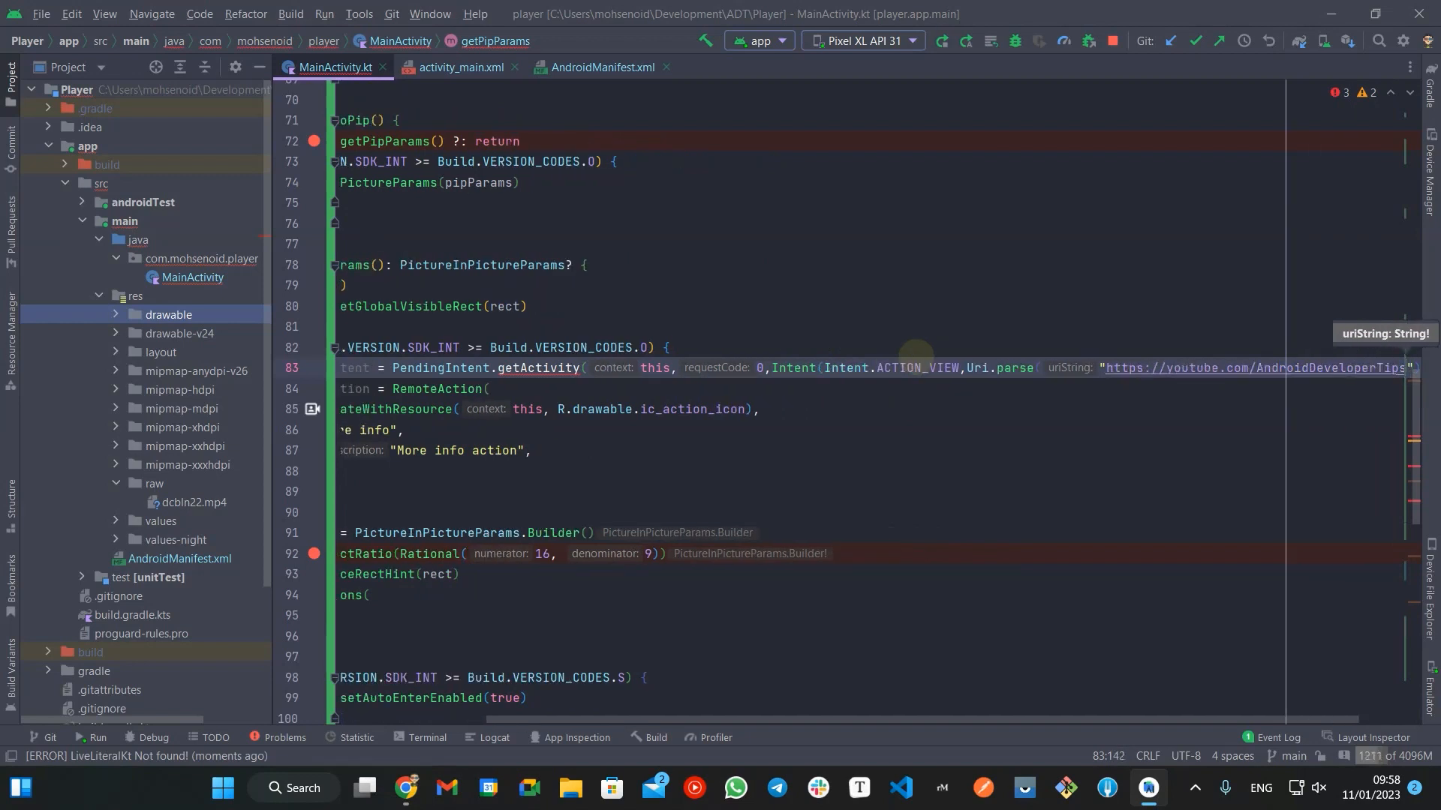
{"action": "key", "text": "Right"}
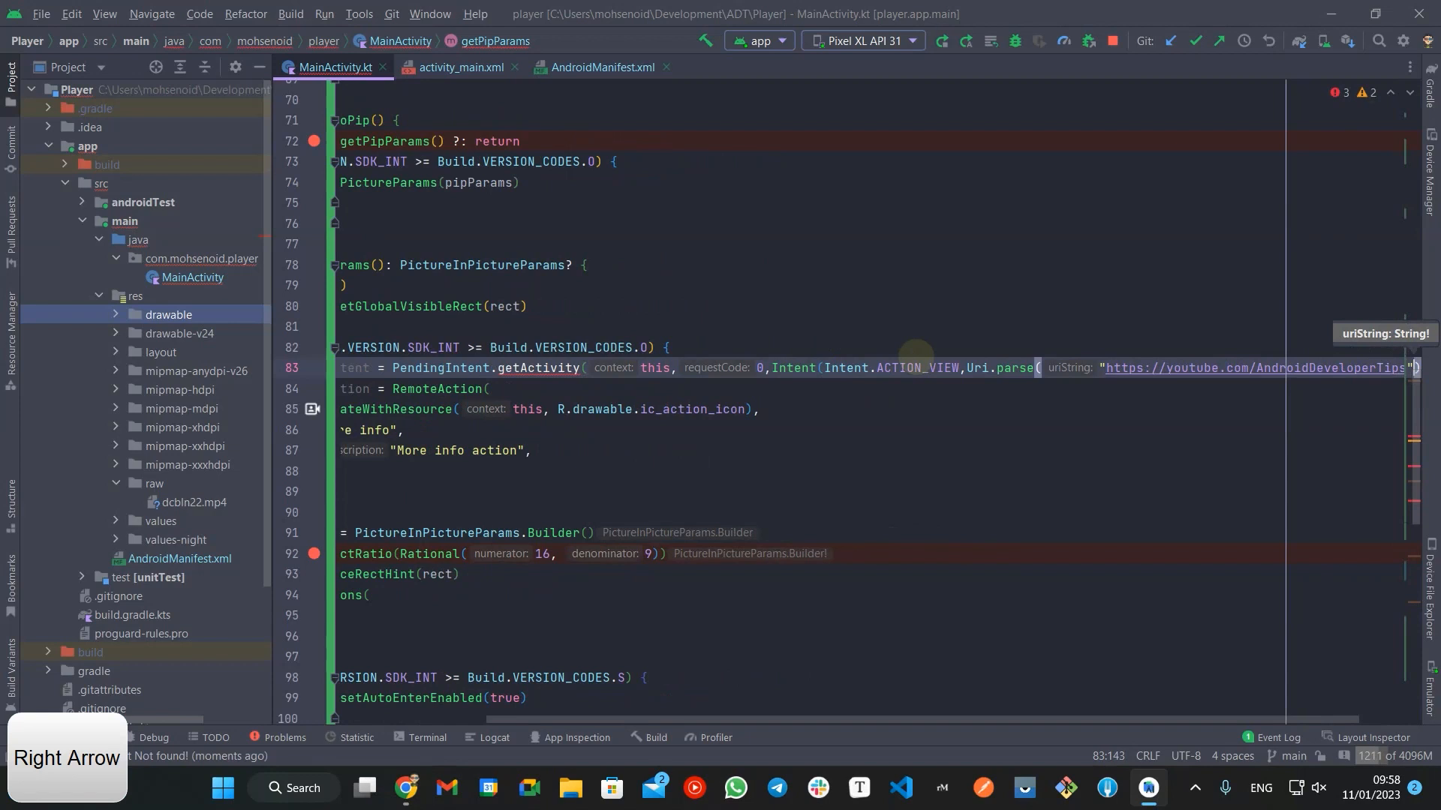
{"action": "key", "text": "Right"}
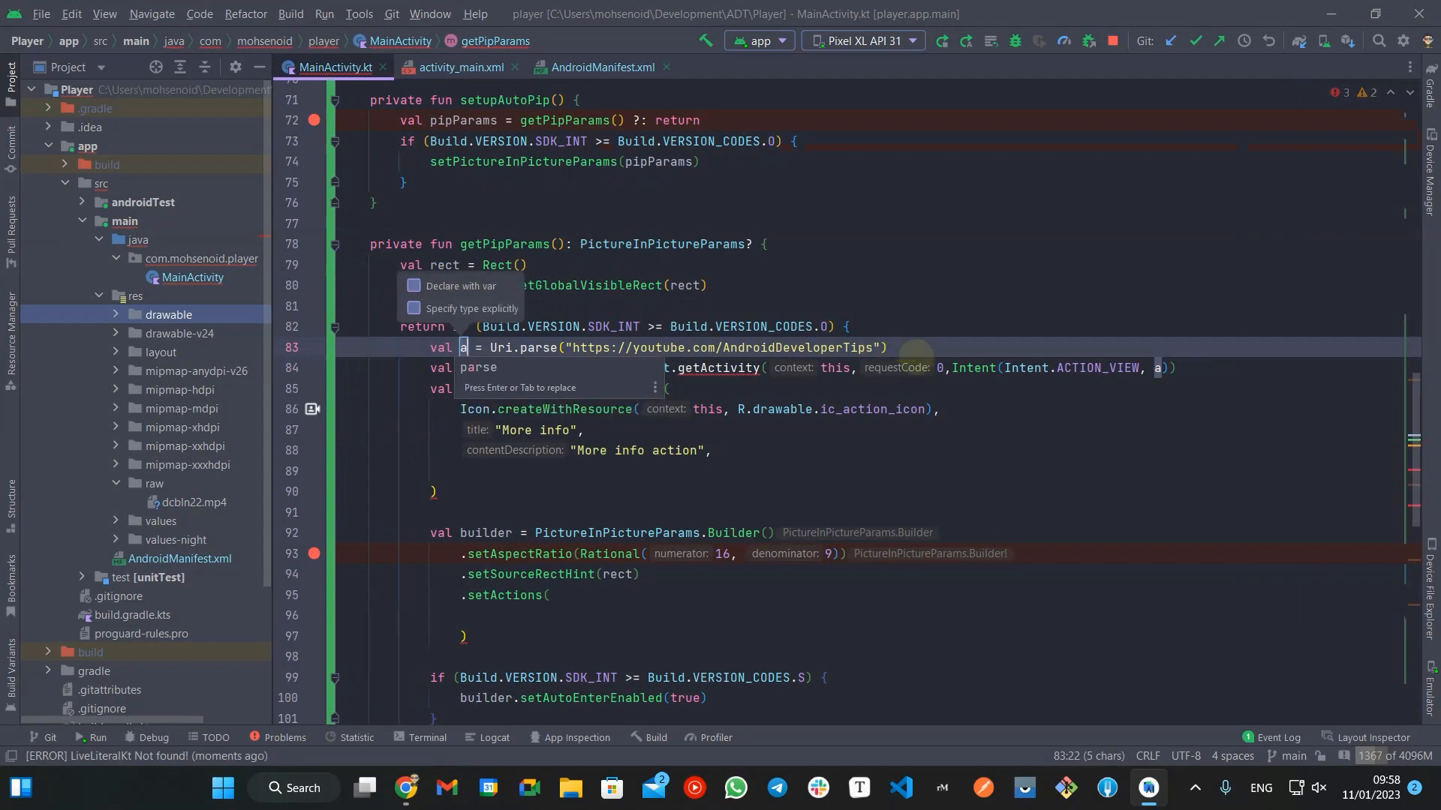
Extract the URL into actionUri and the Intent into intent, and add FLAG_IMMUTABLE
{"action": "type", "text": "ctionUri"}
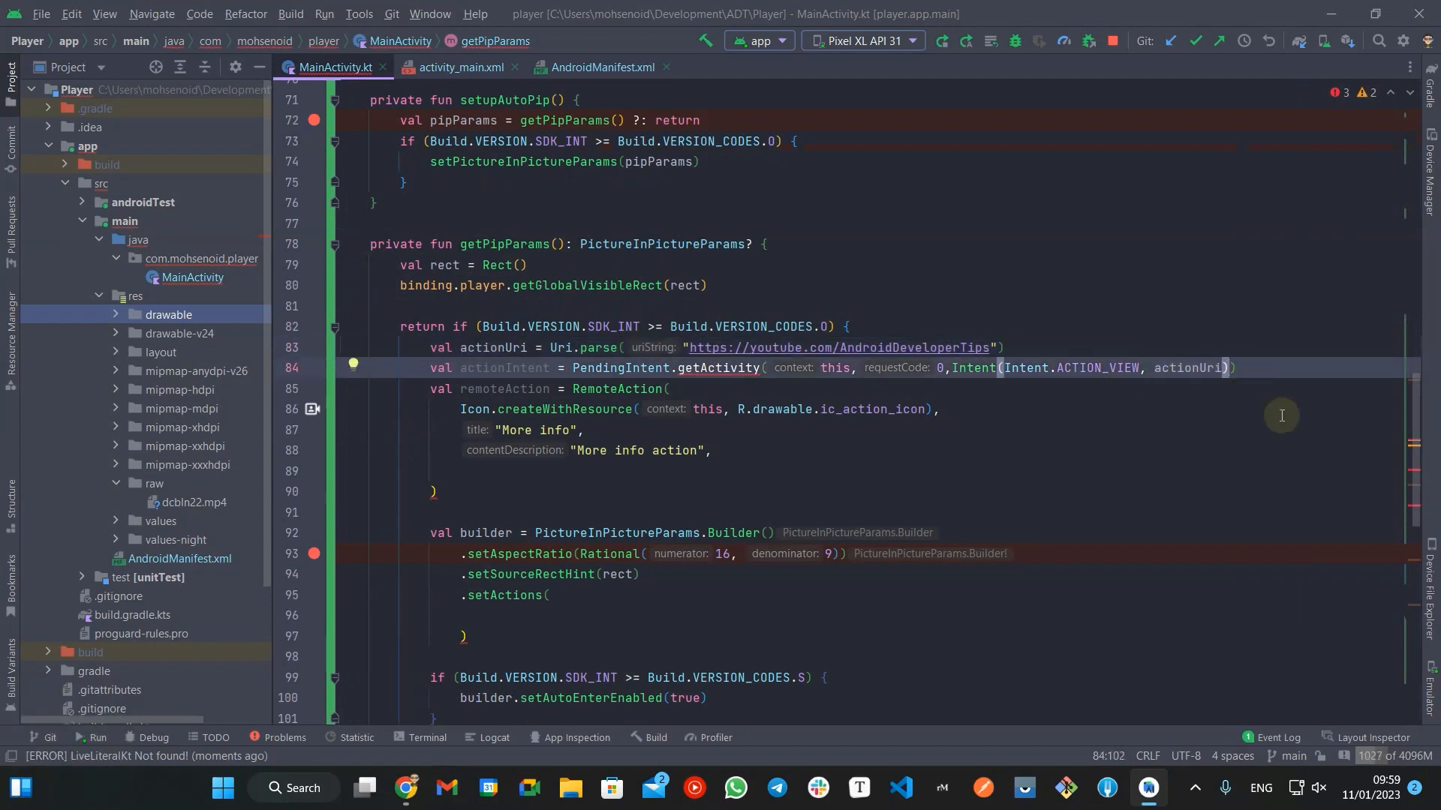
{"action": "type", "text": "."}
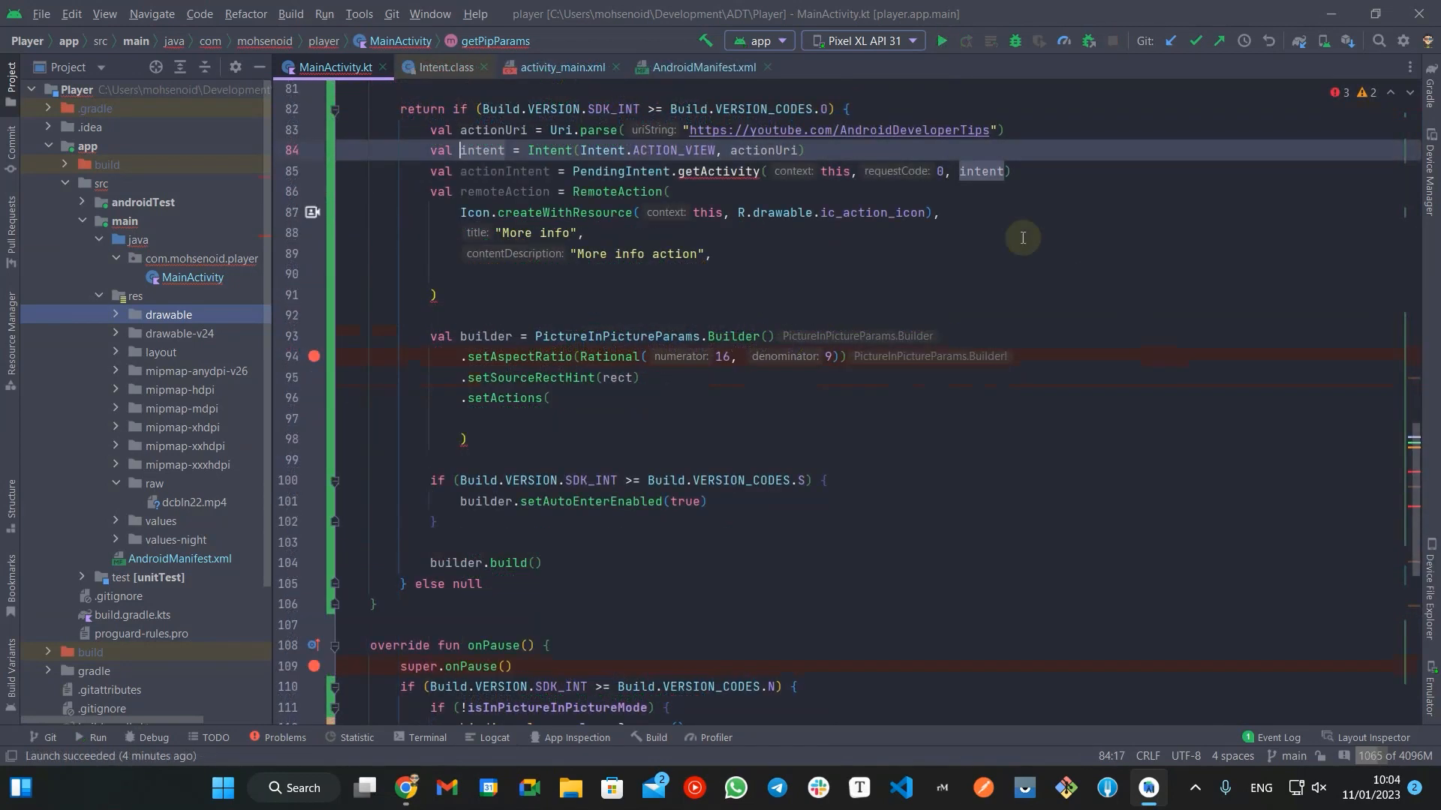
{"action": "left_click", "coordinate": [1010, 171]}
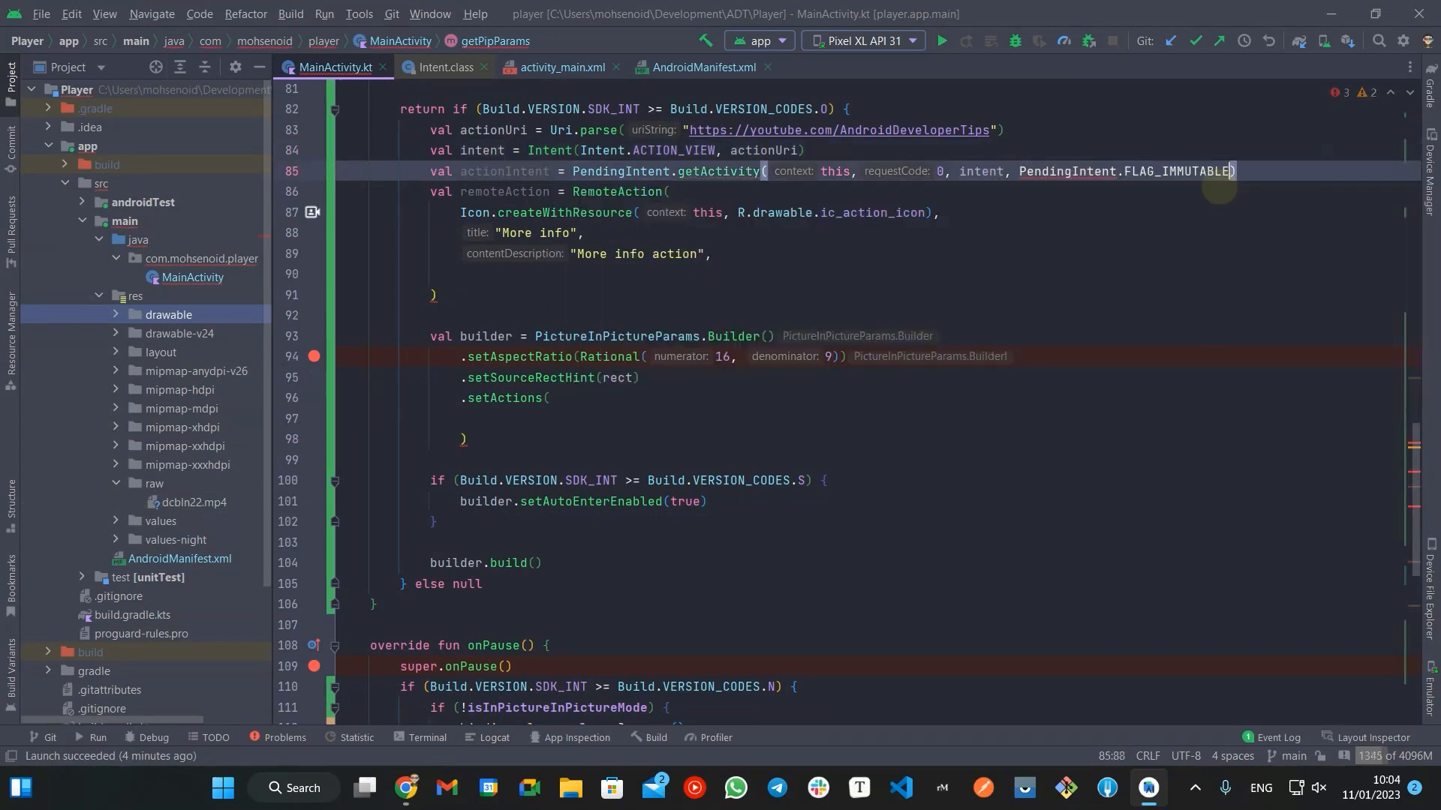
Add actionIntent to RemoteAction, use setActions(listOf(remoteAction)), and run the app
{"action": "left_click", "coordinate": [576, 274]}
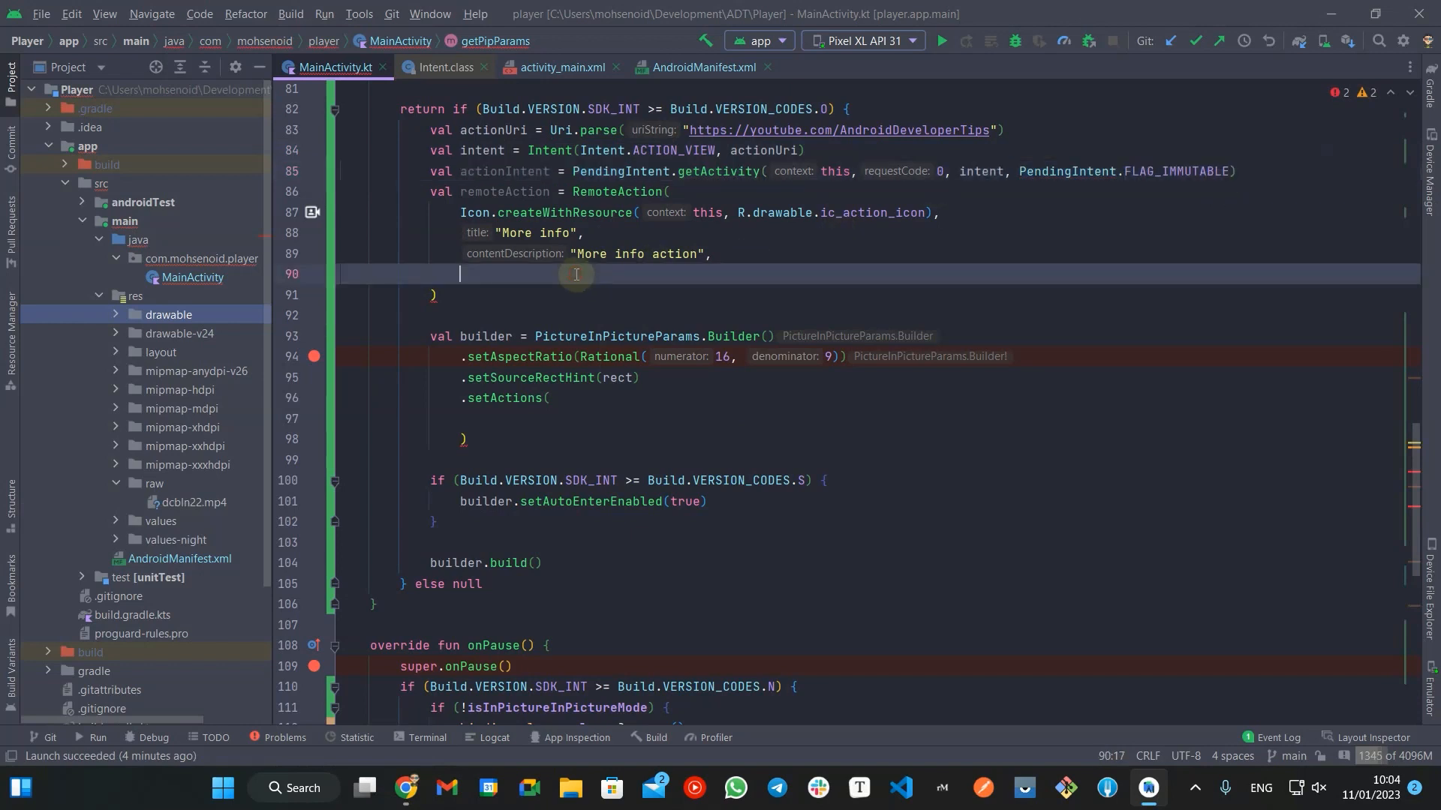
{"action": "type", "text": "actionIntent"}
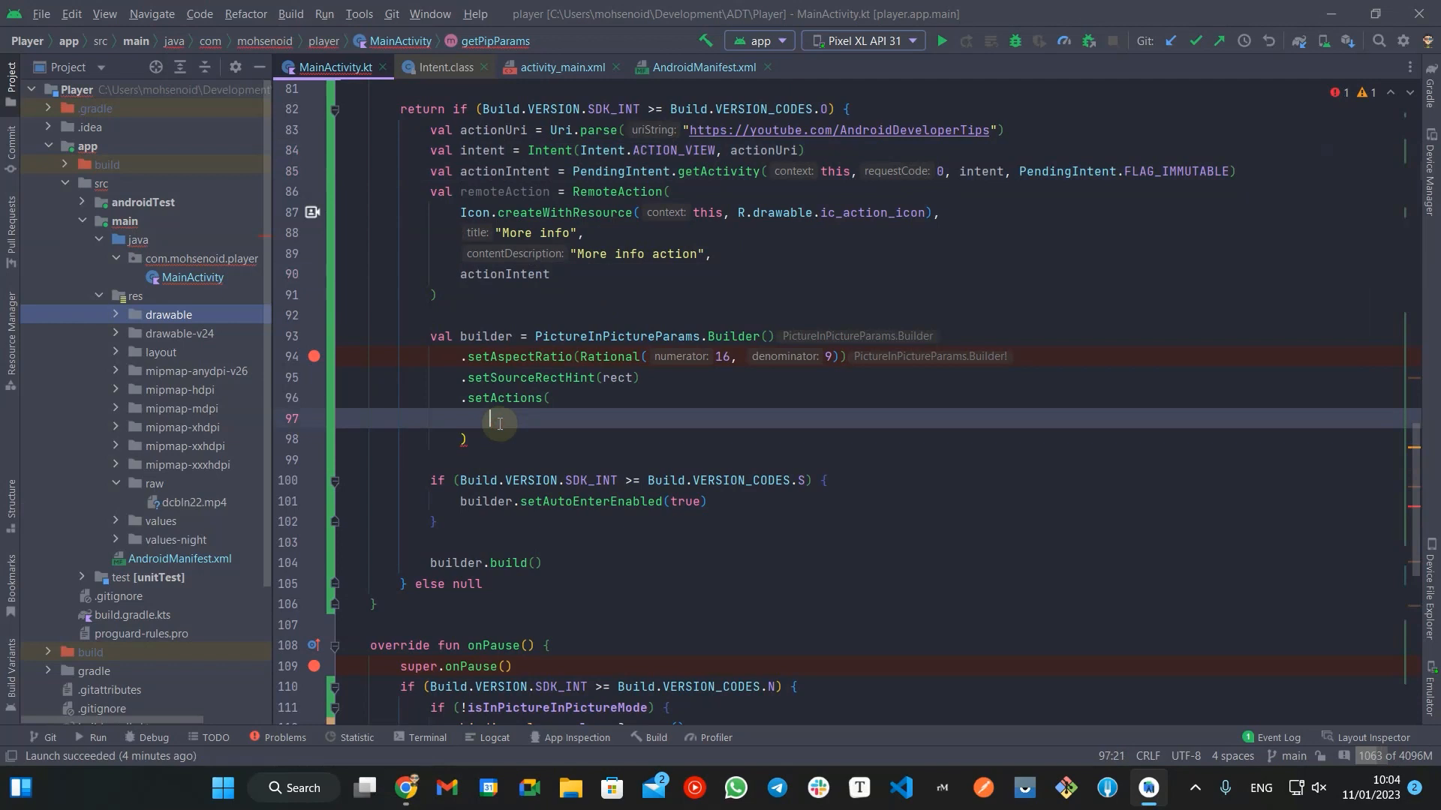
{"action": "type", "text": "listOf()"}
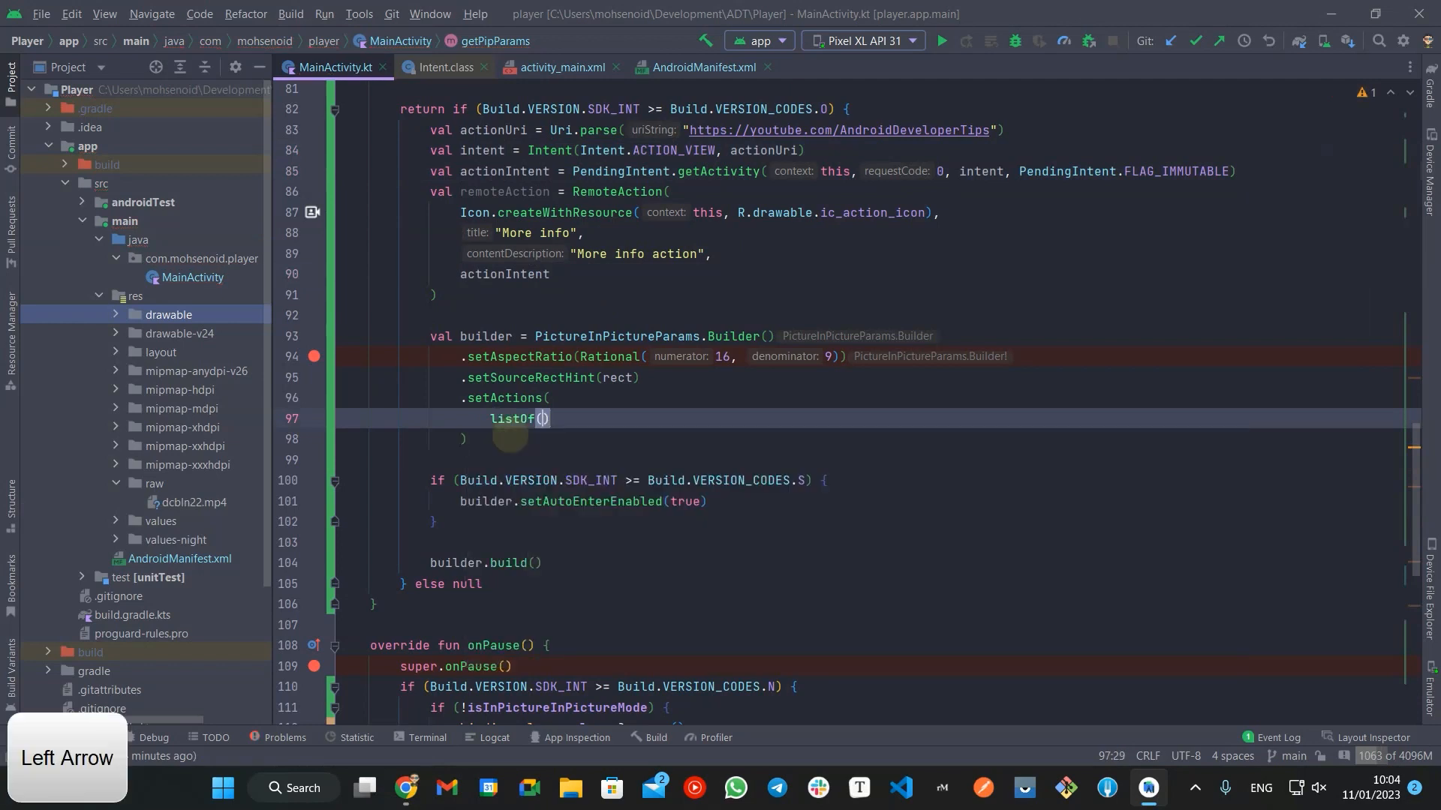
{"action": "type", "text": "remoteAction"}
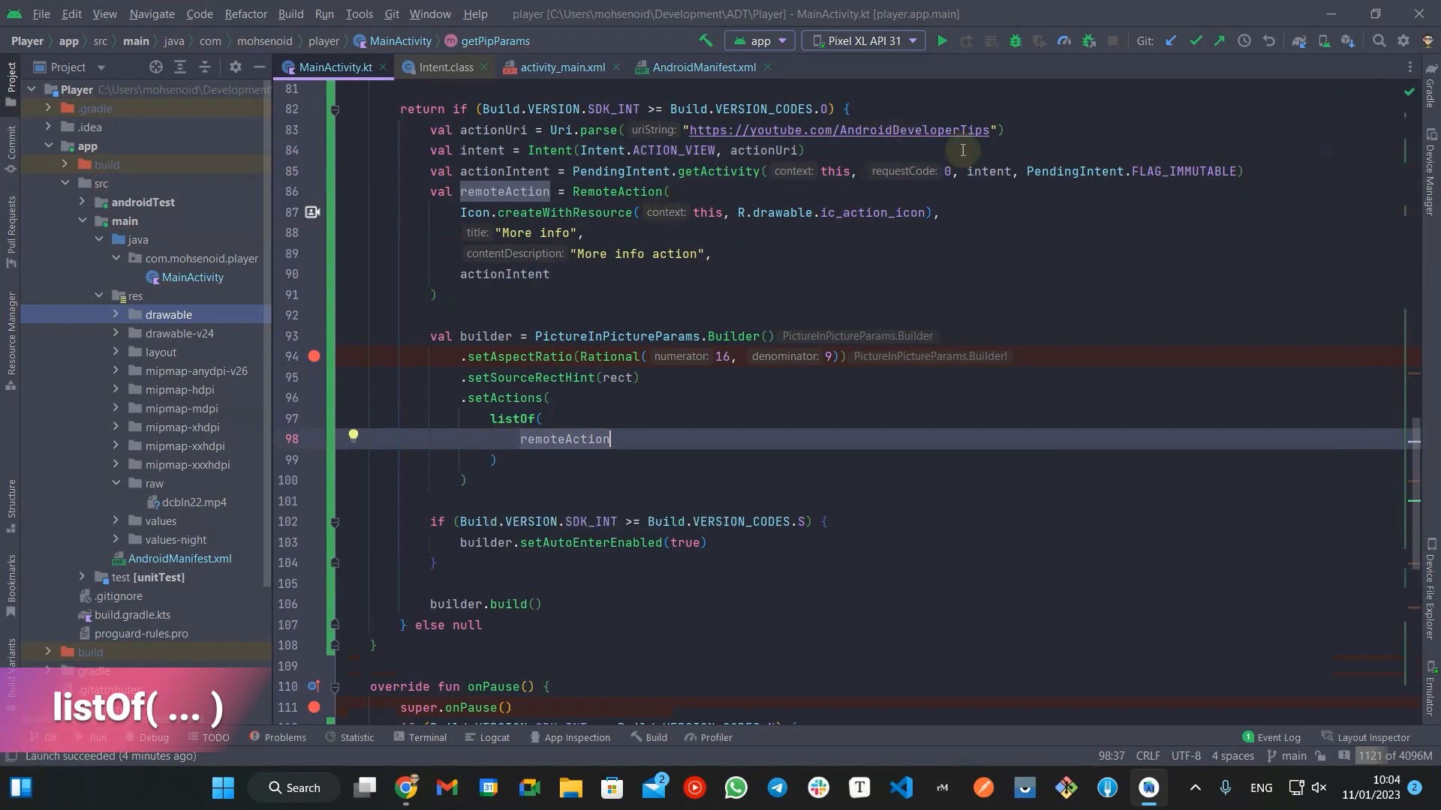
{"action": "left_click", "coordinate": [942, 40]}
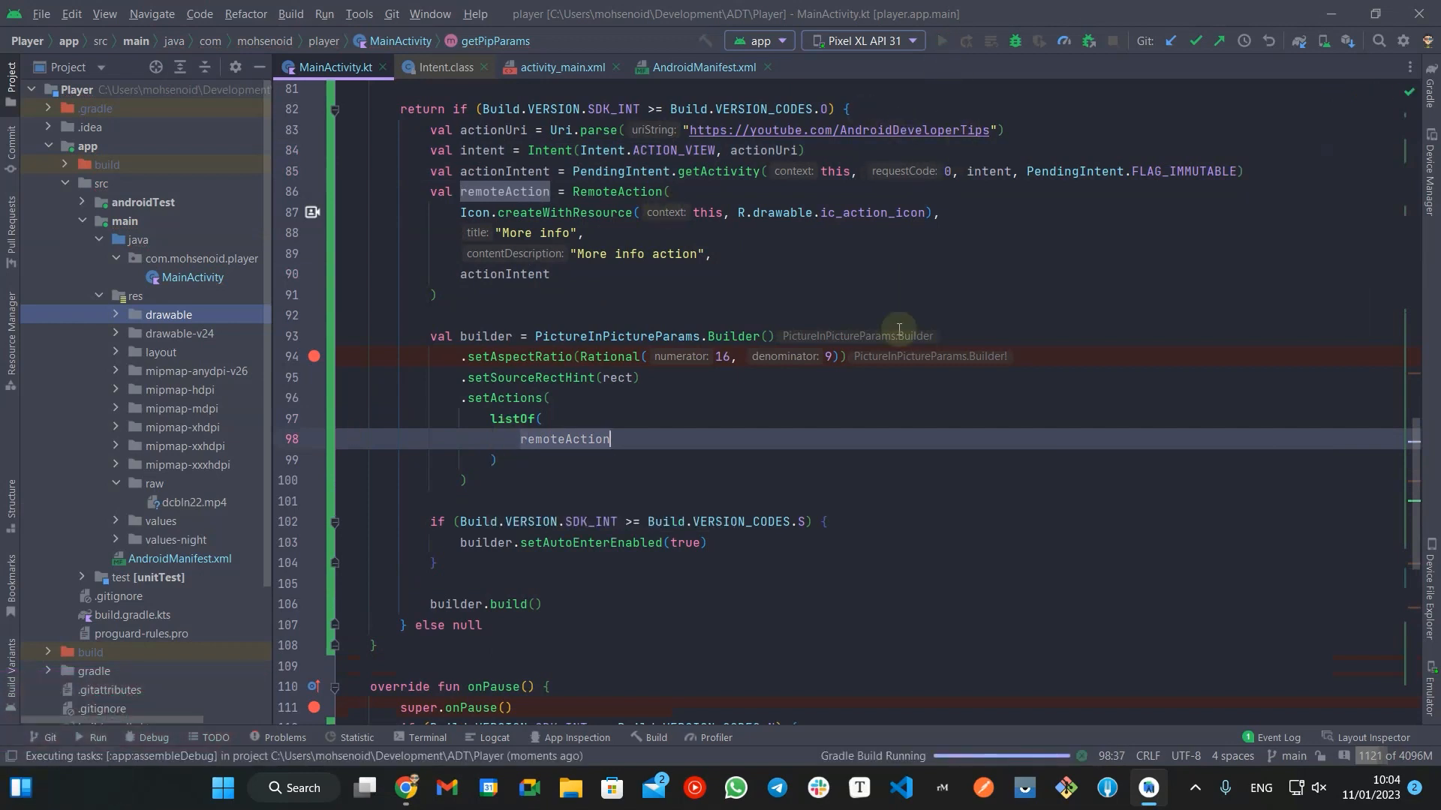
Relaunch the app on the Pixel XL API 31 emulator and try the More info action
{"action": "left_click", "coordinate": [941, 41]}
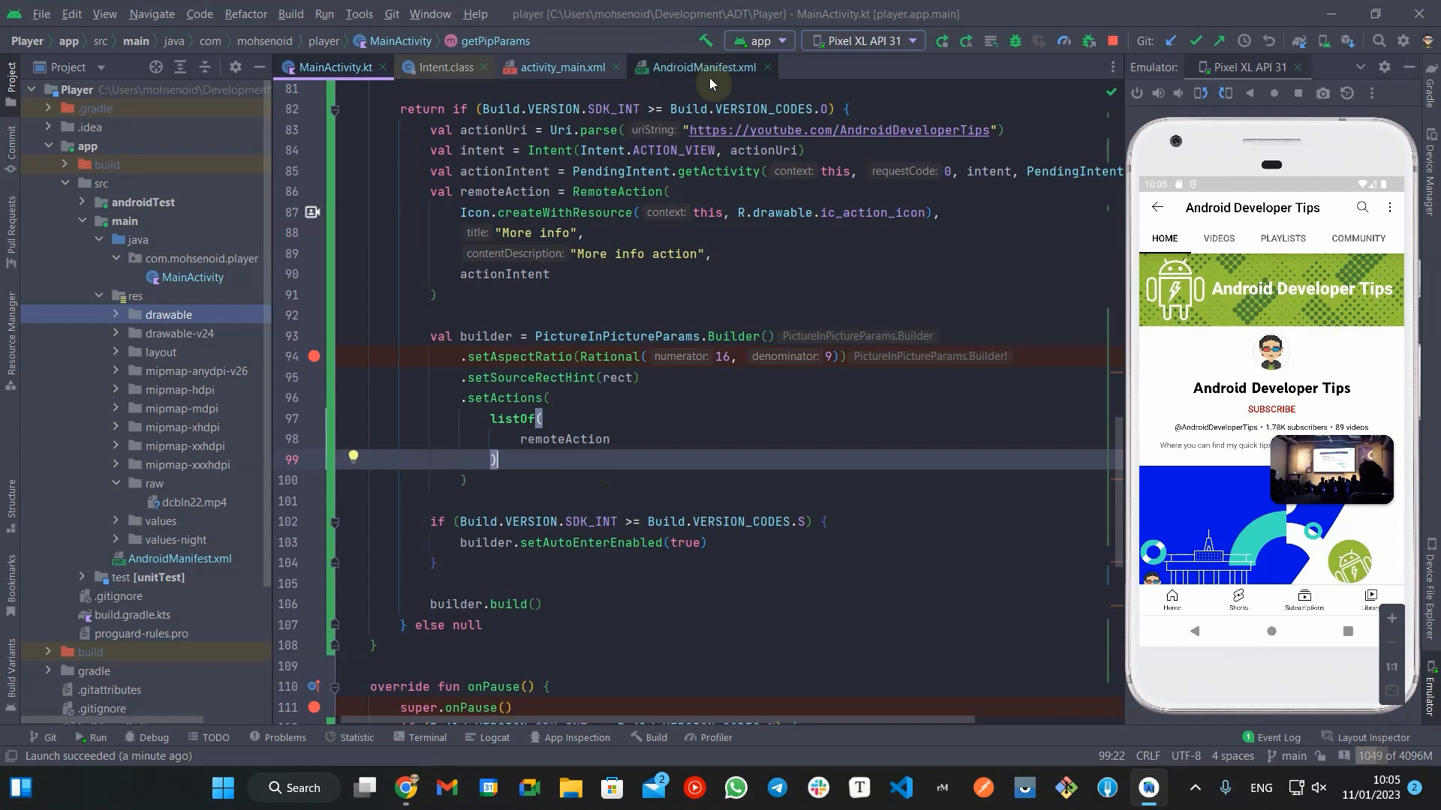
Set android:launchMode="singleTask" on MainActivity in AndroidManifest.xml
{"action": "left_click", "coordinate": [701, 67]}
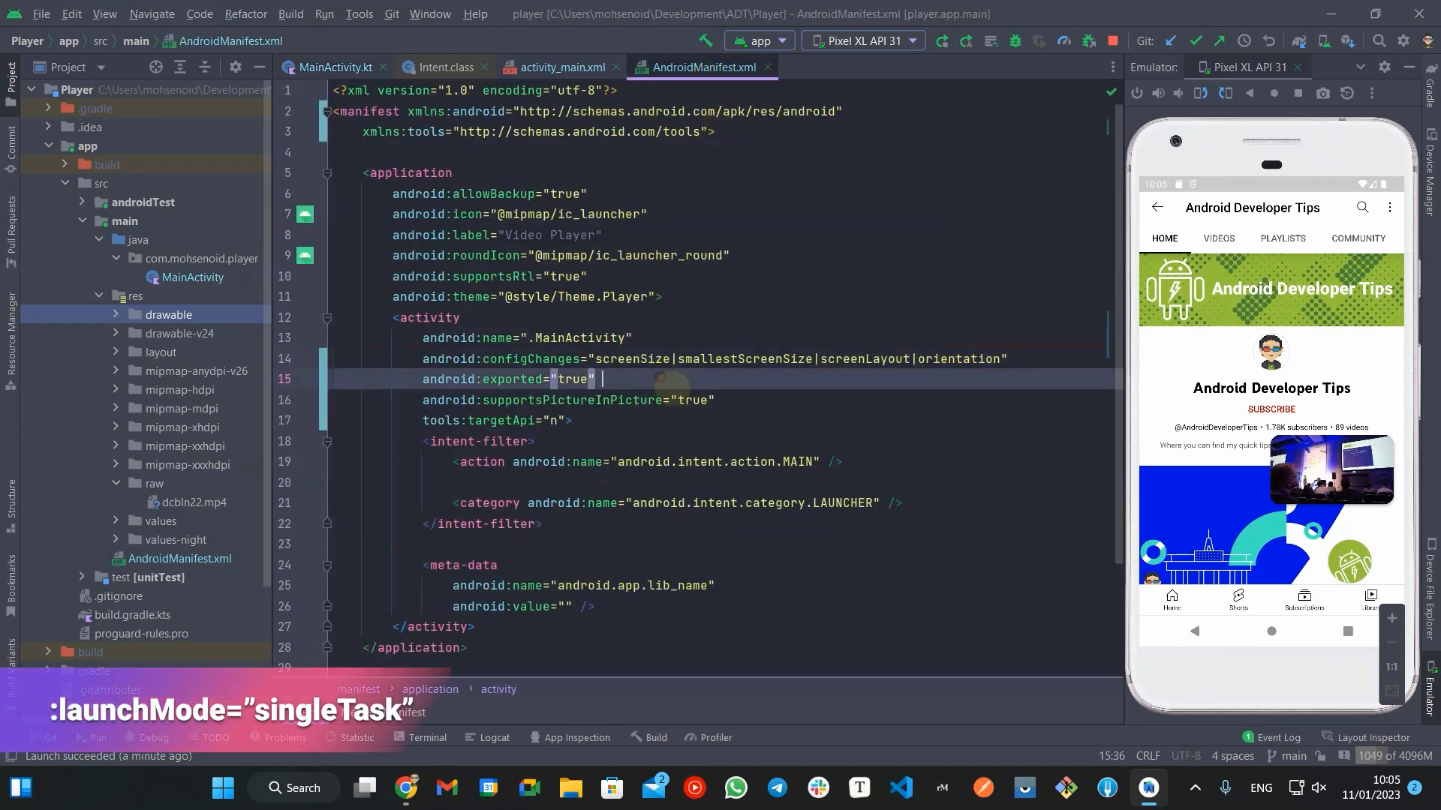
{"action": "type", "text": "android:launchMode=\""}
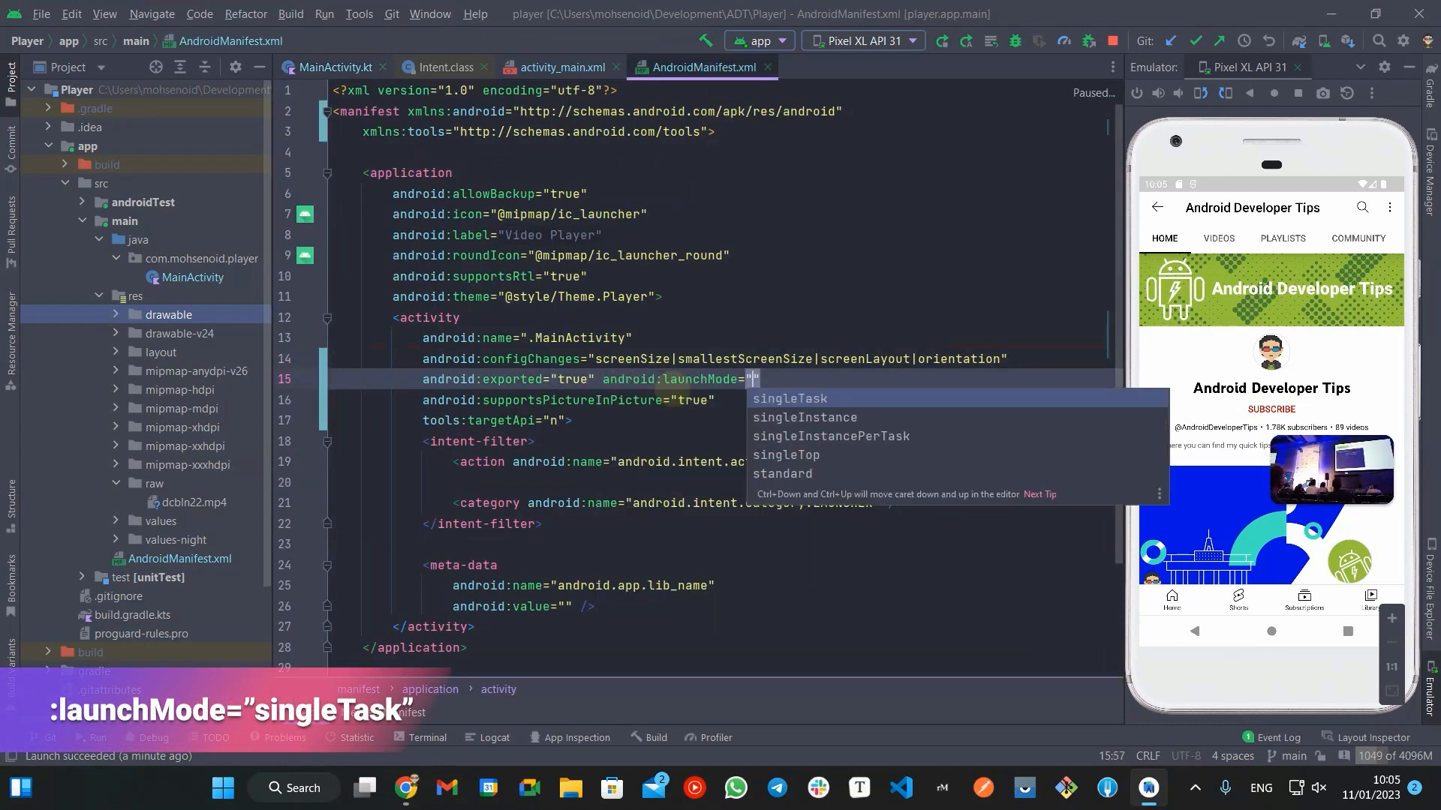
{"action": "key", "text": "Enter"}
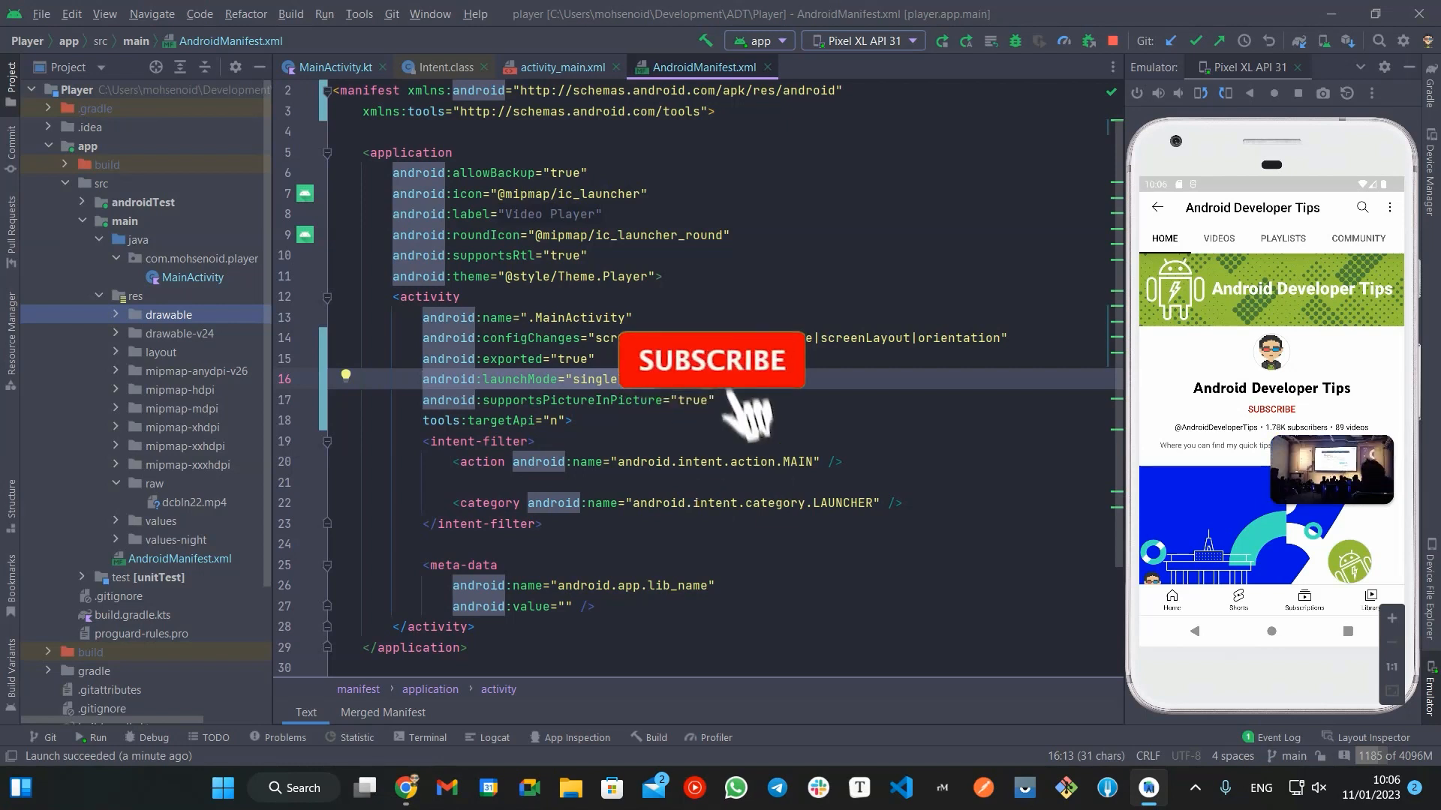
{"action": "left_click", "coordinate": [711, 360]}
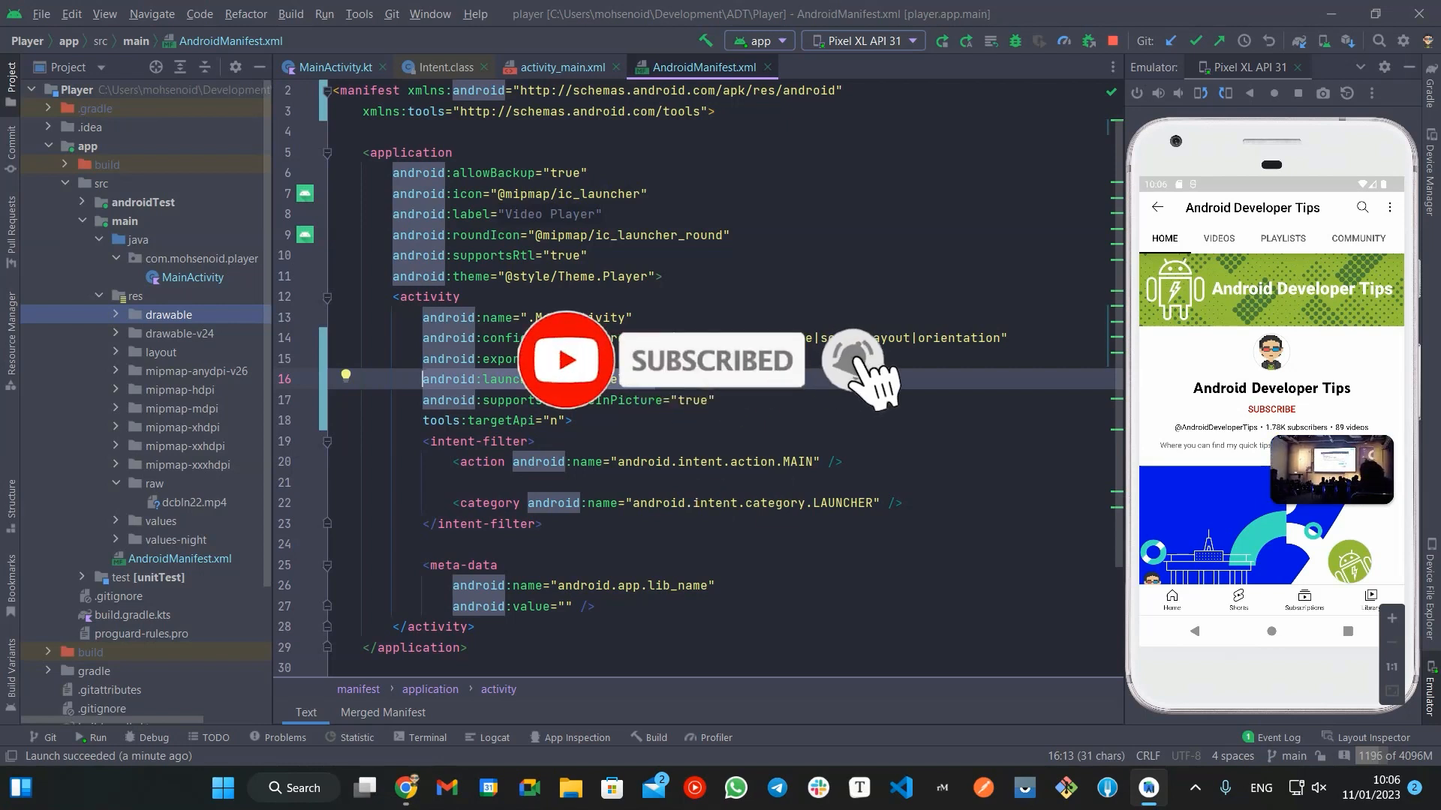